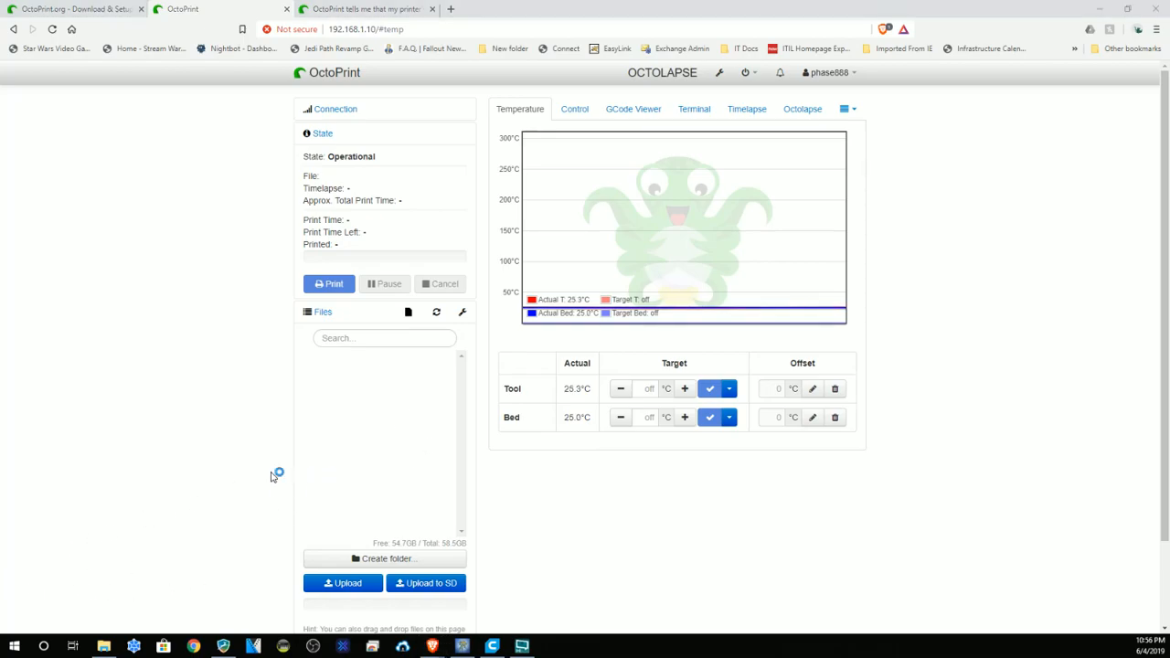
{"action": "mouse_move", "coordinate": [496, 256]}
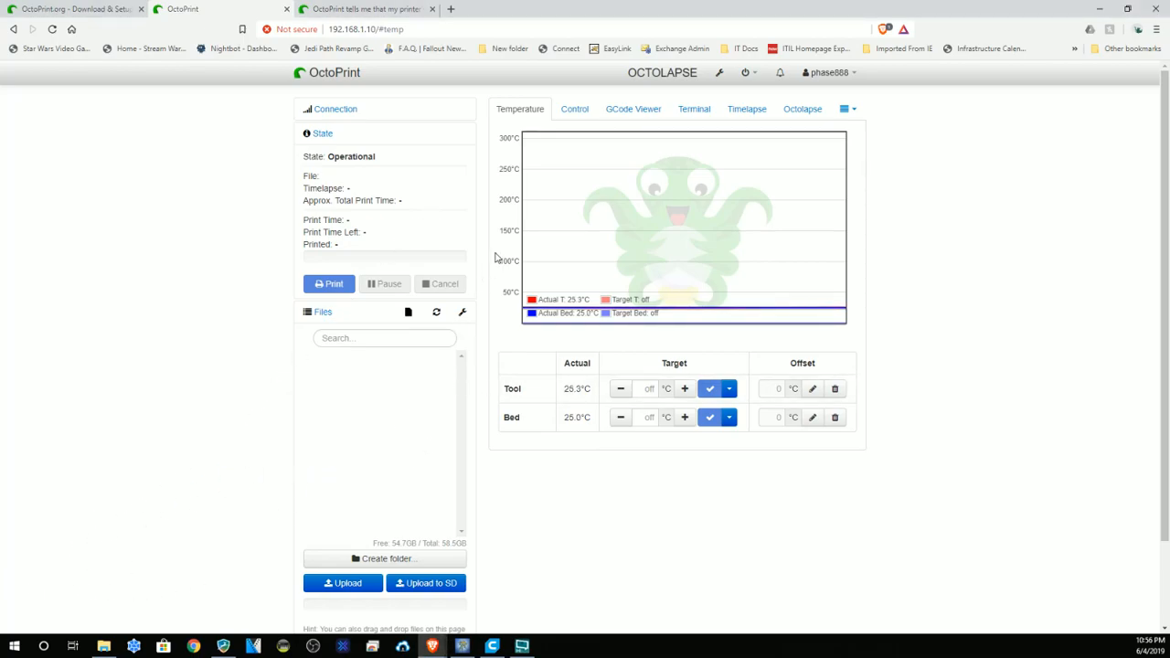
{"action": "mouse_move", "coordinate": [465, 201]}
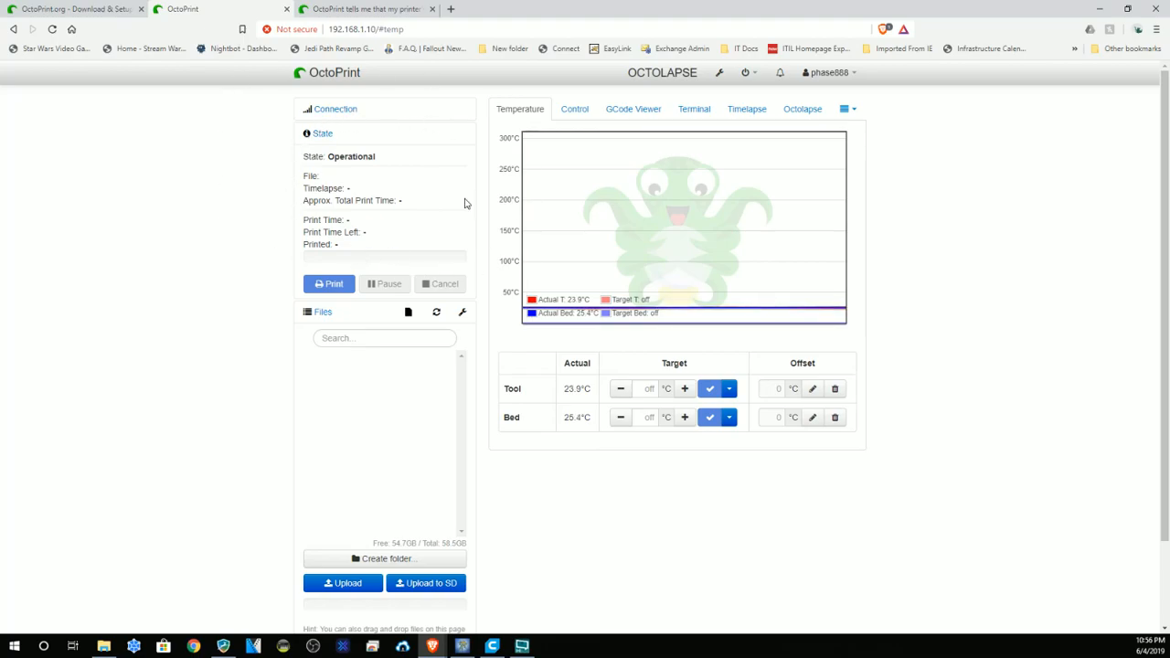
{"action": "mouse_move", "coordinate": [1017, 519]}
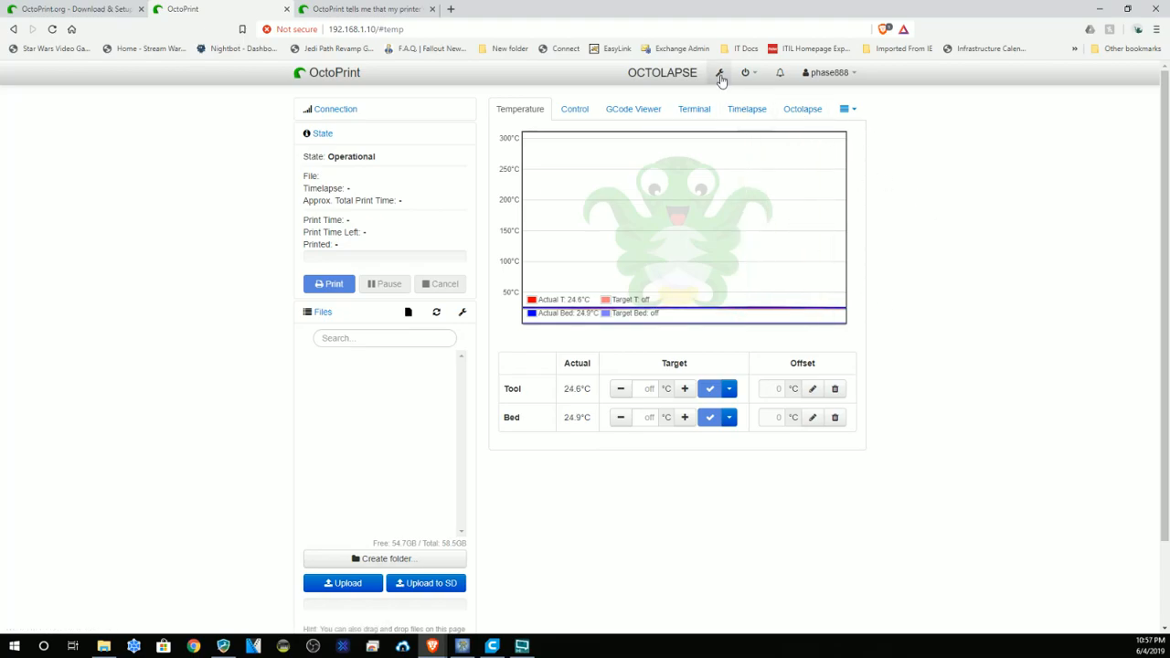
{"action": "mouse_move", "coordinate": [718, 73]}
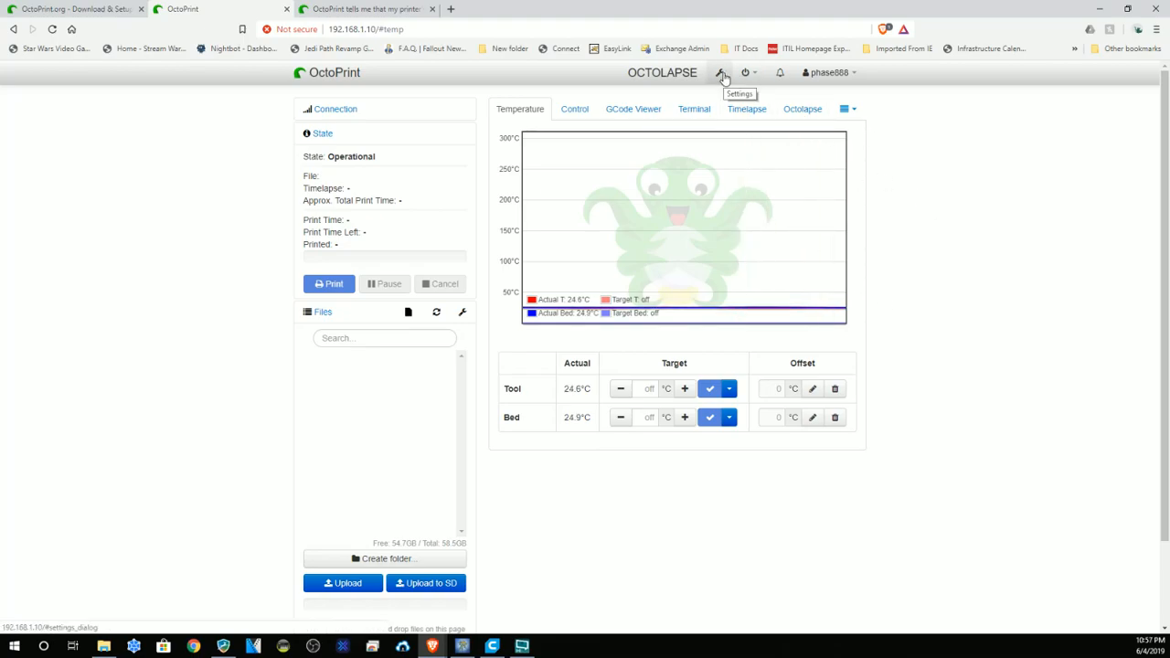
Step: Open OctoPrint's settings and show the Plugin Manager's list of installed plugins
{"action": "left_click", "coordinate": [717, 73]}
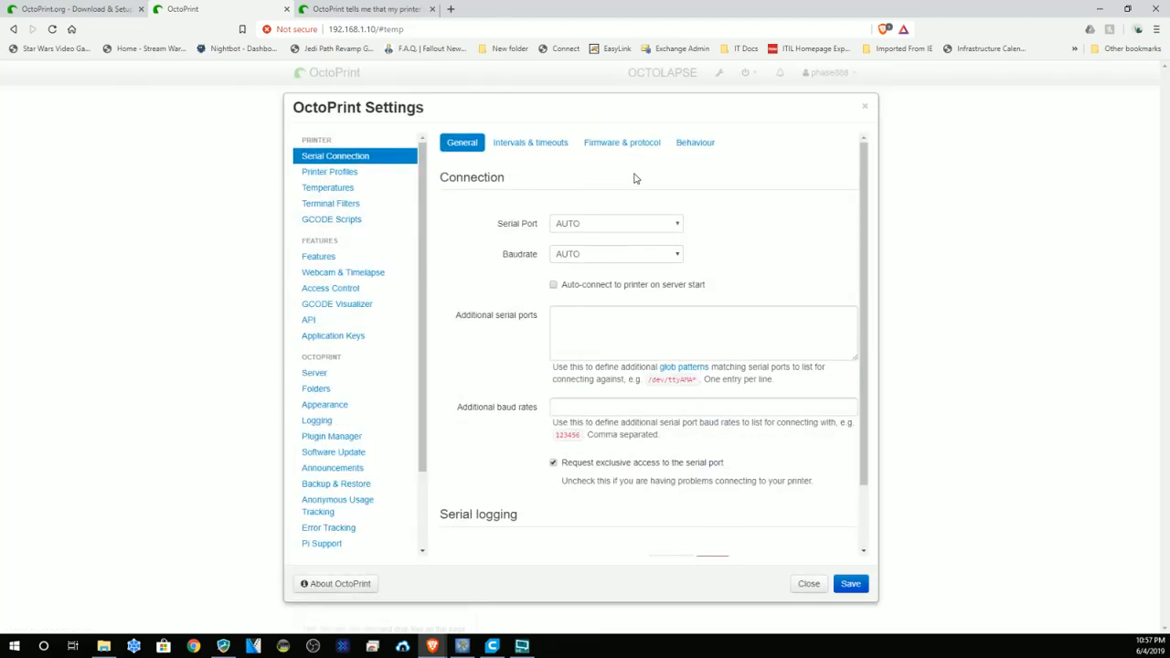
{"action": "scroll", "scroll_direction": "down", "scroll_amount": 3}
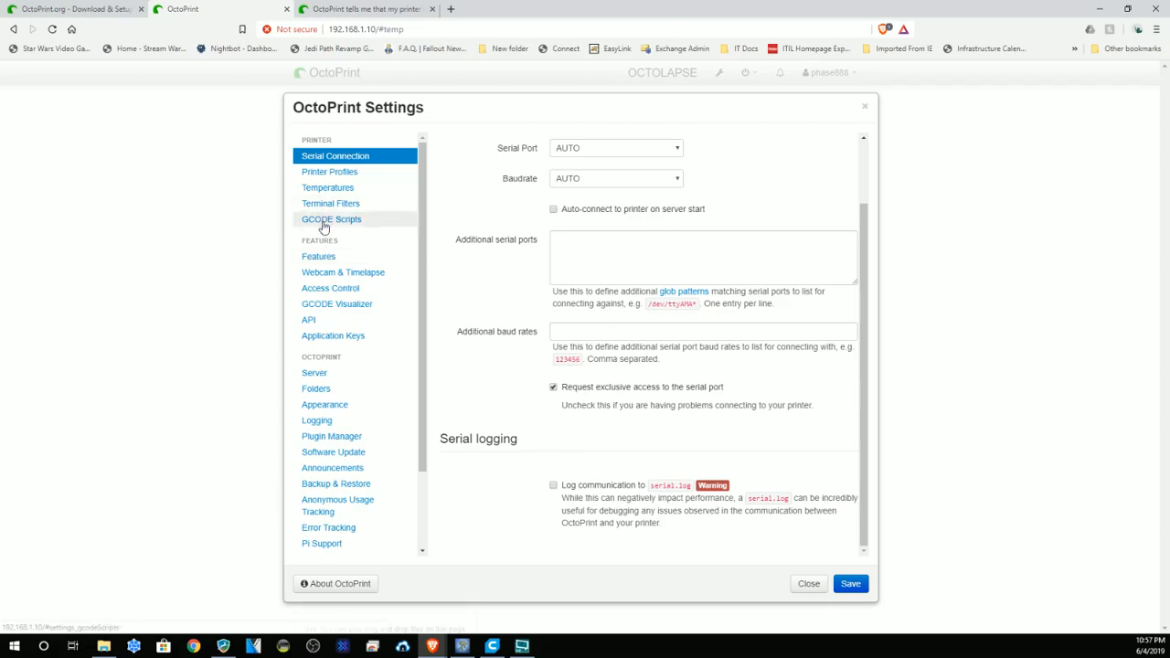
{"action": "scroll", "scroll_direction": "down", "scroll_amount": 3}
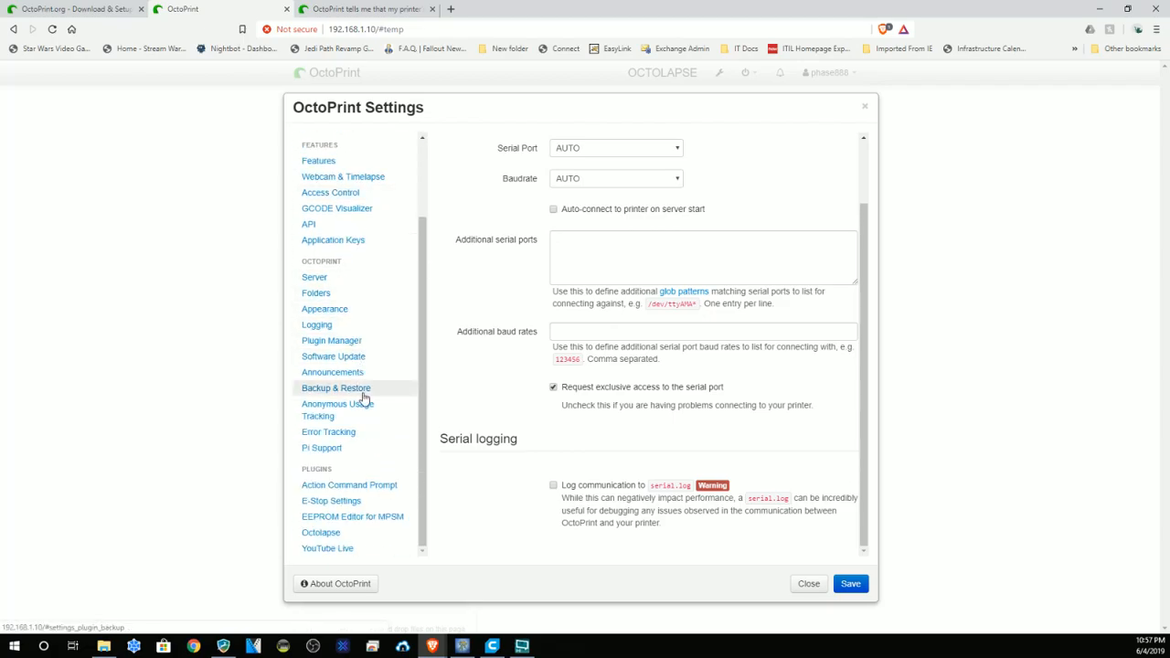
{"action": "left_click", "coordinate": [331, 340]}
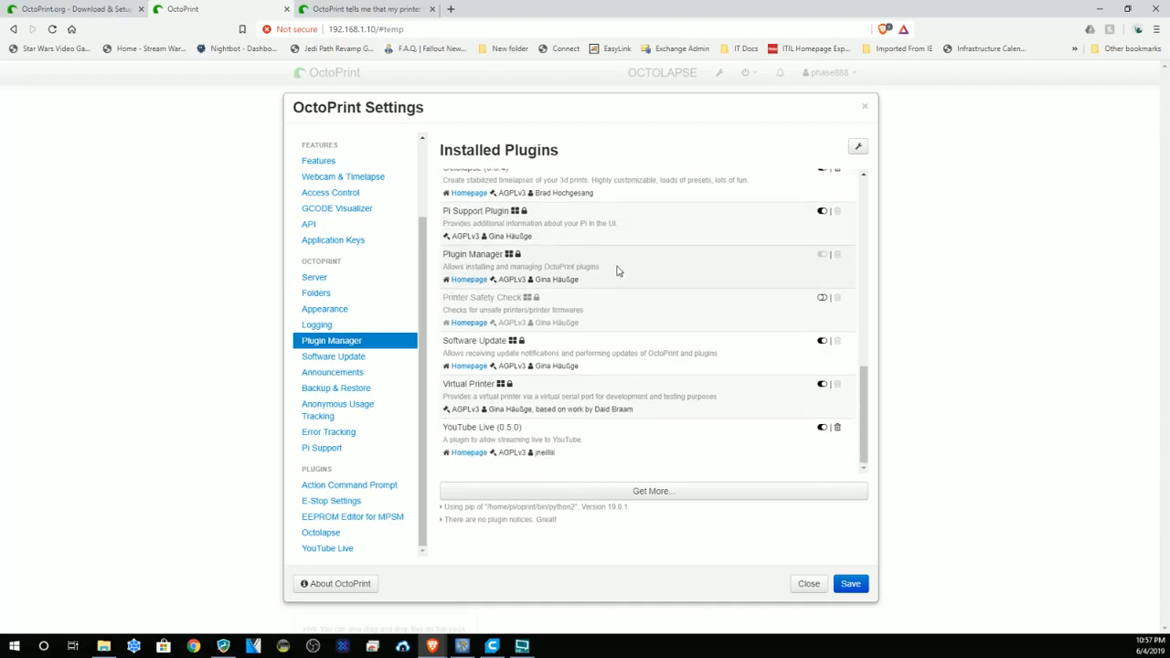
{"action": "mouse_move", "coordinate": [504, 342]}
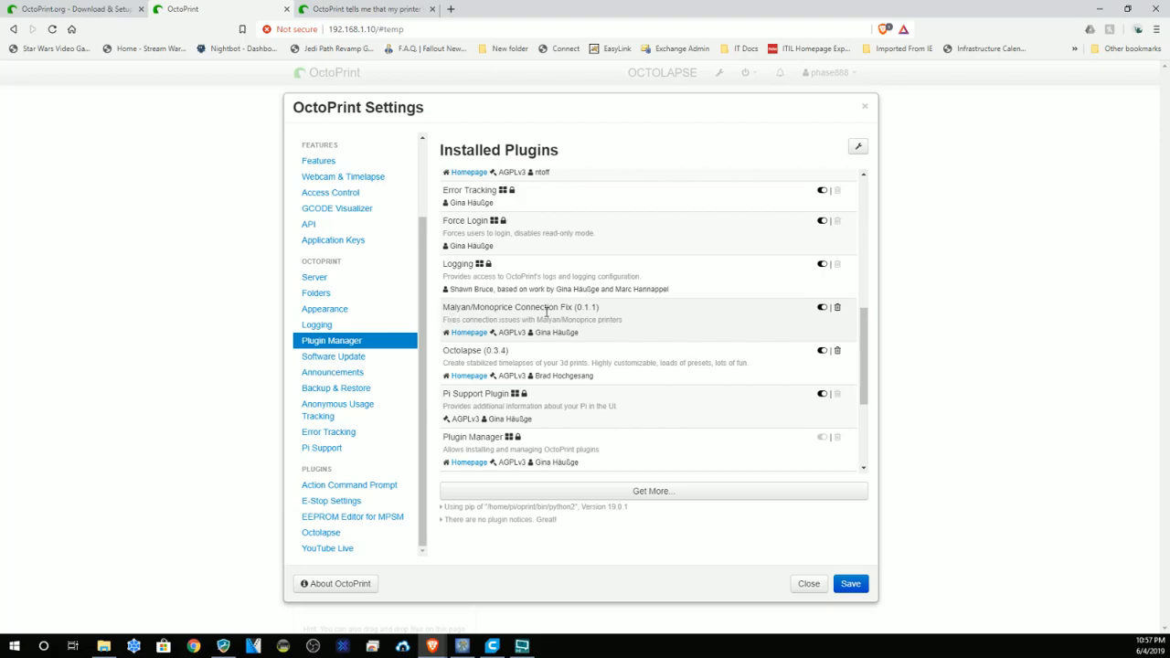
Step: Select the Malyan/Monoprice Connection Fix plugin's name in the installed list
{"action": "double_click", "coordinate": [508, 307]}
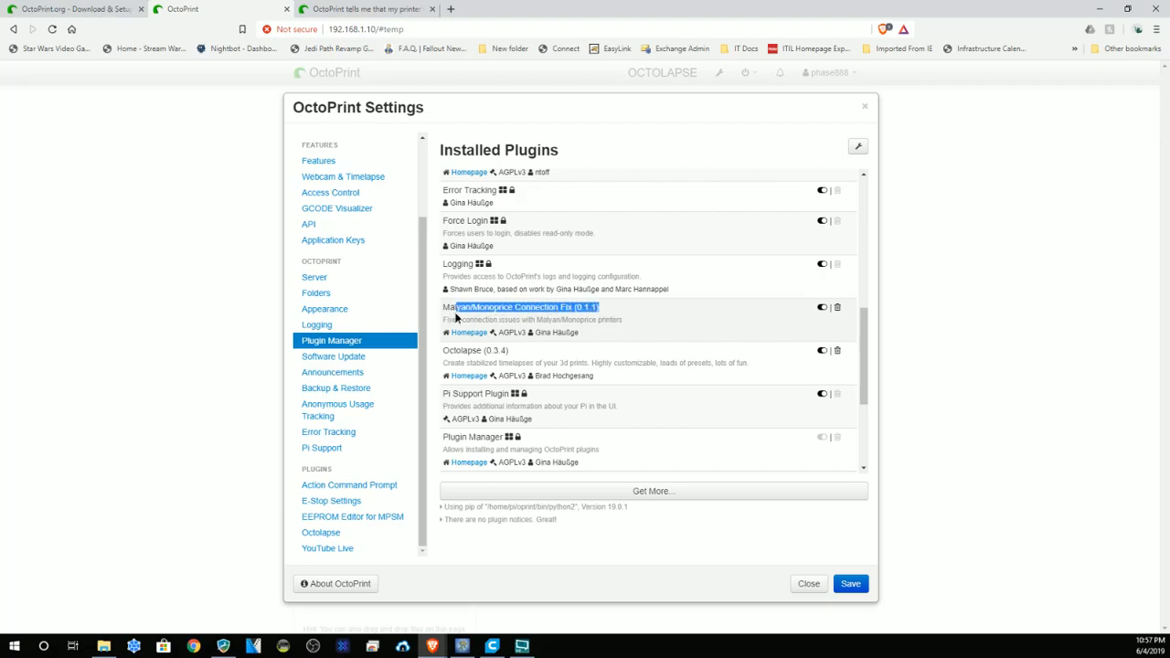
{"action": "double_click", "coordinate": [509, 307]}
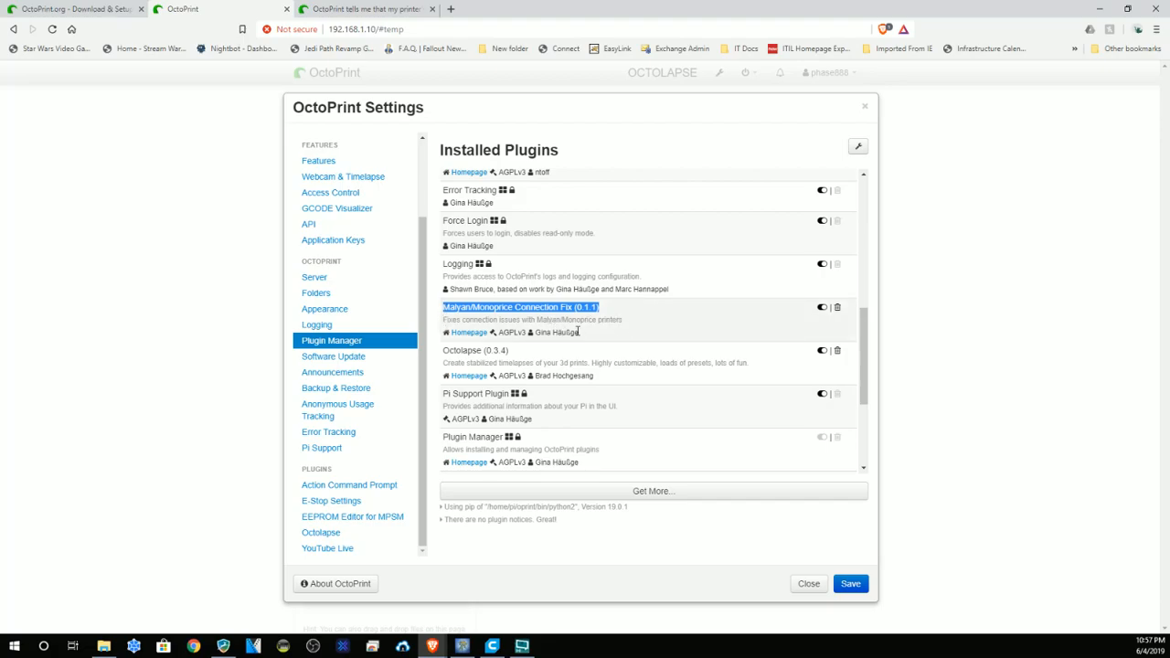
{"action": "mouse_move", "coordinate": [635, 333]}
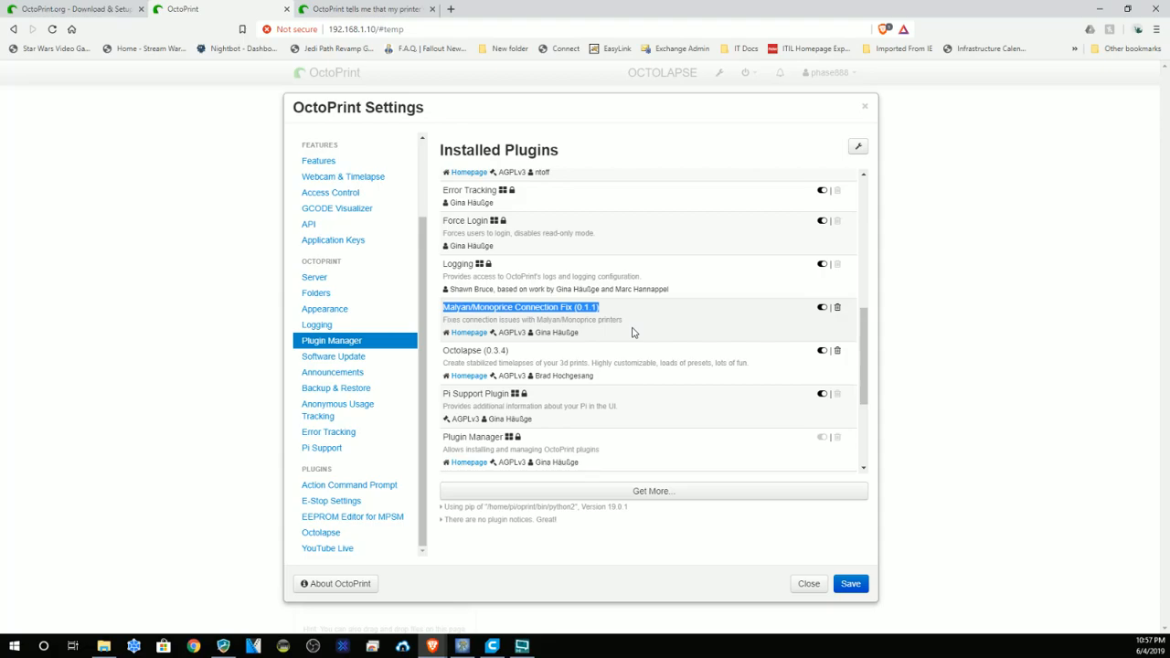
{"action": "mouse_move", "coordinate": [578, 356]}
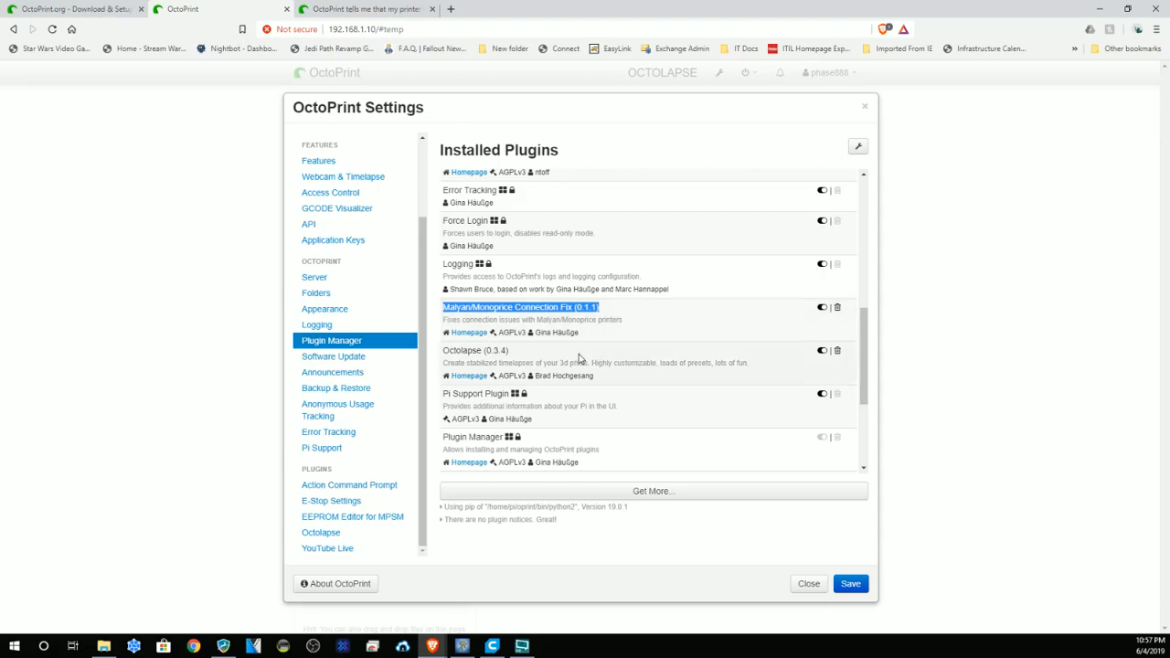
{"action": "scroll", "scroll_direction": "down", "scroll_amount": 3}
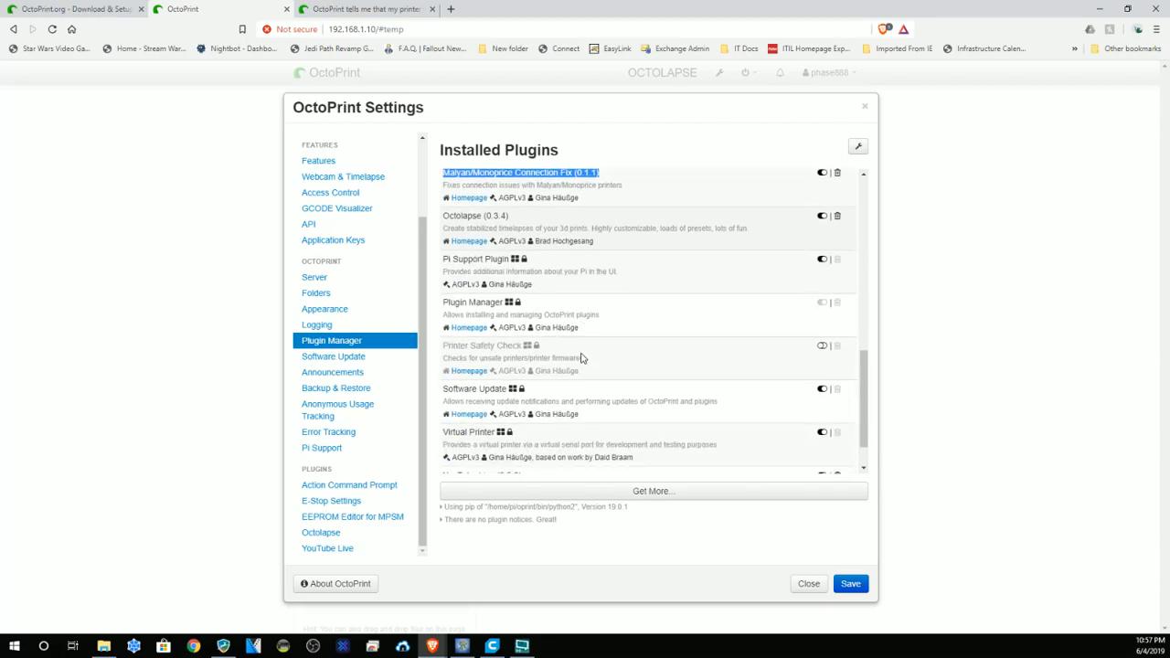
{"action": "scroll", "scroll_direction": "down", "scroll_amount": 3}
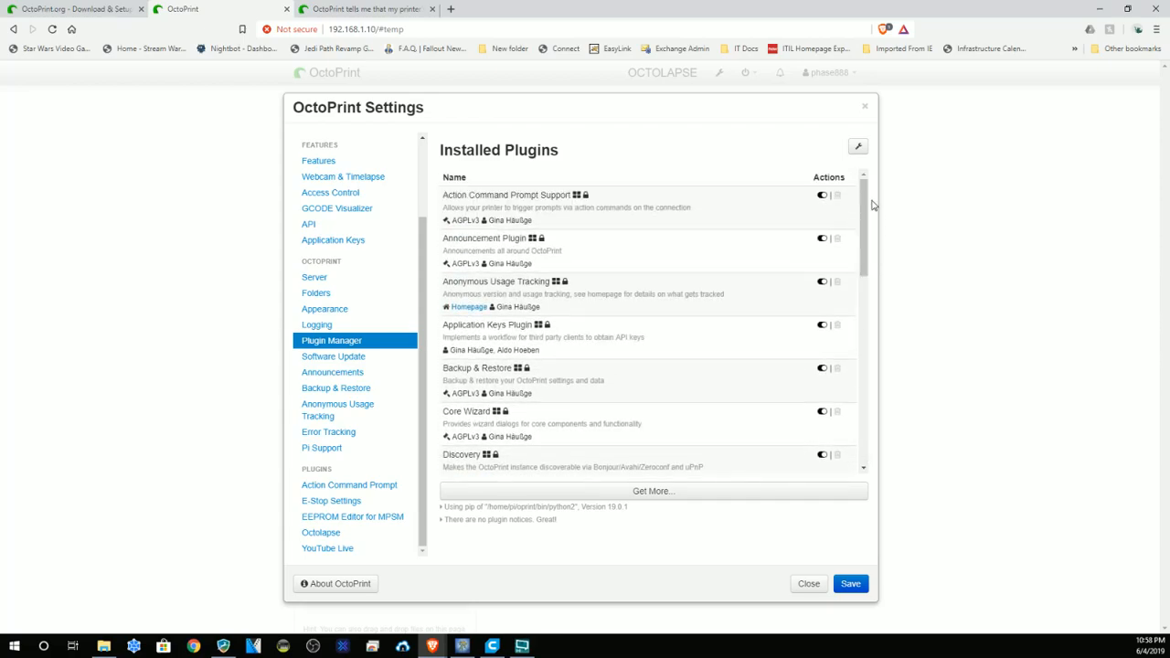
{"action": "scroll", "scroll_direction": "down", "scroll_amount": 3}
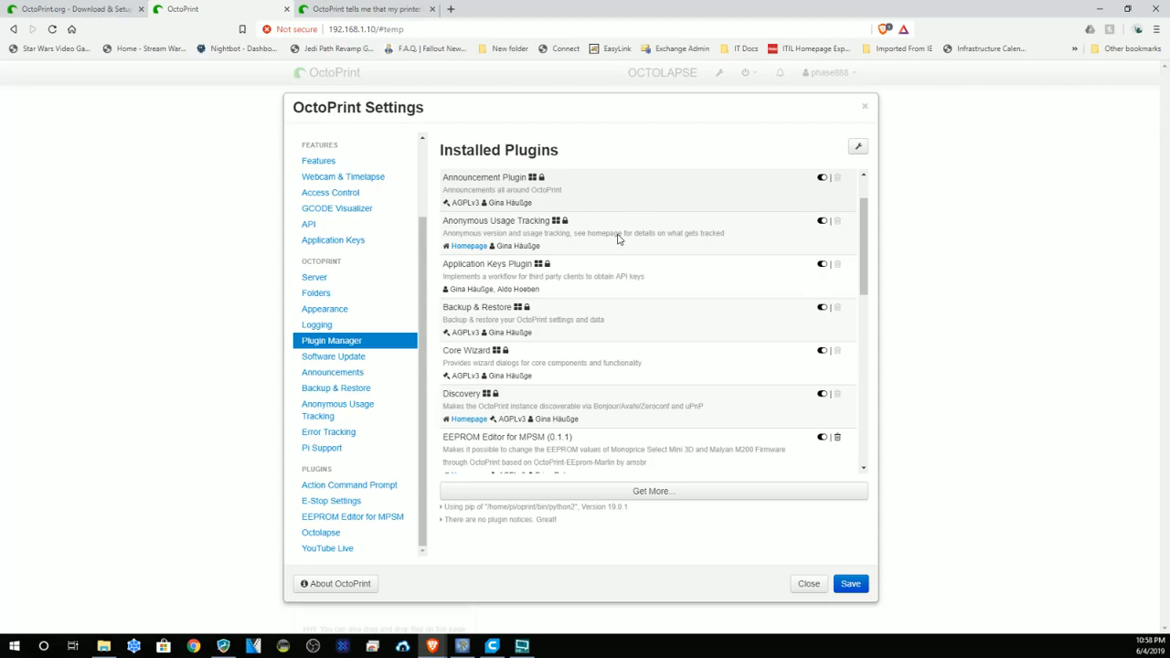
{"action": "scroll", "scroll_direction": "down", "scroll_amount": 3}
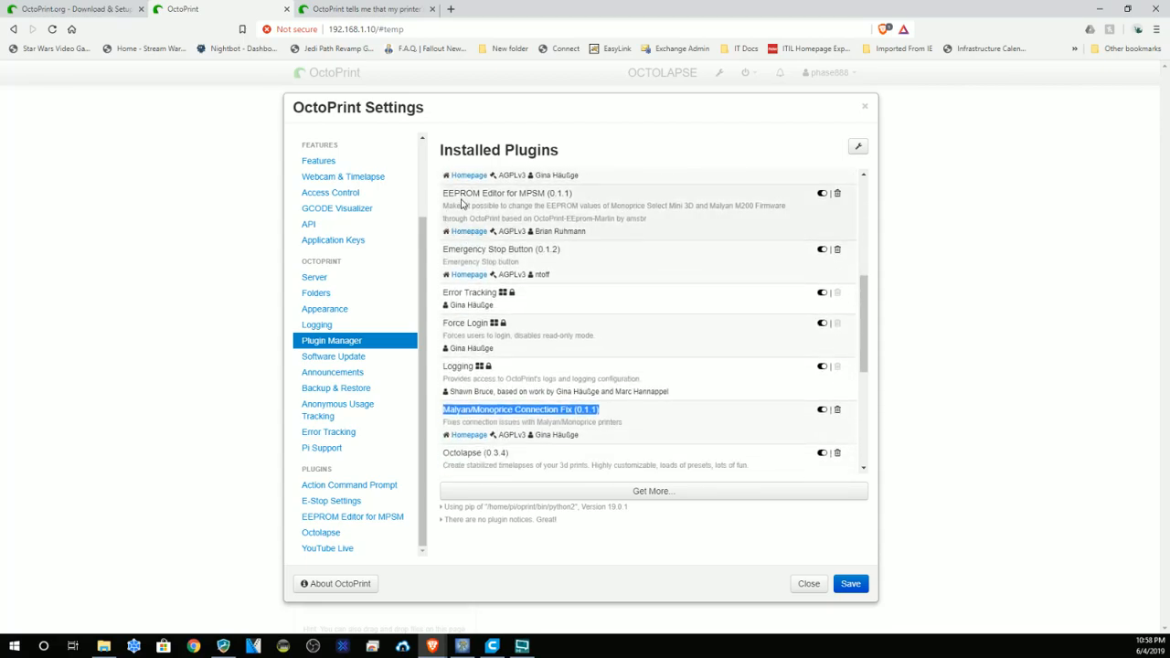
{"action": "mouse_move", "coordinate": [629, 222]}
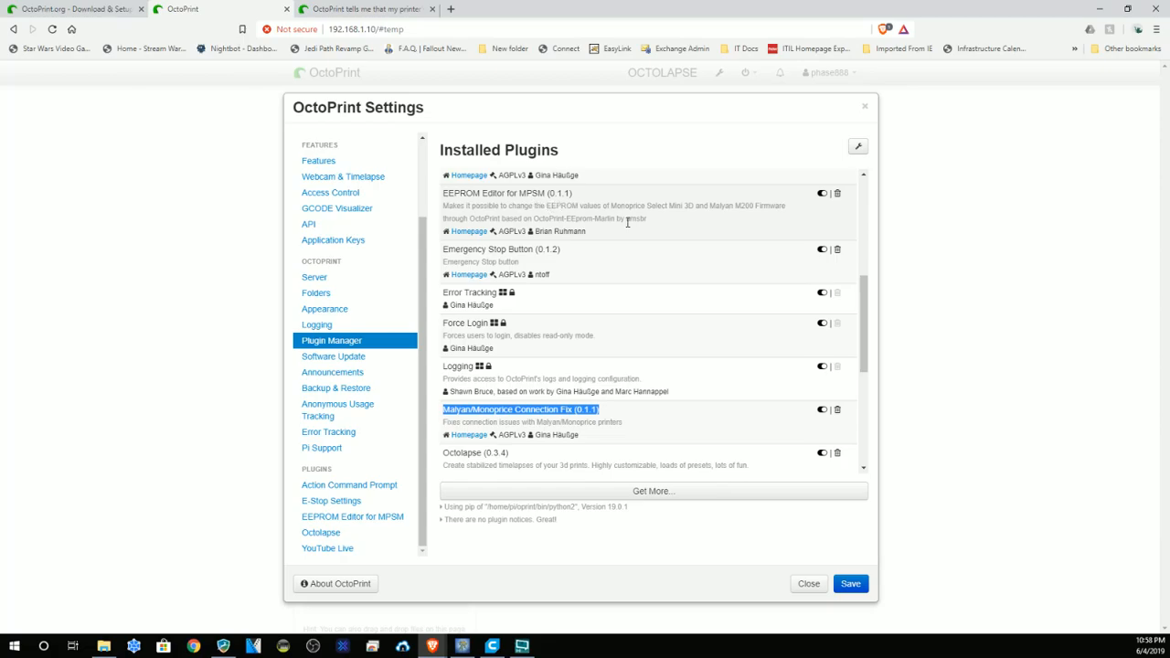
{"action": "scroll", "scroll_direction": "down", "scroll_amount": 3}
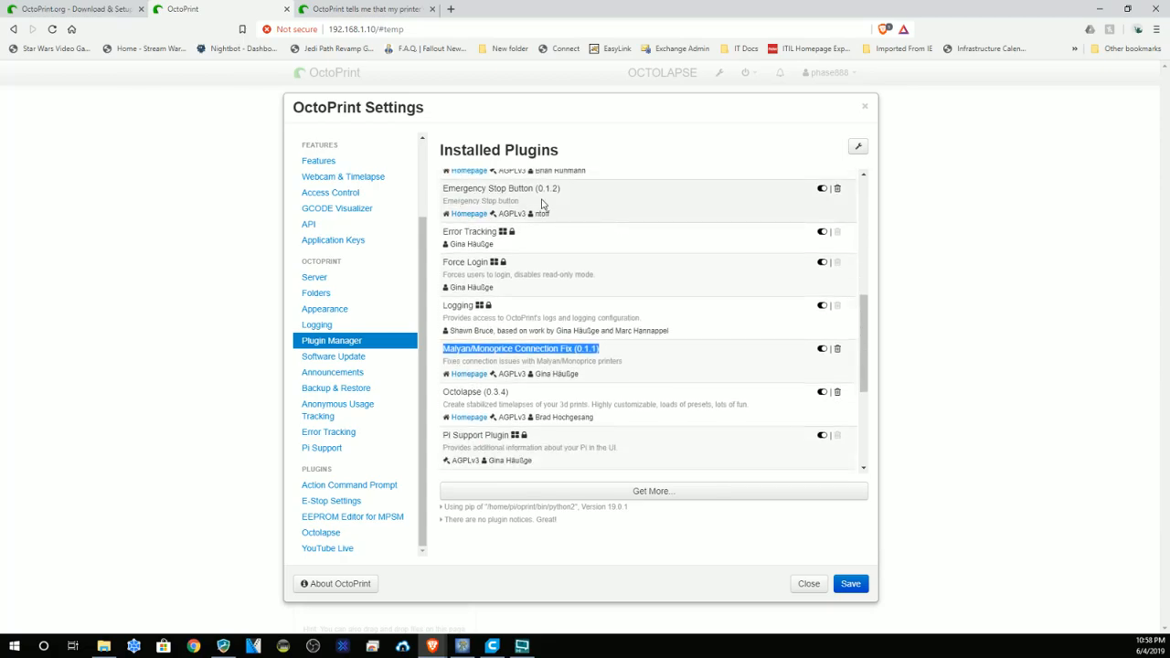
{"action": "scroll", "scroll_direction": "down", "scroll_amount": 3}
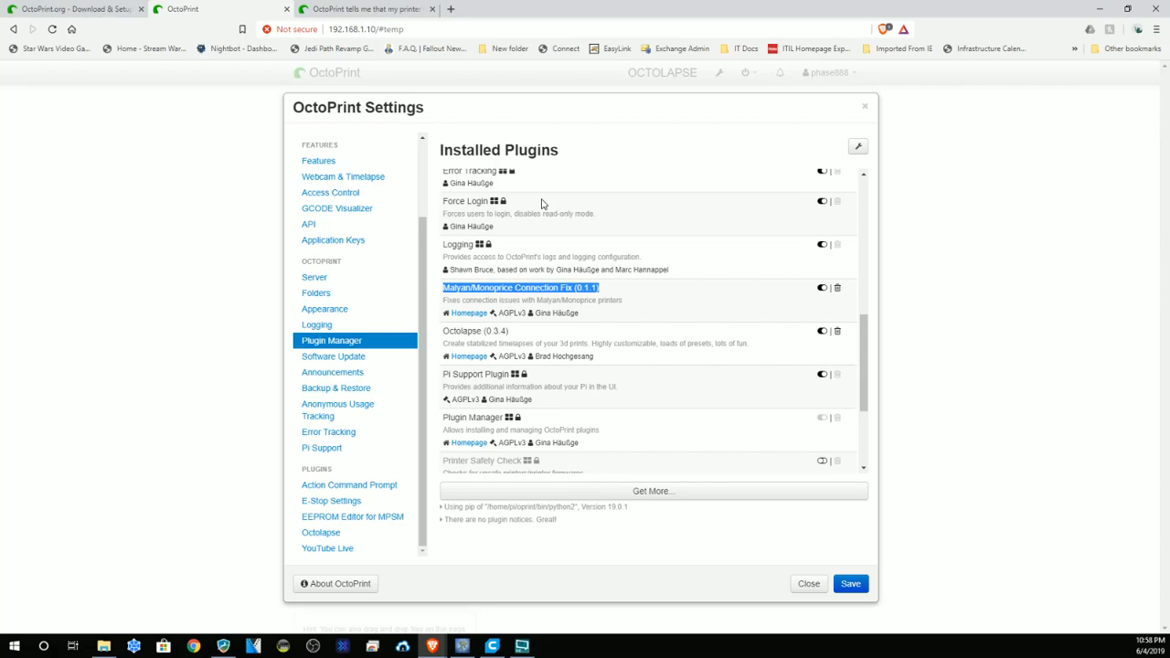
{"action": "scroll", "scroll_direction": "down", "scroll_amount": 3}
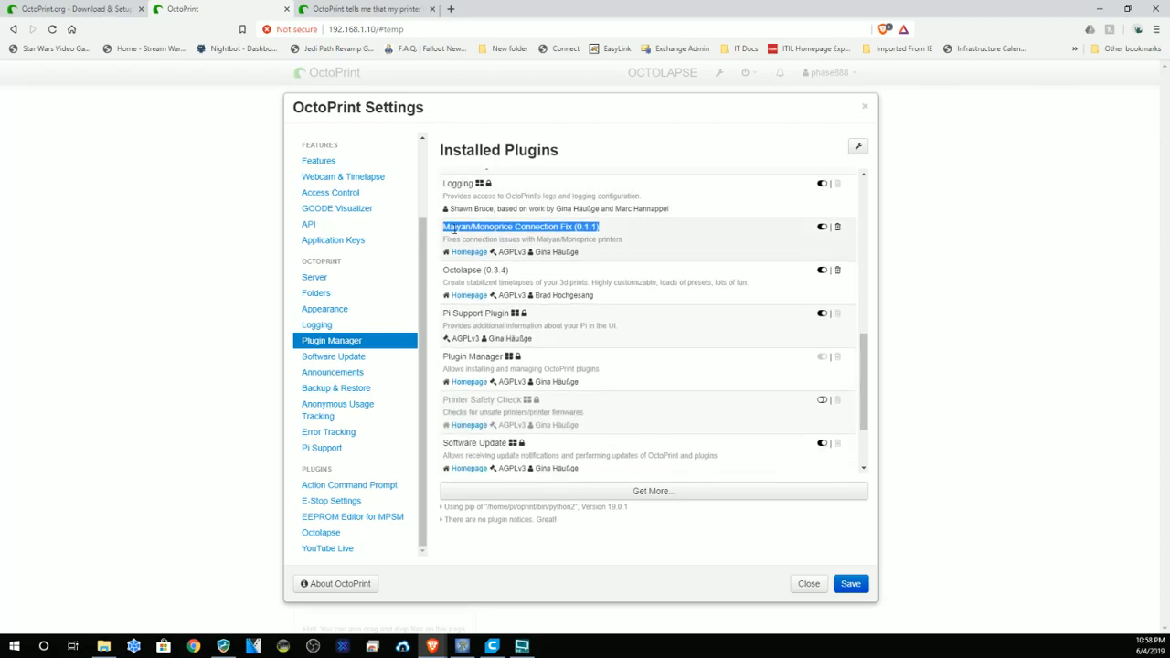
{"action": "mouse_move", "coordinate": [622, 251]}
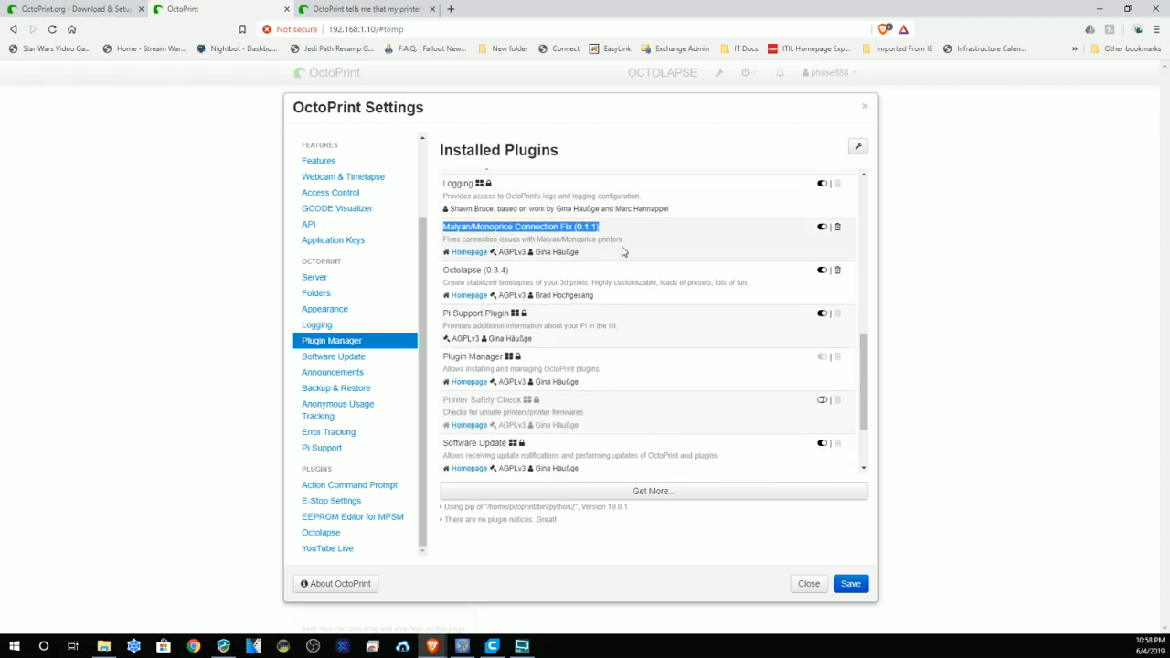
{"action": "scroll", "scroll_direction": "down", "scroll_amount": 3}
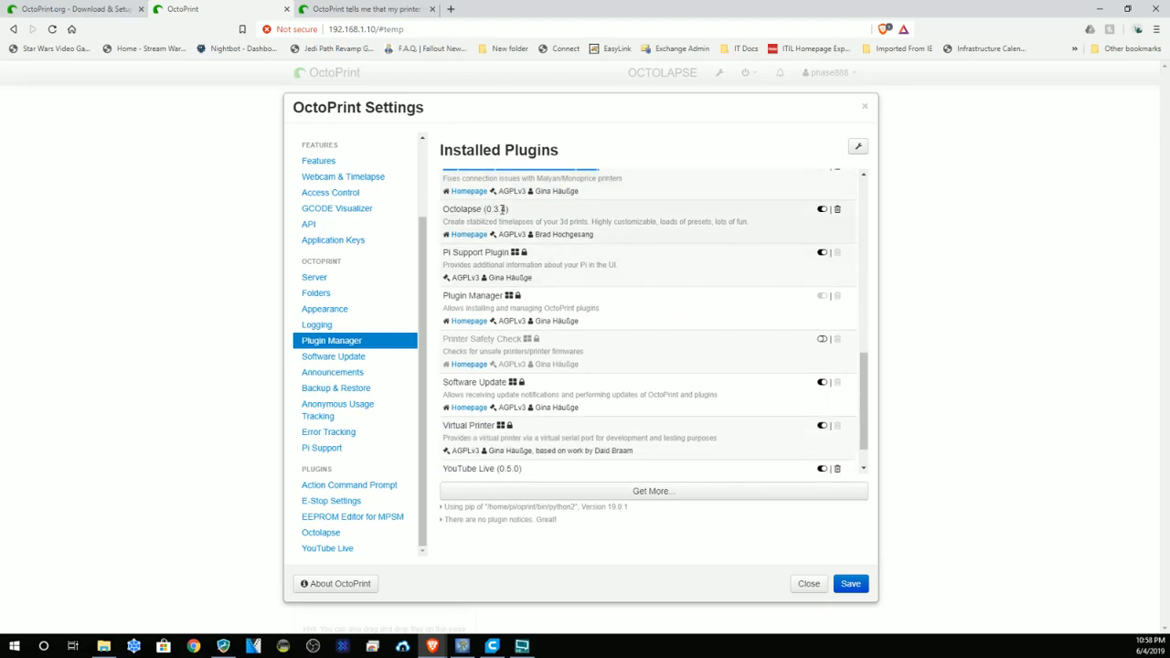
{"action": "scroll", "scroll_direction": "down", "scroll_amount": 3}
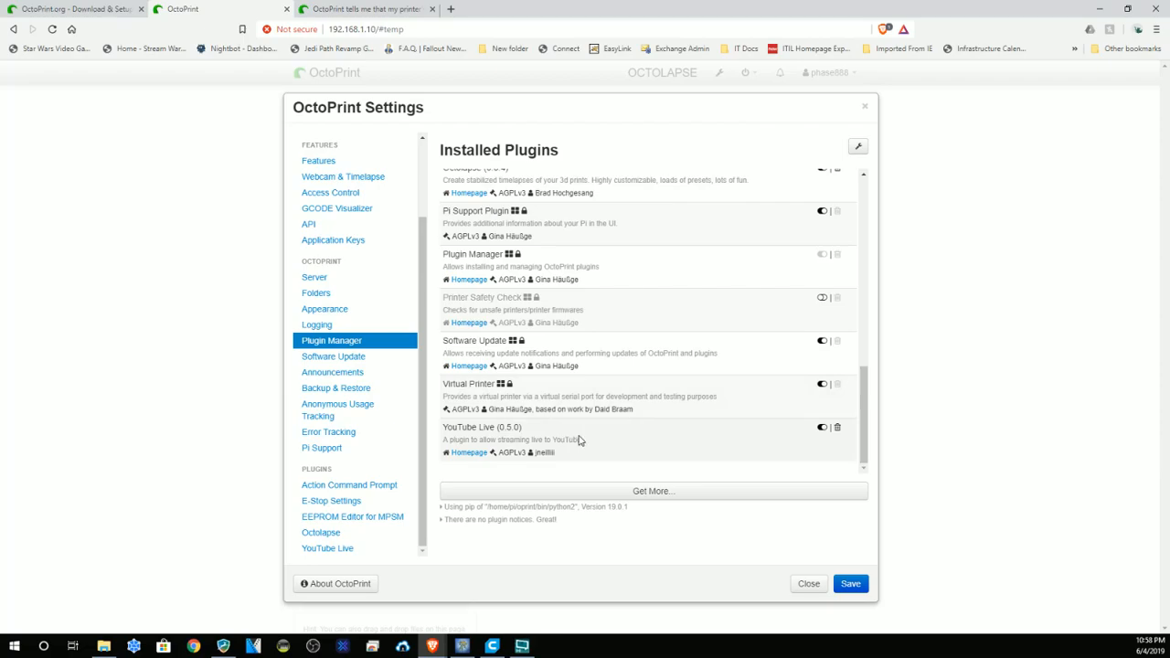
{"action": "mouse_move", "coordinate": [570, 437]}
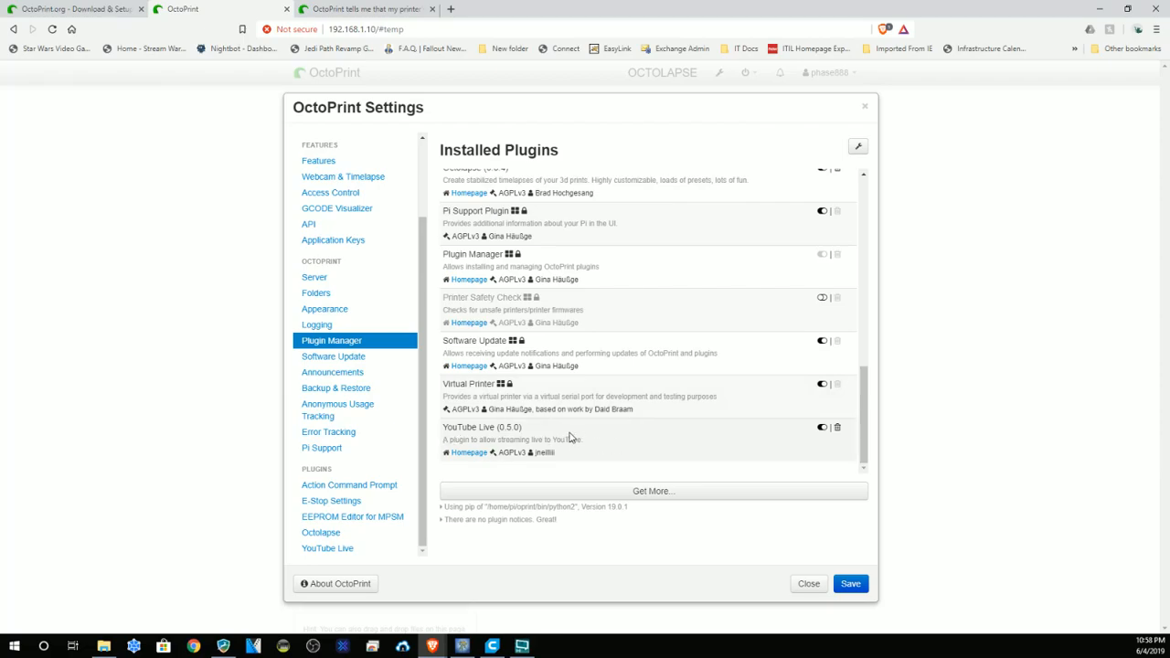
{"action": "mouse_move", "coordinate": [463, 541]}
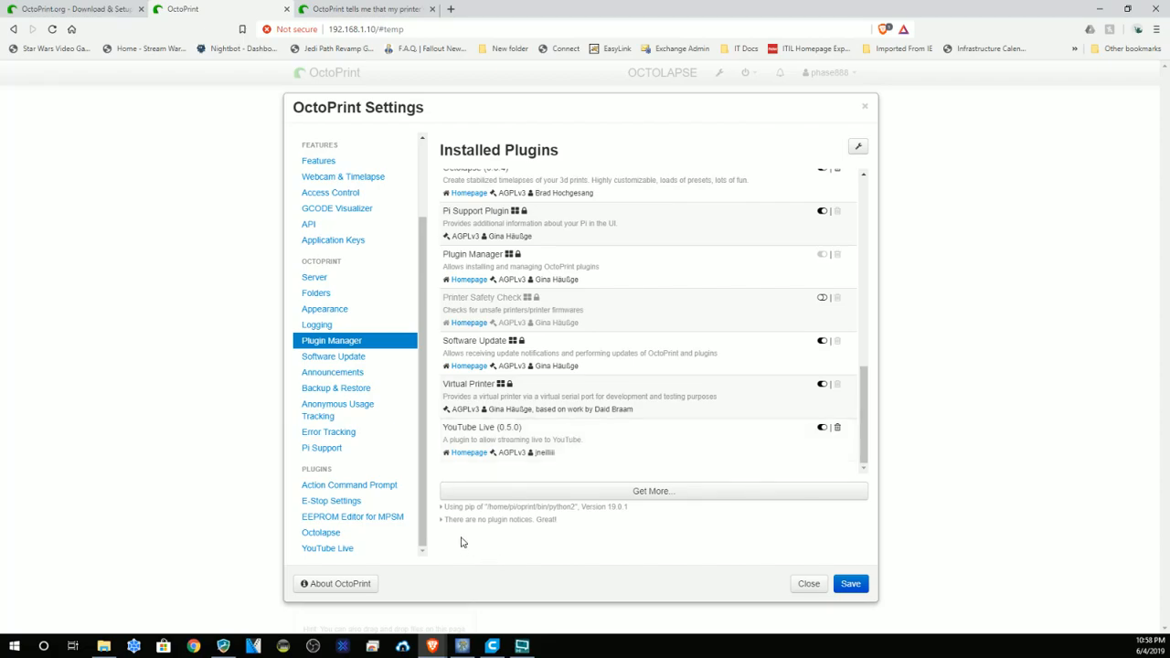
{"action": "mouse_move", "coordinate": [395, 413]}
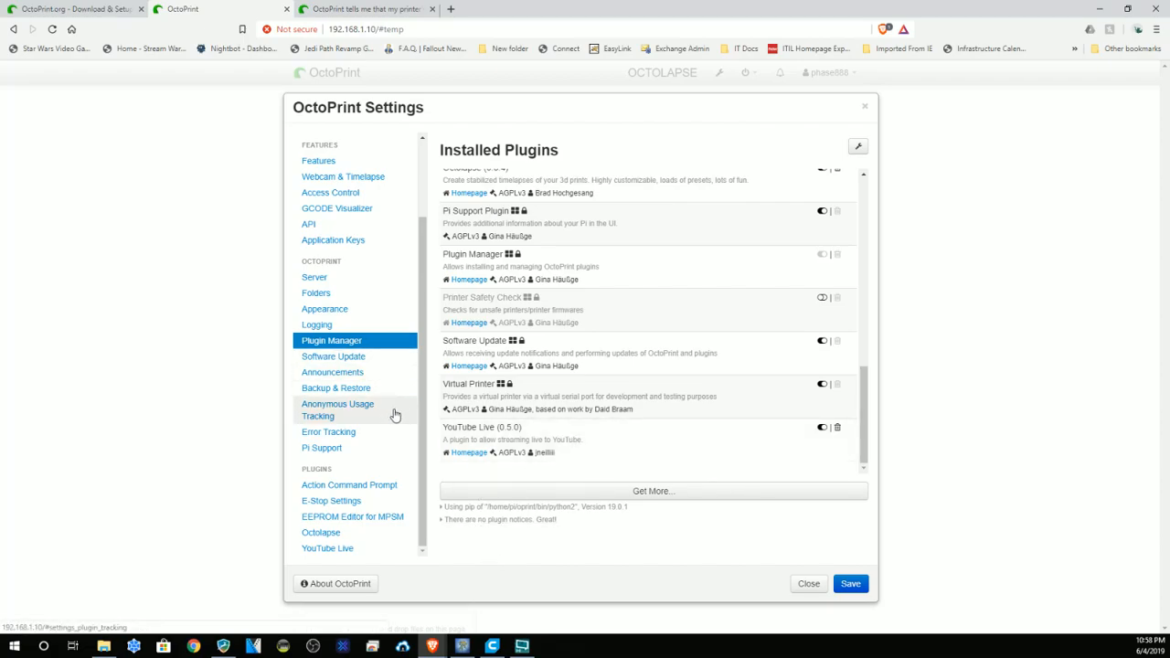
{"action": "mouse_move", "coordinate": [636, 534]}
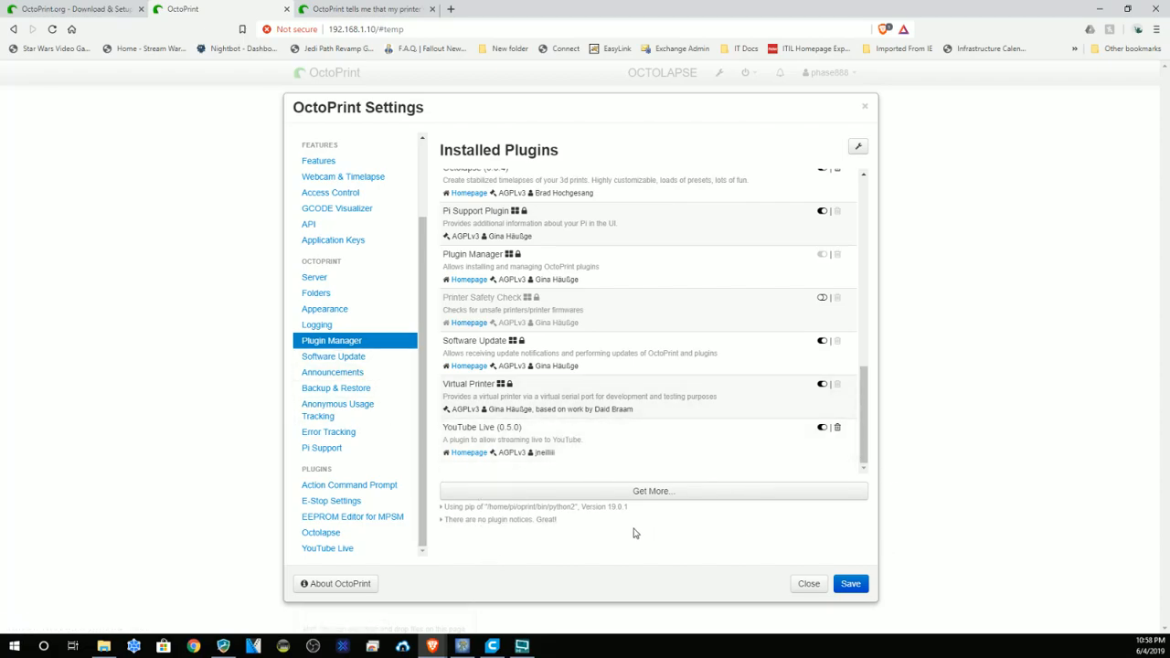
{"action": "mouse_move", "coordinate": [392, 404]}
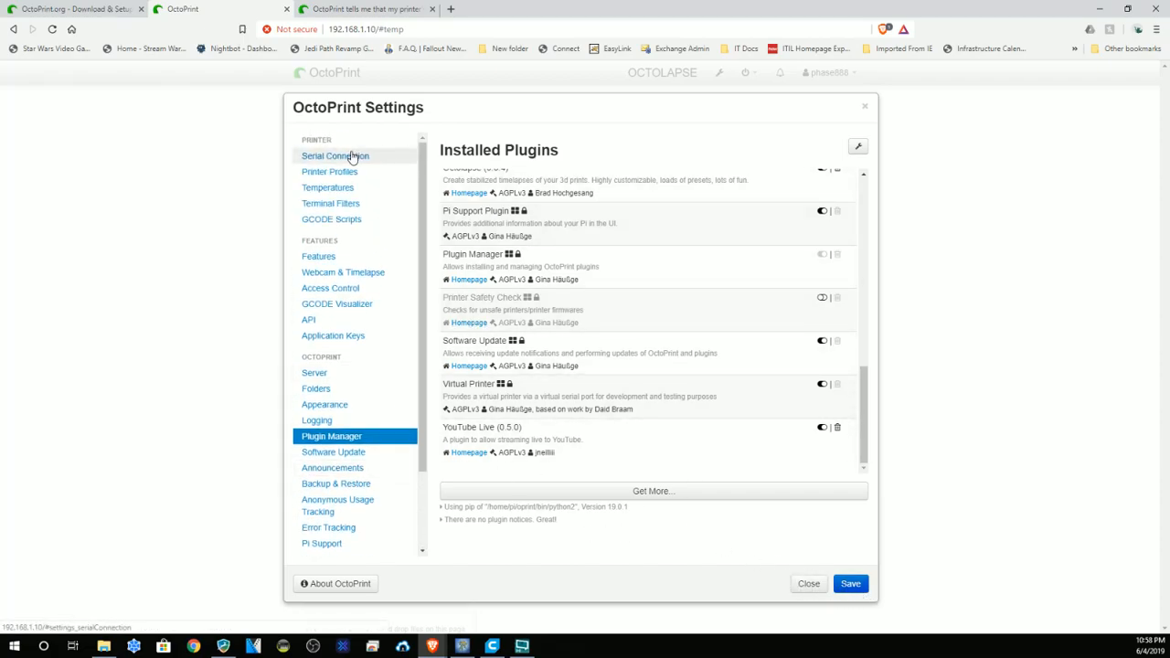
Step: From Printer Profiles, open the MP Select Mini V2 profile for editing
{"action": "left_click", "coordinate": [329, 172]}
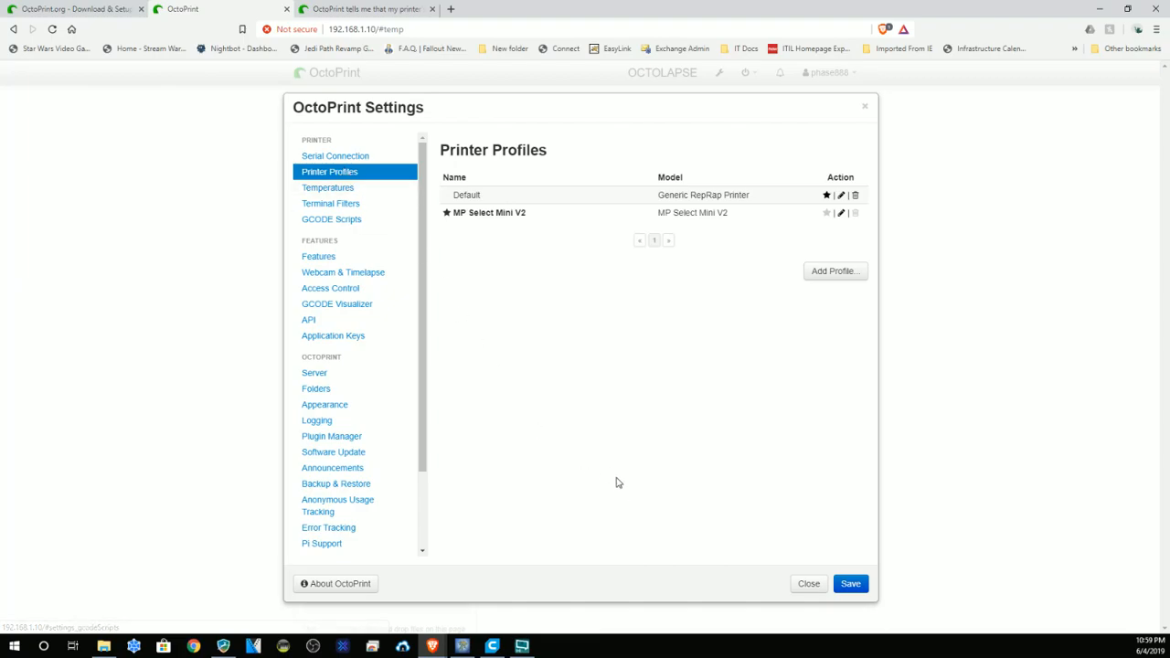
{"action": "mouse_move", "coordinate": [548, 241]}
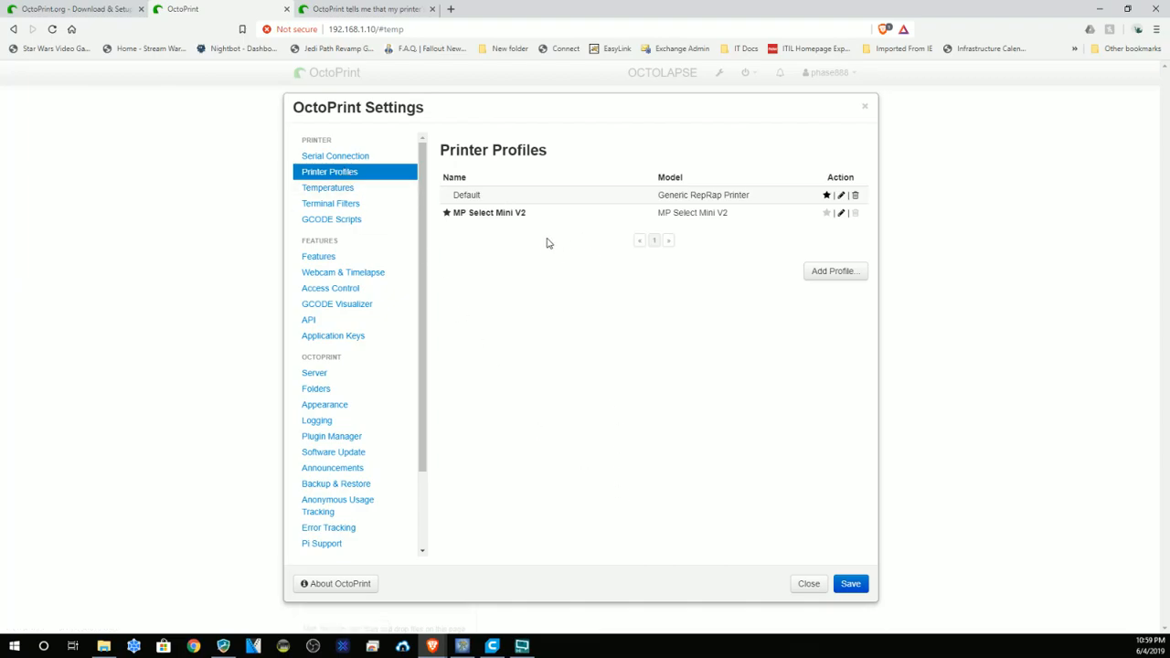
{"action": "mouse_move", "coordinate": [583, 322]}
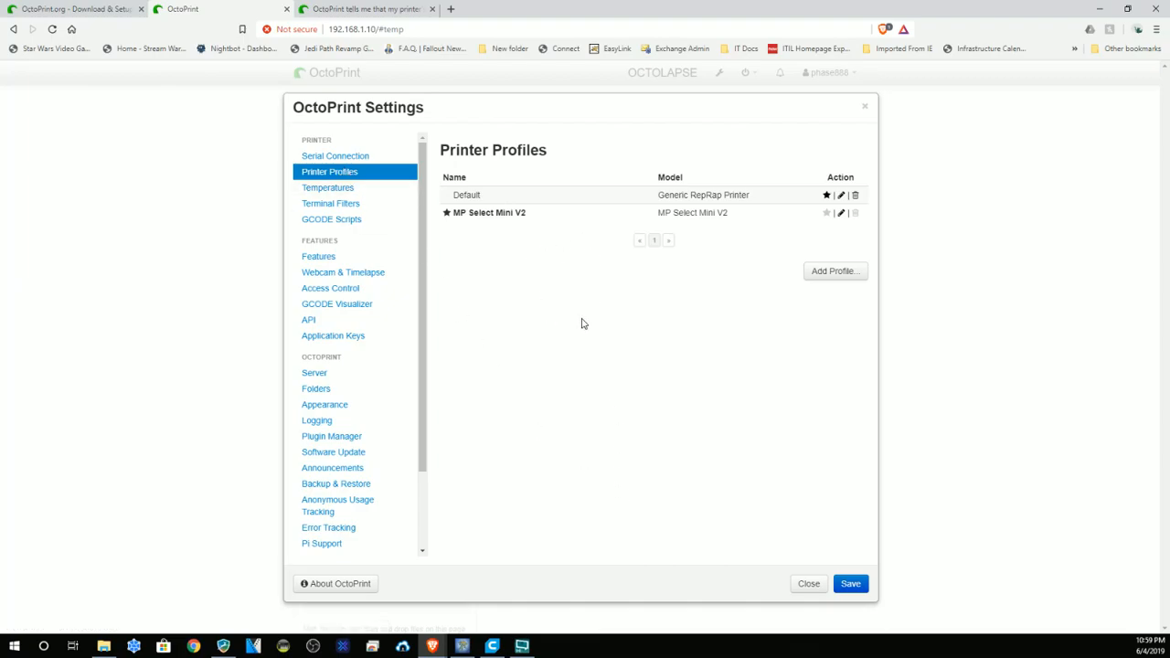
{"action": "mouse_move", "coordinate": [841, 212]}
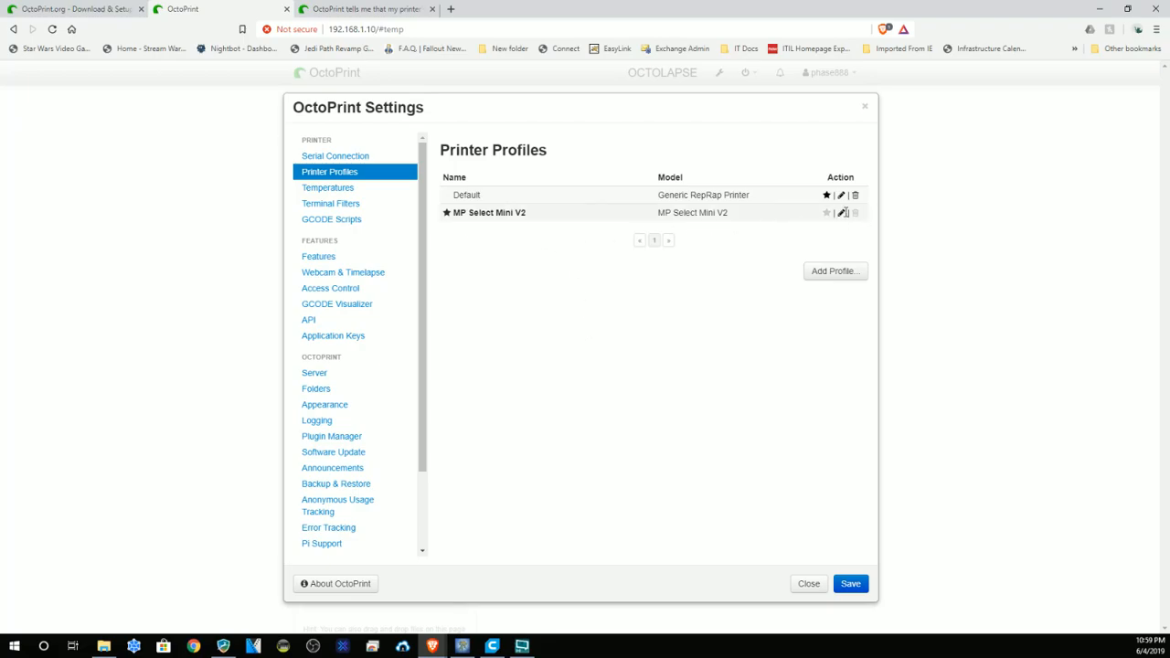
{"action": "left_click", "coordinate": [841, 212]}
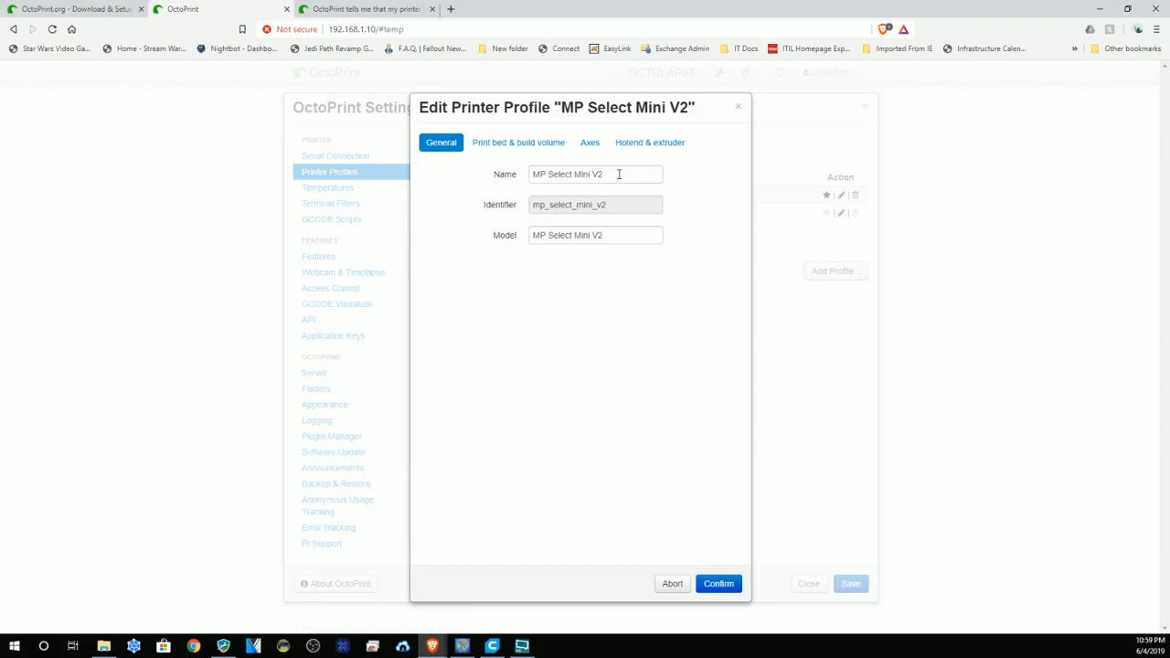
{"action": "mouse_move", "coordinate": [563, 164]}
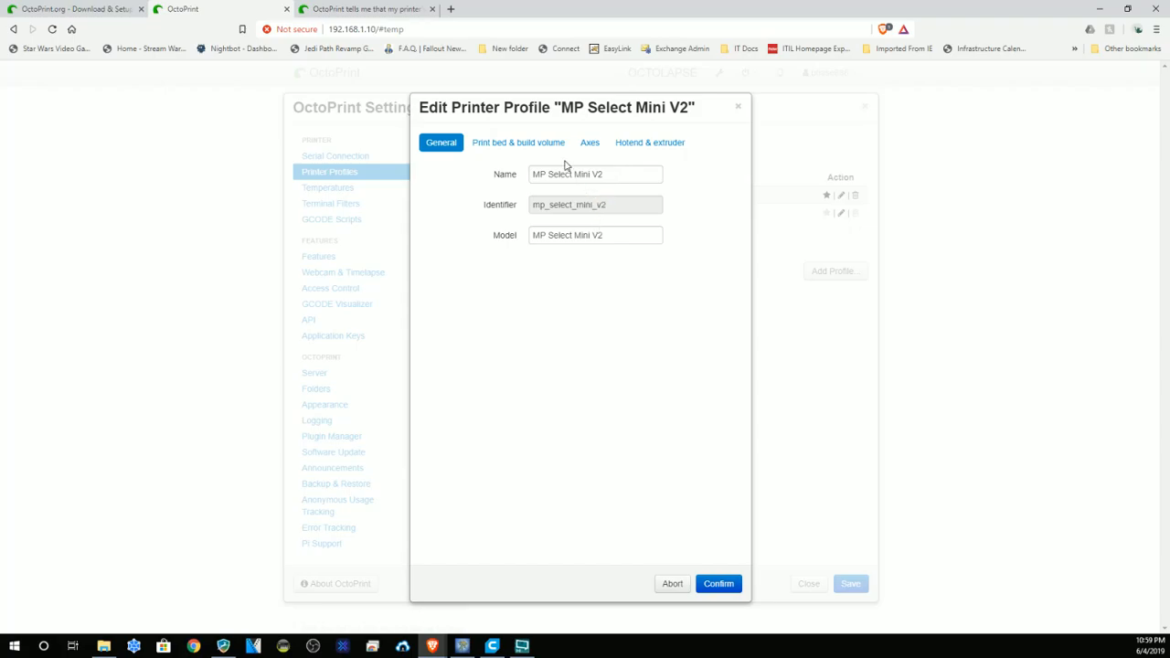
{"action": "mouse_move", "coordinate": [517, 150]}
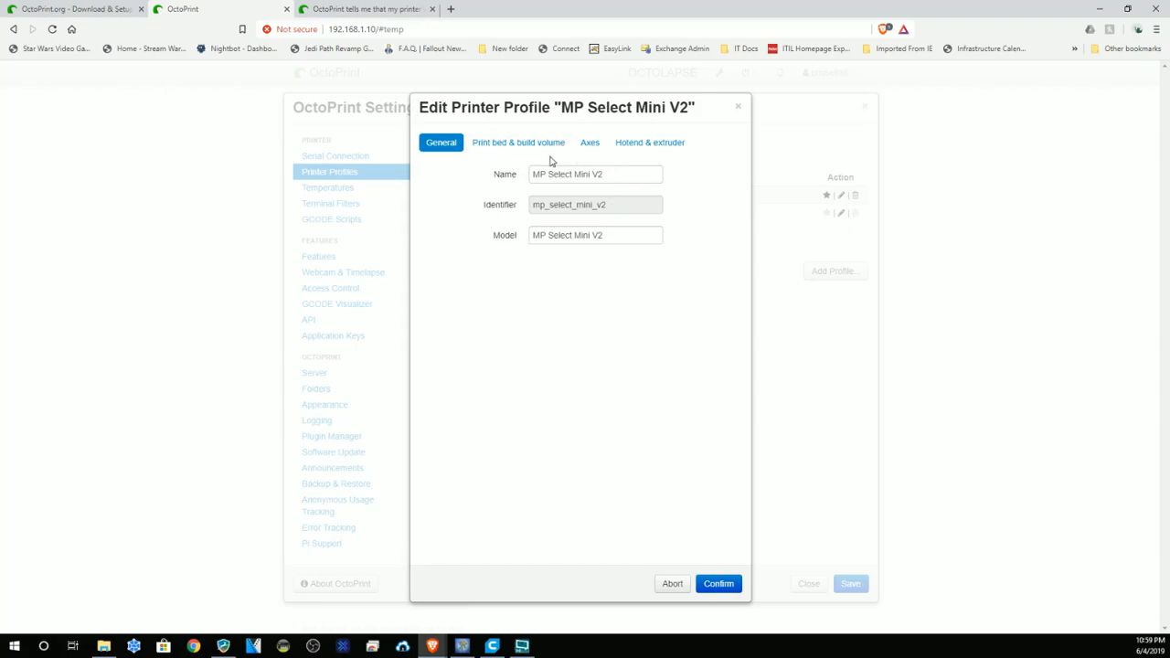
{"action": "mouse_move", "coordinate": [596, 159]}
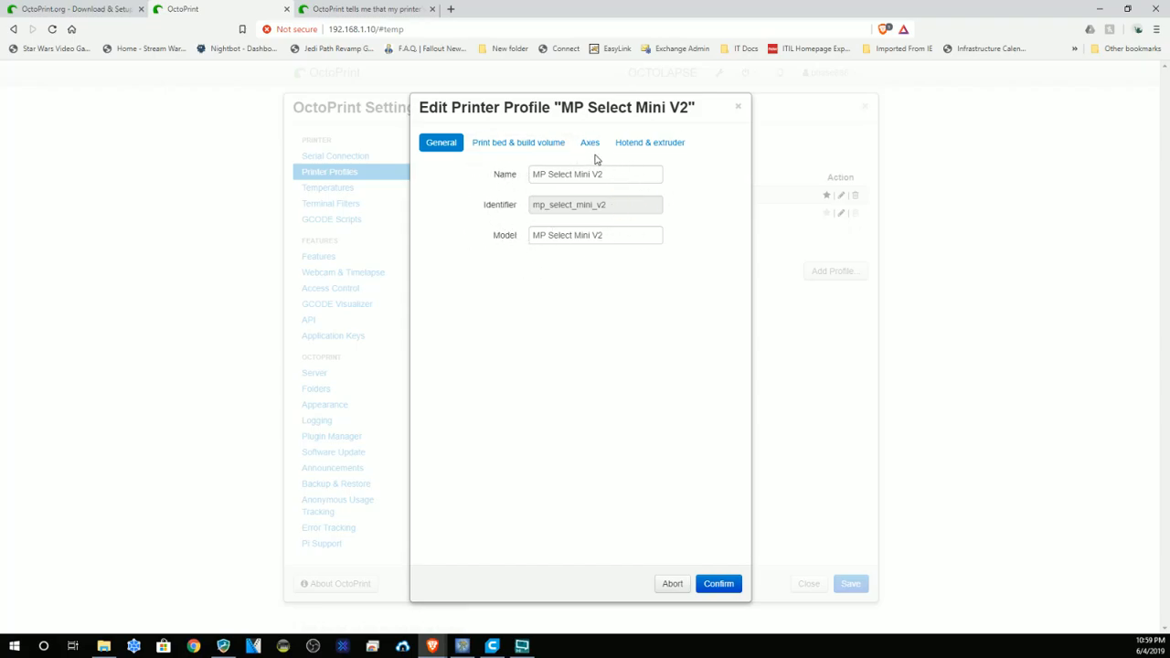
{"action": "mouse_move", "coordinate": [486, 216]}
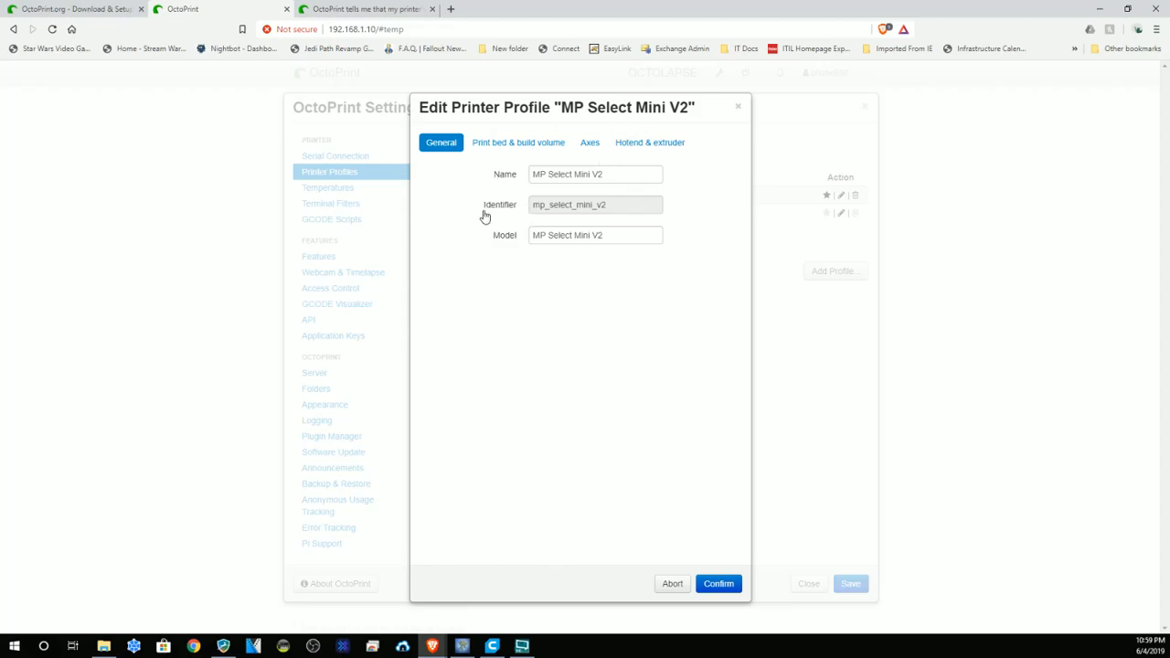
{"action": "mouse_move", "coordinate": [627, 221]}
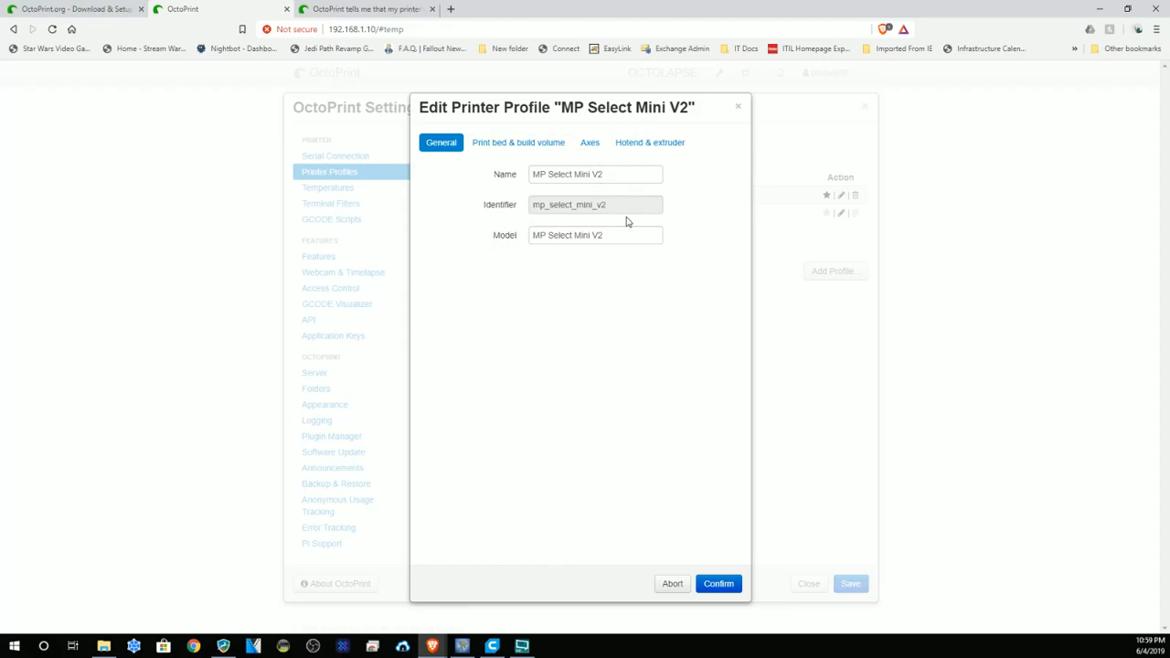
{"action": "mouse_move", "coordinate": [479, 183]}
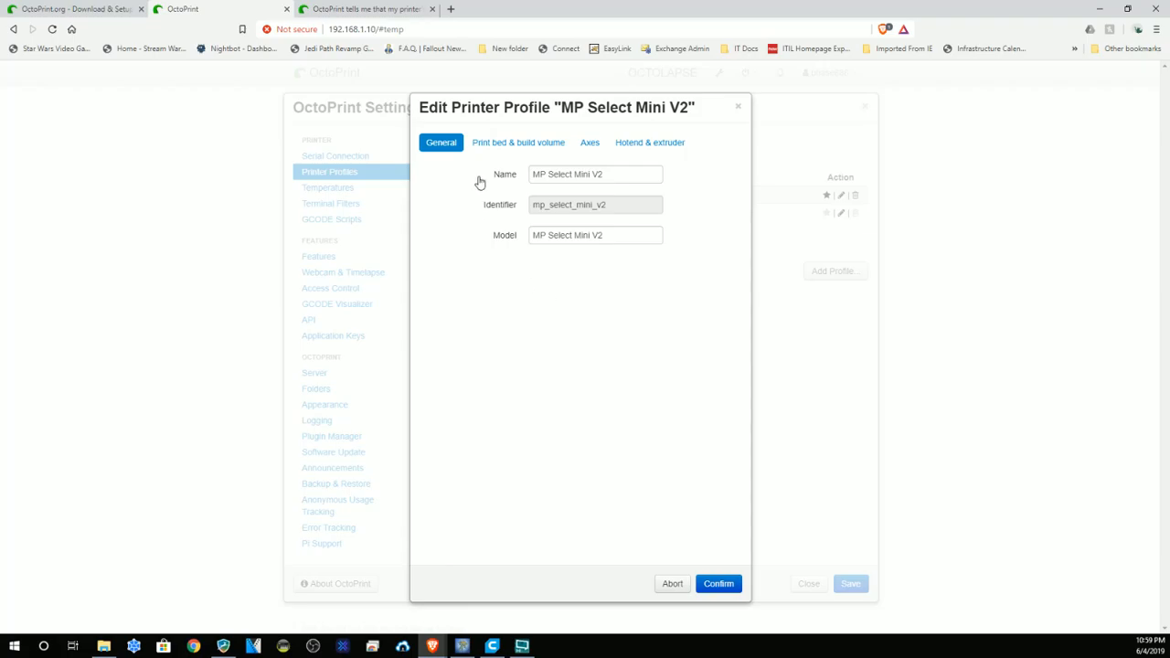
Step: Show the profile's print bed and build volume: rectangular, heated, 120 mm cube
{"action": "left_click", "coordinate": [518, 143]}
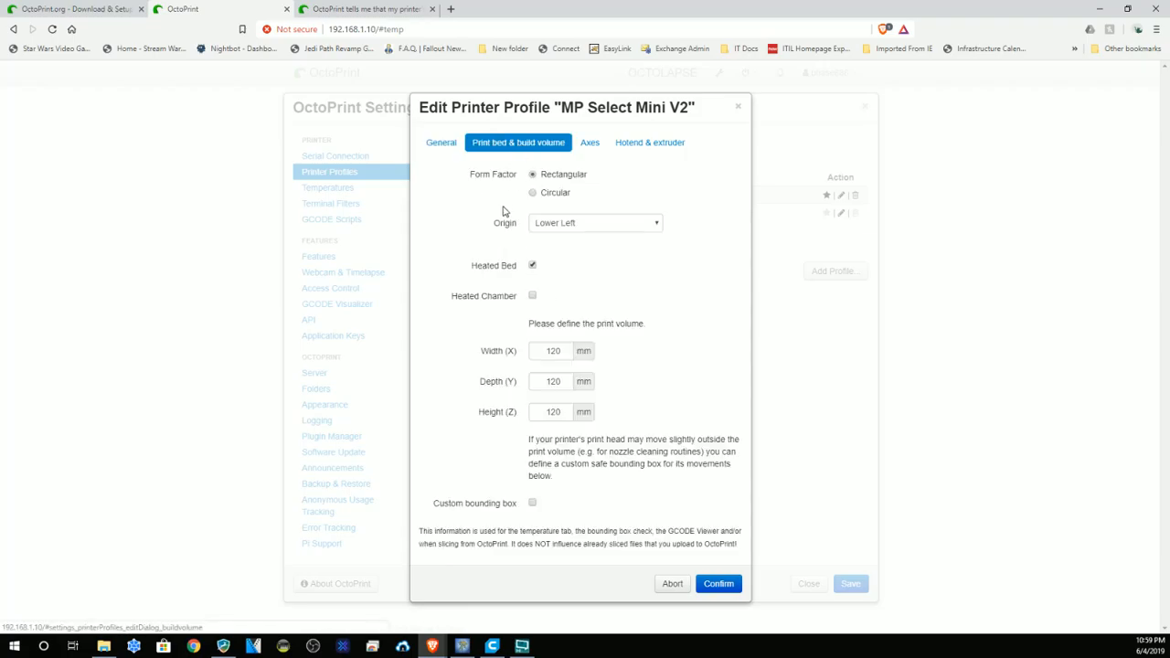
{"action": "mouse_move", "coordinate": [504, 181]}
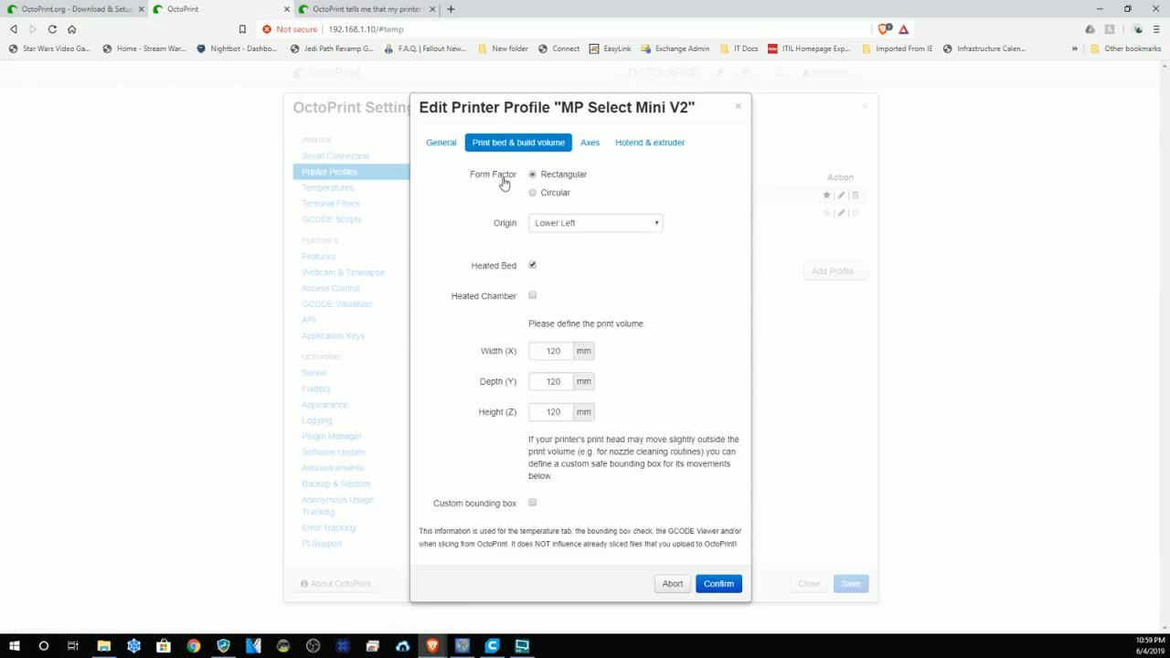
{"action": "mouse_move", "coordinate": [588, 234]}
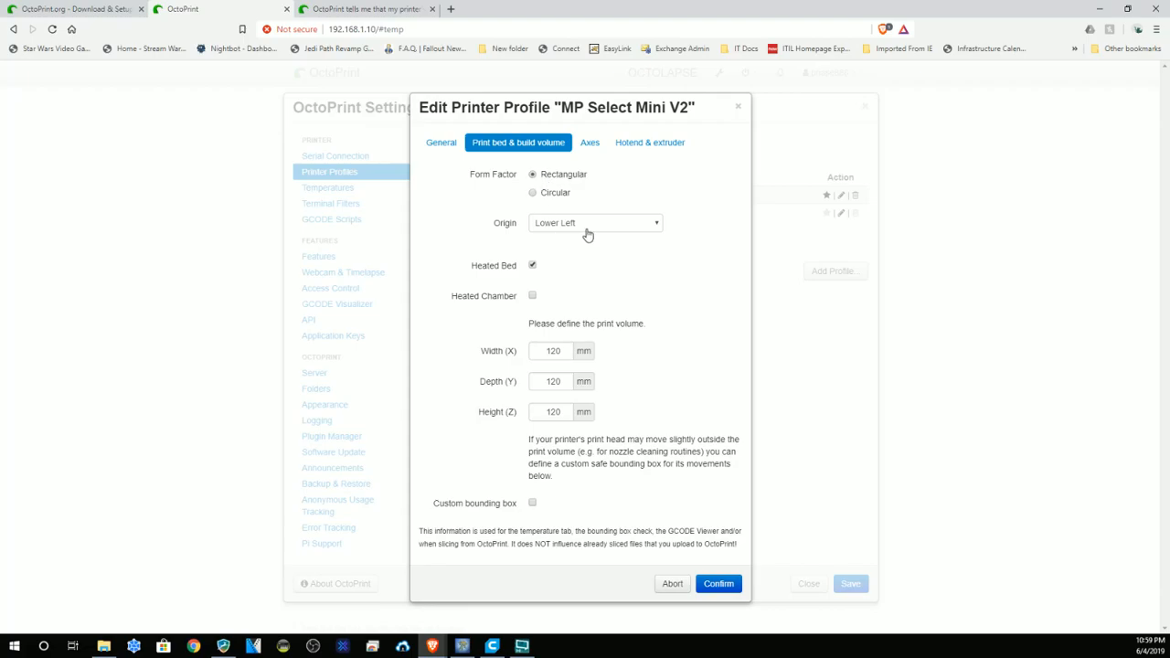
{"action": "left_click", "coordinate": [532, 265]}
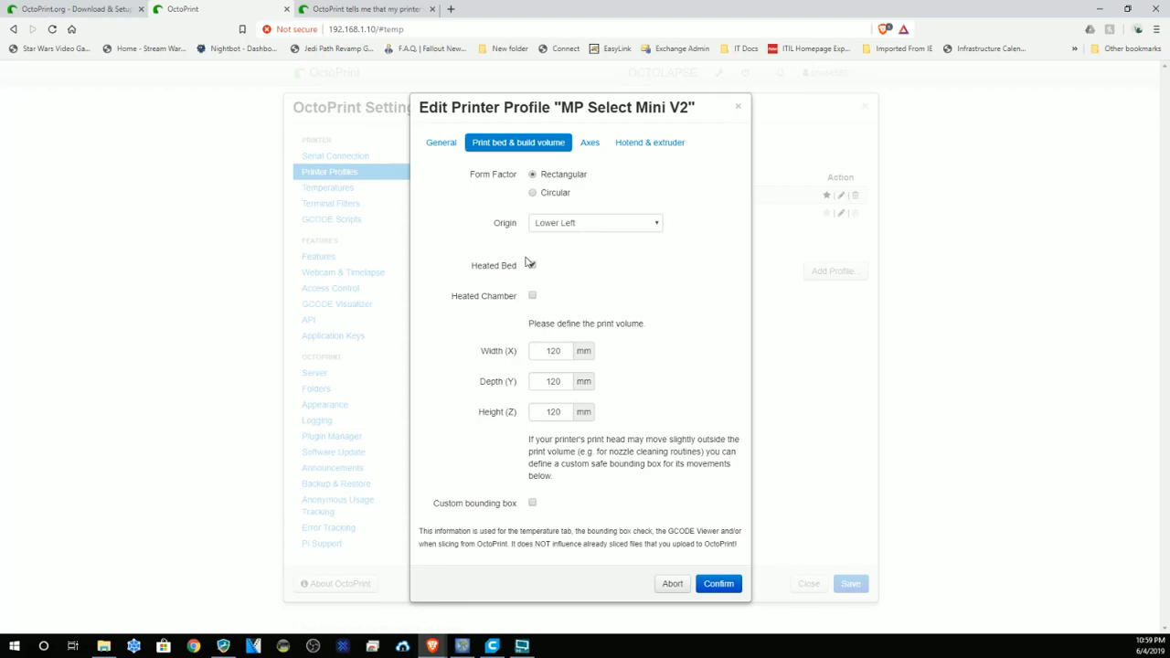
{"action": "left_click", "coordinate": [532, 265]}
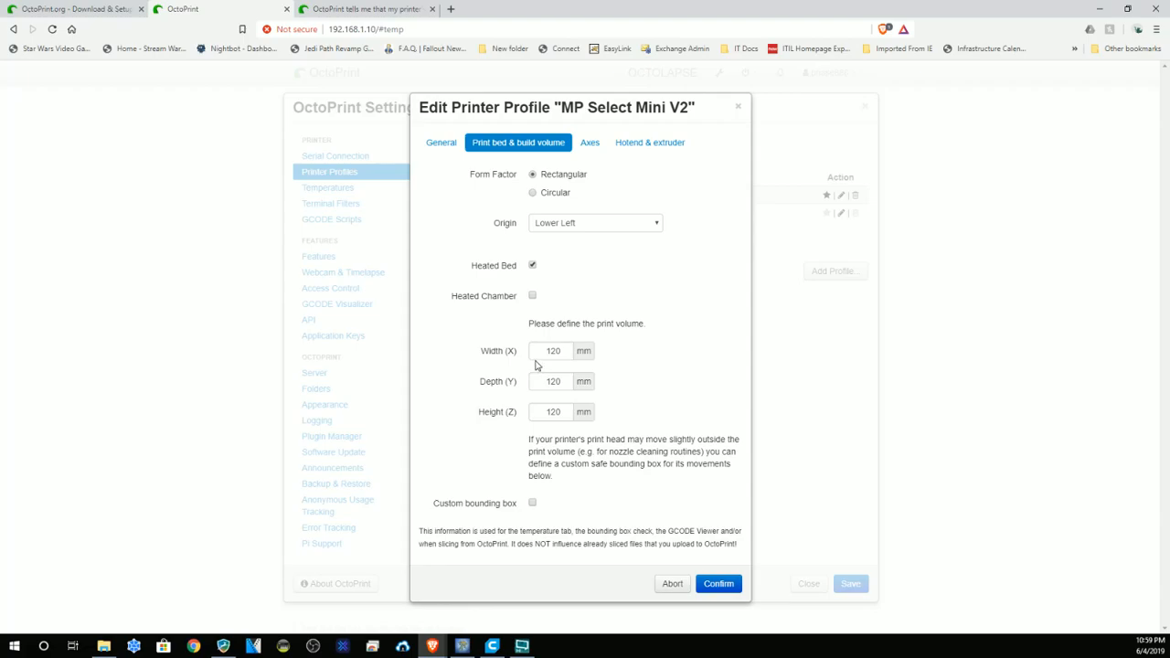
{"action": "mouse_move", "coordinate": [513, 424]}
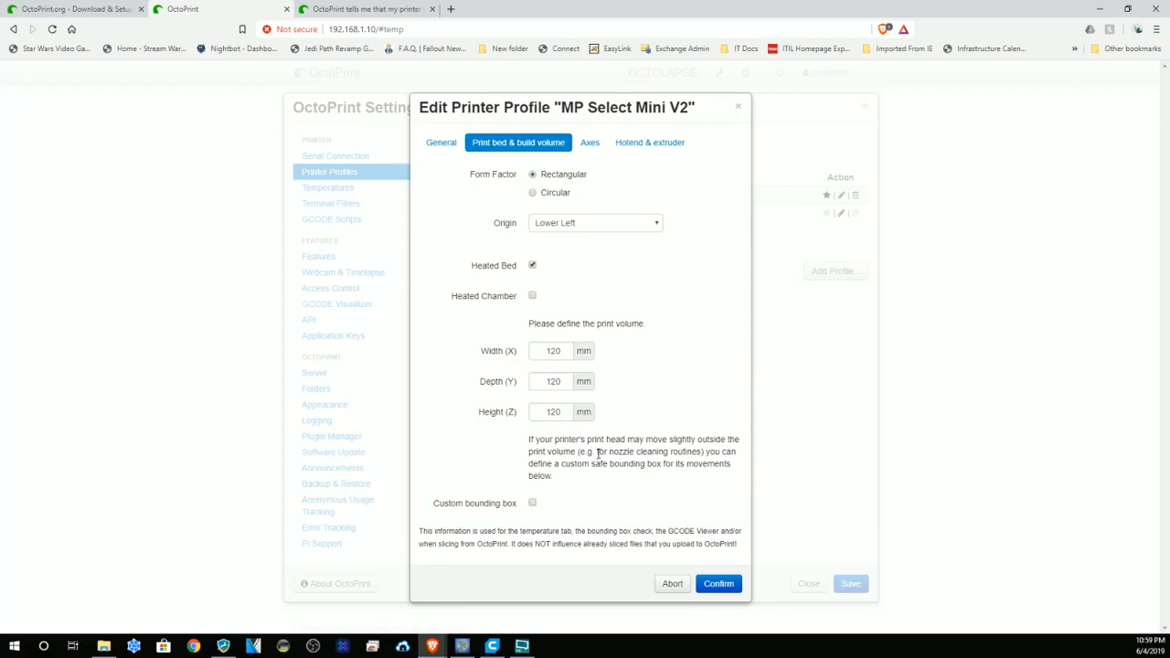
{"action": "mouse_move", "coordinate": [553, 331]}
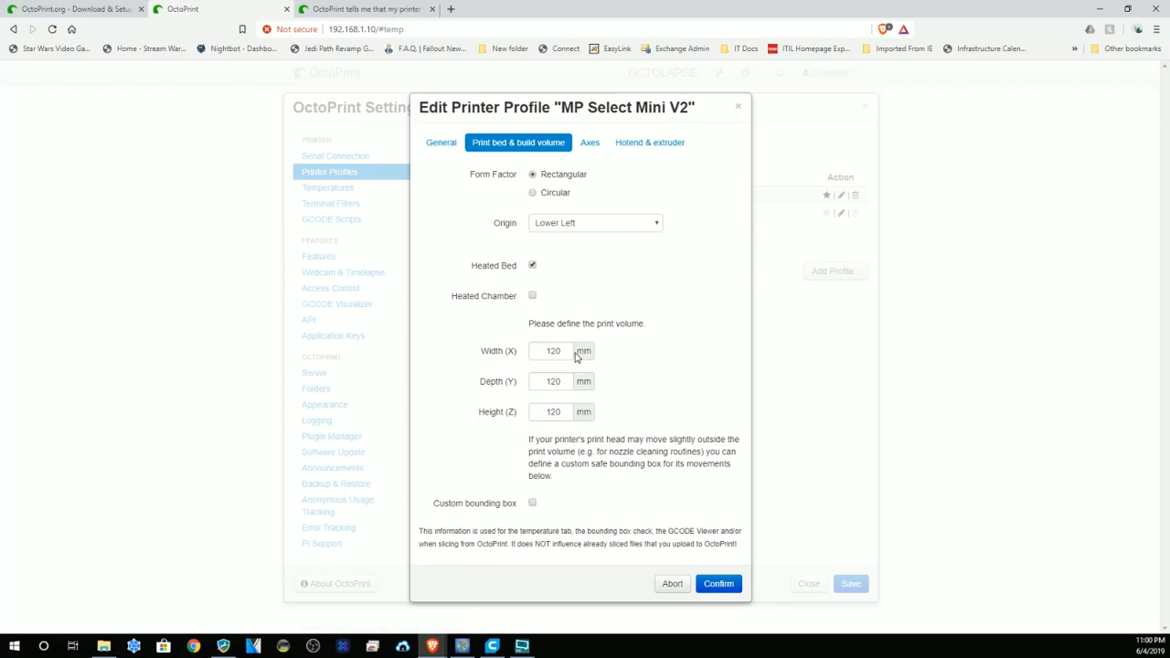
{"action": "mouse_move", "coordinate": [622, 272]}
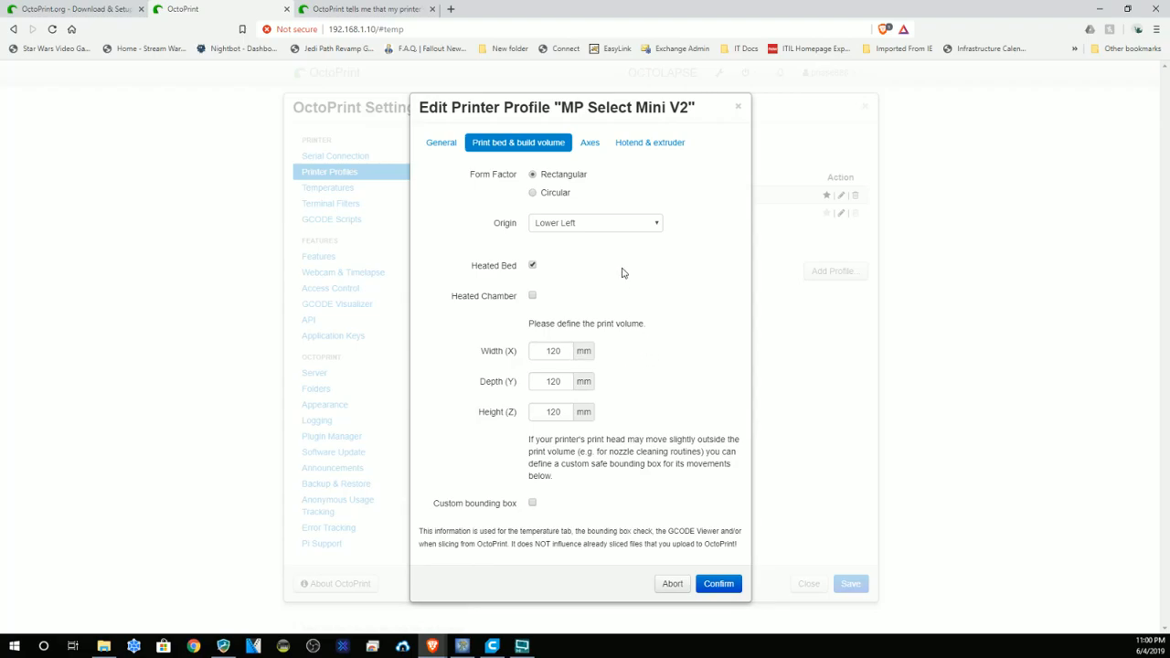
Step: Show the Axes feedrates: X and Y 9000, Z 90, E 300 mm/min
{"action": "left_click", "coordinate": [589, 142]}
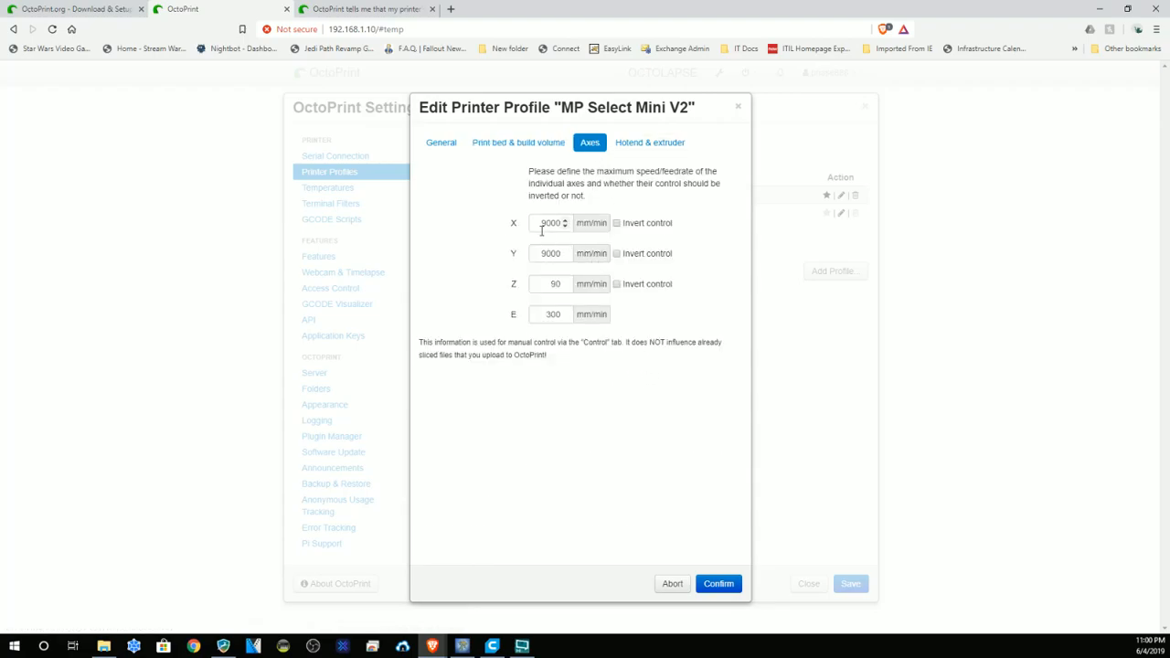
{"action": "mouse_move", "coordinate": [552, 276]}
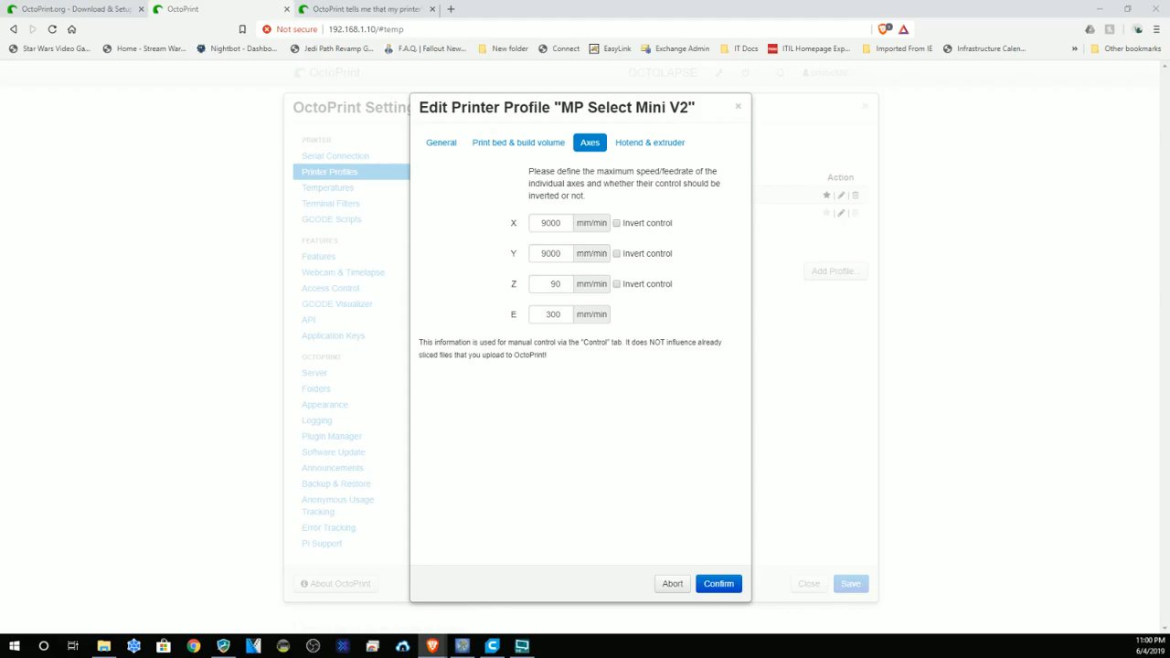
{"action": "left_click", "coordinate": [552, 223]}
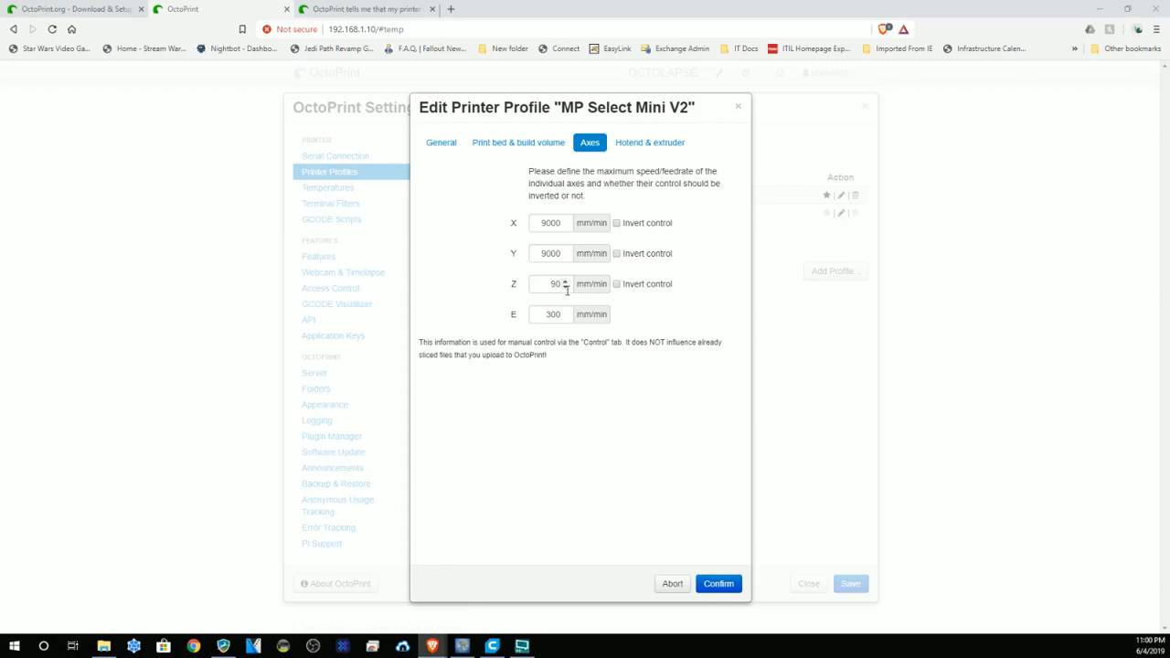
{"action": "mouse_move", "coordinate": [565, 322]}
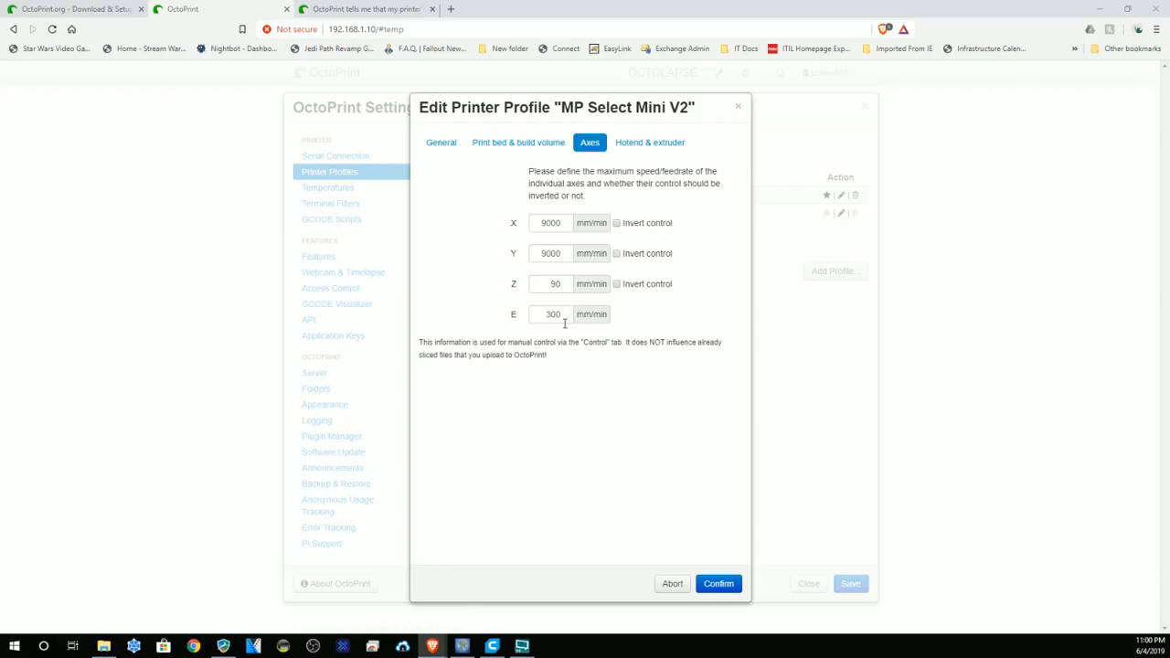
{"action": "mouse_move", "coordinate": [569, 318]}
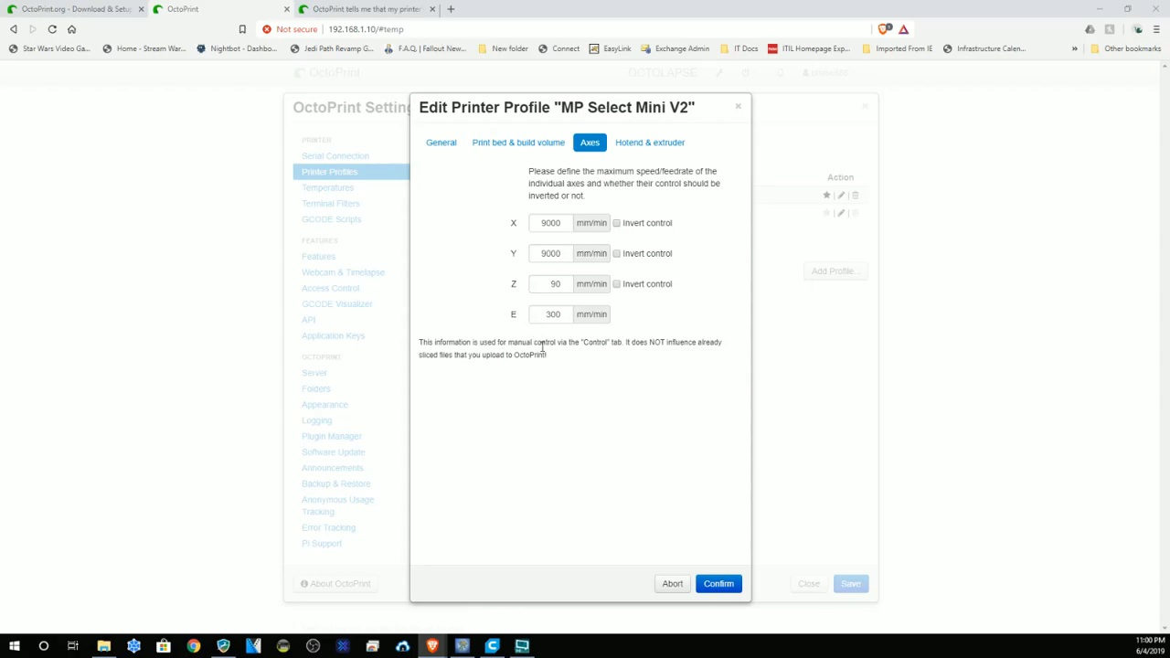
{"action": "mouse_move", "coordinate": [585, 344]}
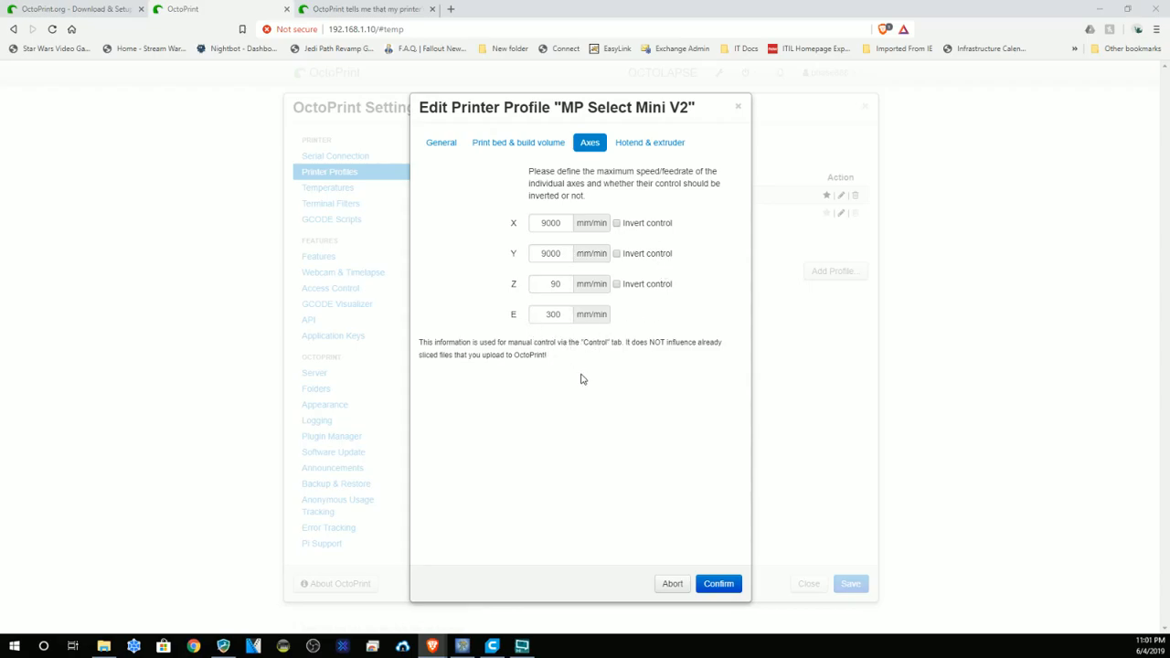
Step: Show the hotend and extruder settings: 0.4 mm nozzle, one extruder
{"action": "left_click", "coordinate": [649, 142]}
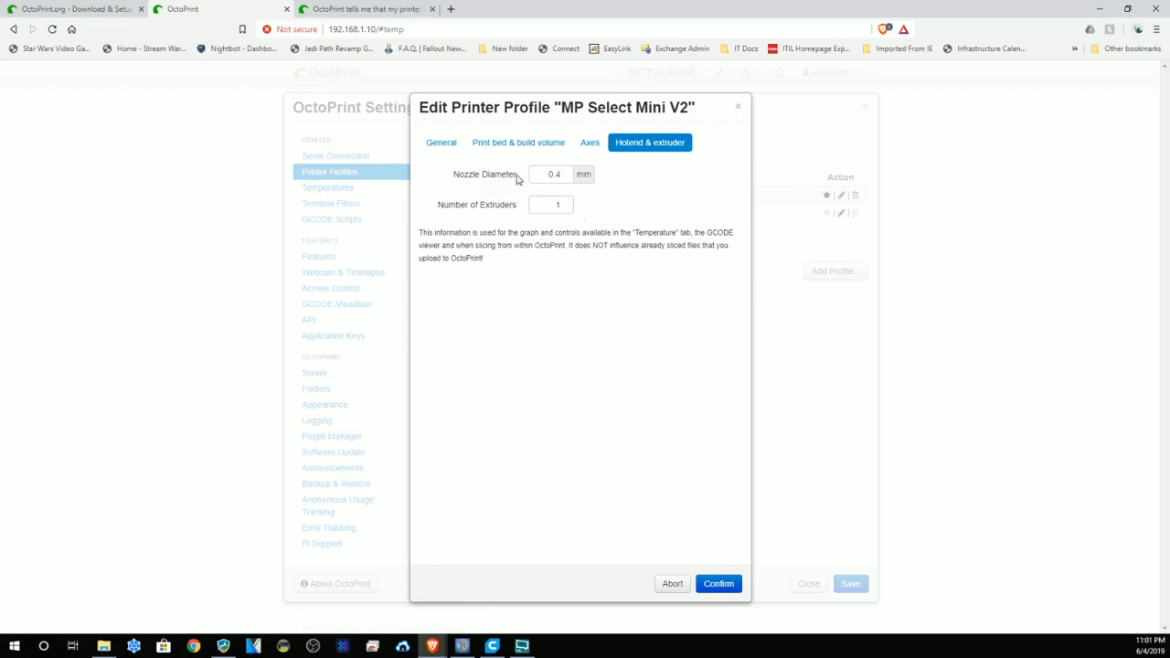
{"action": "mouse_move", "coordinate": [519, 205]}
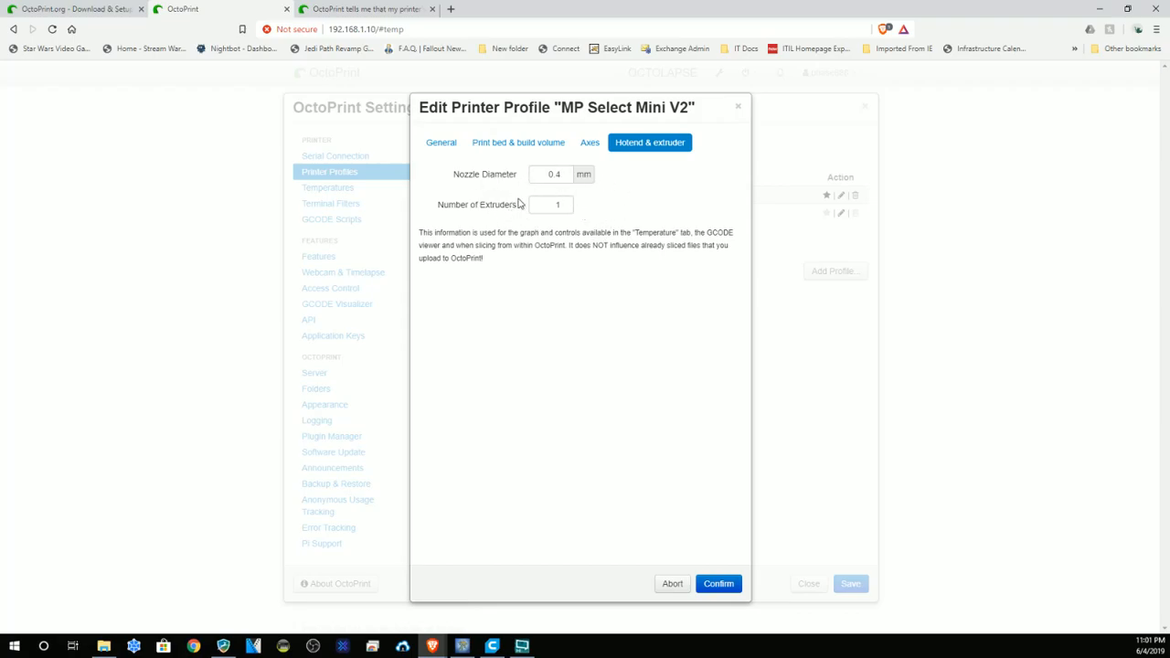
{"action": "mouse_move", "coordinate": [585, 199]}
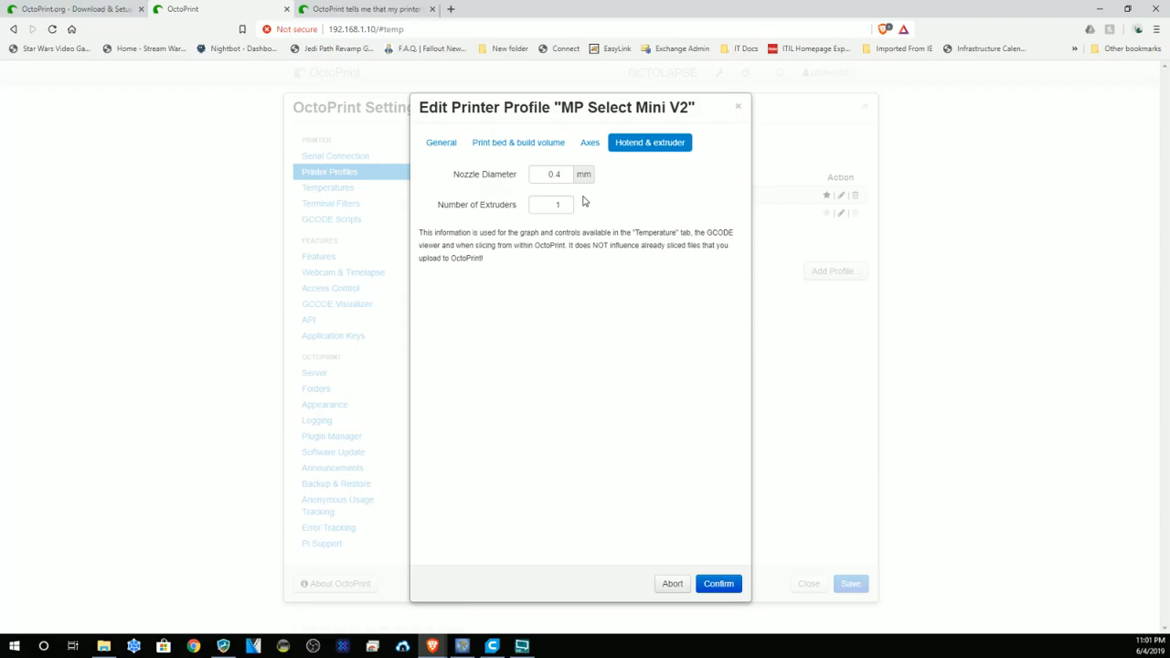
{"action": "mouse_move", "coordinate": [604, 194]}
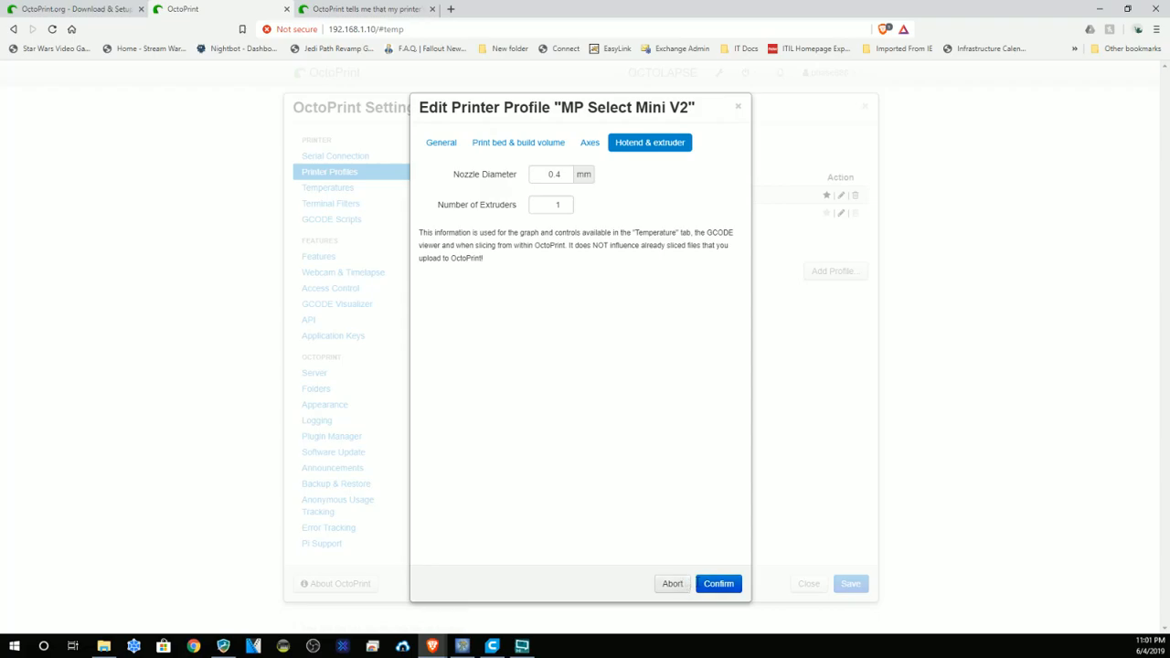
Step: Close the profile editor and scroll down the settings sidebar
{"action": "left_click", "coordinate": [718, 583]}
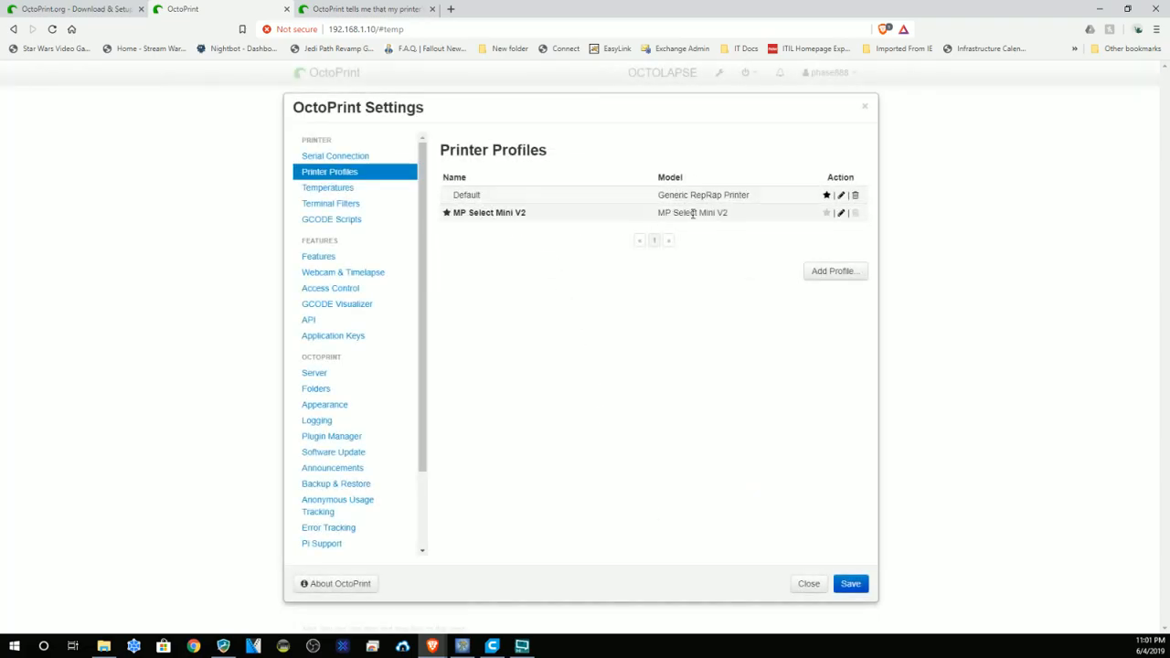
{"action": "mouse_move", "coordinate": [713, 177]}
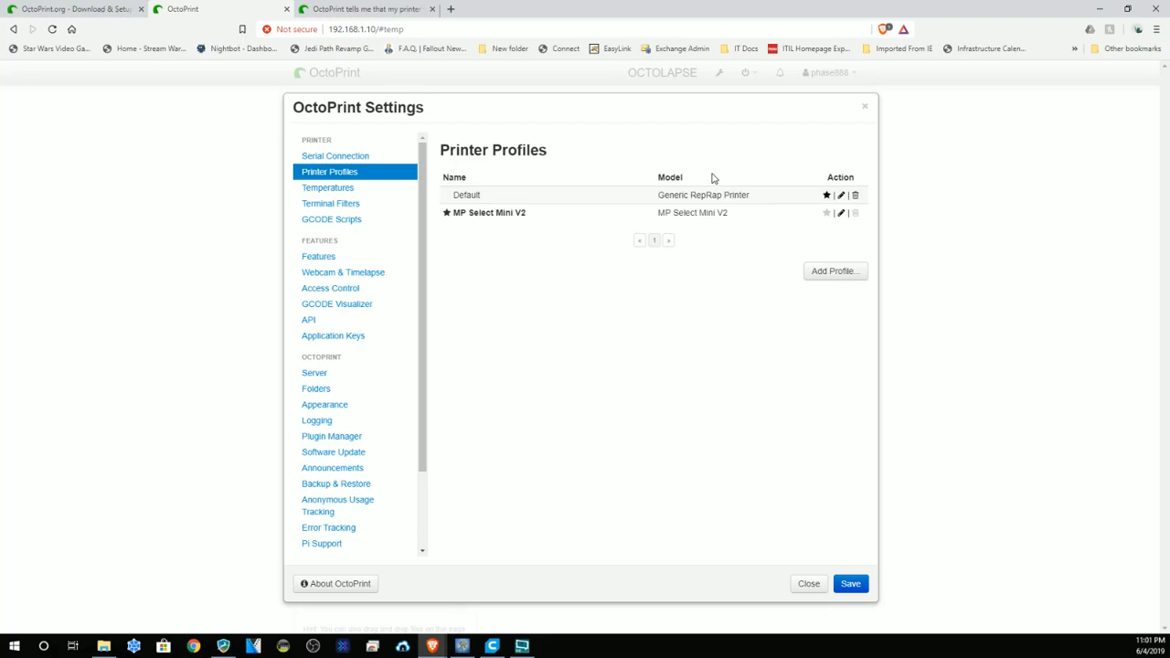
{"action": "mouse_move", "coordinate": [728, 189]}
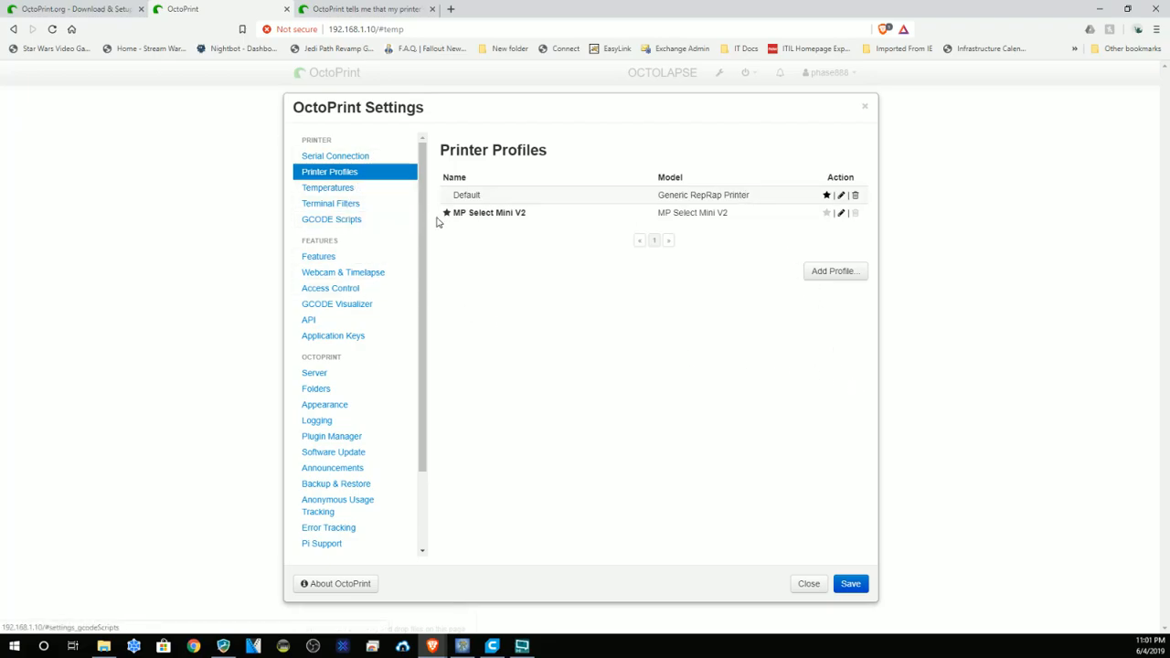
{"action": "scroll", "scroll_direction": "down", "scroll_amount": 3}
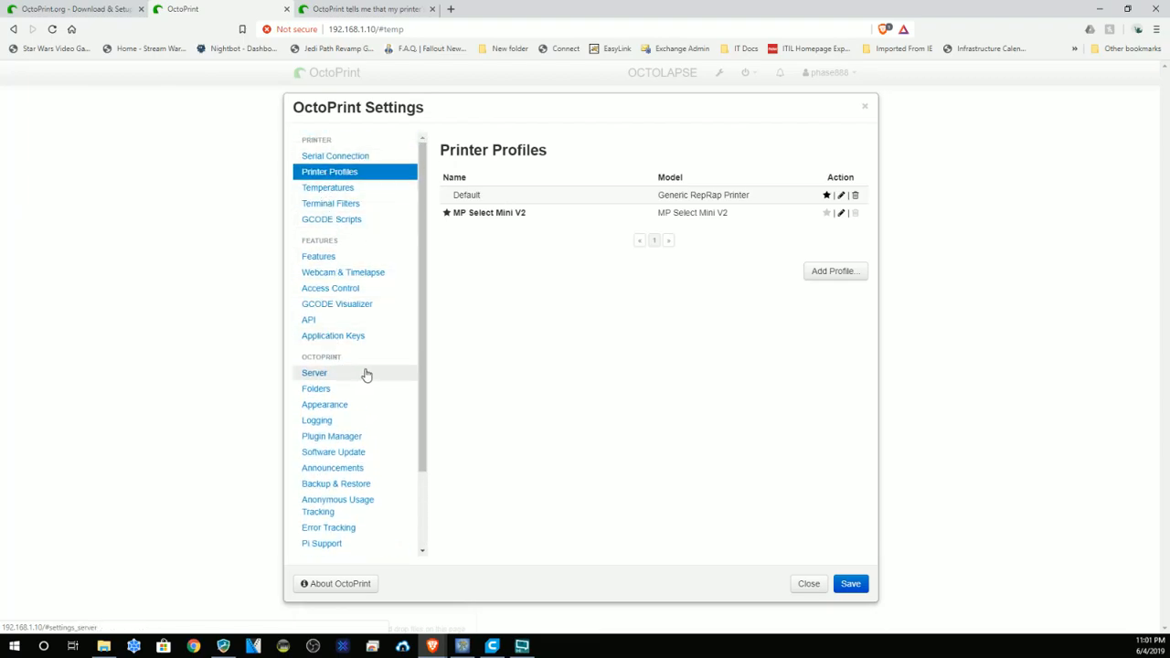
{"action": "scroll", "scroll_direction": "down", "scroll_amount": 3}
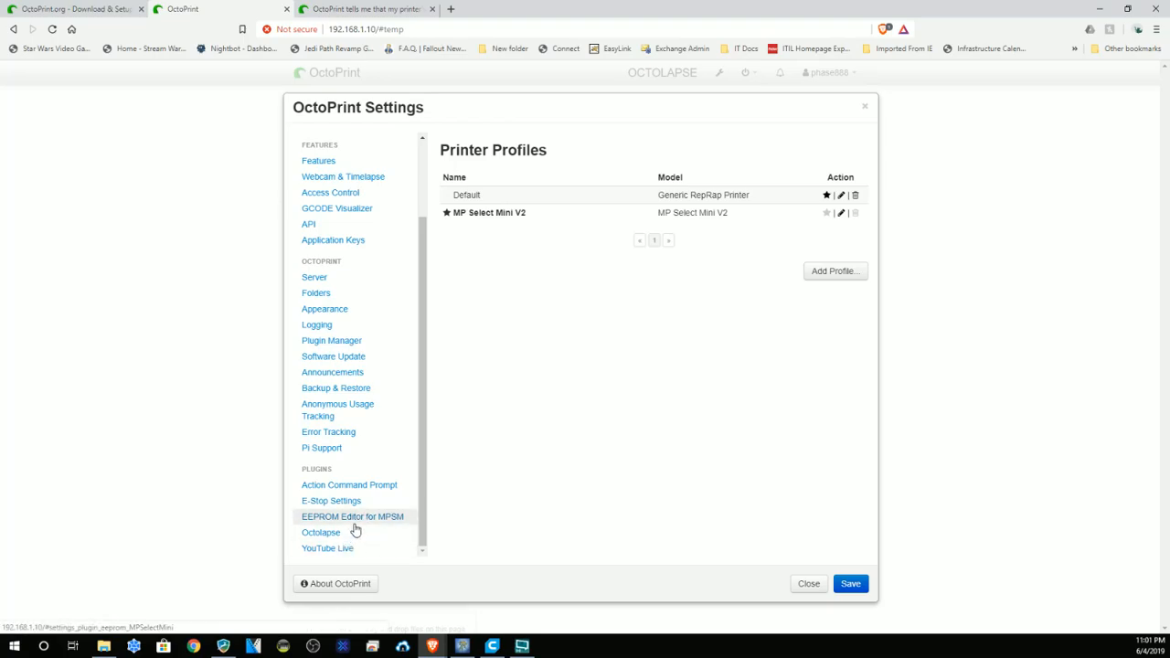
Step: Visit the EEPROM Editor, E-Stop, Action Command Prompt, Octolapse and YouTube Live plugin pages
{"action": "left_click", "coordinate": [347, 516]}
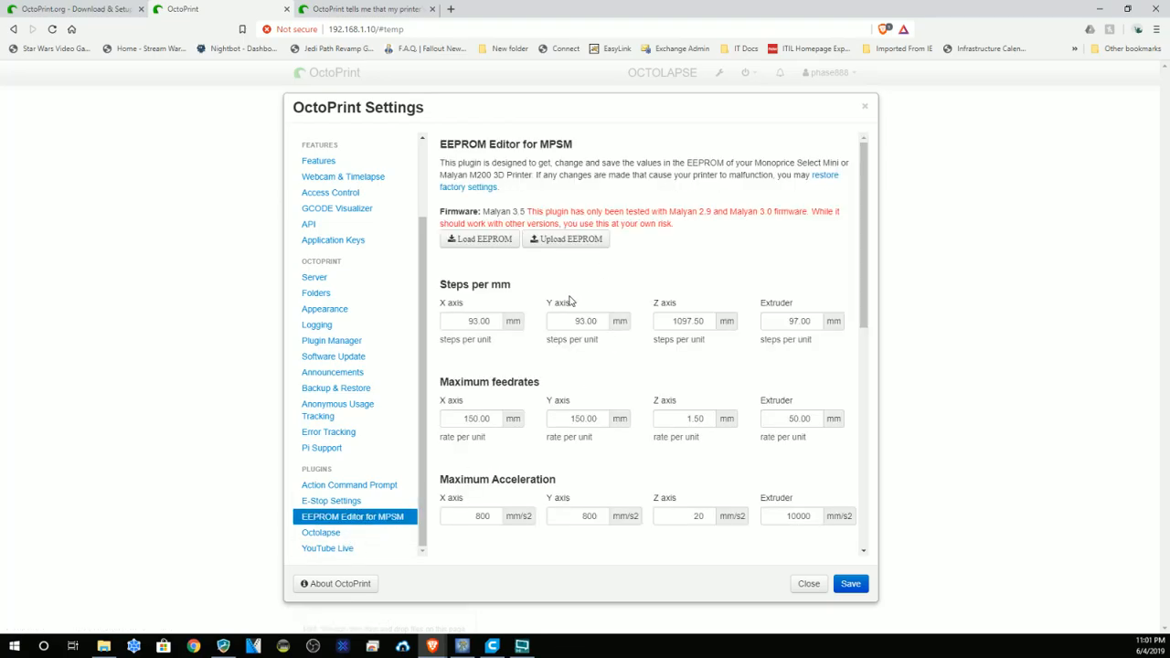
{"action": "scroll", "scroll_direction": "down", "scroll_amount": 3}
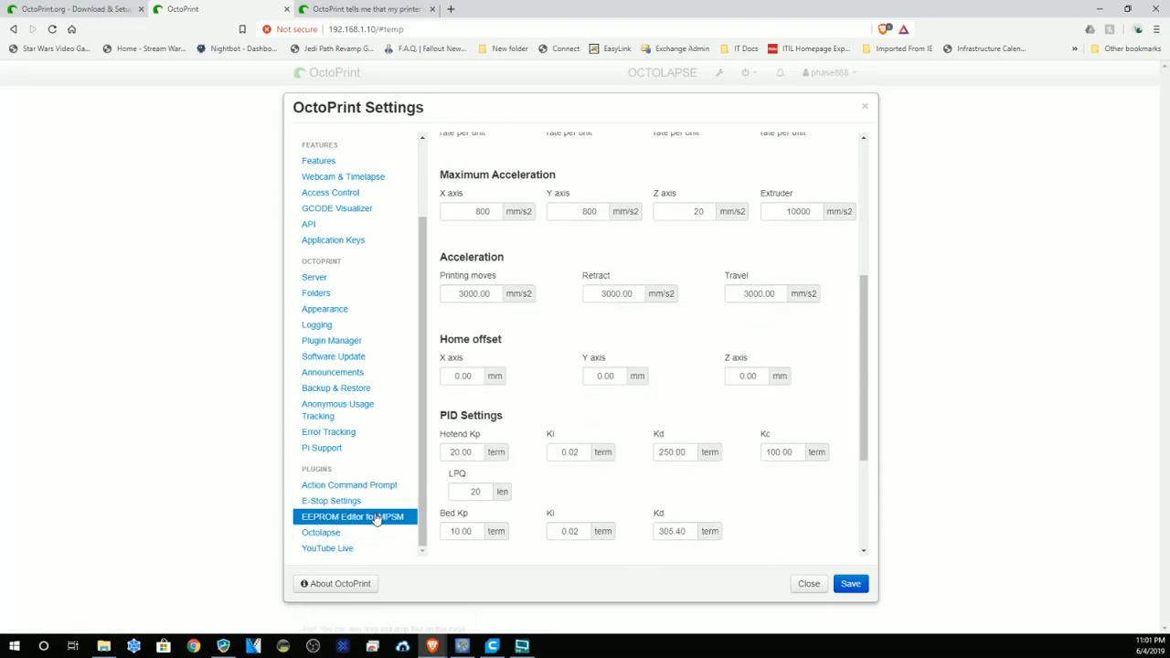
{"action": "left_click", "coordinate": [331, 501]}
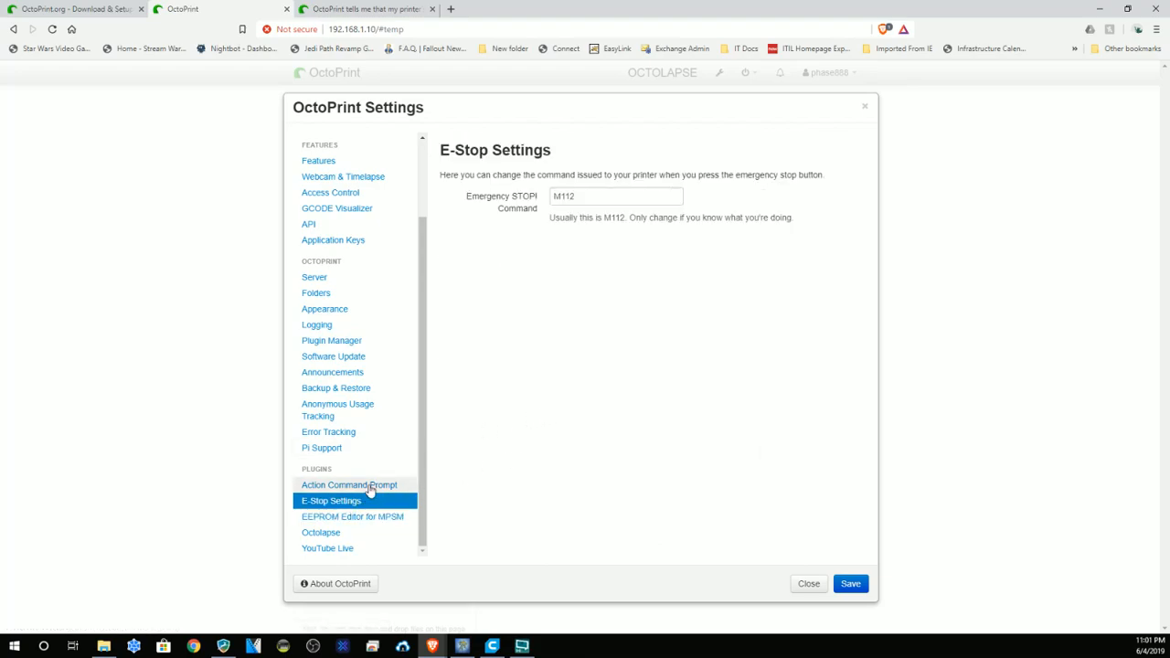
{"action": "left_click", "coordinate": [341, 484]}
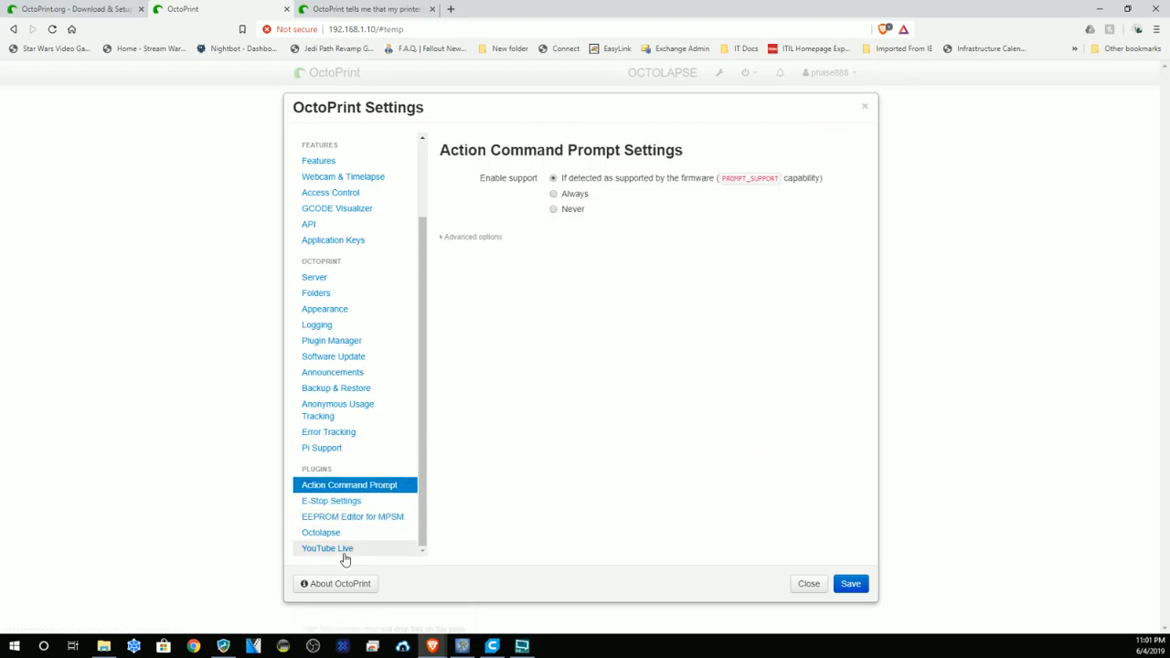
{"action": "left_click", "coordinate": [322, 532]}
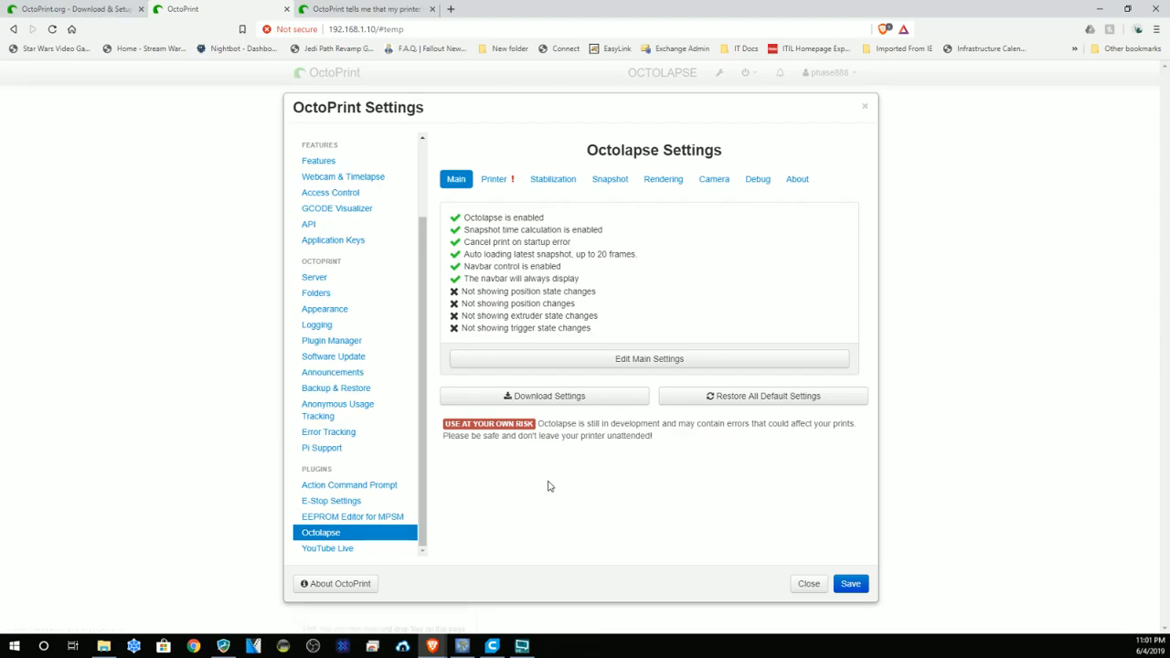
{"action": "mouse_move", "coordinate": [361, 552]}
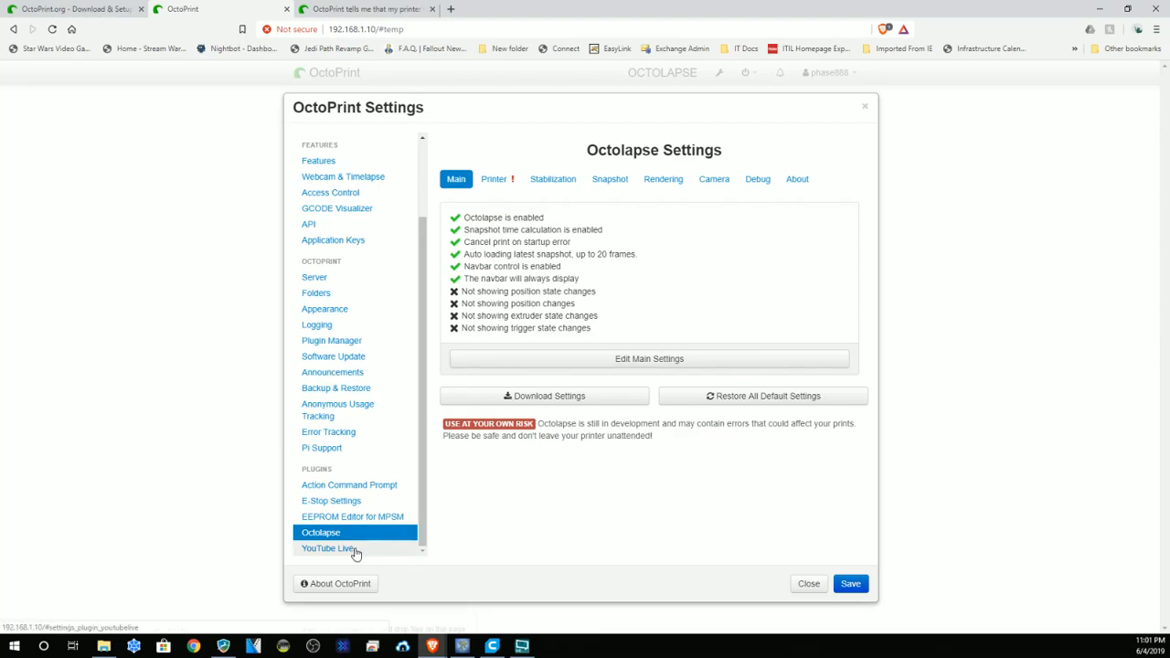
{"action": "left_click", "coordinate": [325, 549]}
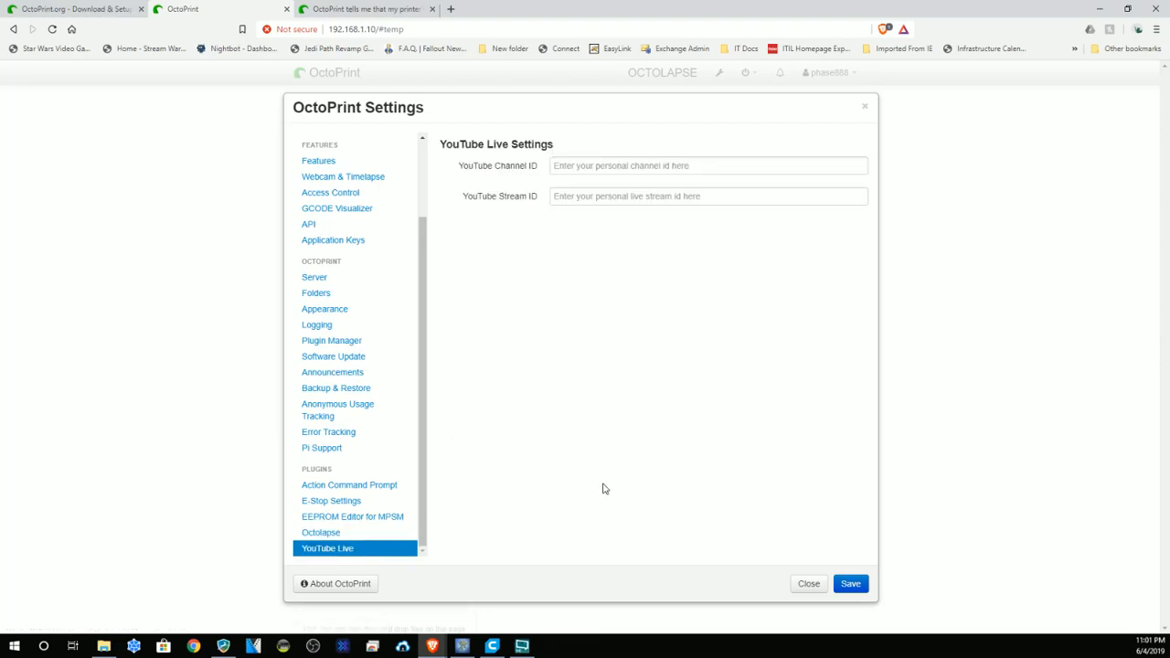
{"action": "mouse_move", "coordinate": [673, 486]}
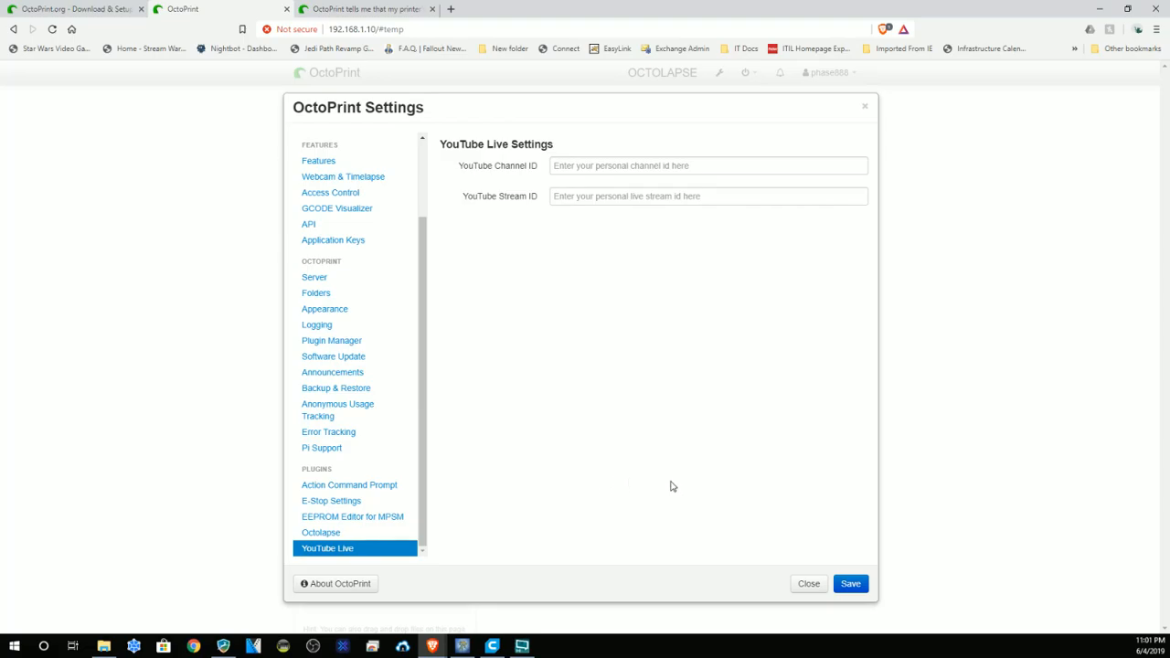
Step: Close settings, glance at the Terminal log, and show the Control page
{"action": "left_click", "coordinate": [808, 583]}
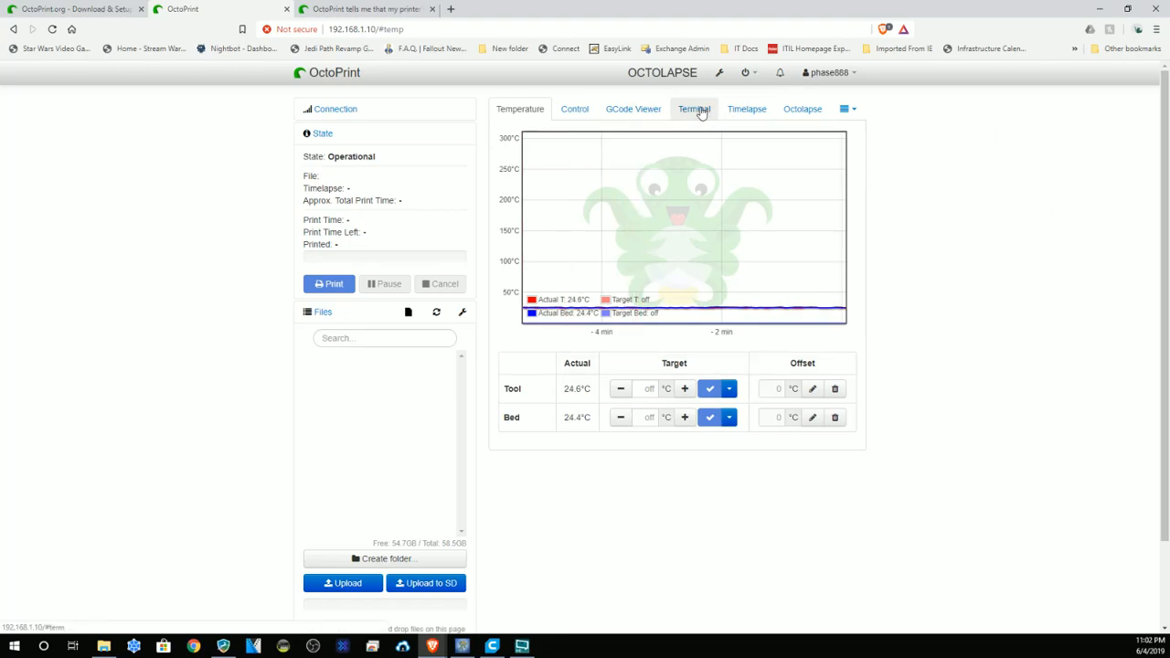
{"action": "left_click", "coordinate": [746, 110]}
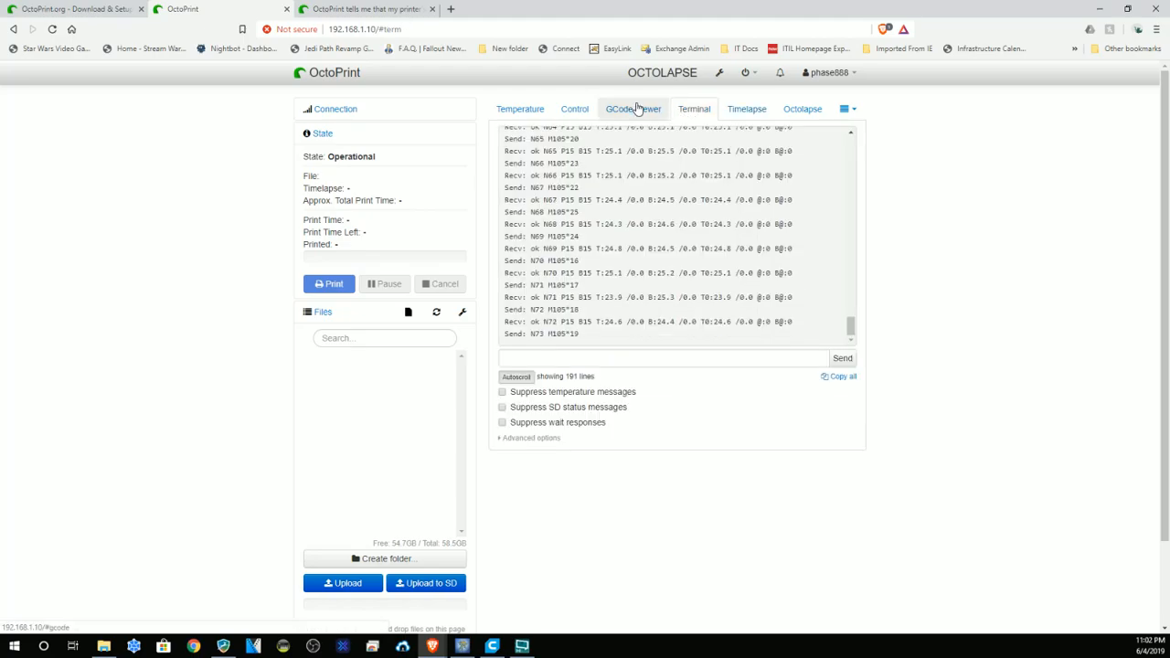
{"action": "left_click", "coordinate": [574, 110]}
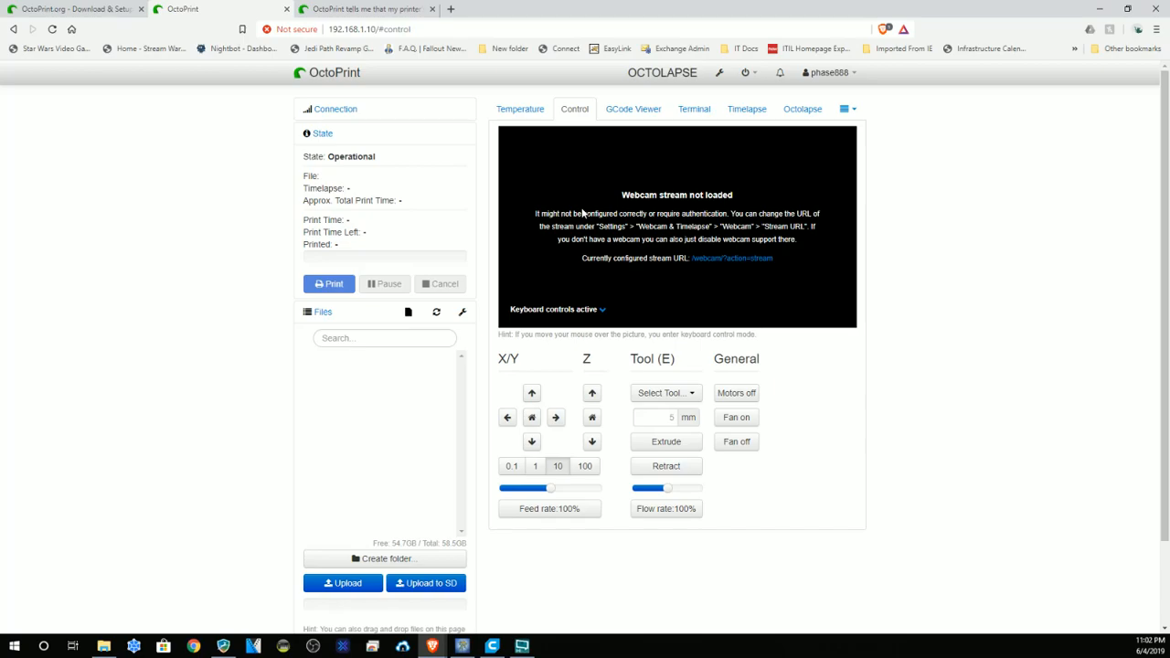
{"action": "mouse_move", "coordinate": [790, 198]}
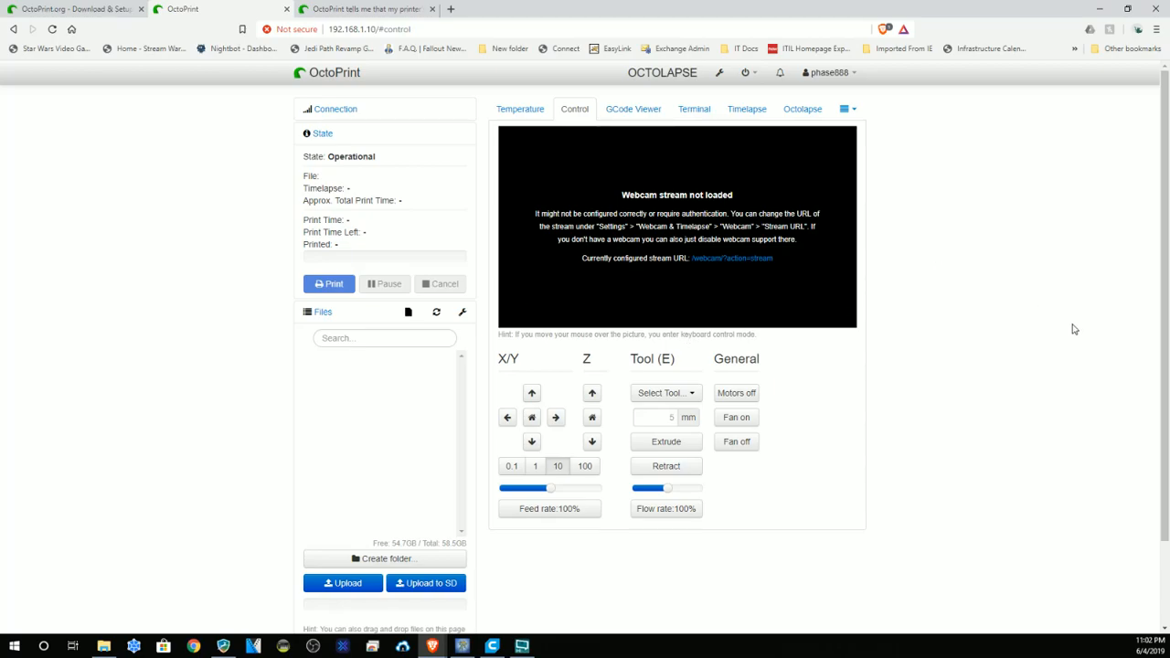
{"action": "mouse_move", "coordinate": [516, 205]}
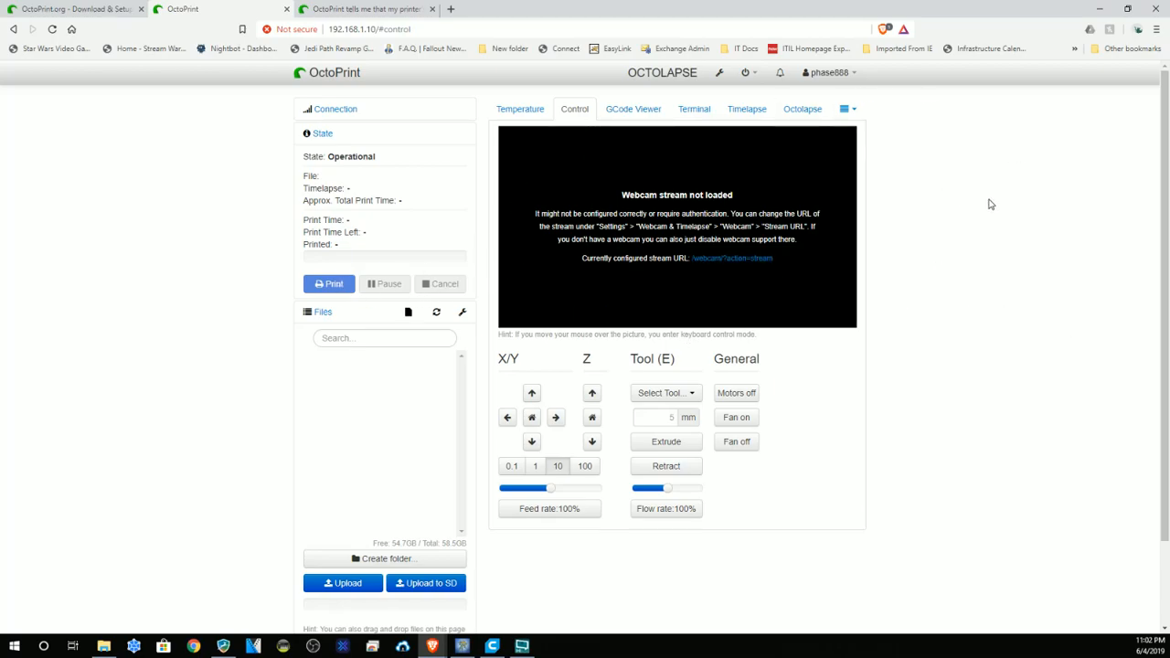
{"action": "mouse_move", "coordinate": [280, 281]}
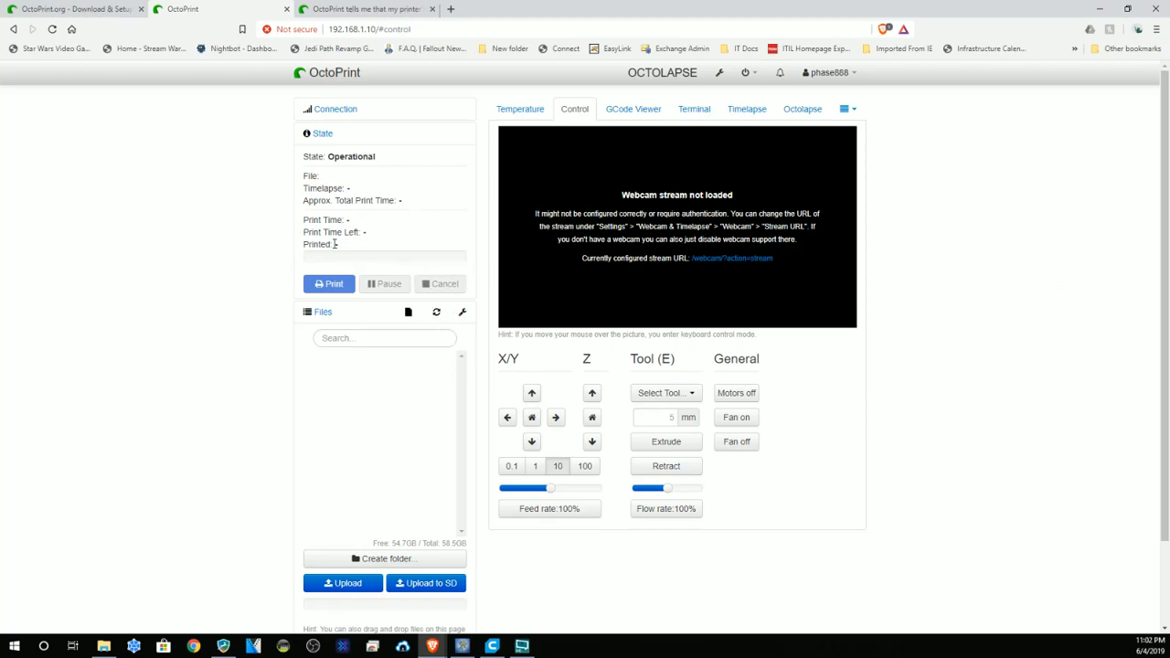
{"action": "mouse_move", "coordinate": [405, 146]}
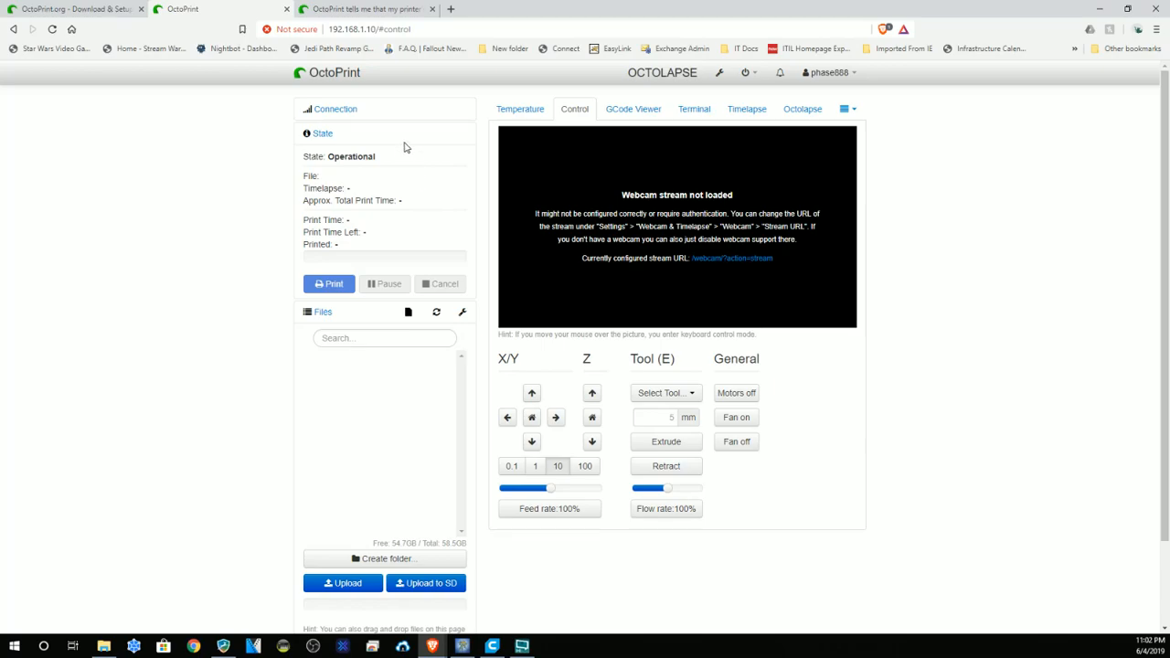
{"action": "left_click", "coordinate": [336, 110]}
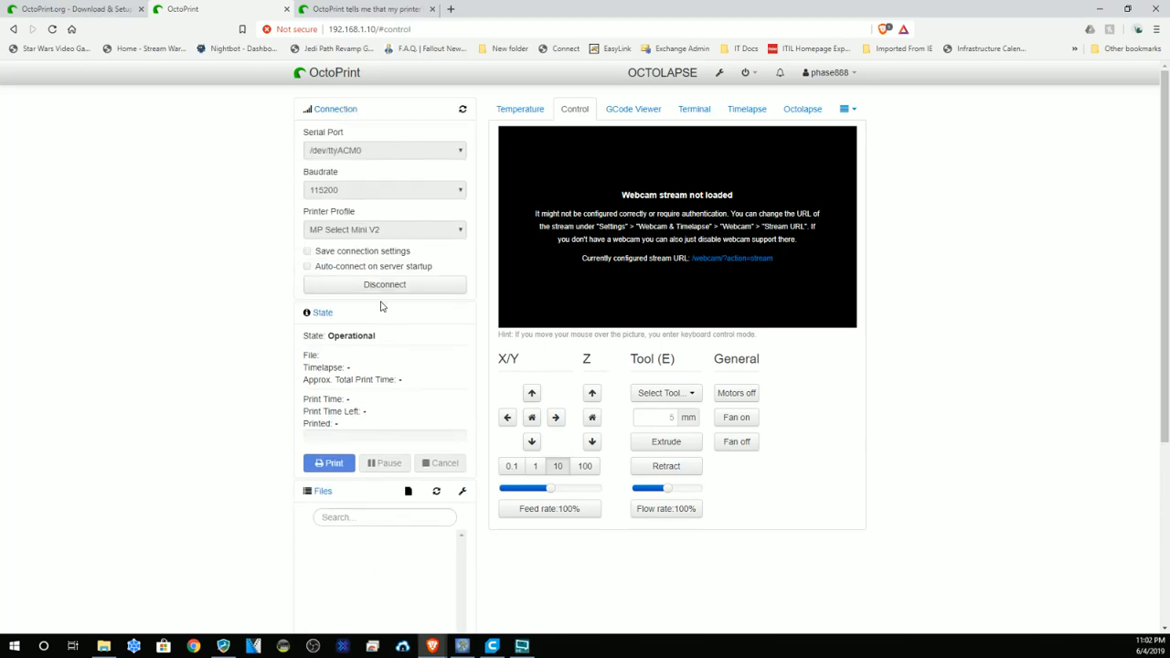
{"action": "left_click", "coordinate": [337, 110]}
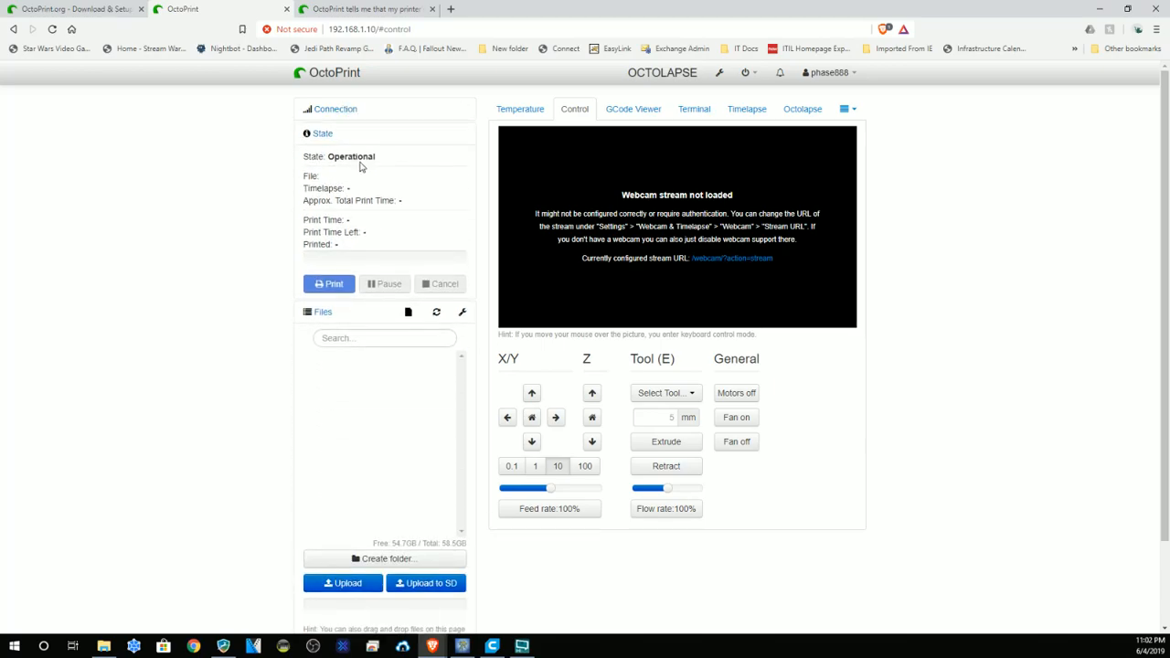
{"action": "mouse_move", "coordinate": [318, 186]}
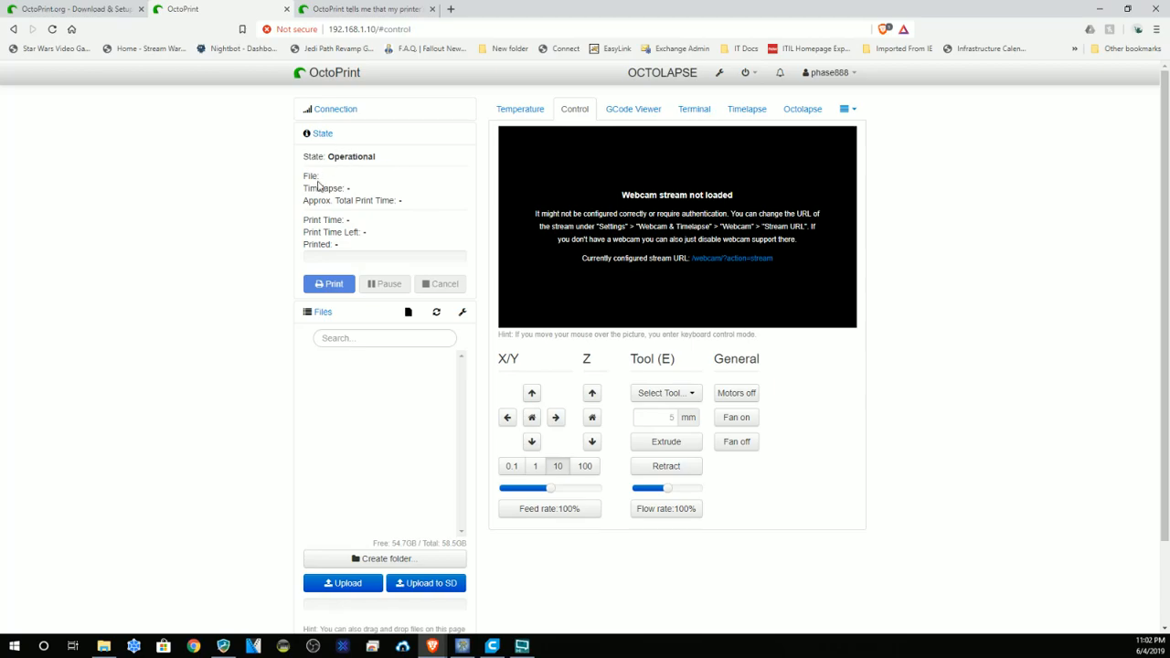
{"action": "mouse_move", "coordinate": [431, 362]}
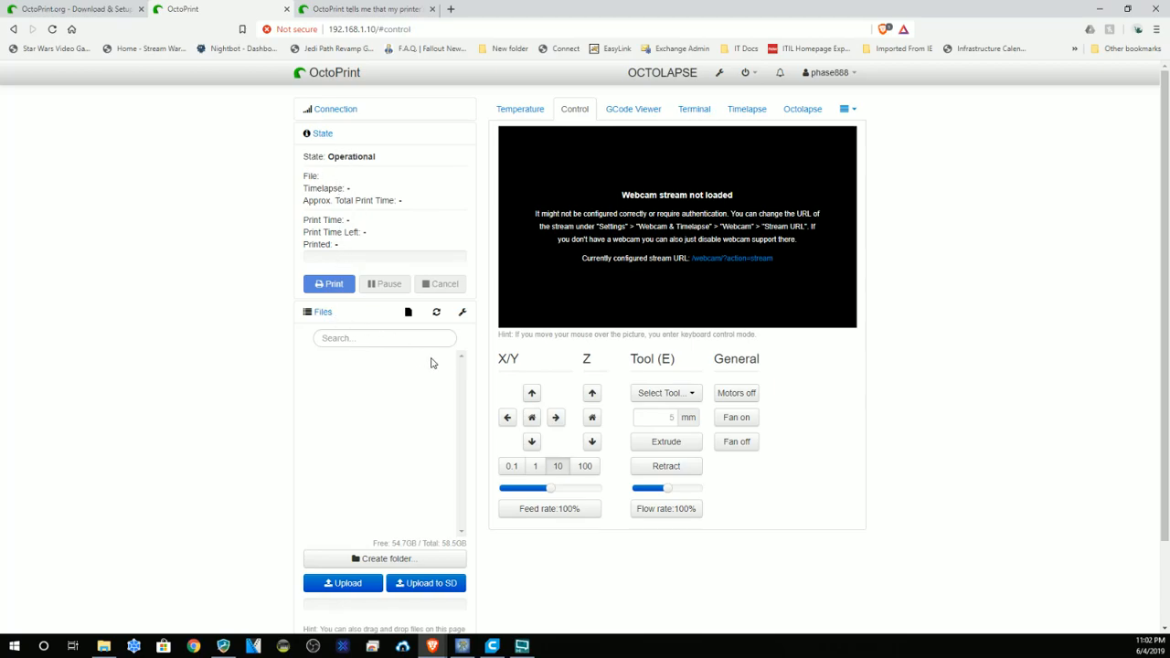
{"action": "mouse_move", "coordinate": [847, 412]}
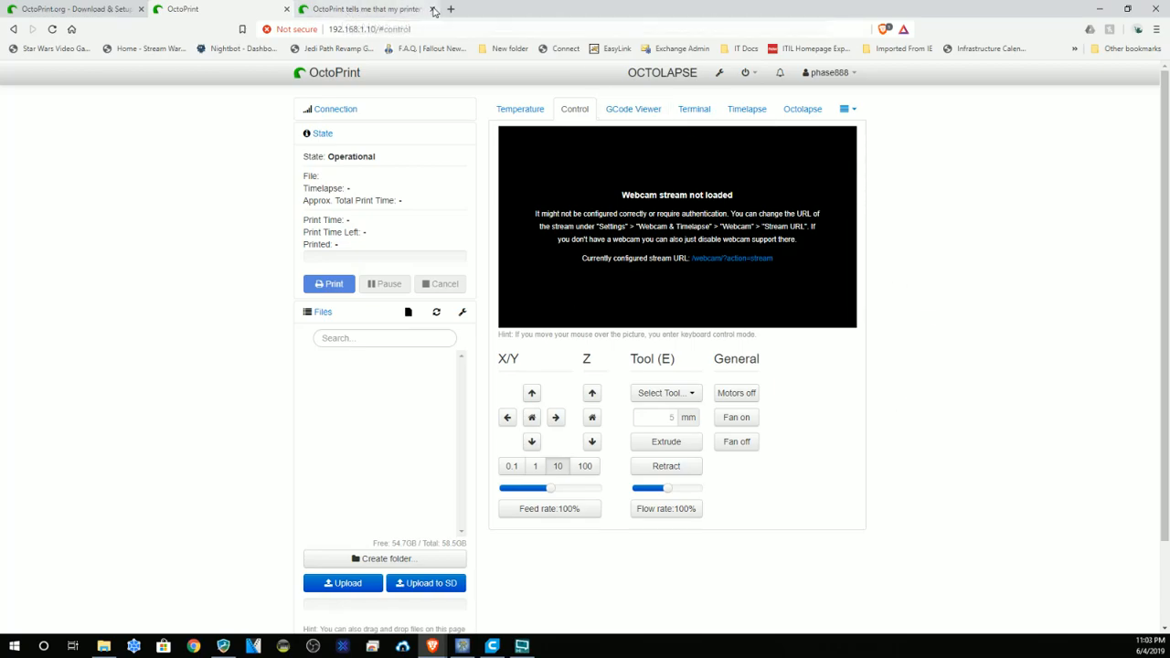
{"action": "left_click", "coordinate": [449, 11]}
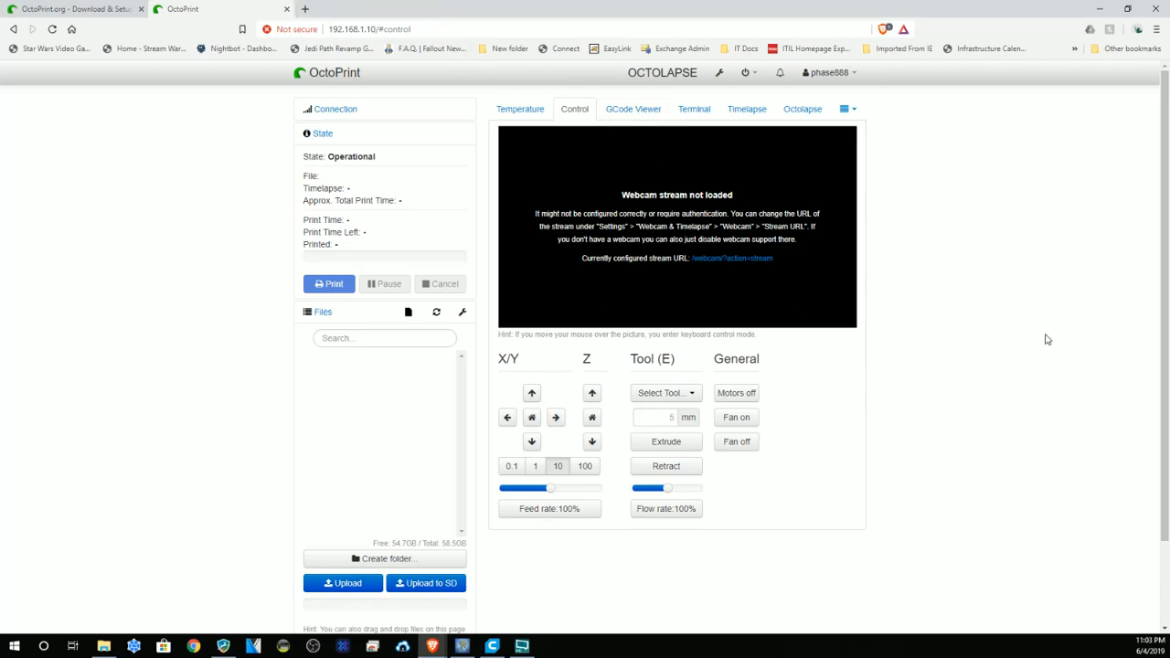
{"action": "mouse_move", "coordinate": [890, 139]}
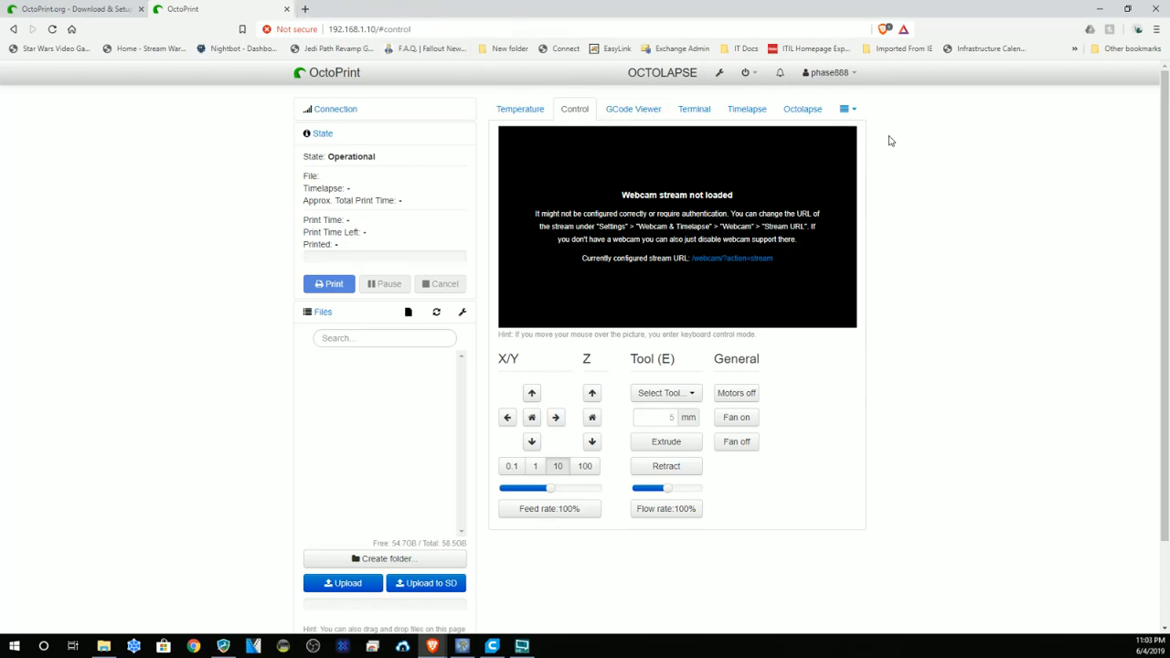
{"action": "mouse_move", "coordinate": [936, 168]}
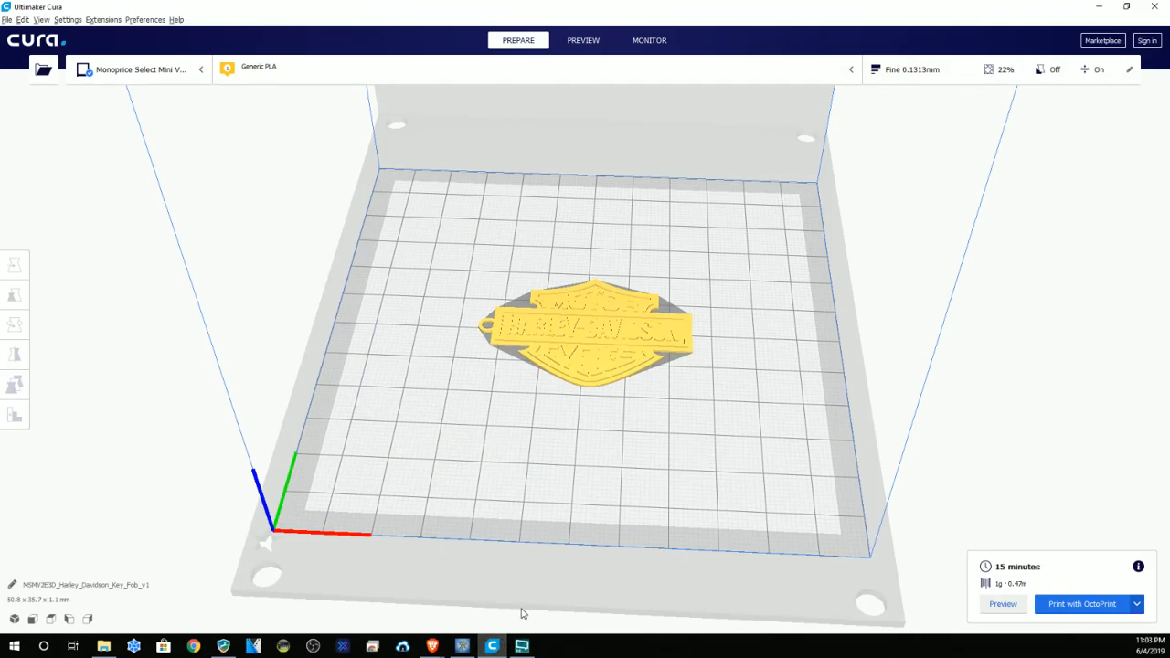
{"action": "mouse_move", "coordinate": [263, 314]}
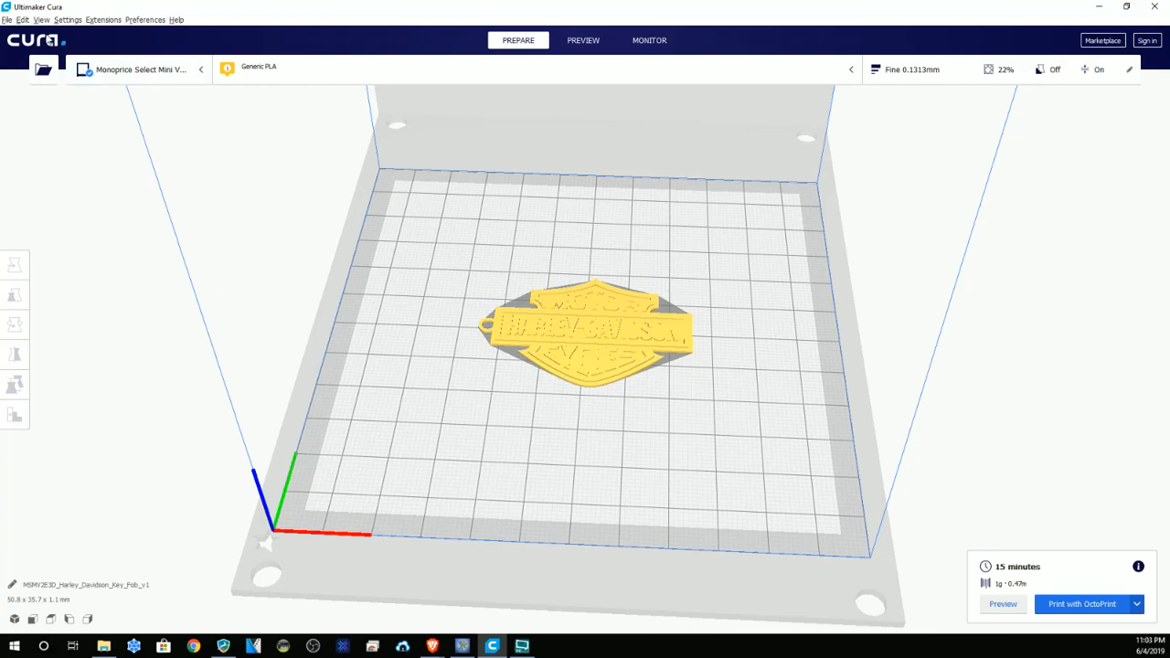
Step: Browse Cura's Edit menu, then show the Settings printer choices
{"action": "left_click", "coordinate": [22, 20]}
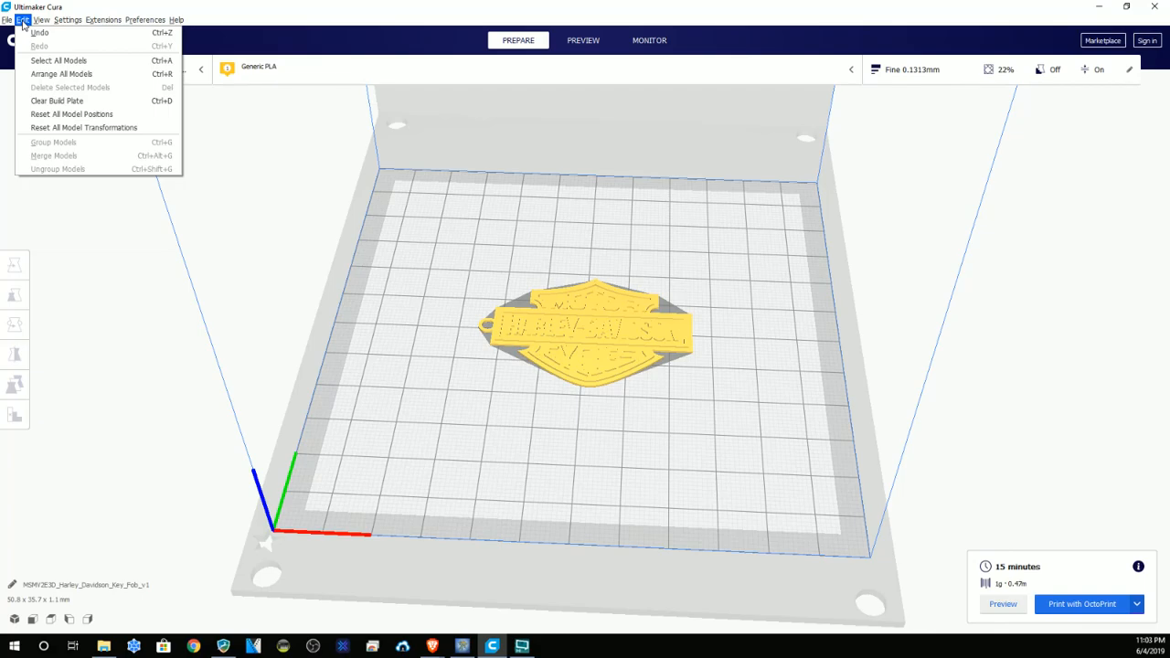
{"action": "left_click", "coordinate": [68, 20]}
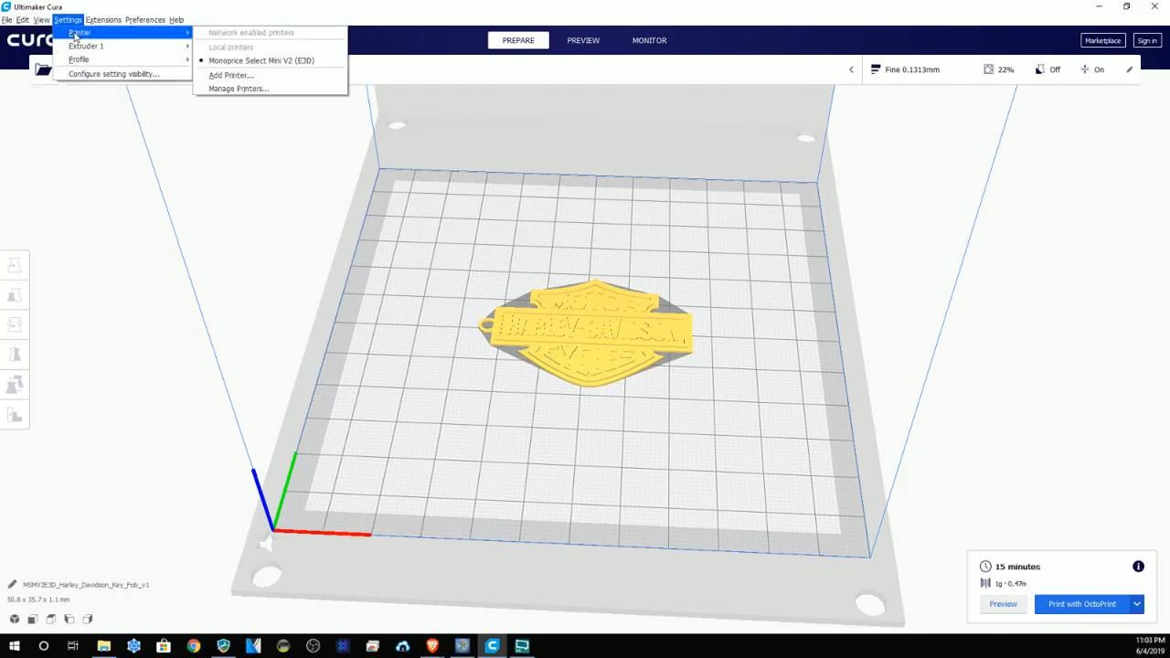
Step: Start Add Printer, expand non-networked printer models, then cancel
{"action": "left_click", "coordinate": [223, 73]}
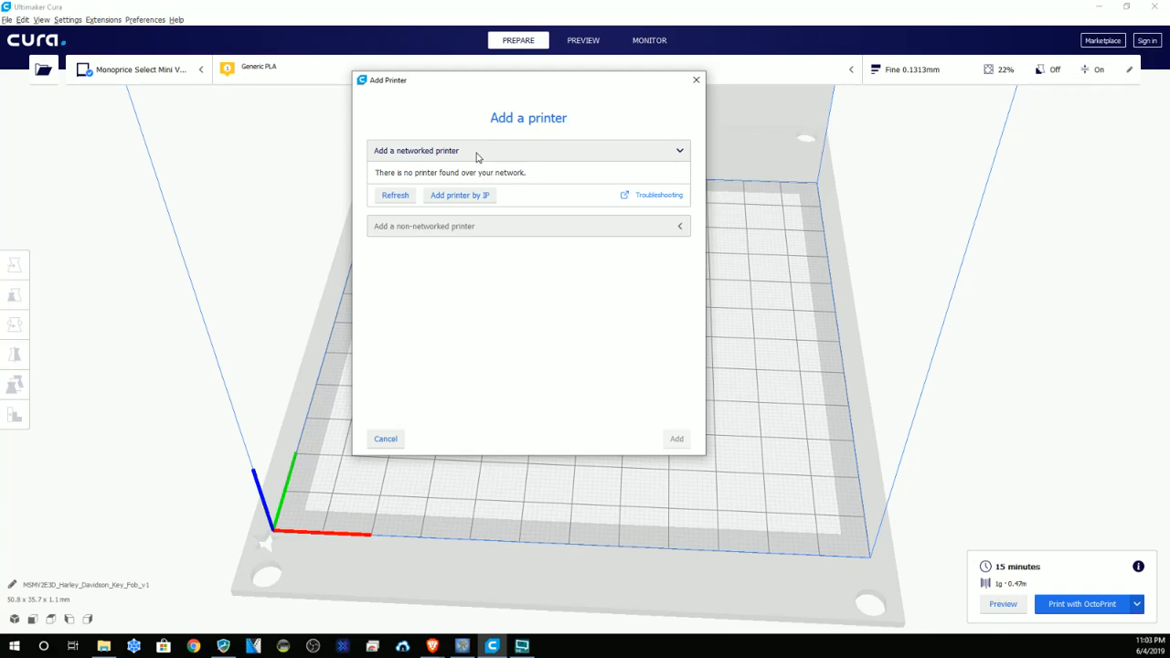
{"action": "left_click", "coordinate": [526, 227]}
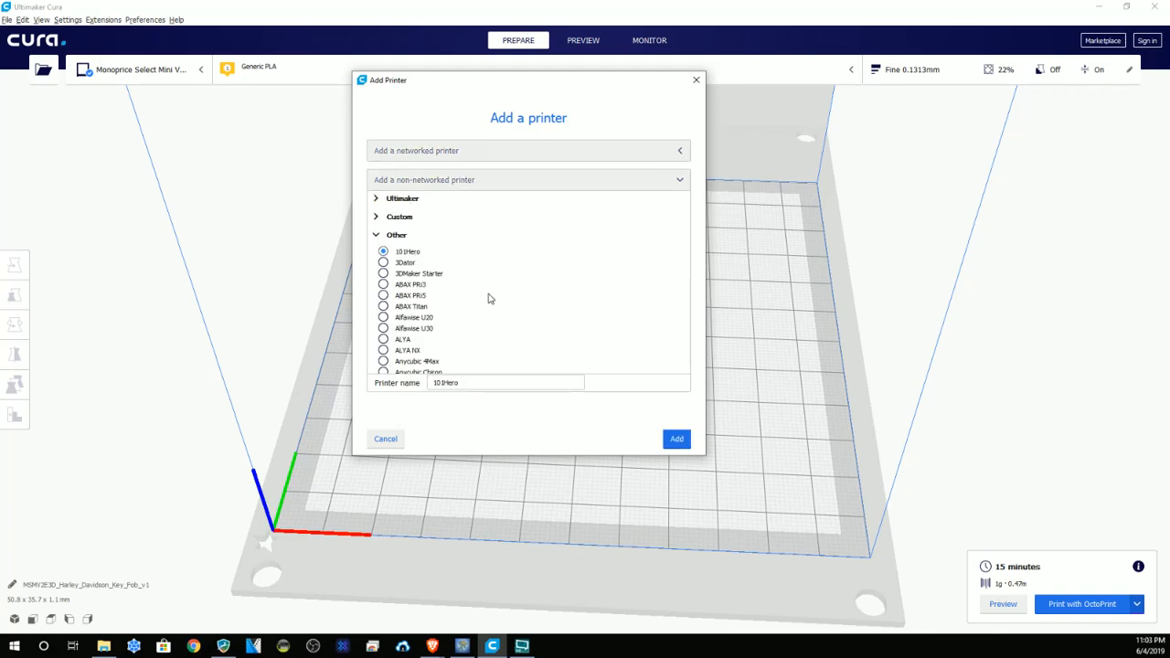
{"action": "left_click", "coordinate": [386, 439]}
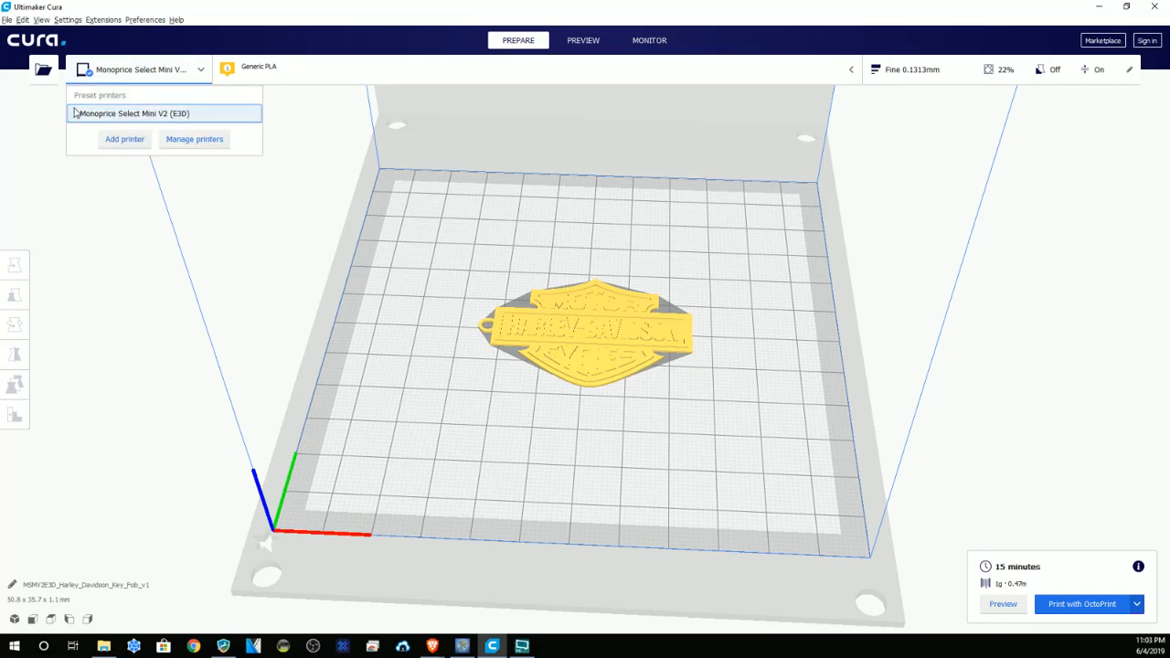
{"action": "mouse_move", "coordinate": [219, 265]}
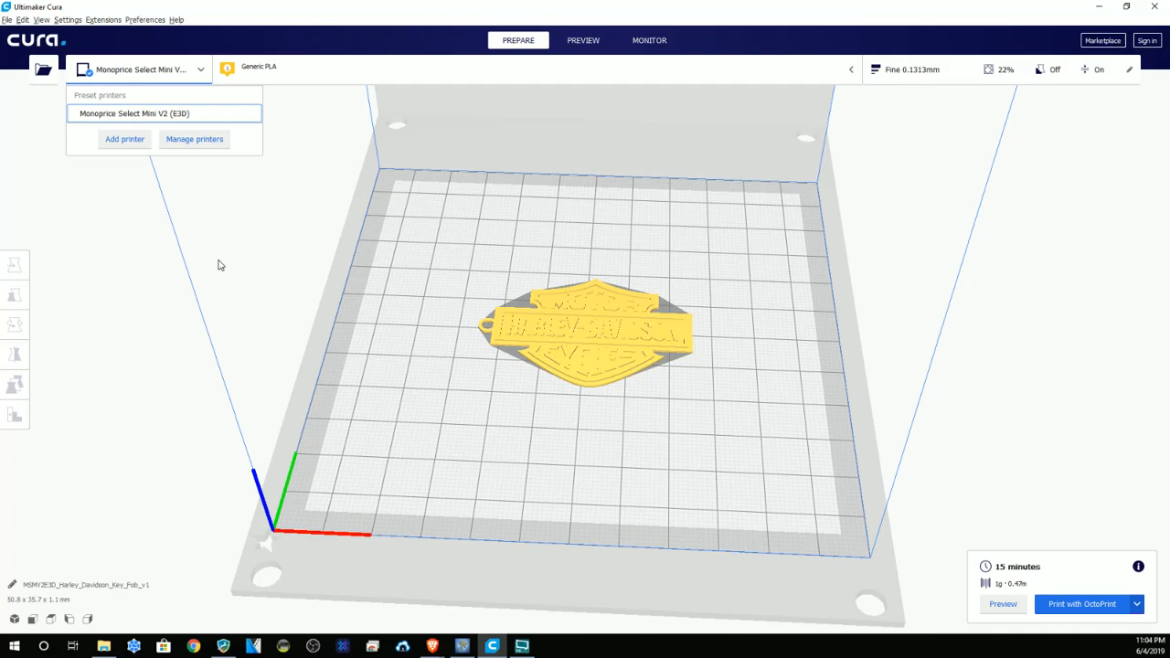
{"action": "mouse_move", "coordinate": [402, 254]}
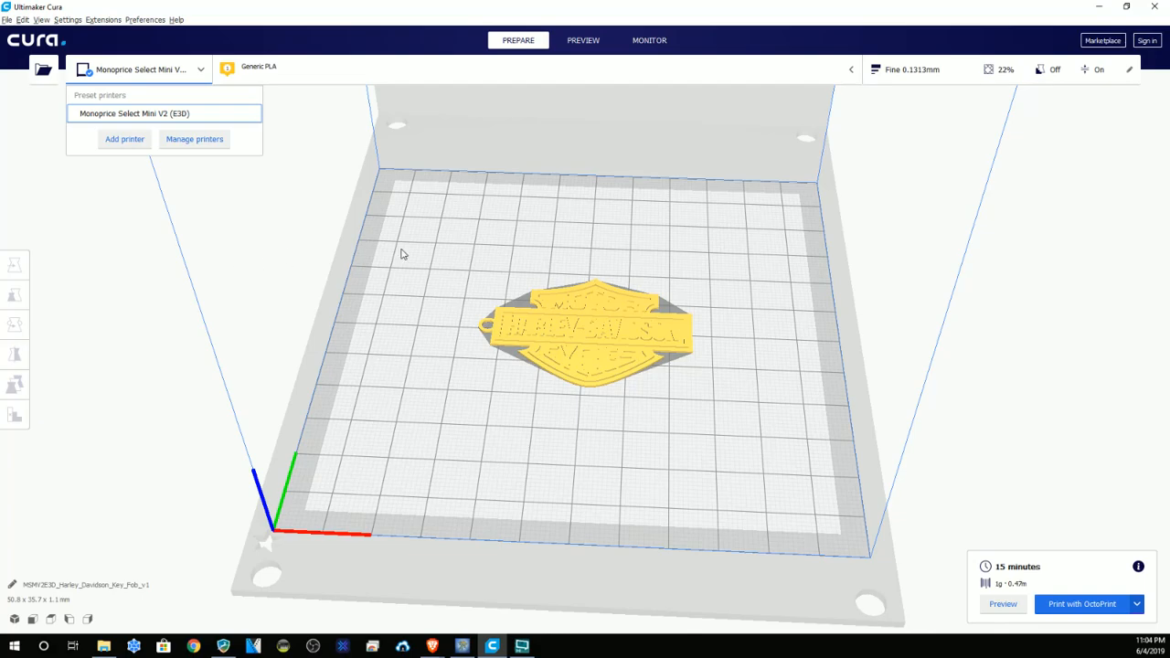
{"action": "mouse_move", "coordinate": [1104, 40]}
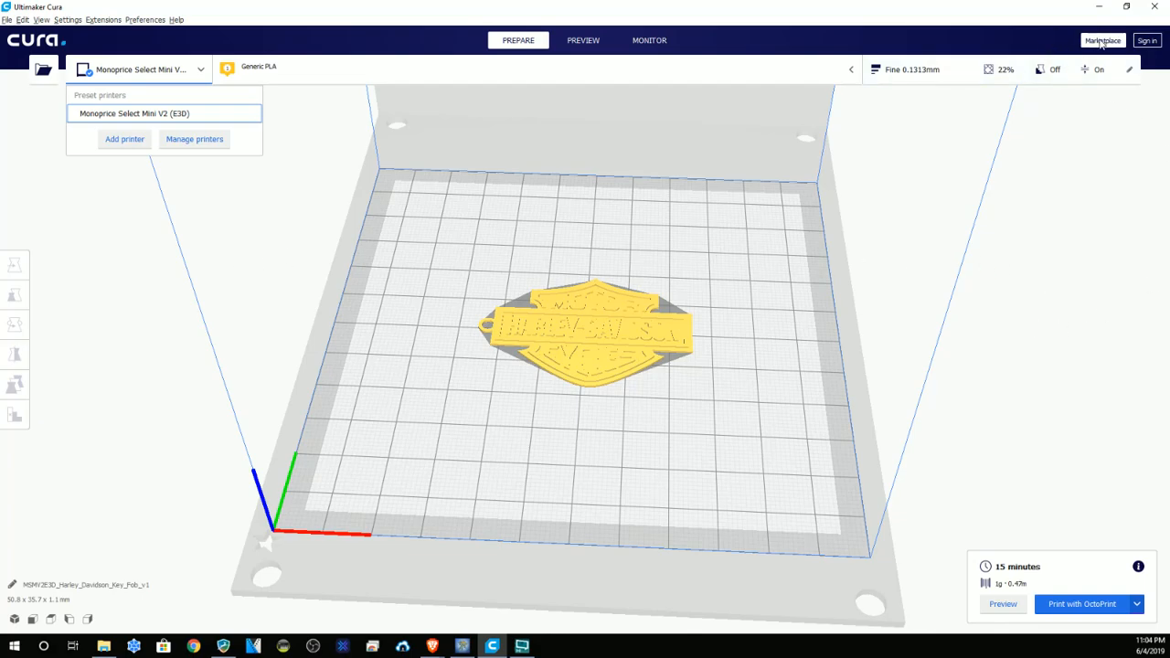
{"action": "left_click", "coordinate": [1104, 41]}
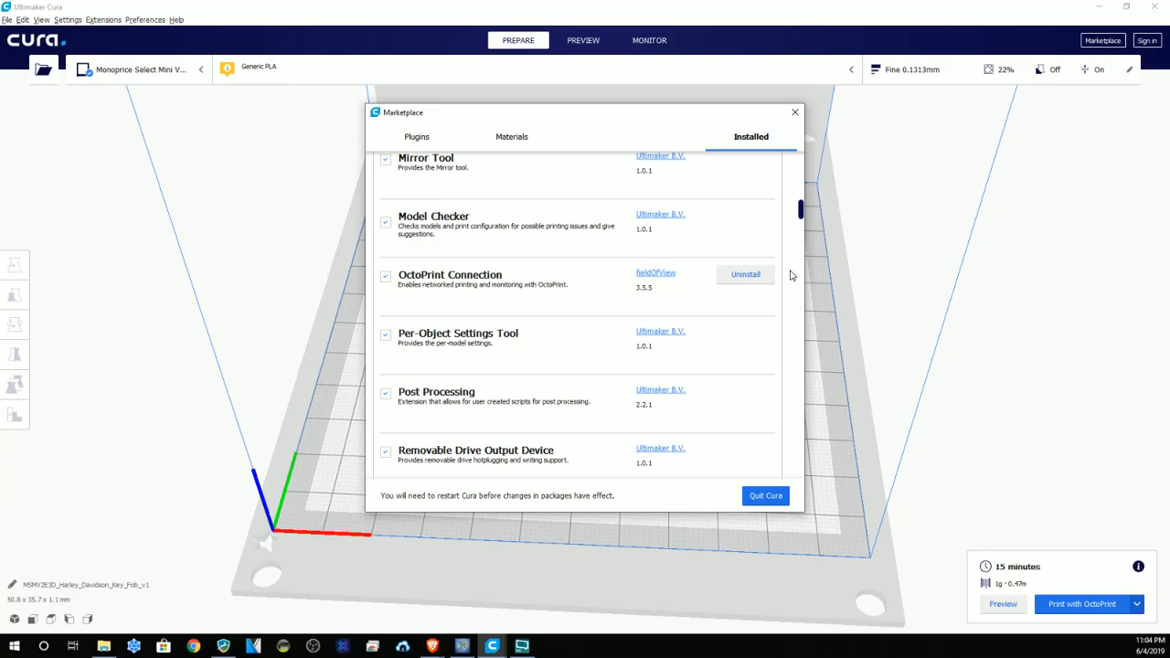
{"action": "mouse_move", "coordinate": [472, 300]}
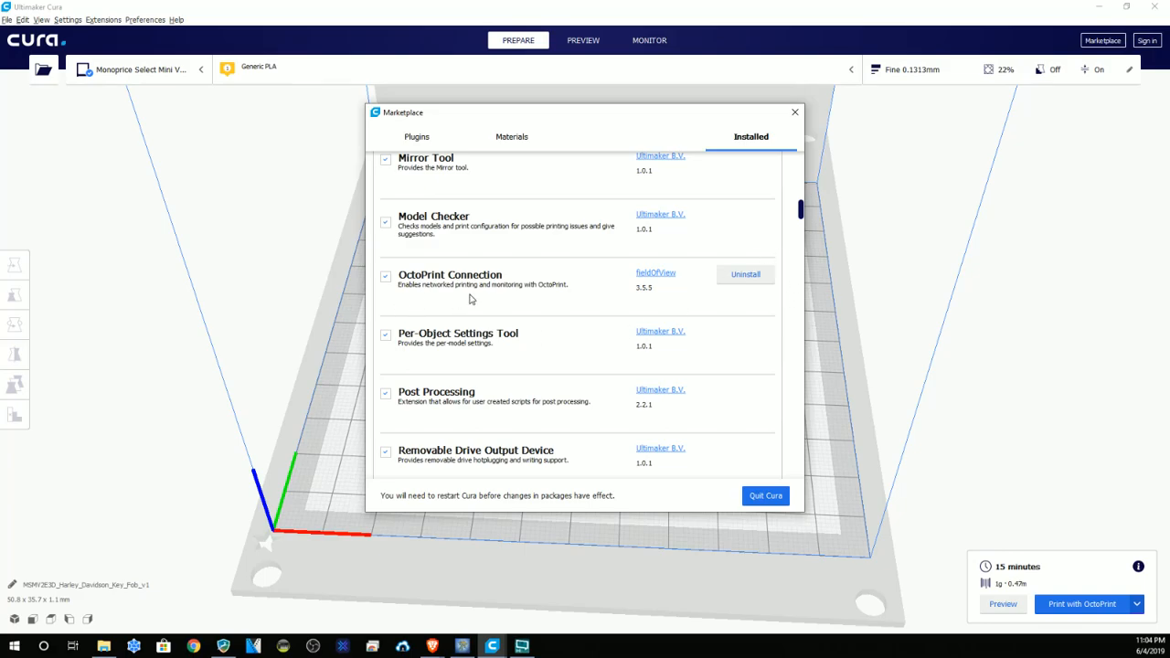
{"action": "mouse_move", "coordinate": [424, 285]}
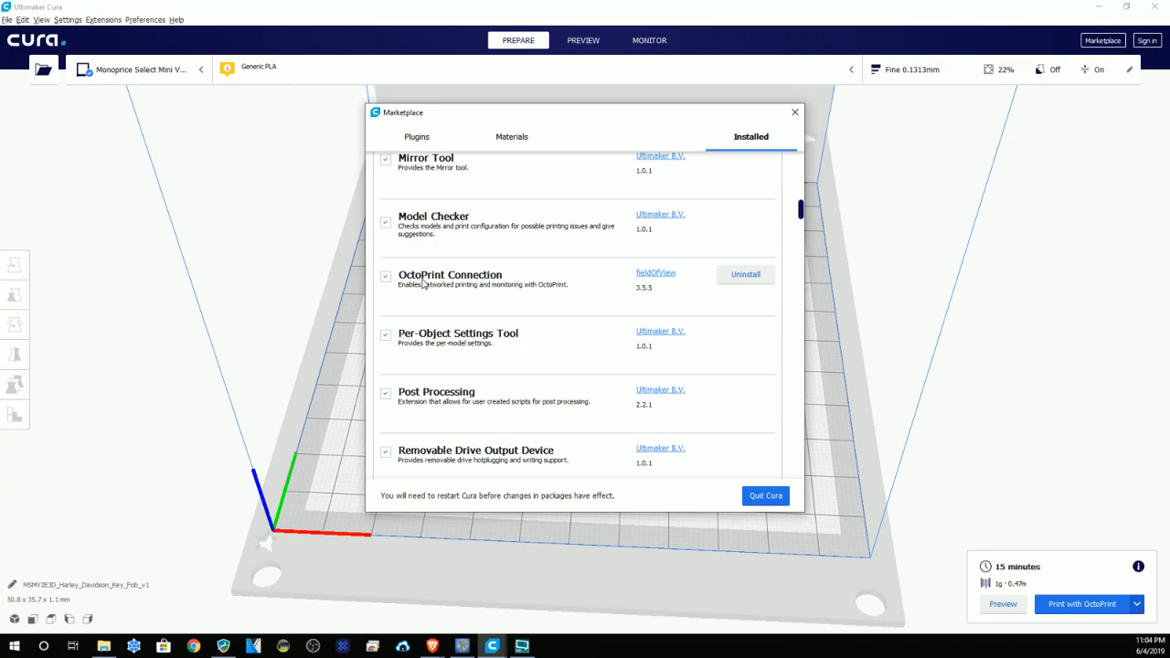
{"action": "left_click", "coordinate": [512, 136]}
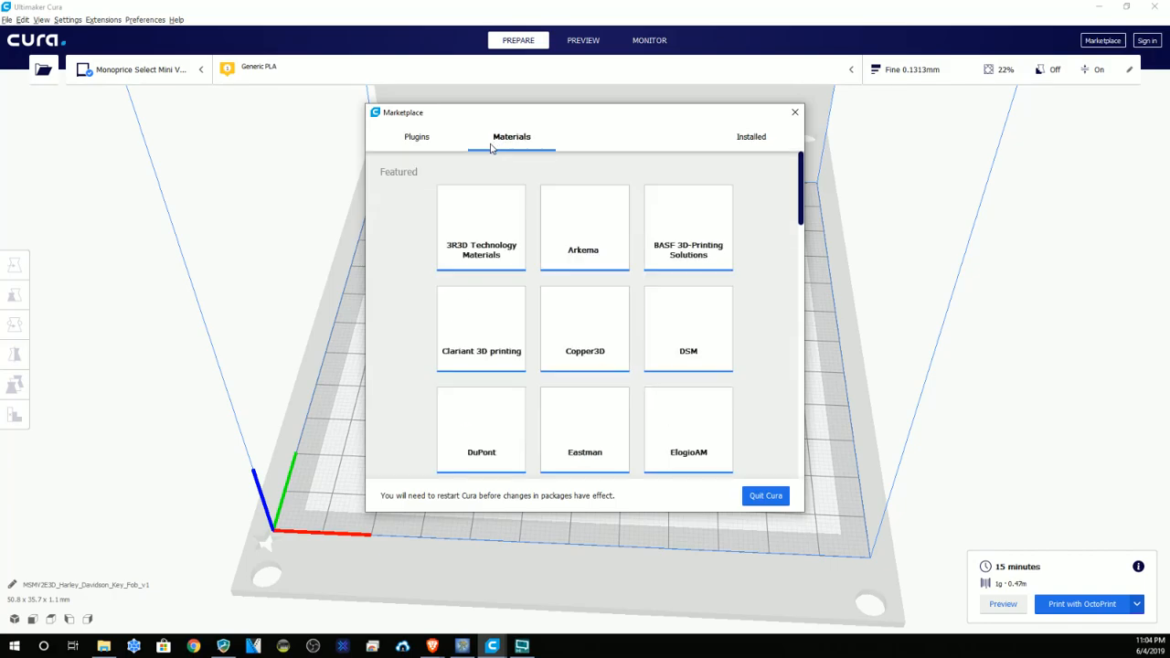
{"action": "left_click", "coordinate": [417, 136]}
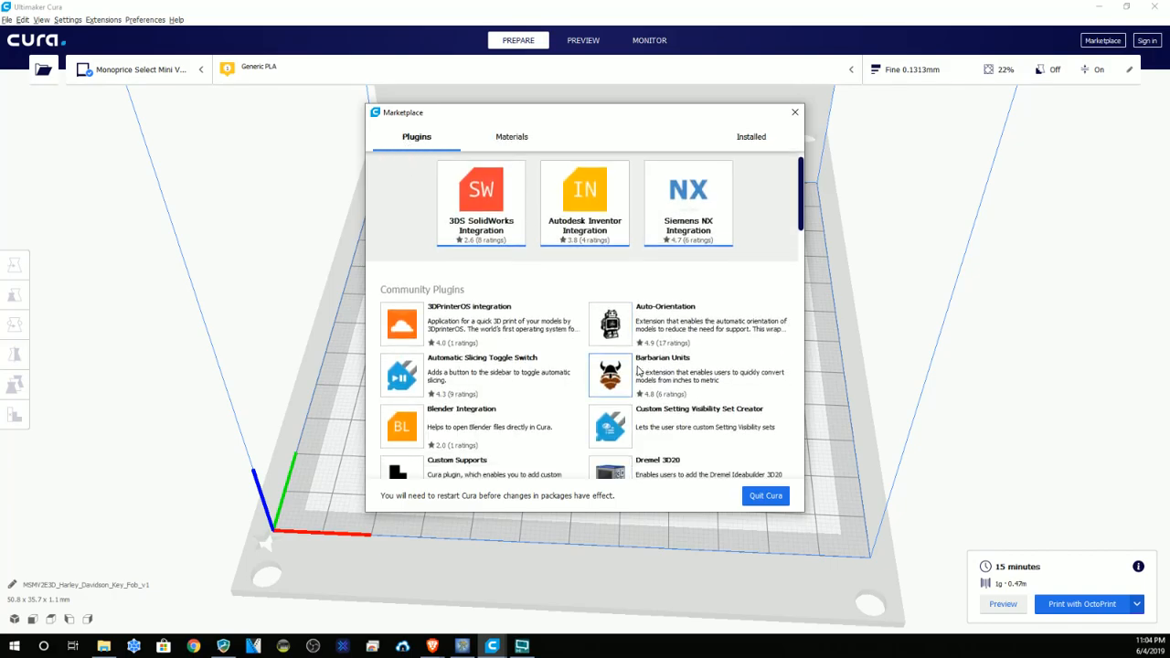
{"action": "scroll", "scroll_direction": "down", "scroll_amount": 3}
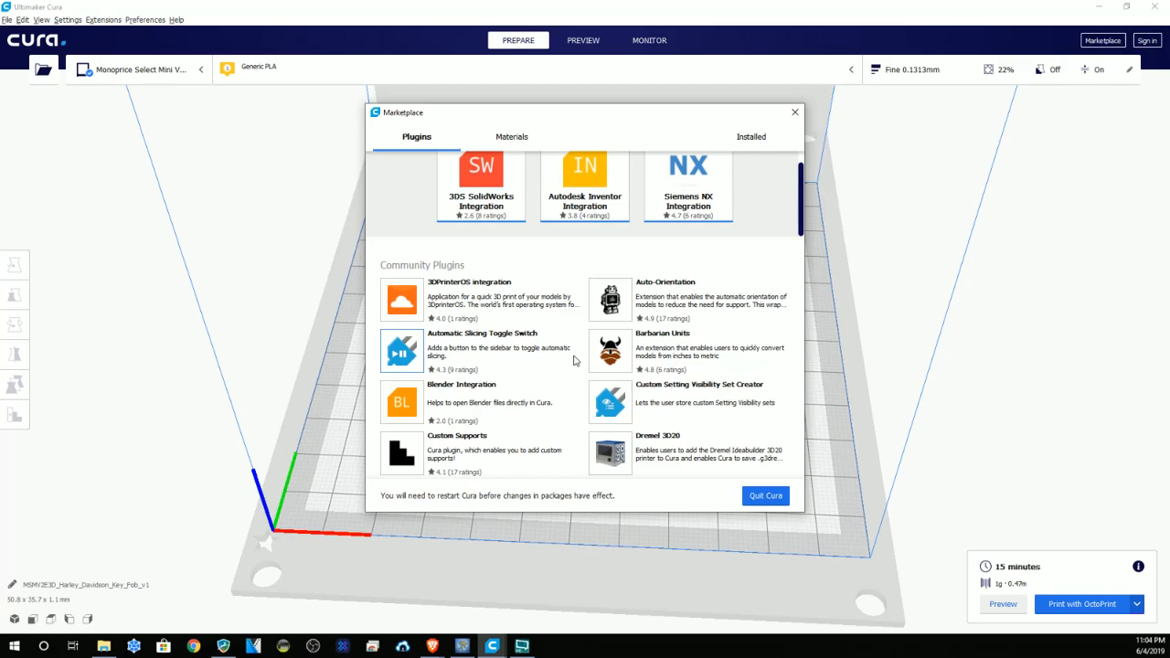
{"action": "scroll", "scroll_direction": "down", "scroll_amount": 3}
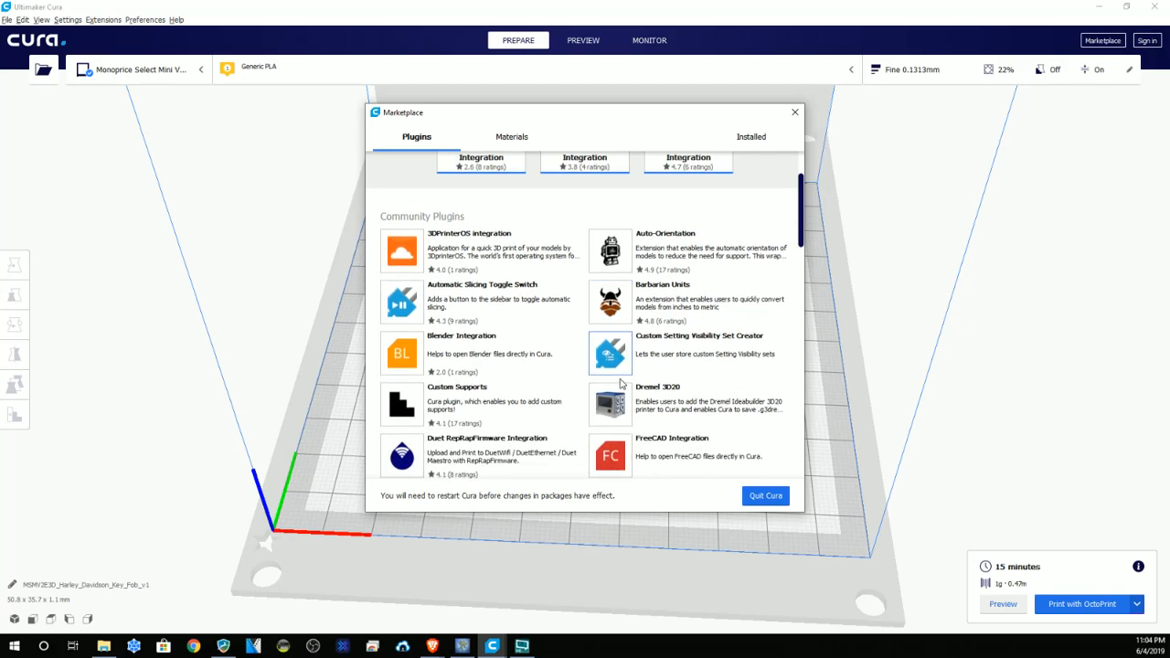
{"action": "scroll", "scroll_direction": "down", "scroll_amount": 3}
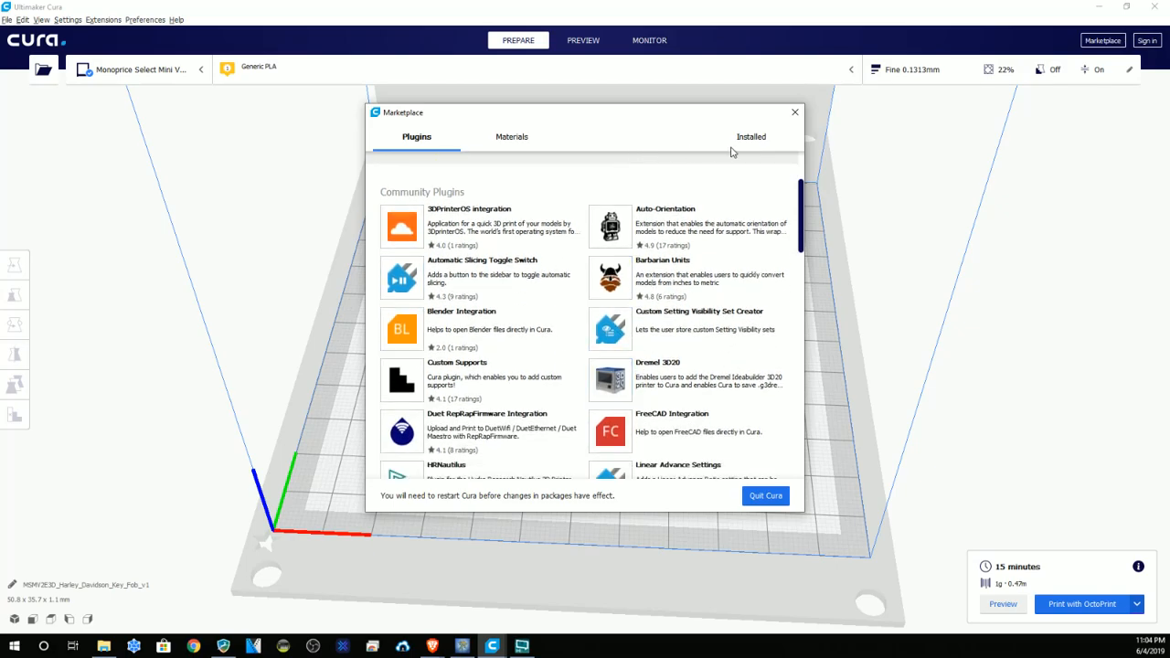
{"action": "left_click", "coordinate": [750, 135]}
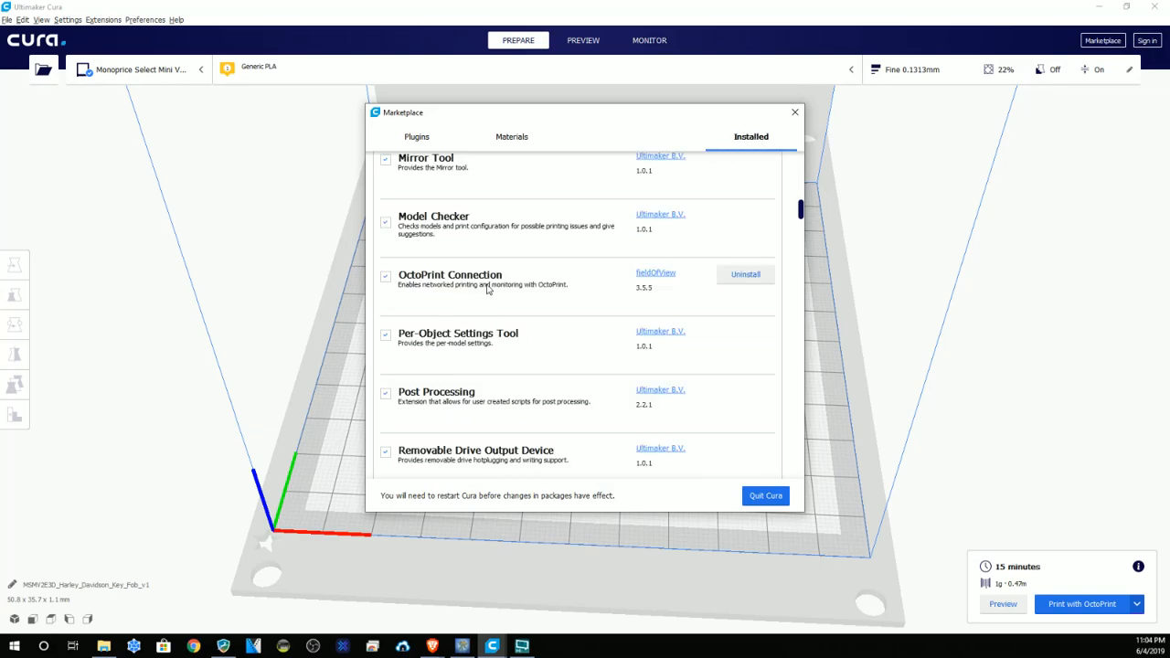
{"action": "left_click", "coordinate": [417, 135]}
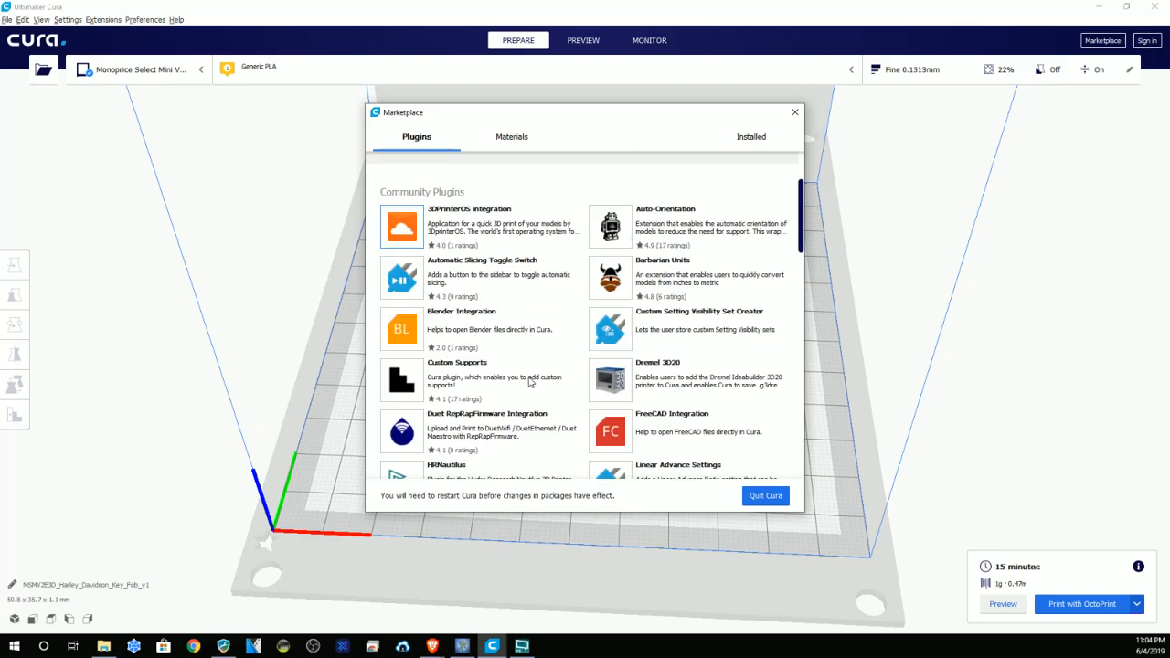
{"action": "scroll", "scroll_direction": "down", "scroll_amount": 3}
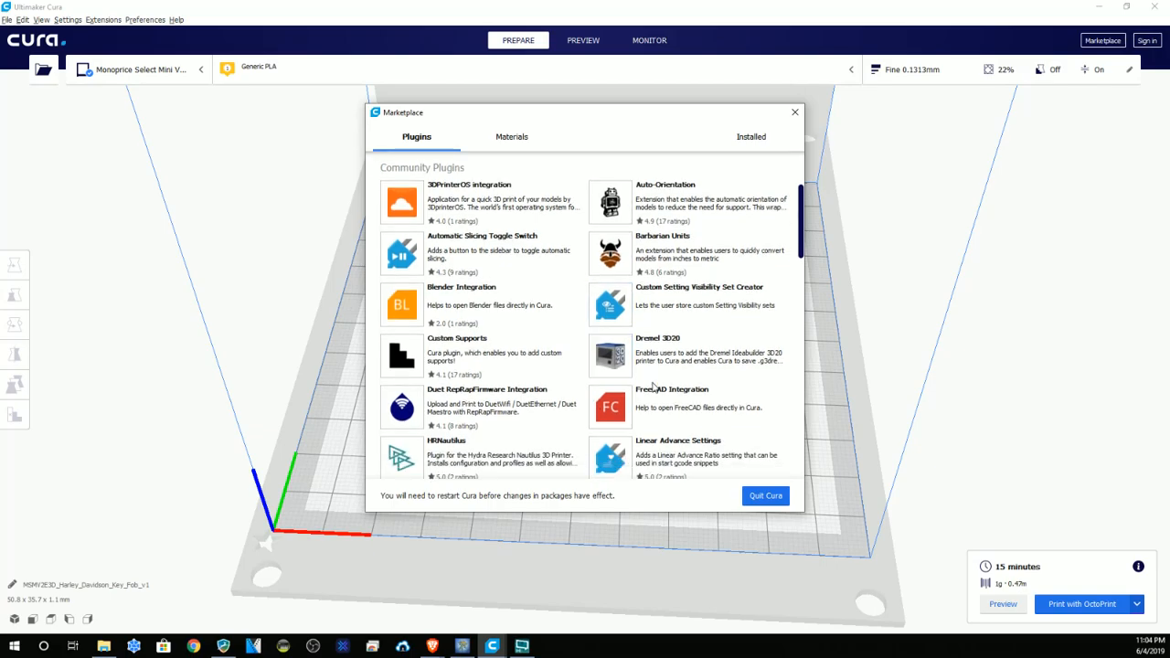
{"action": "scroll", "scroll_direction": "down", "scroll_amount": 3}
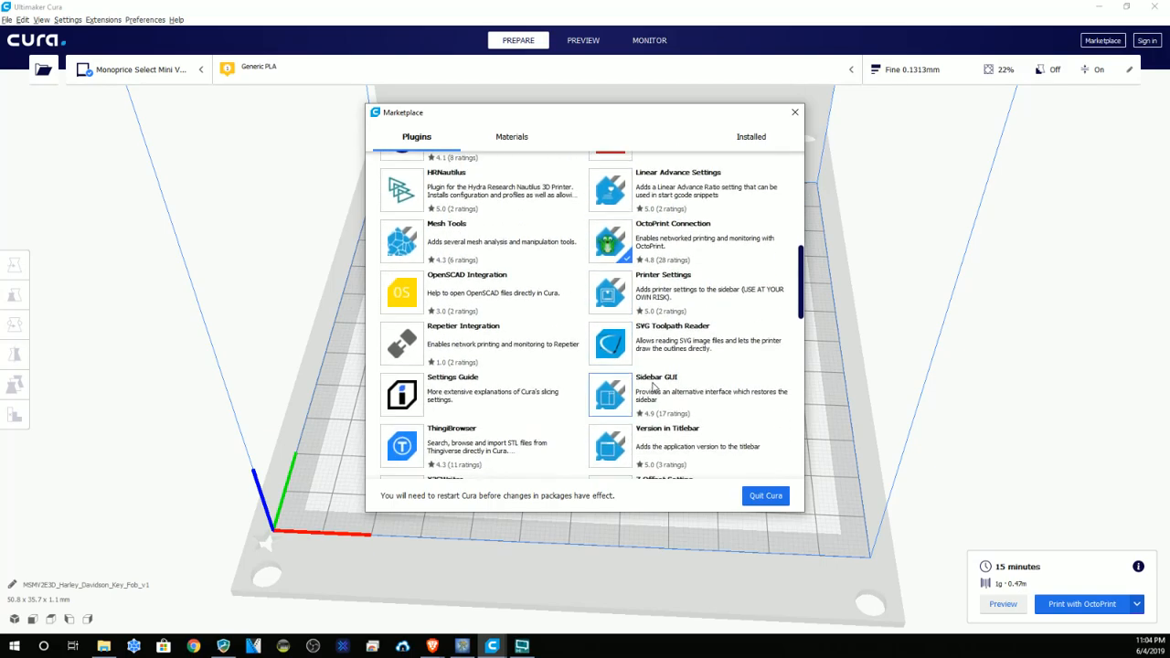
{"action": "scroll", "scroll_direction": "down", "scroll_amount": 3}
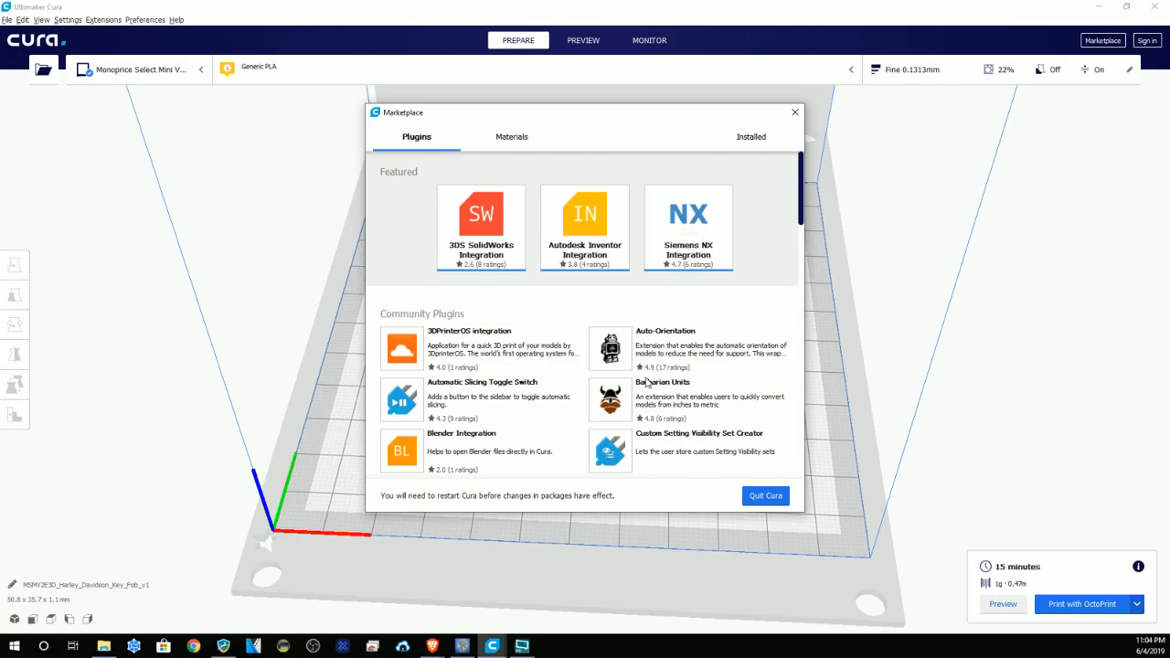
{"action": "mouse_move", "coordinate": [711, 351]}
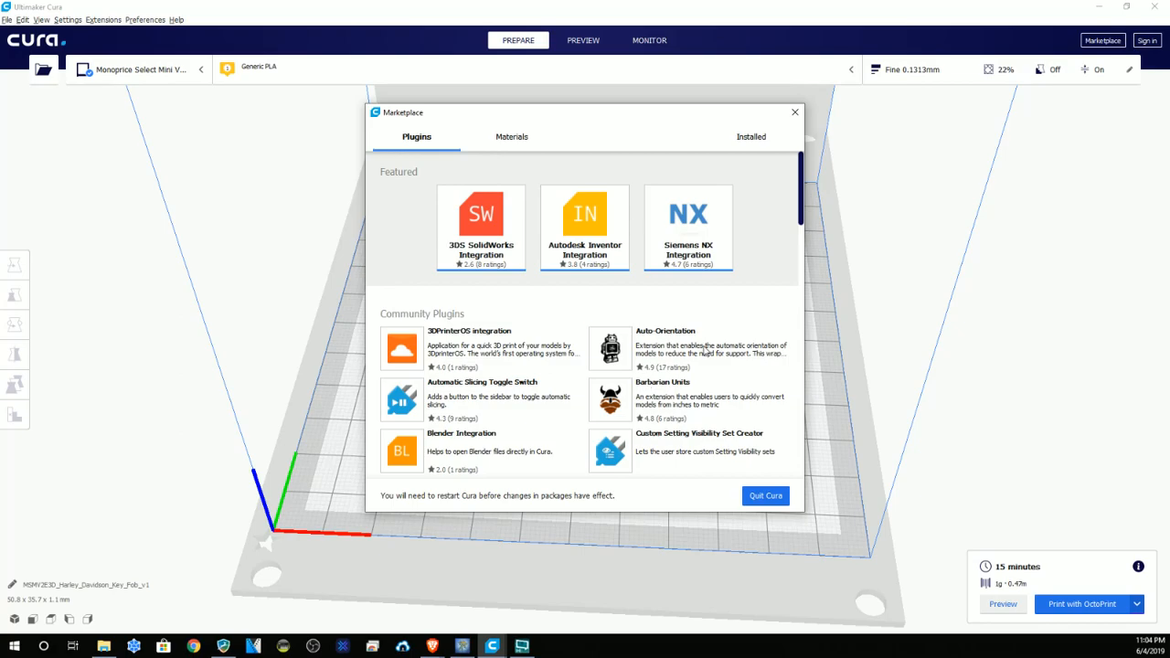
{"action": "left_click", "coordinate": [749, 136]}
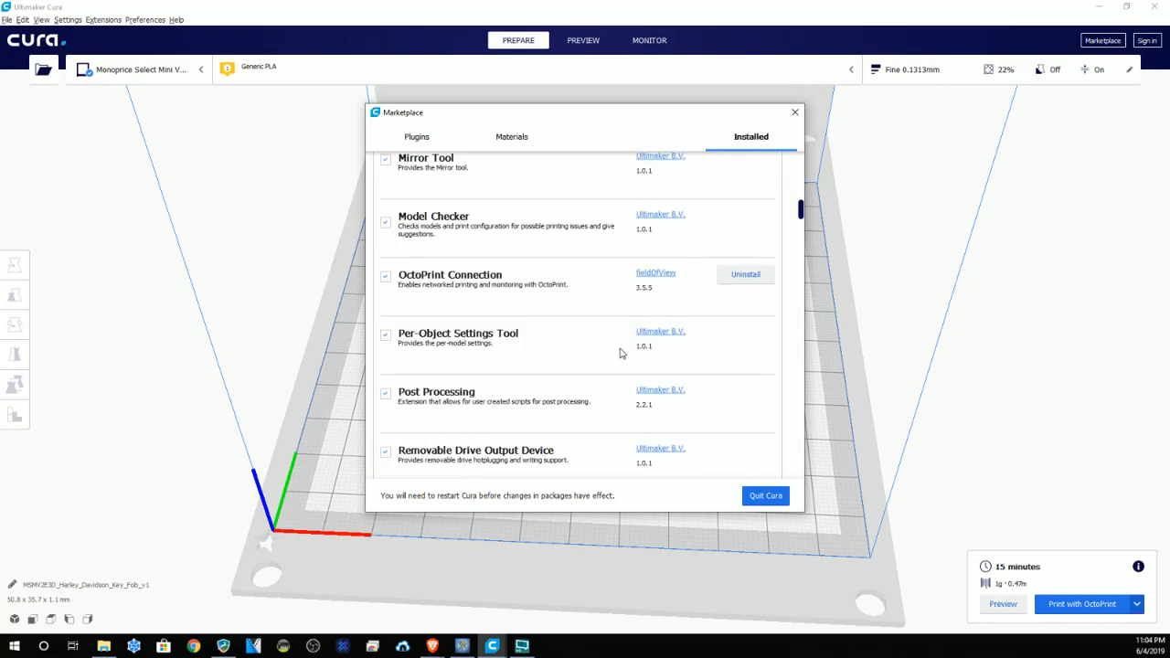
{"action": "mouse_move", "coordinate": [766, 496]}
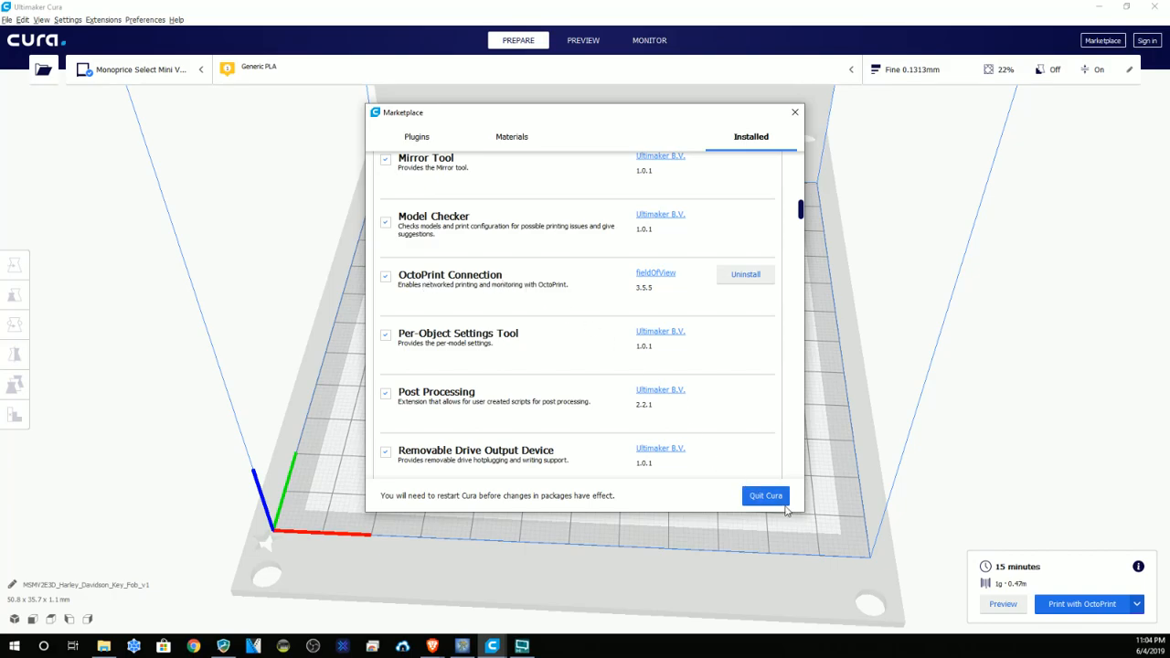
{"action": "mouse_move", "coordinate": [796, 168]}
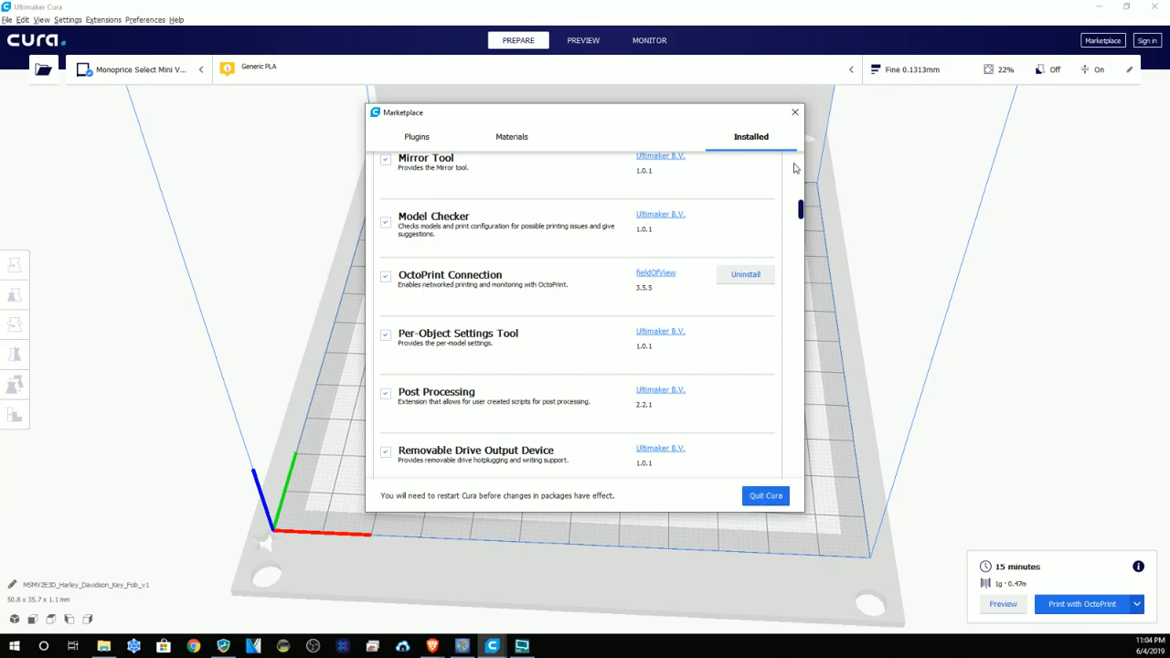
Step: Close the Marketplace to return to the key fob on the build plate
{"action": "left_click", "coordinate": [793, 111]}
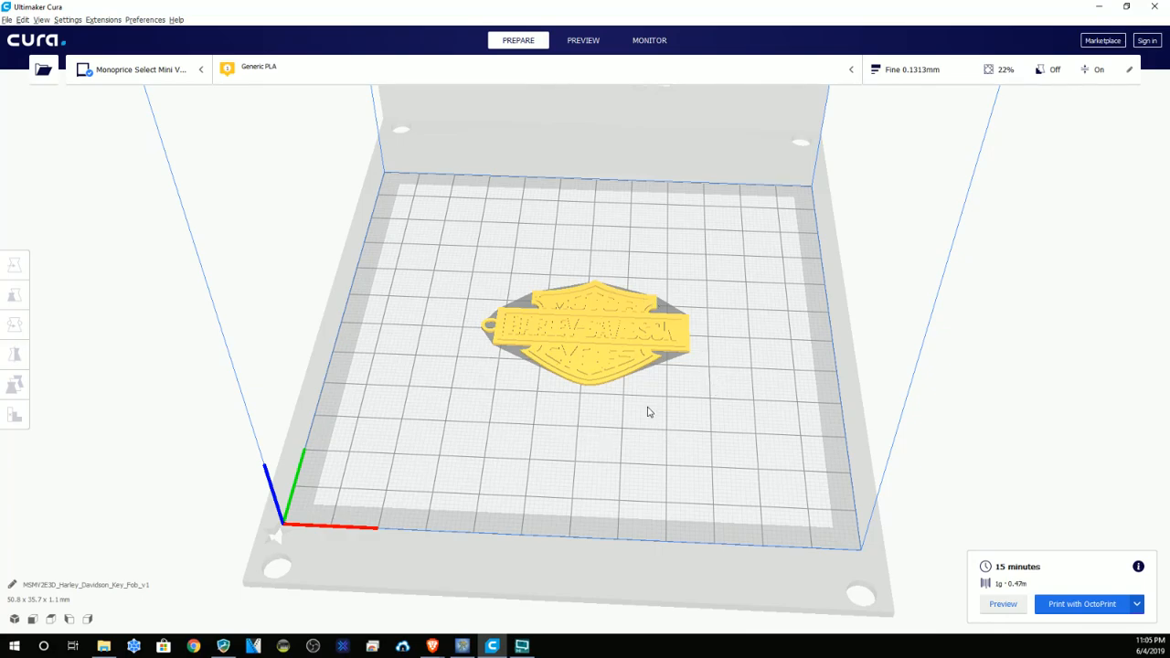
{"action": "mouse_move", "coordinate": [647, 322]}
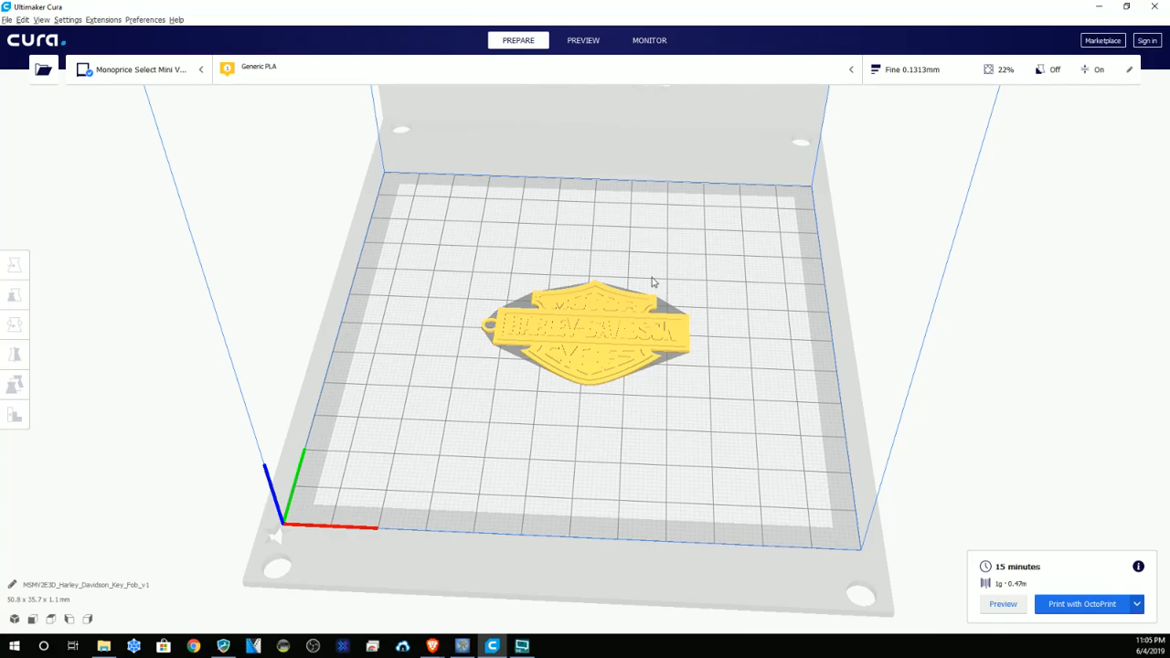
{"action": "left_click_drag", "start_coordinate": [654, 282], "coordinate": [706, 410]}
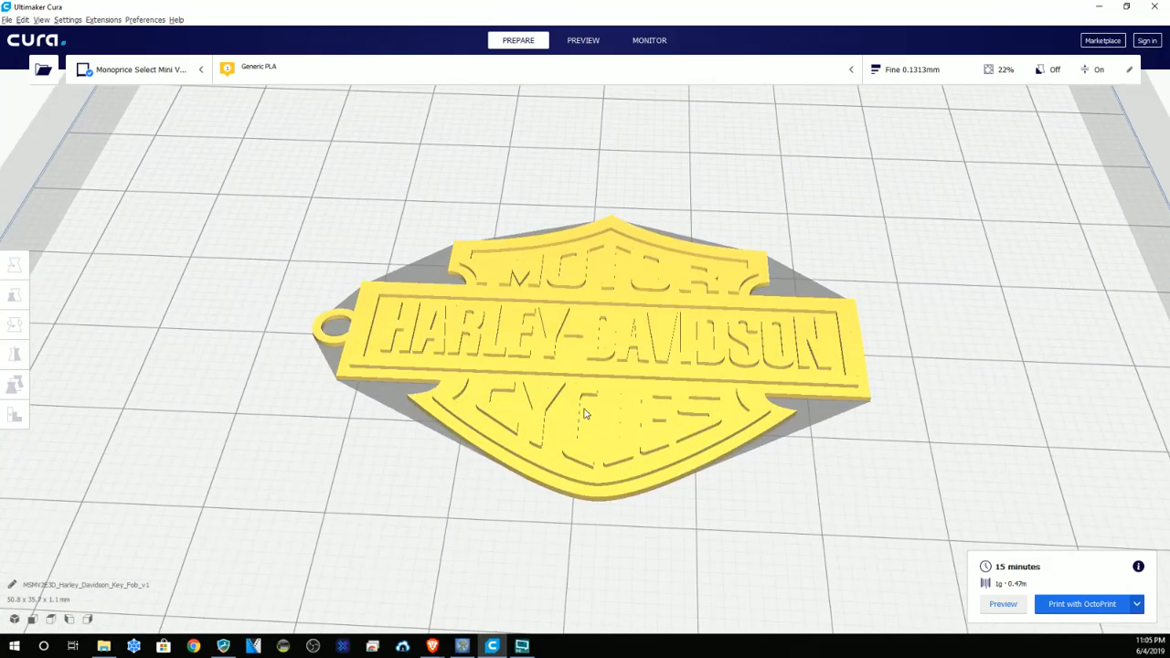
{"action": "mouse_move", "coordinate": [603, 451]}
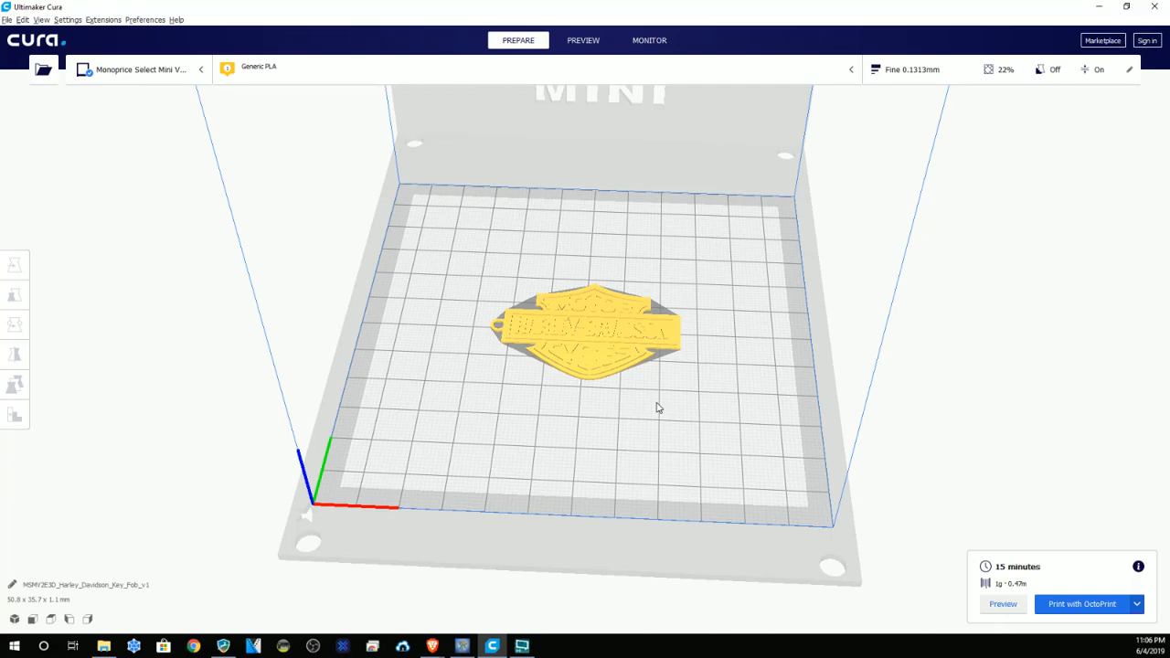
{"action": "mouse_move", "coordinate": [607, 322]}
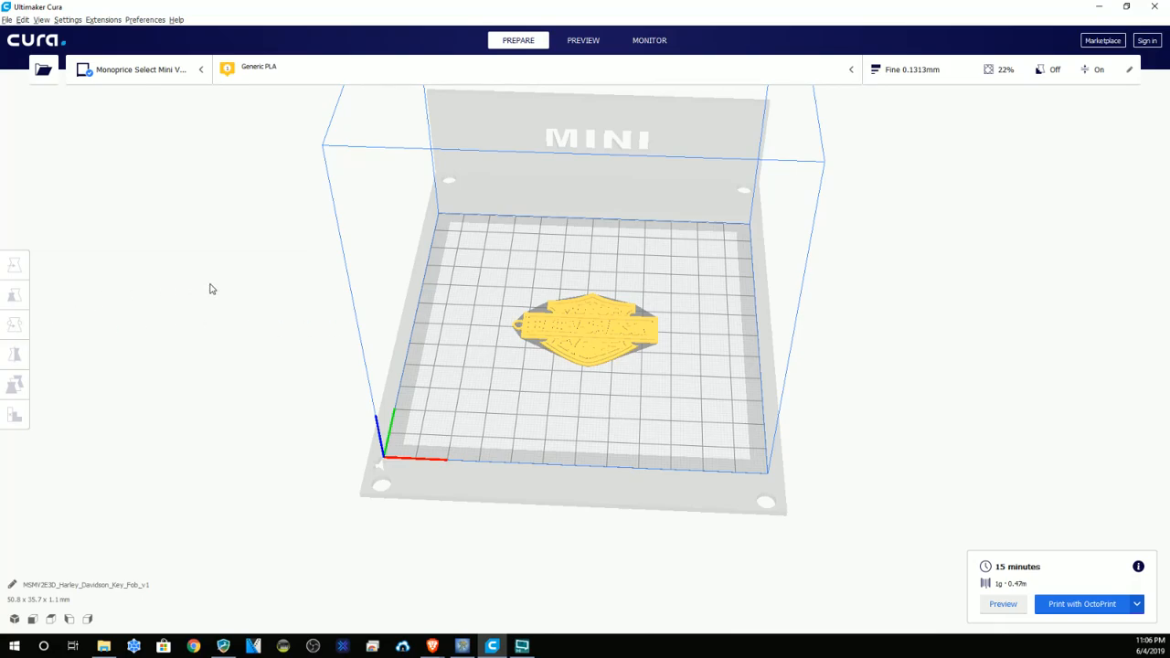
{"action": "mouse_move", "coordinate": [223, 267]}
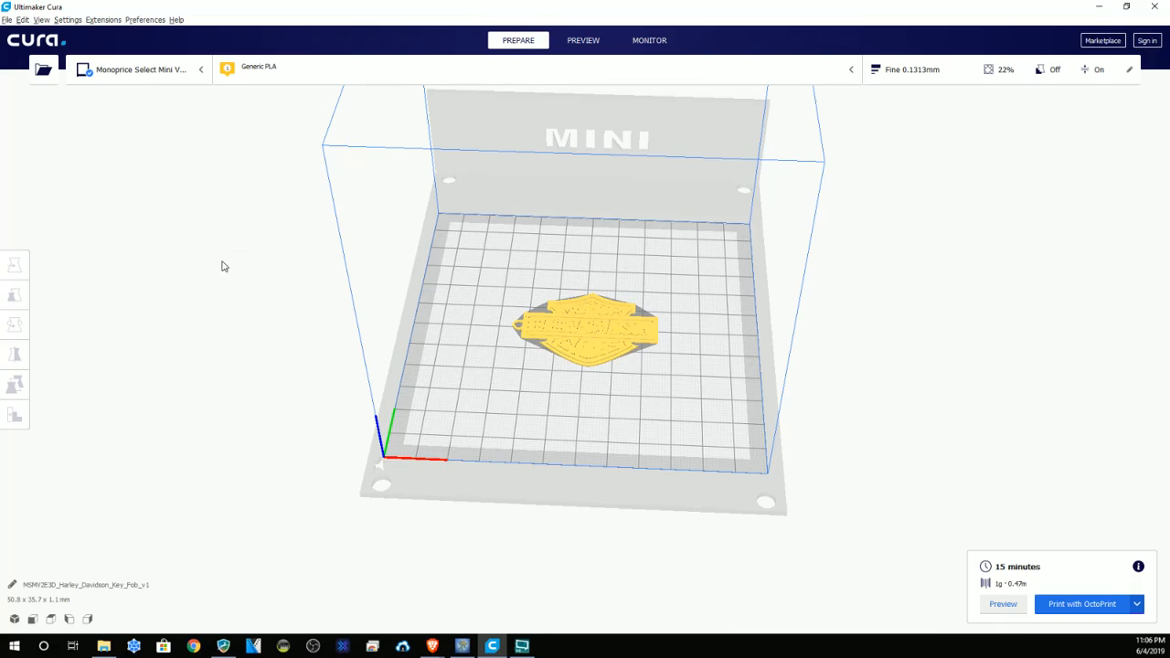
{"action": "mouse_move", "coordinate": [230, 281]}
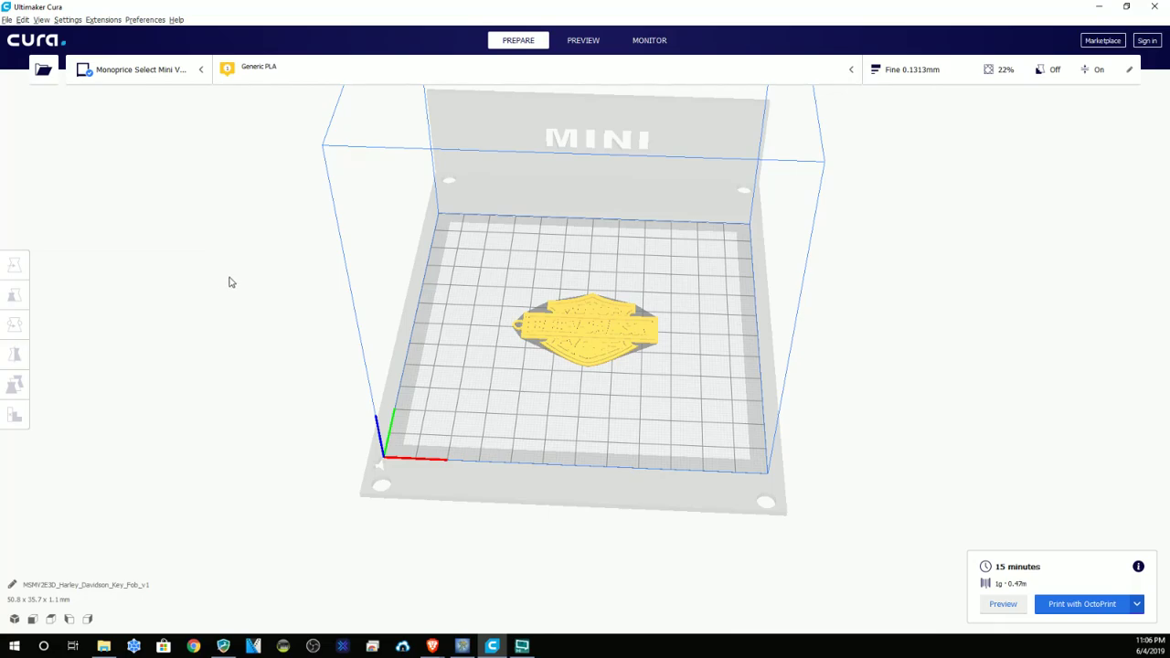
{"action": "mouse_move", "coordinate": [291, 317]}
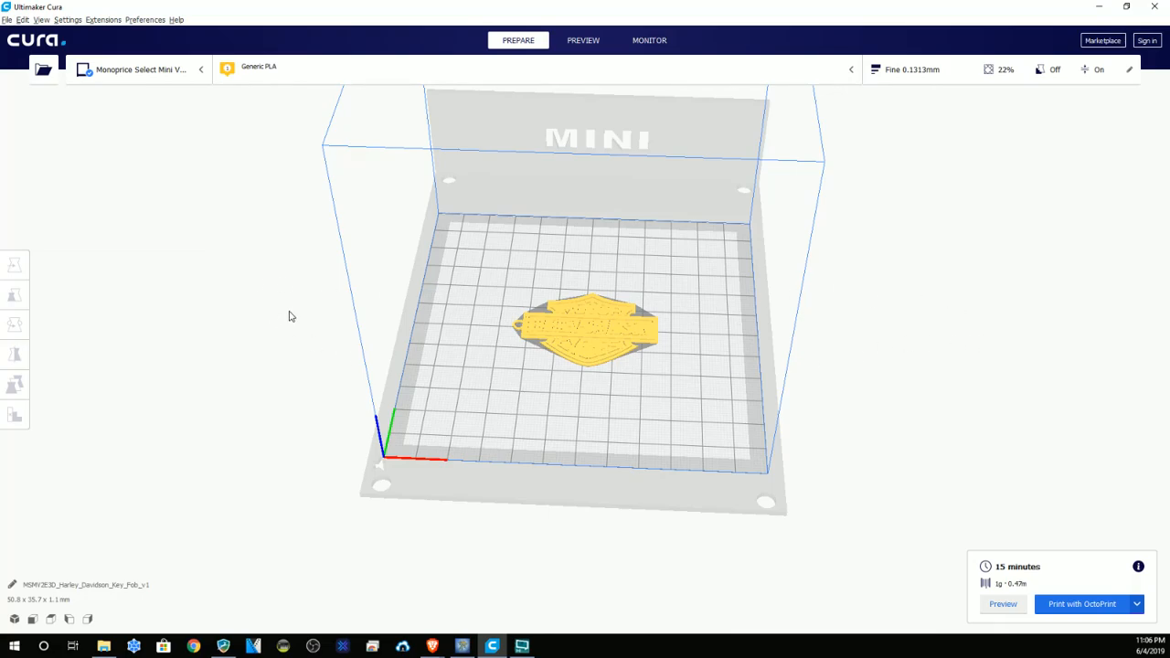
{"action": "mouse_move", "coordinate": [958, 349]}
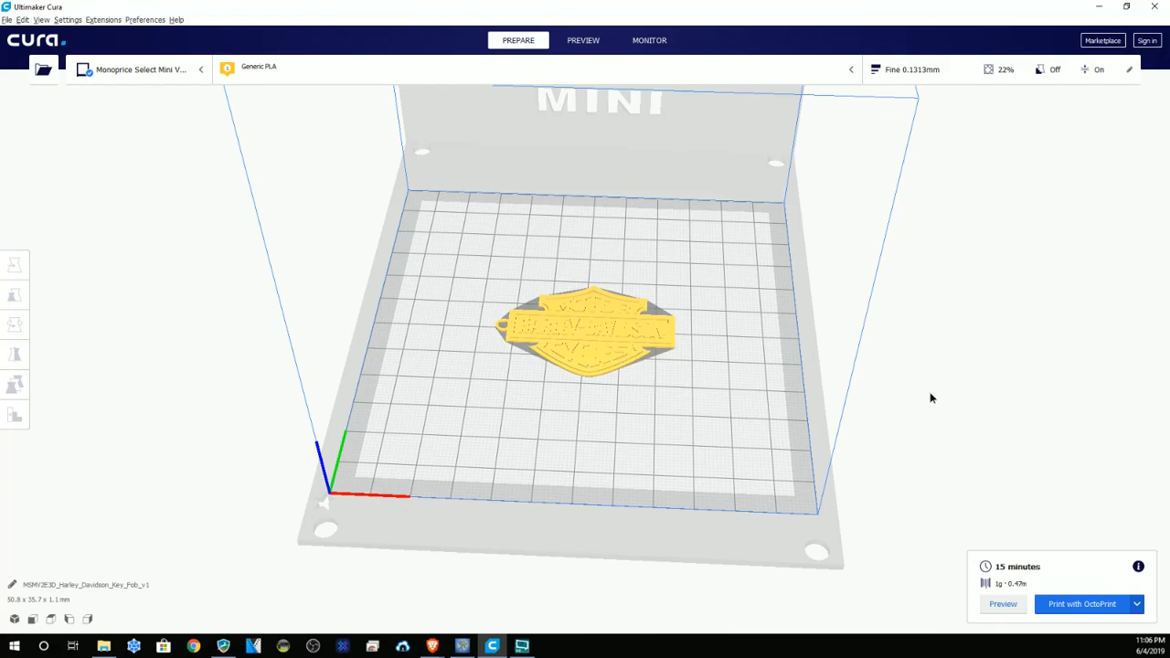
Step: Orbit the view to inspect the underside of the sliced key fob
{"action": "left_click_drag", "start_coordinate": [932, 398], "coordinate": [1049, 365]}
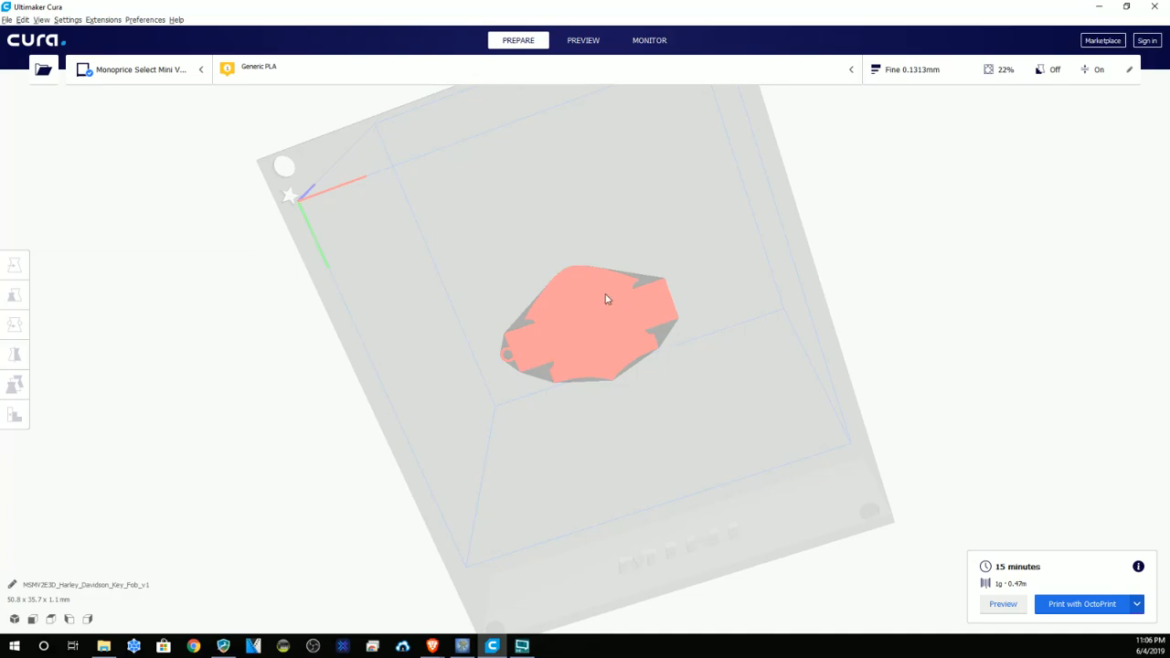
{"action": "mouse_move", "coordinate": [917, 293]}
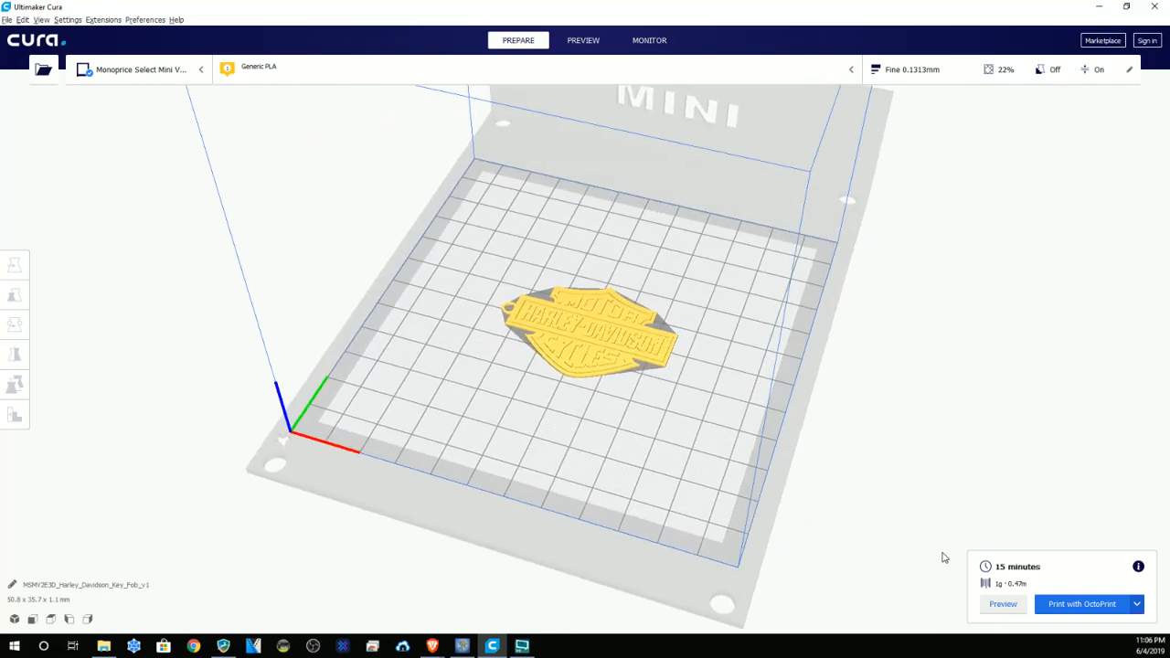
{"action": "mouse_move", "coordinate": [1038, 549]}
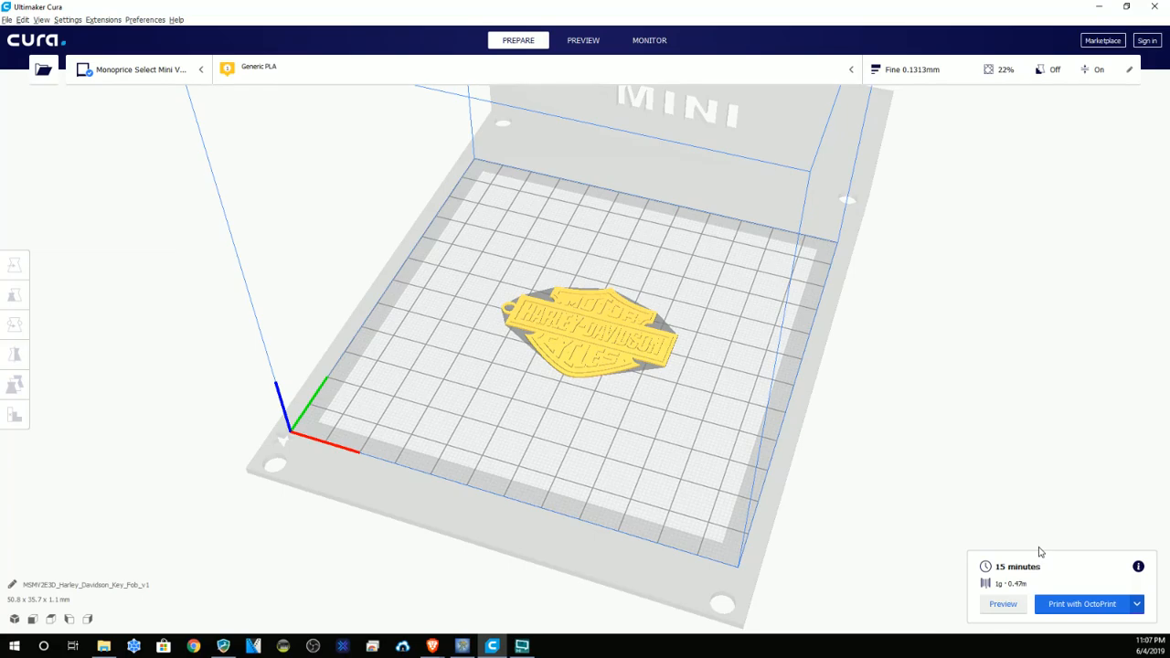
{"action": "mouse_move", "coordinate": [1046, 570]}
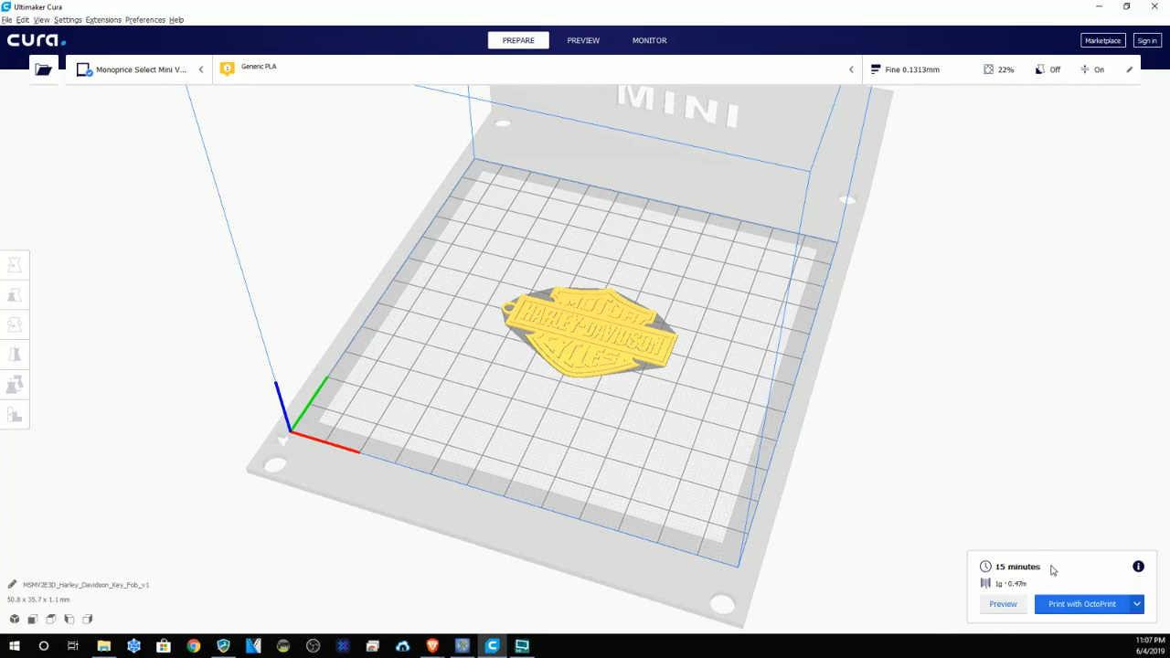
{"action": "mouse_move", "coordinate": [1064, 565]}
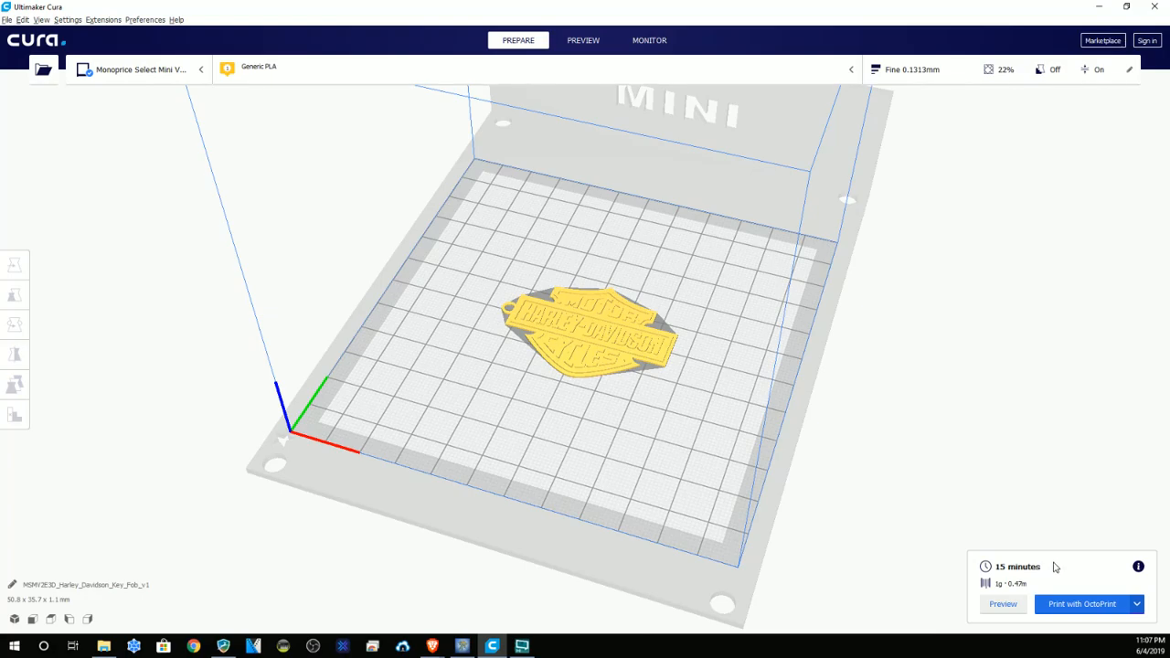
{"action": "mouse_move", "coordinate": [132, 25]}
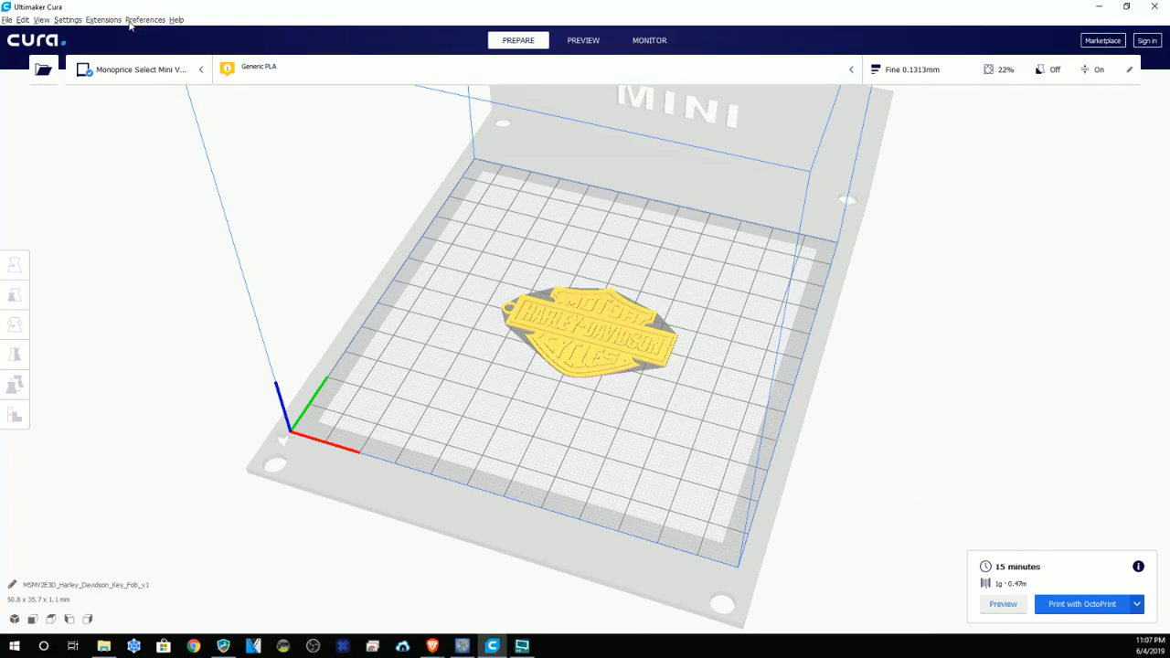
{"action": "mouse_move", "coordinate": [152, 20]}
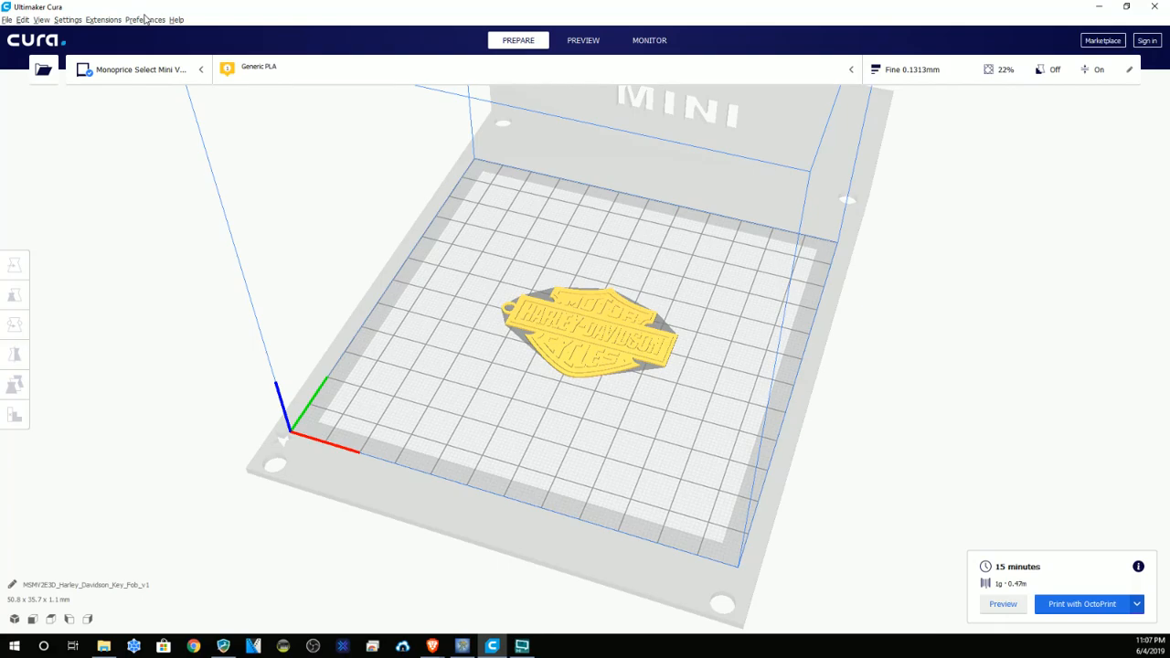
Step: Bring up Connect to OctoPrint for the Monoprice Select Mini V2, listing the discovered octopi instance
{"action": "left_click", "coordinate": [68, 18]}
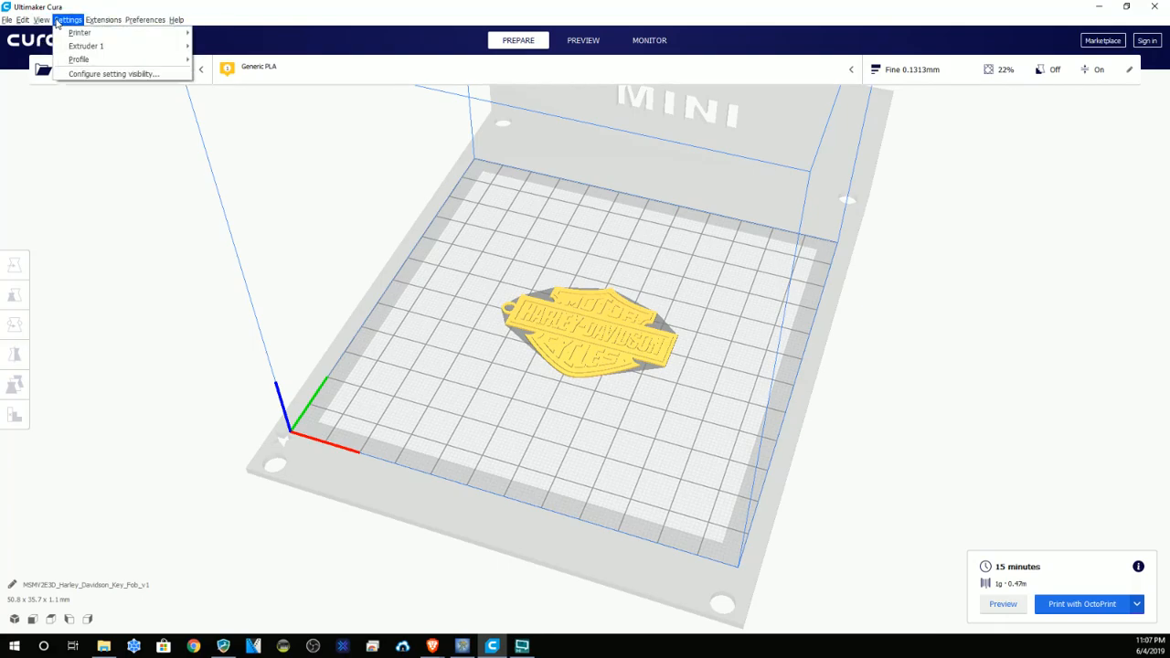
{"action": "left_click", "coordinate": [79, 29]}
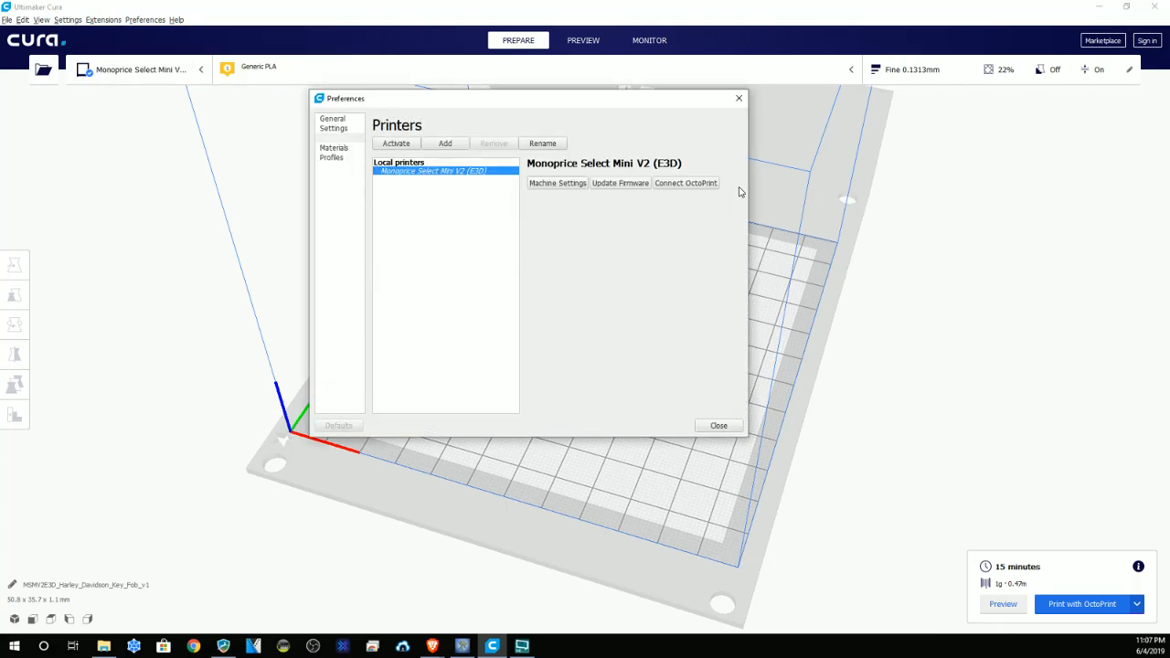
{"action": "mouse_move", "coordinate": [689, 165]}
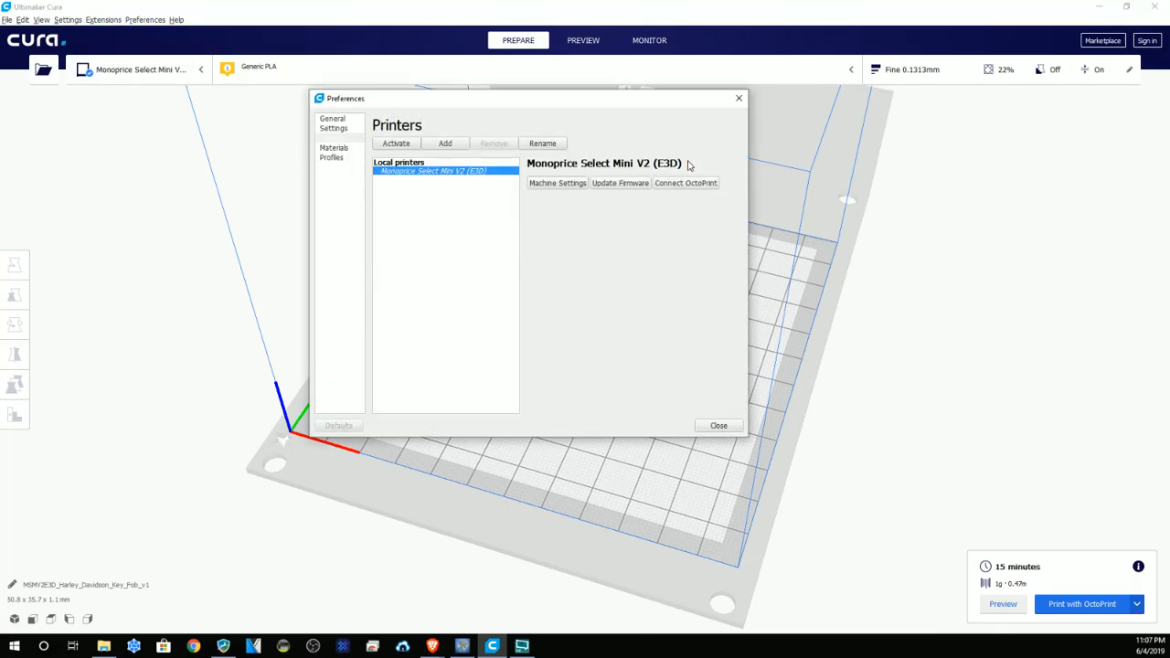
{"action": "mouse_move", "coordinate": [647, 212]}
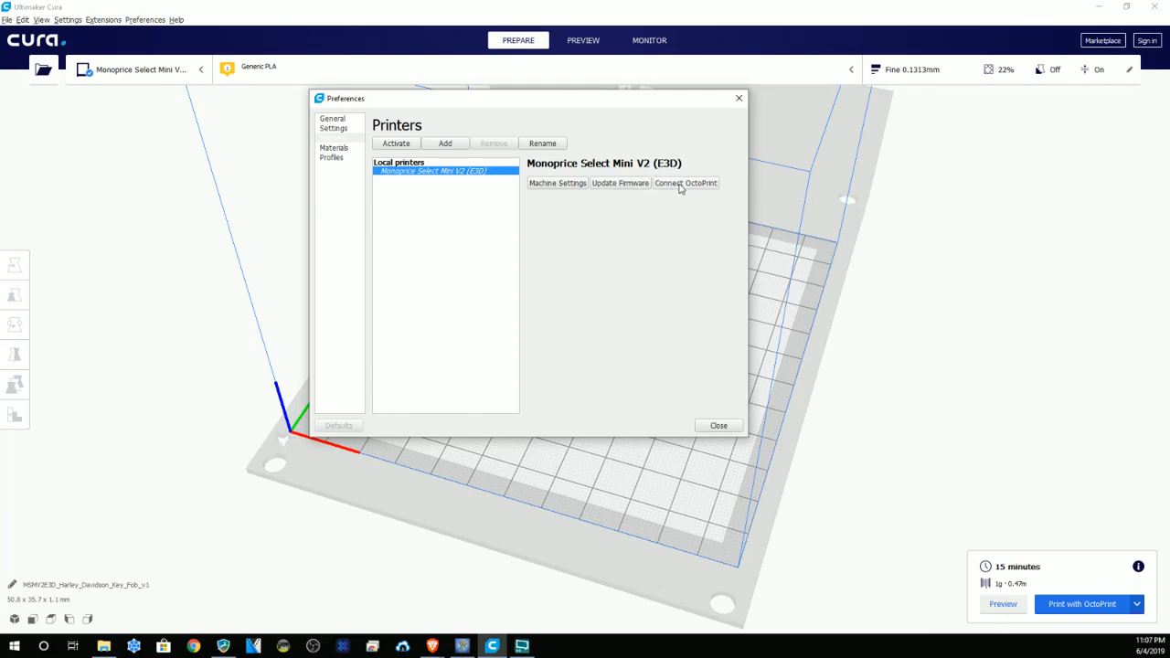
{"action": "left_click", "coordinate": [688, 183]}
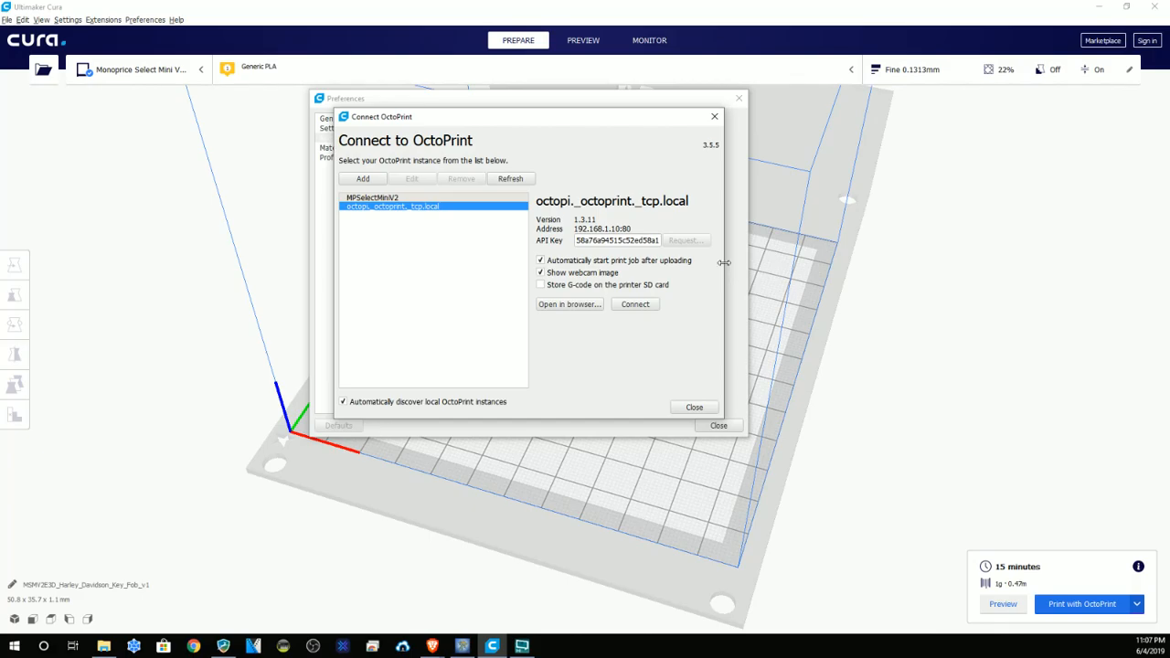
{"action": "mouse_move", "coordinate": [567, 242]}
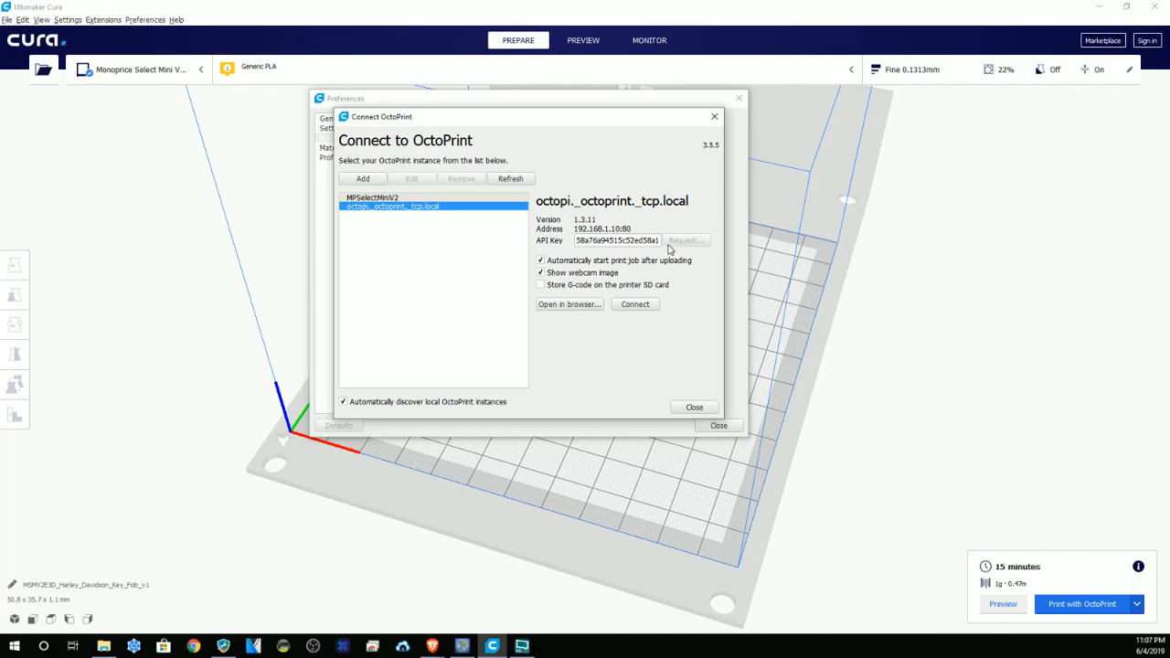
{"action": "mouse_move", "coordinate": [691, 234]}
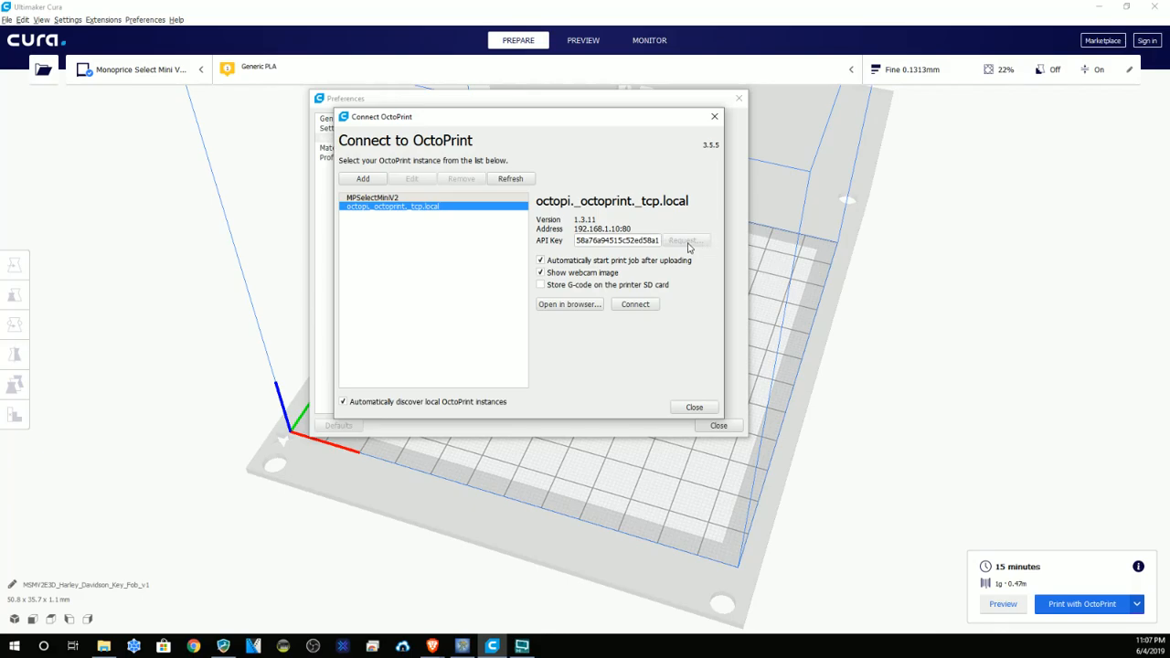
{"action": "mouse_move", "coordinate": [697, 249]}
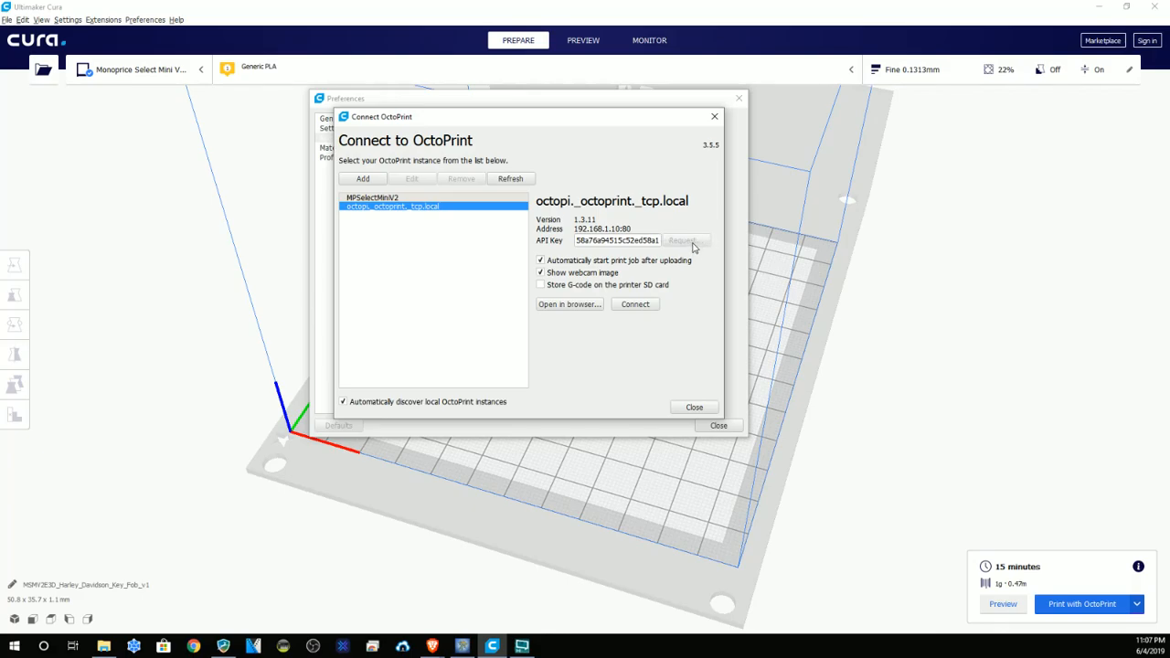
{"action": "mouse_move", "coordinate": [193, 176]}
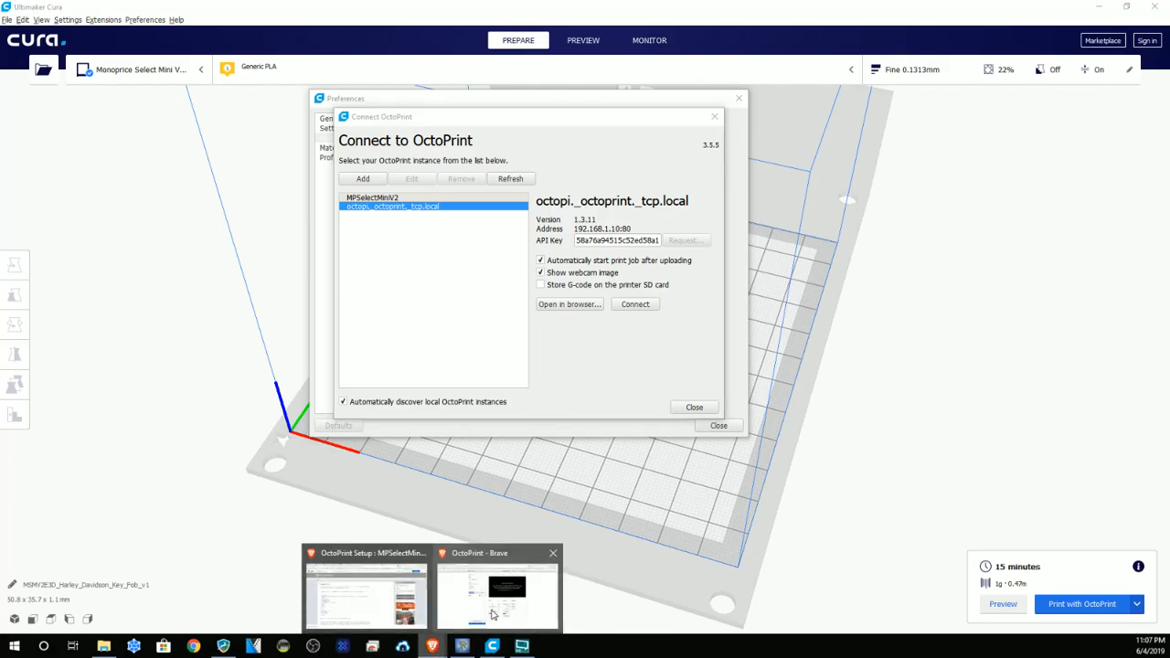
Step: Check OctoPrint reports Operational in the browser, then close Cura's Connect to OctoPrint dialog
{"action": "left_click", "coordinate": [497, 600]}
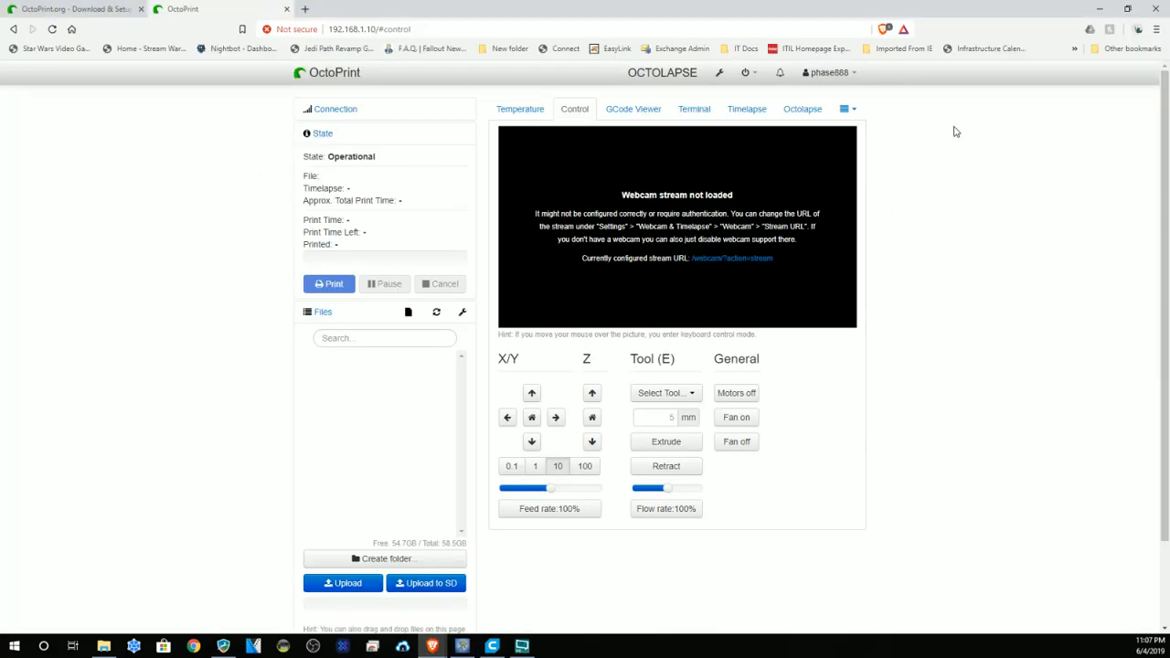
{"action": "mouse_move", "coordinate": [962, 244]}
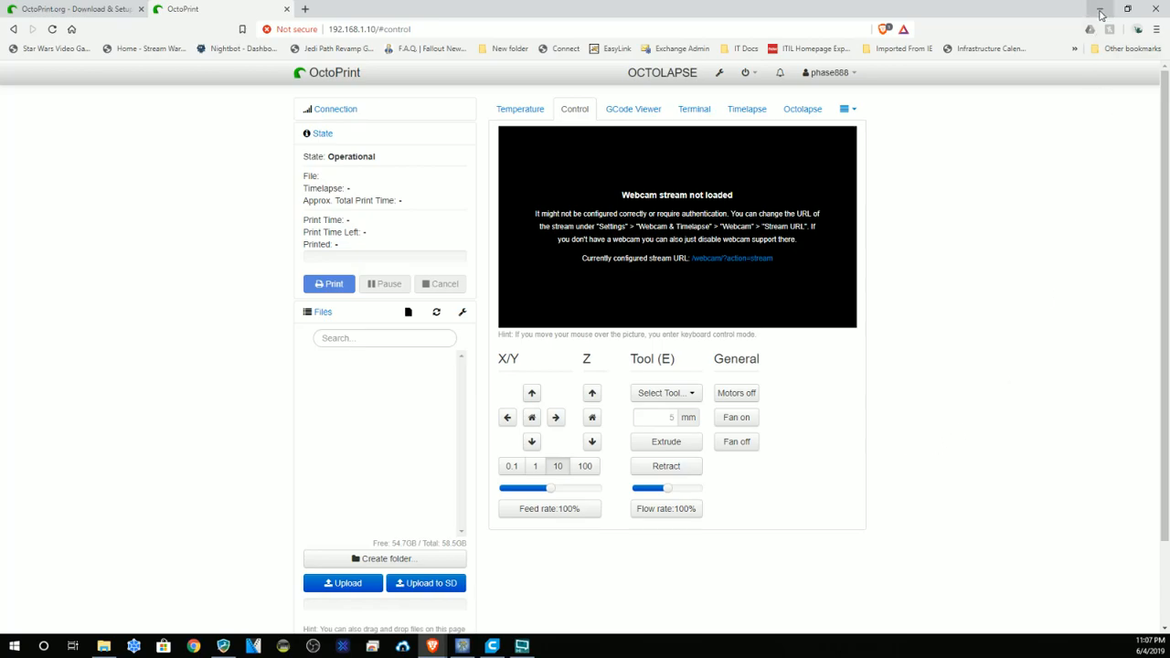
{"action": "mouse_move", "coordinate": [1096, 11]}
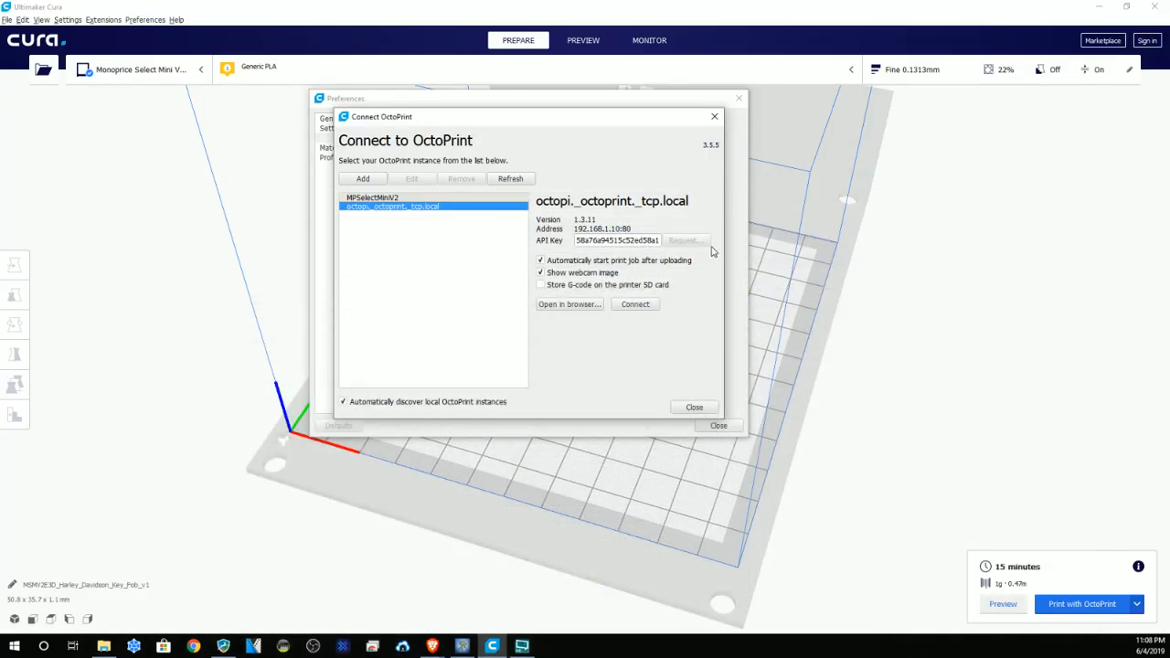
{"action": "mouse_move", "coordinate": [742, 416]}
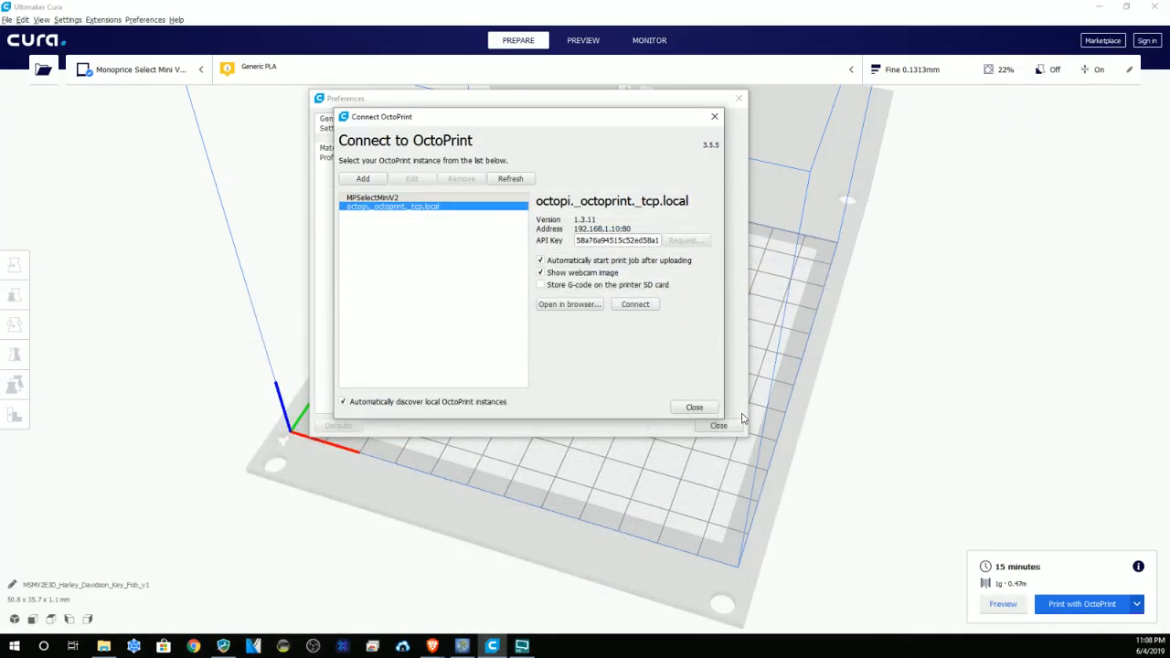
{"action": "mouse_move", "coordinate": [670, 300]}
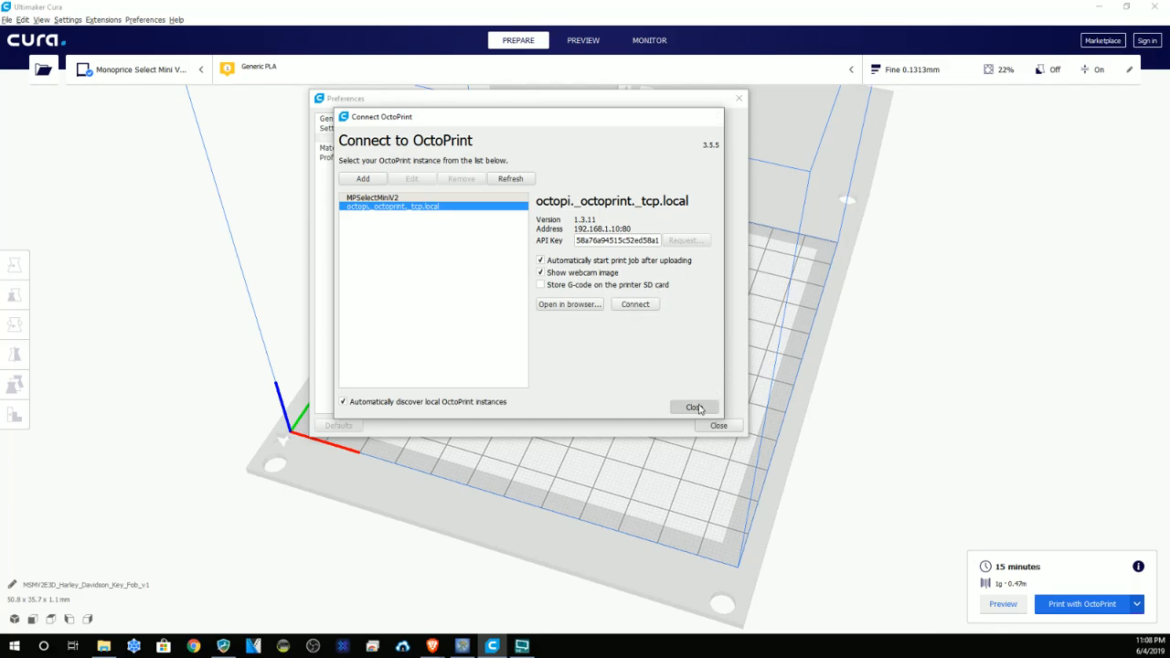
{"action": "left_click", "coordinate": [691, 406]}
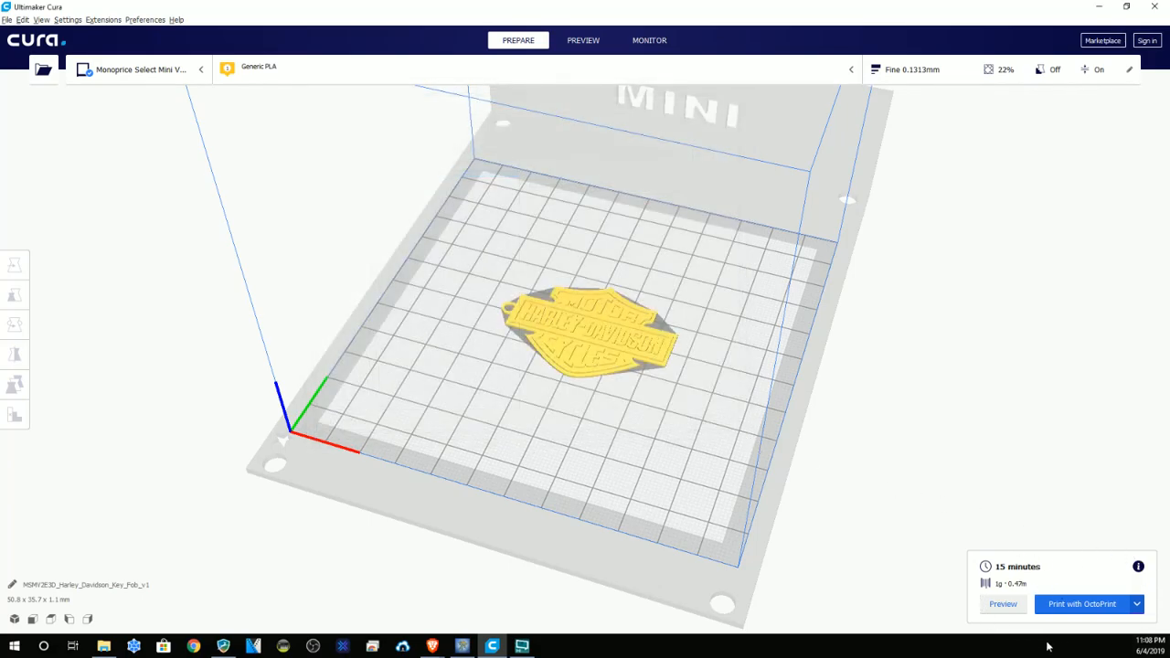
{"action": "left_click", "coordinate": [1141, 603]}
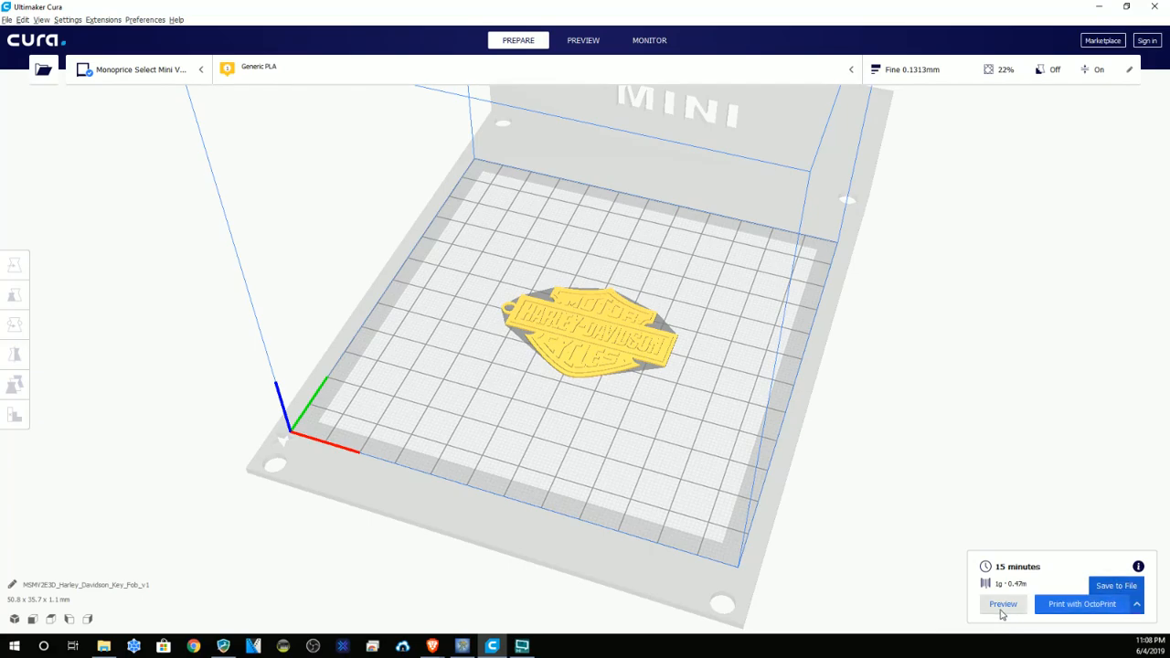
{"action": "mouse_move", "coordinate": [1086, 605]}
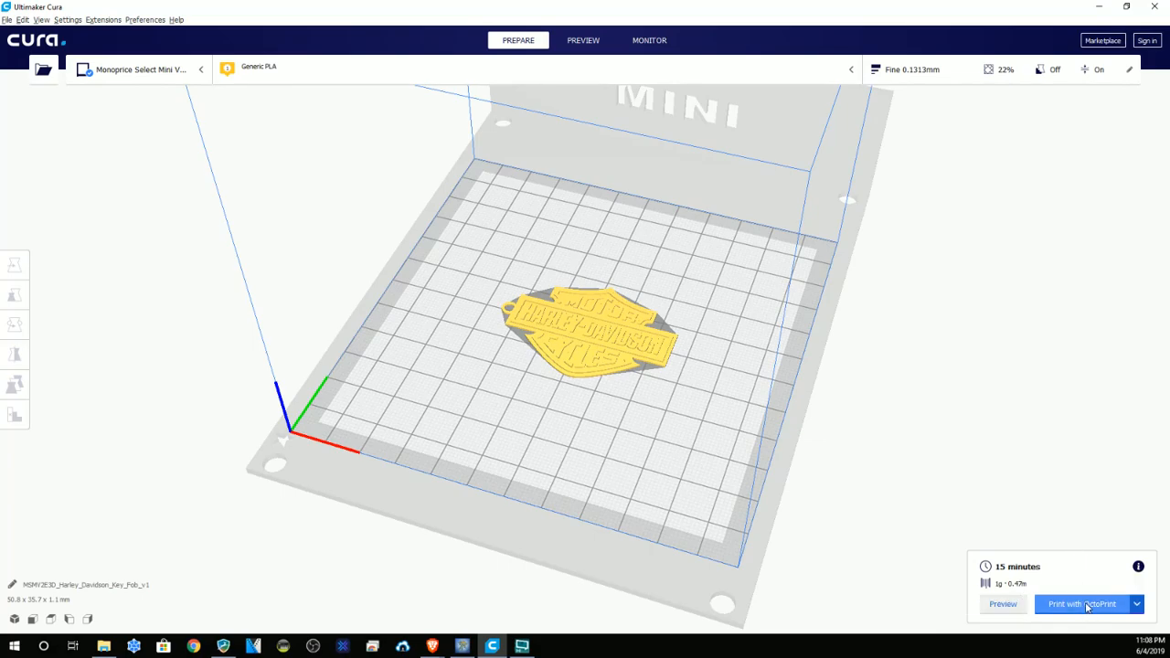
{"action": "left_click", "coordinate": [1079, 604]}
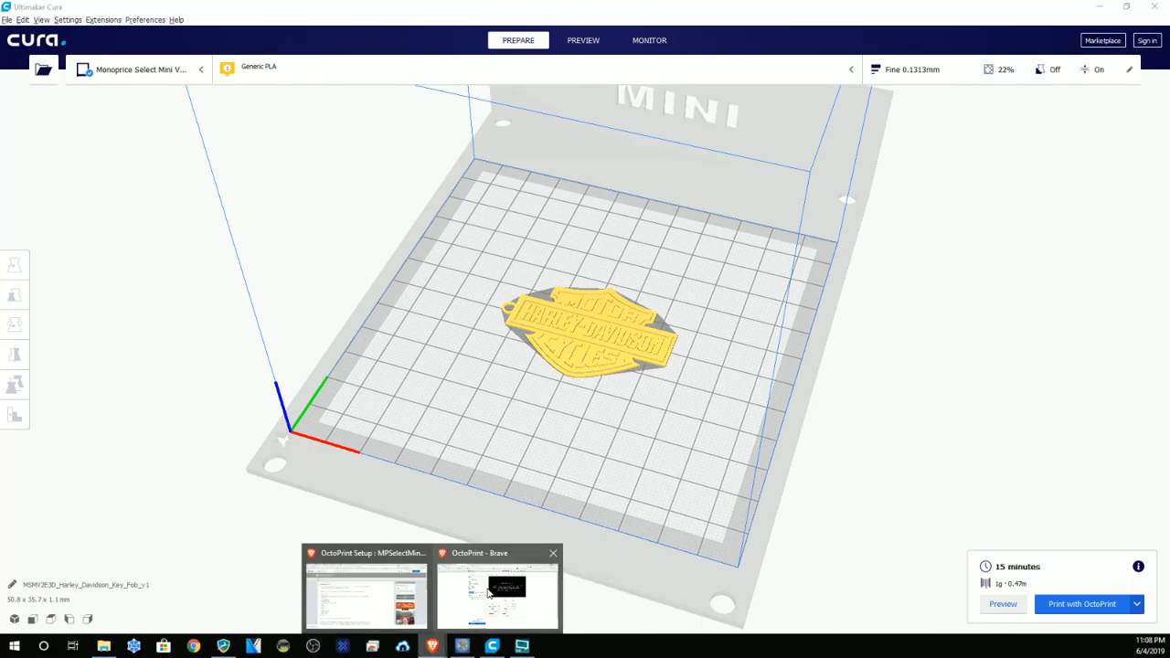
{"action": "left_click", "coordinate": [501, 604]}
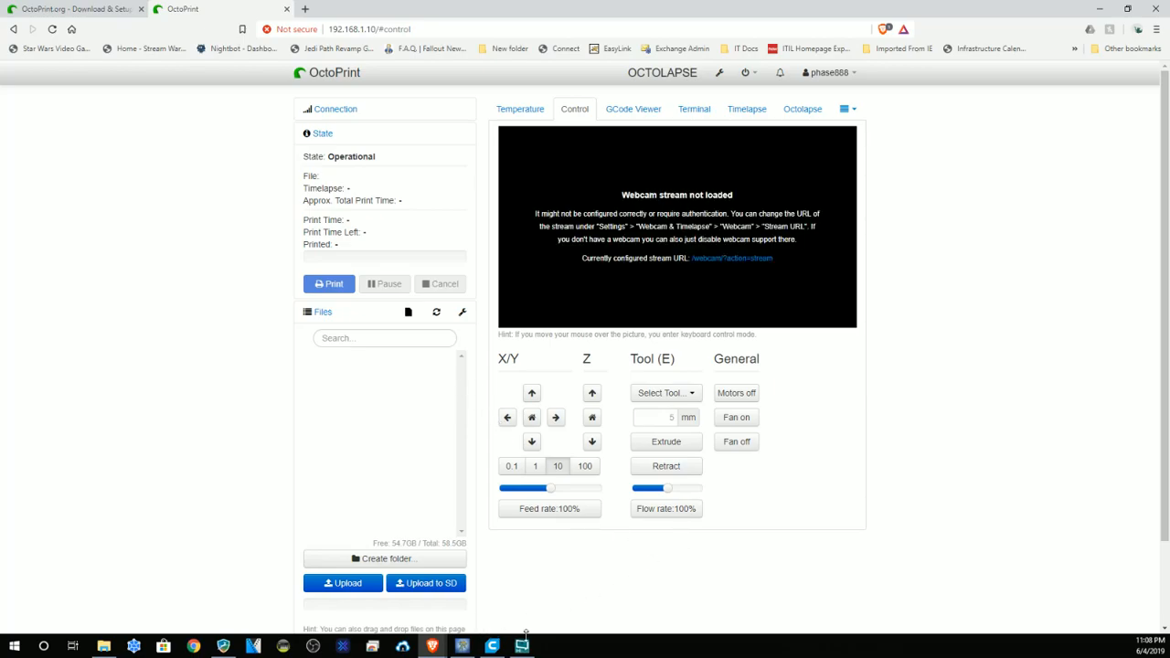
{"action": "left_click", "coordinate": [519, 644]}
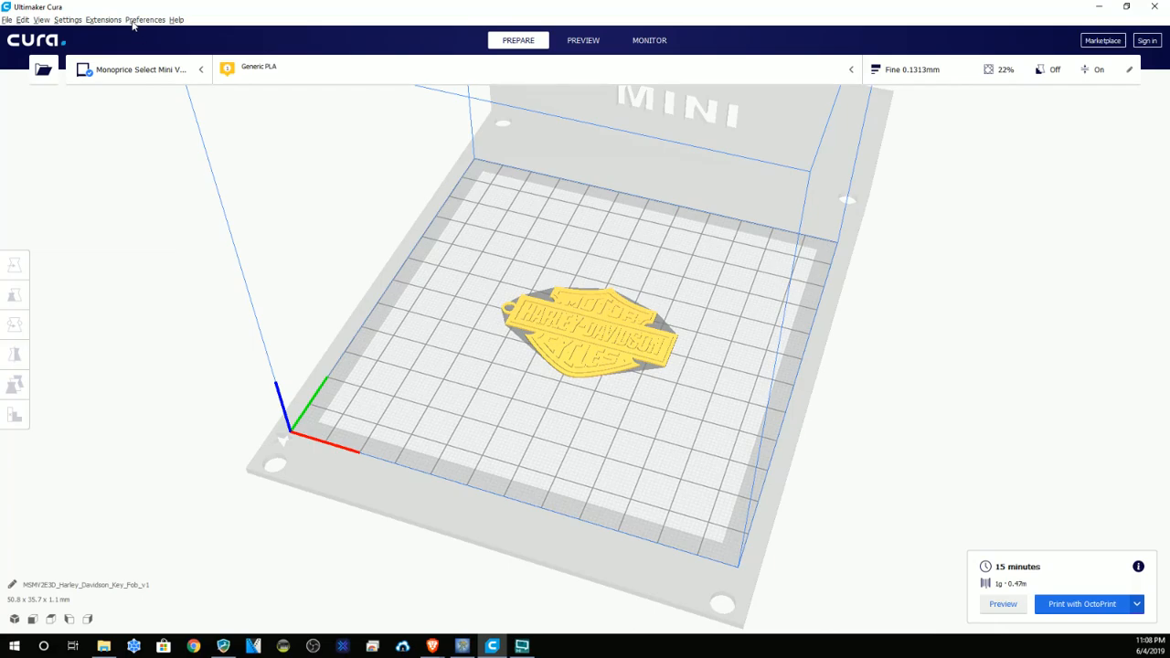
Step: Disable Show webcam image in the OctoPrint connection settings and close the dialog
{"action": "left_click", "coordinate": [68, 18]}
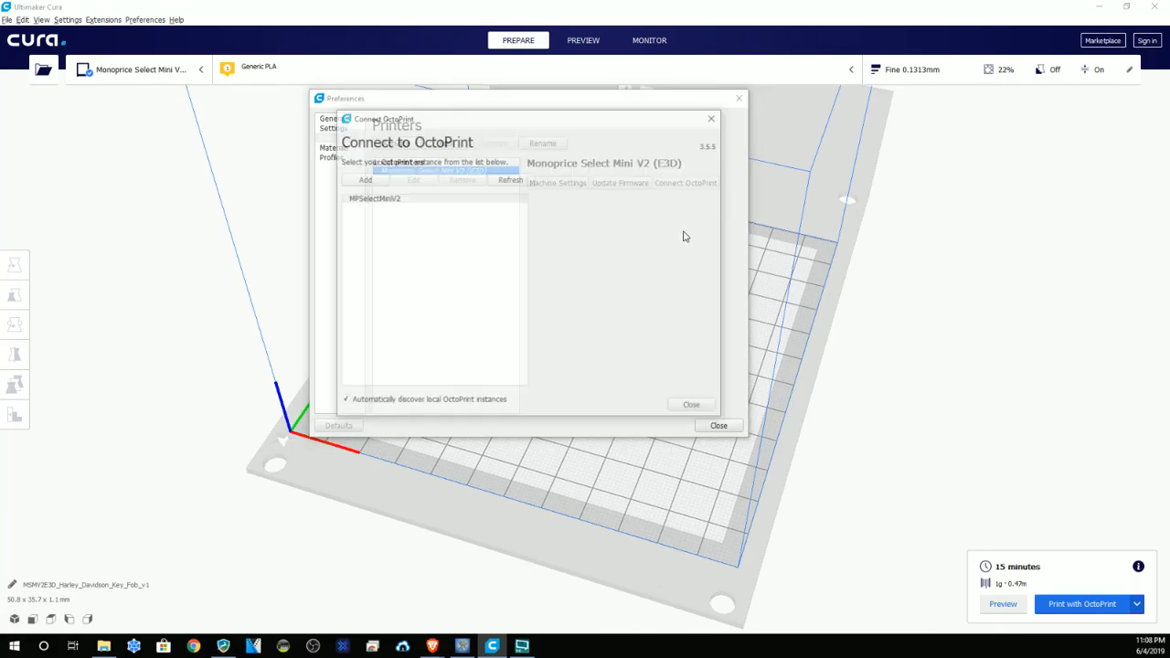
{"action": "left_click", "coordinate": [409, 205]}
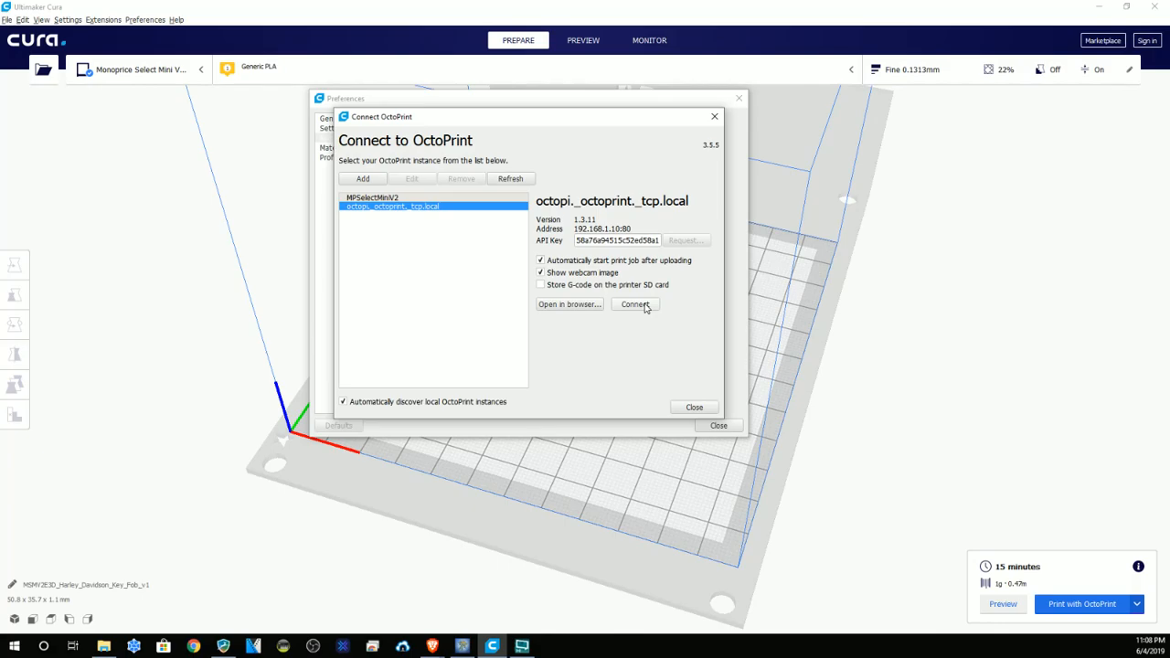
{"action": "left_click", "coordinate": [537, 270]}
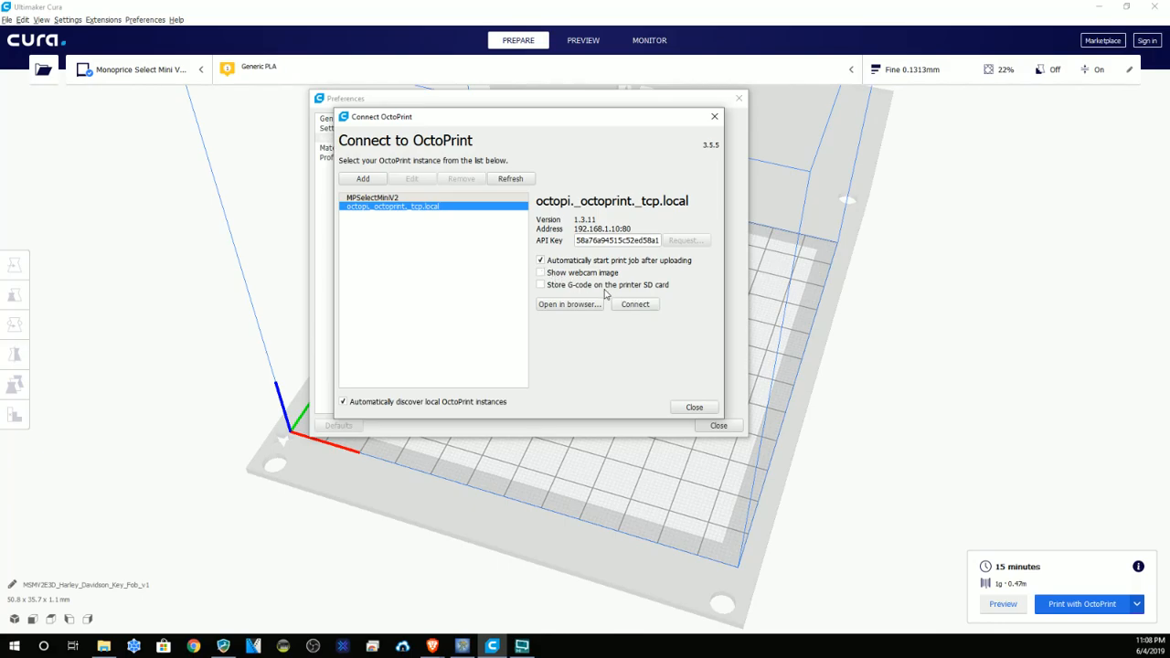
{"action": "mouse_move", "coordinate": [629, 289]}
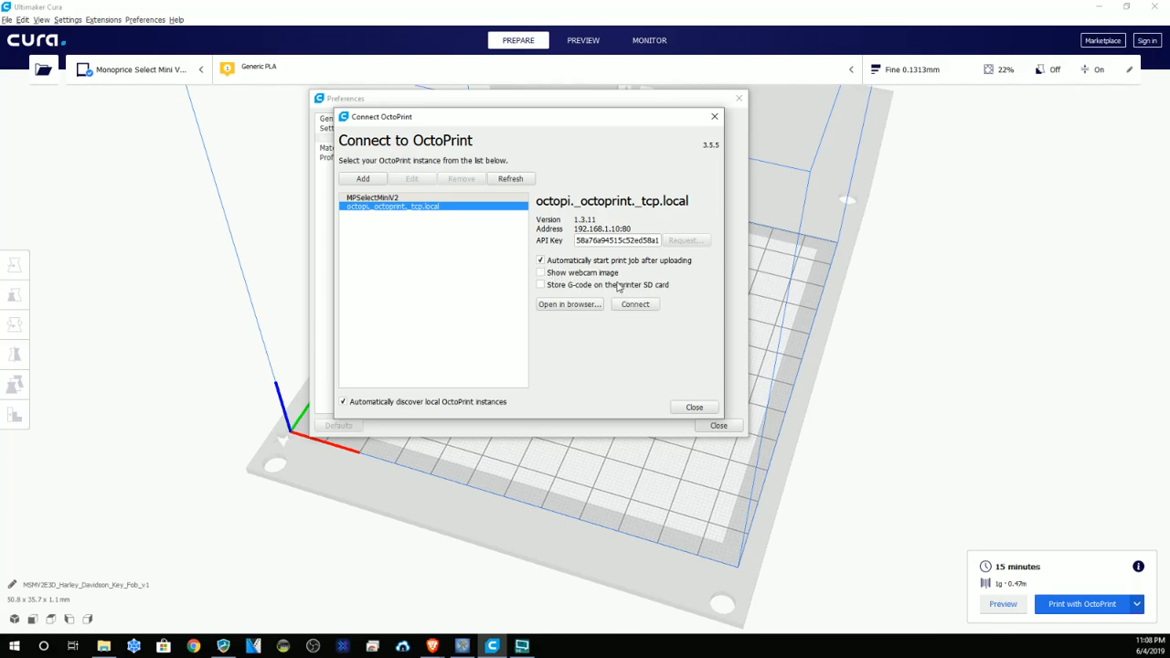
{"action": "mouse_move", "coordinate": [636, 309]}
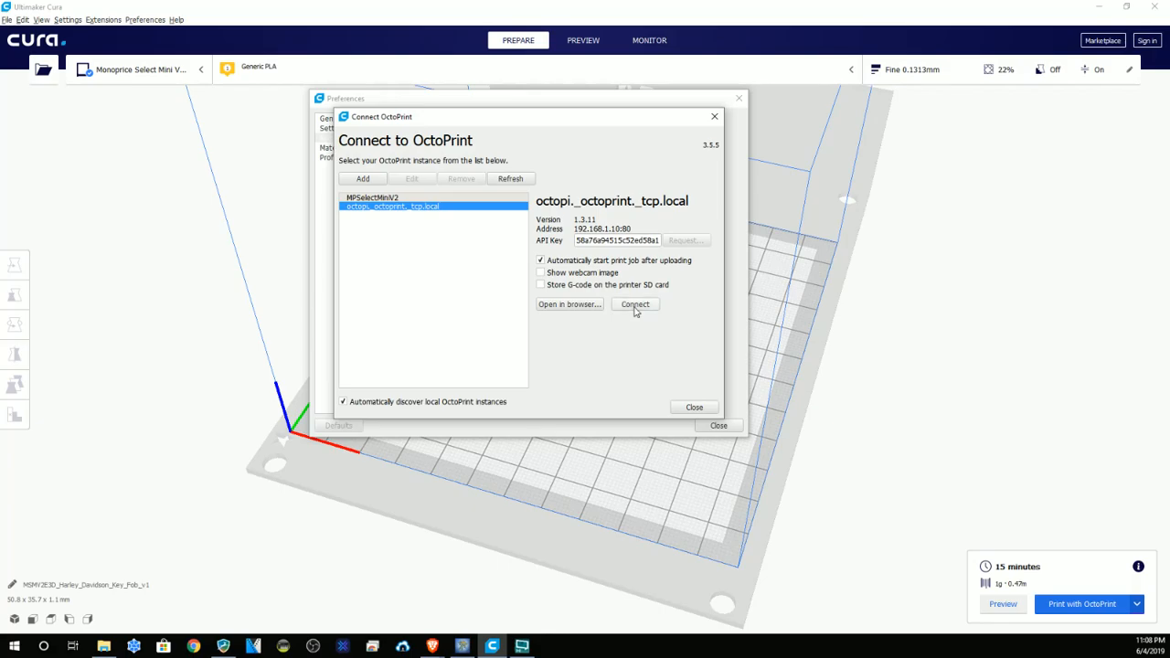
{"action": "mouse_move", "coordinate": [559, 298]}
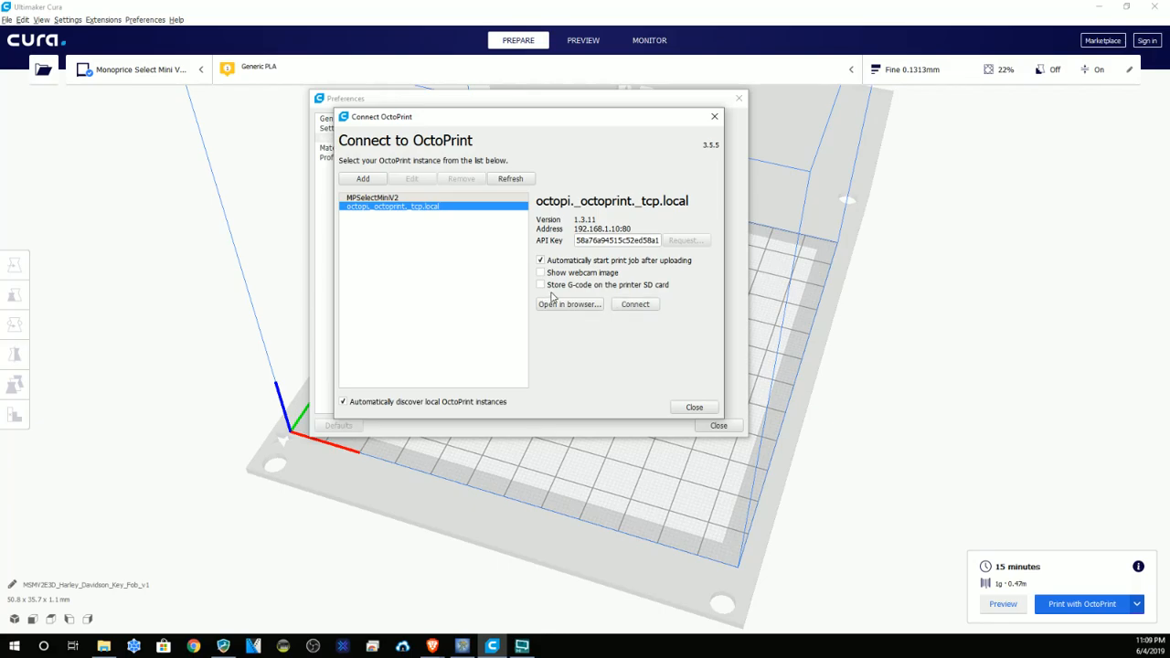
{"action": "mouse_move", "coordinate": [684, 338]}
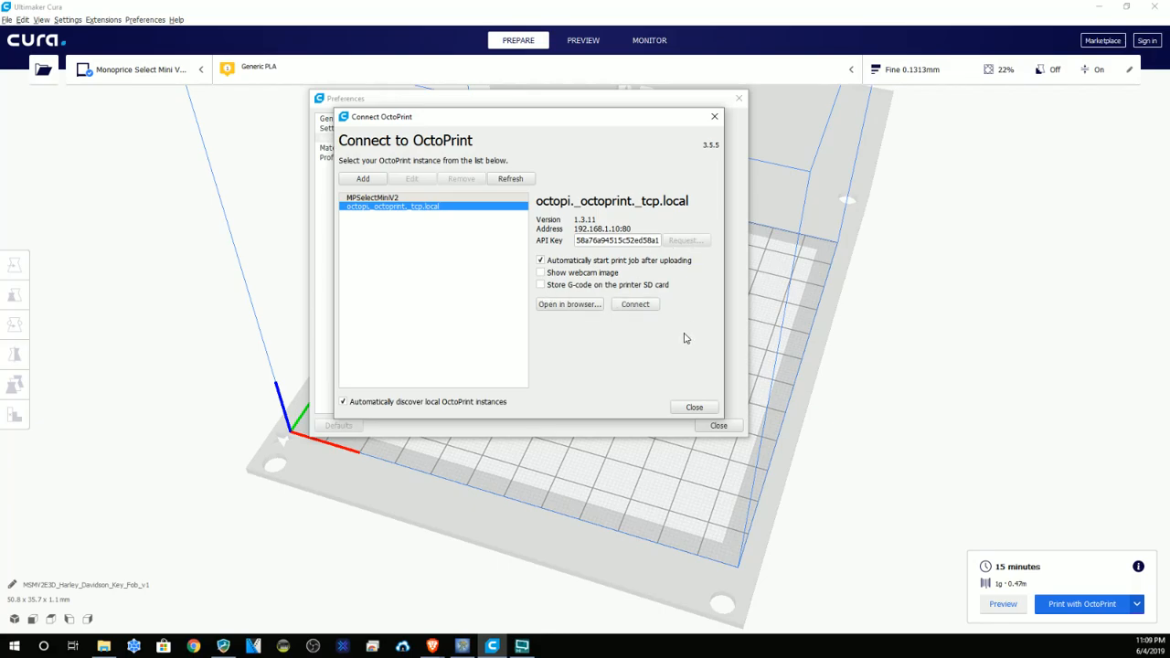
{"action": "mouse_move", "coordinate": [815, 523]}
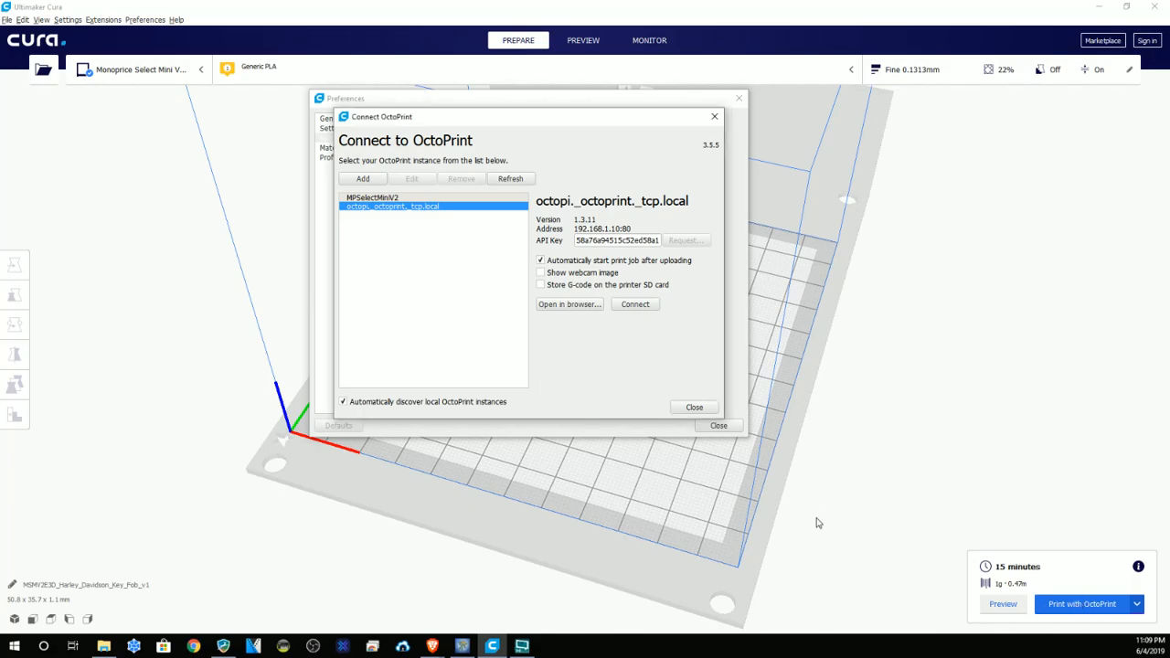
{"action": "left_click", "coordinate": [695, 406]}
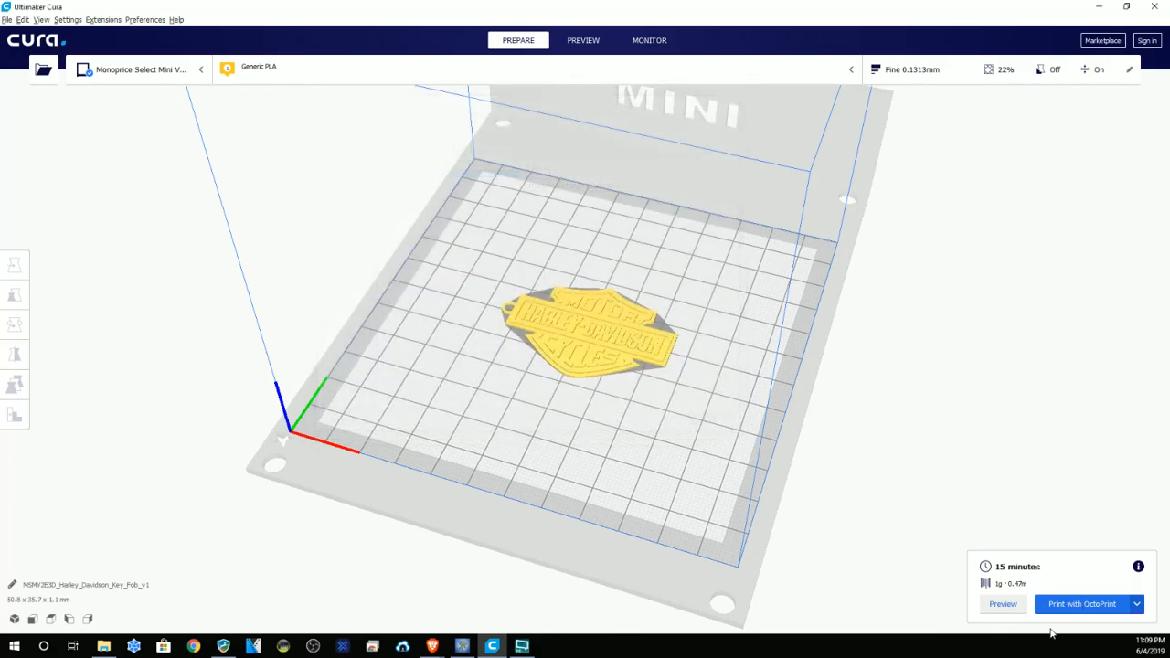
Step: Send the sliced key fob G-code with Print with OctoPrint until 'Saved to OctoPrint' appears
{"action": "left_click", "coordinate": [1083, 603]}
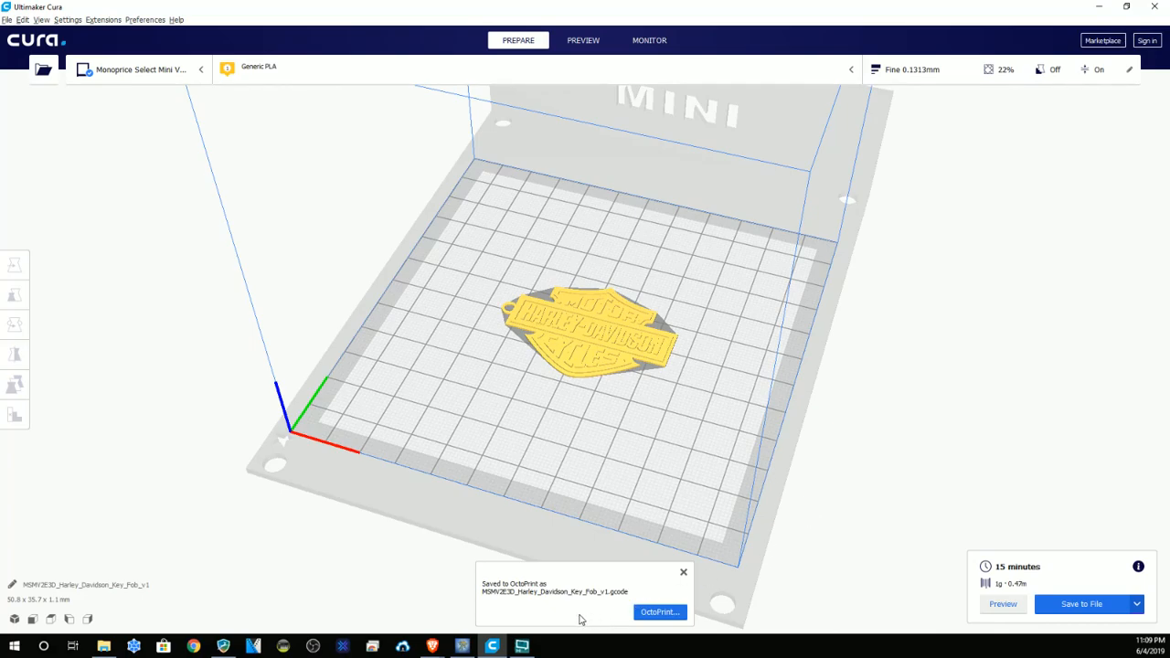
{"action": "mouse_move", "coordinate": [84, 138]}
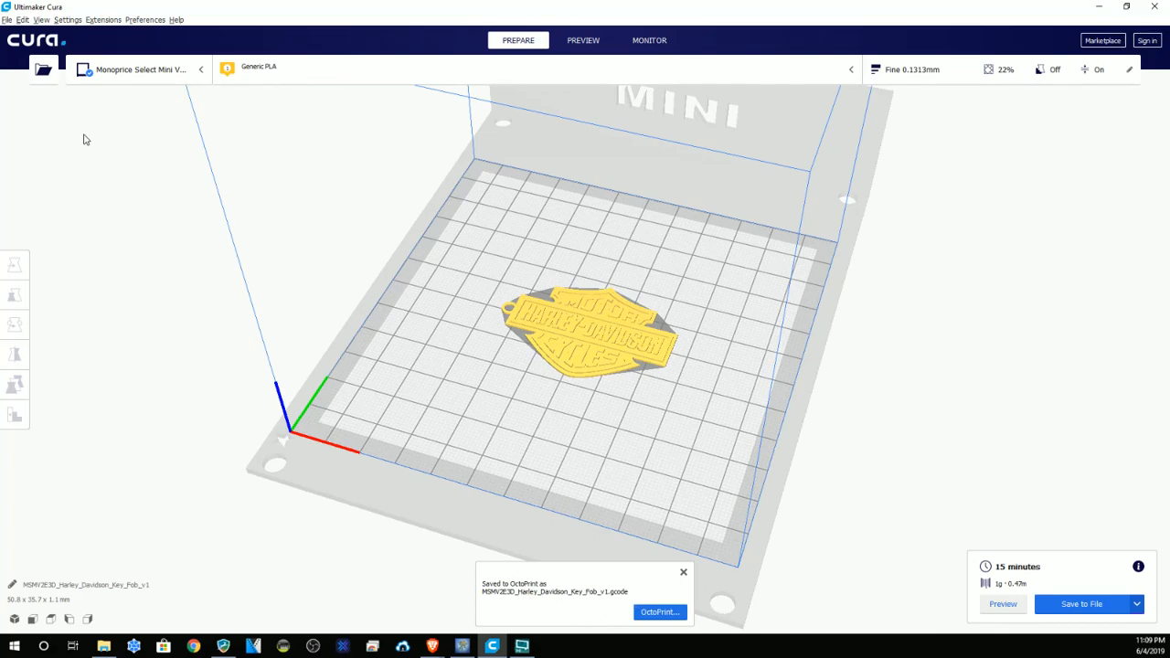
{"action": "left_click", "coordinate": [7, 19]}
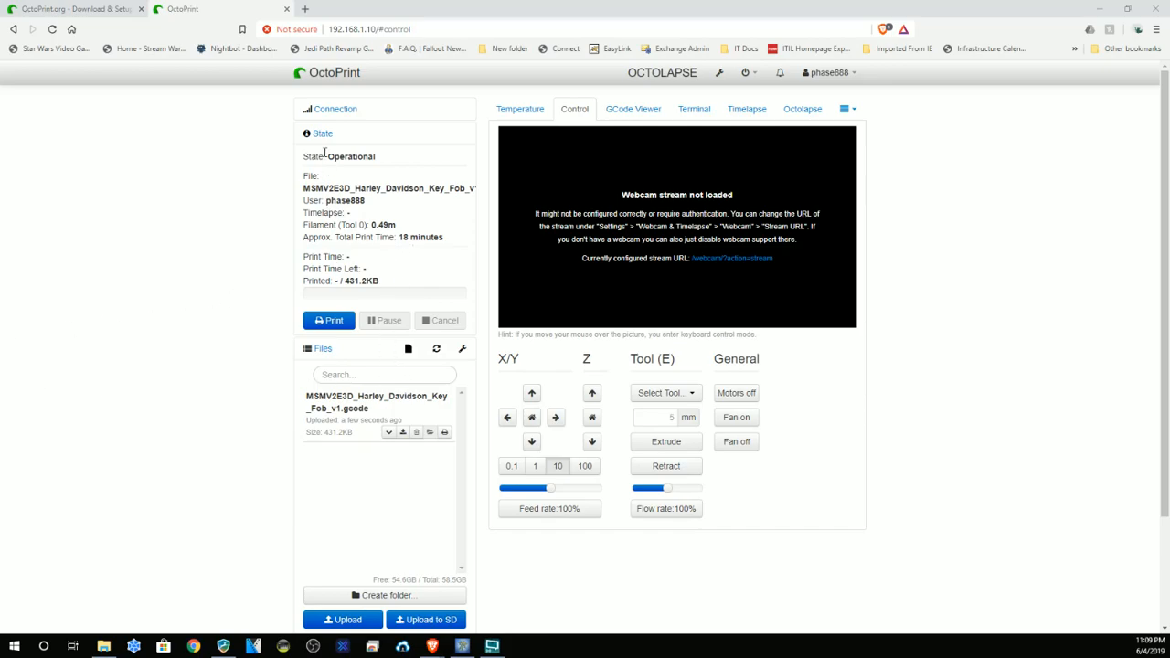
{"action": "mouse_move", "coordinate": [424, 174]}
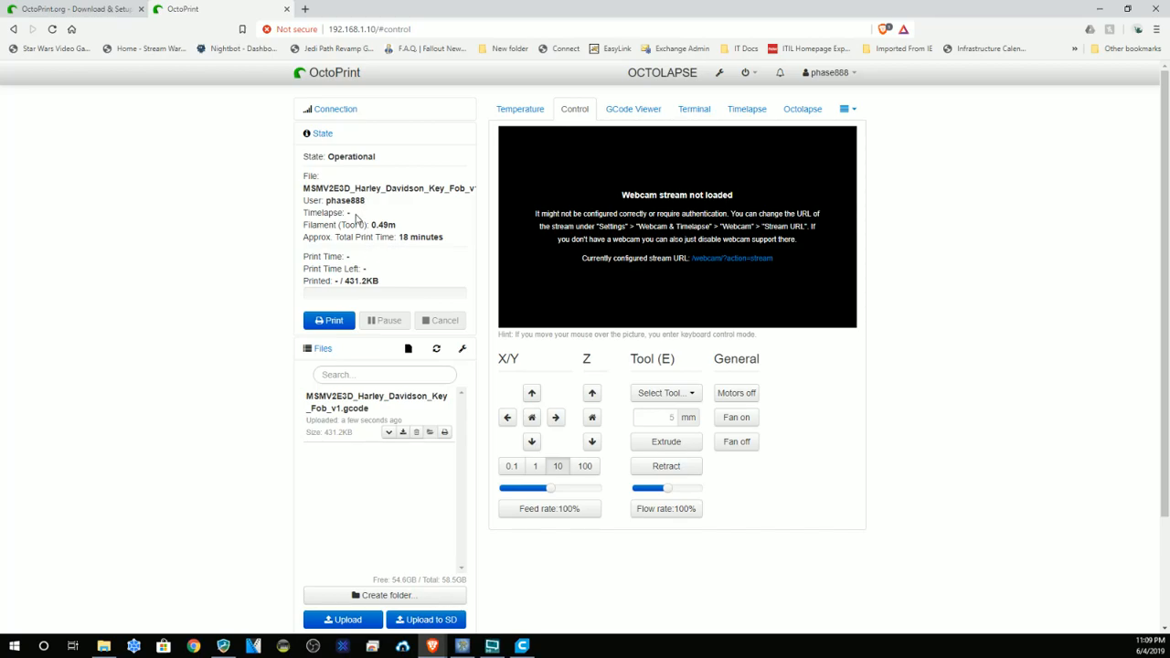
Step: Show the Temperature graph and start the key fob job from the State panel, heating to 205 °C / 60 °C
{"action": "left_click", "coordinate": [519, 110]}
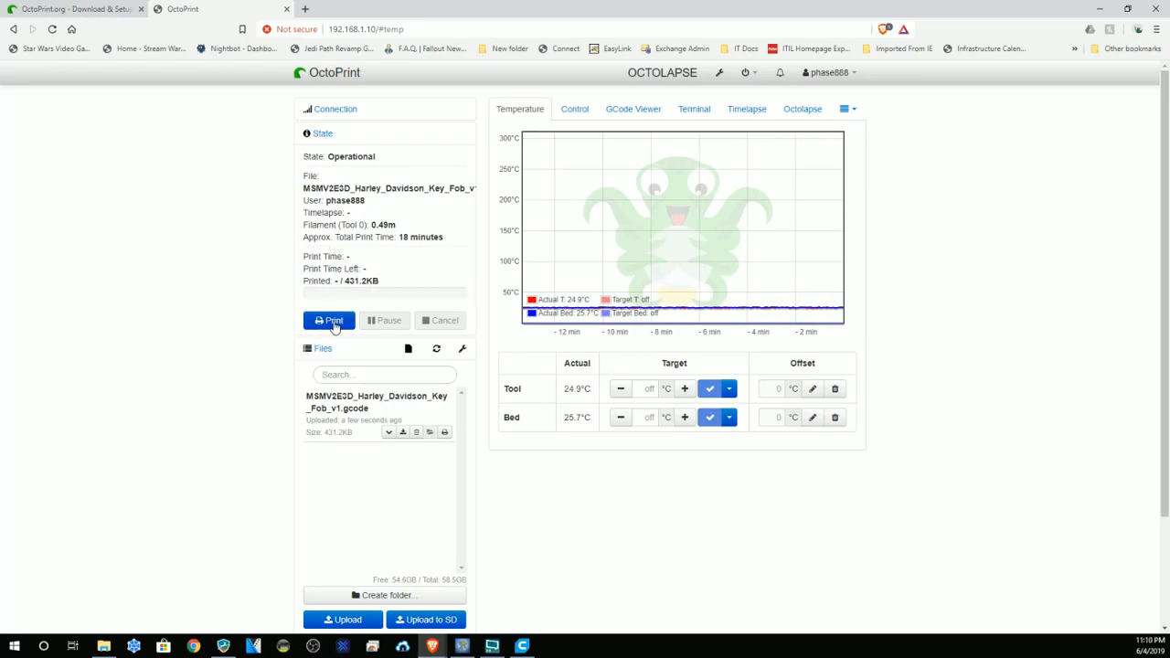
{"action": "left_click", "coordinate": [329, 320]}
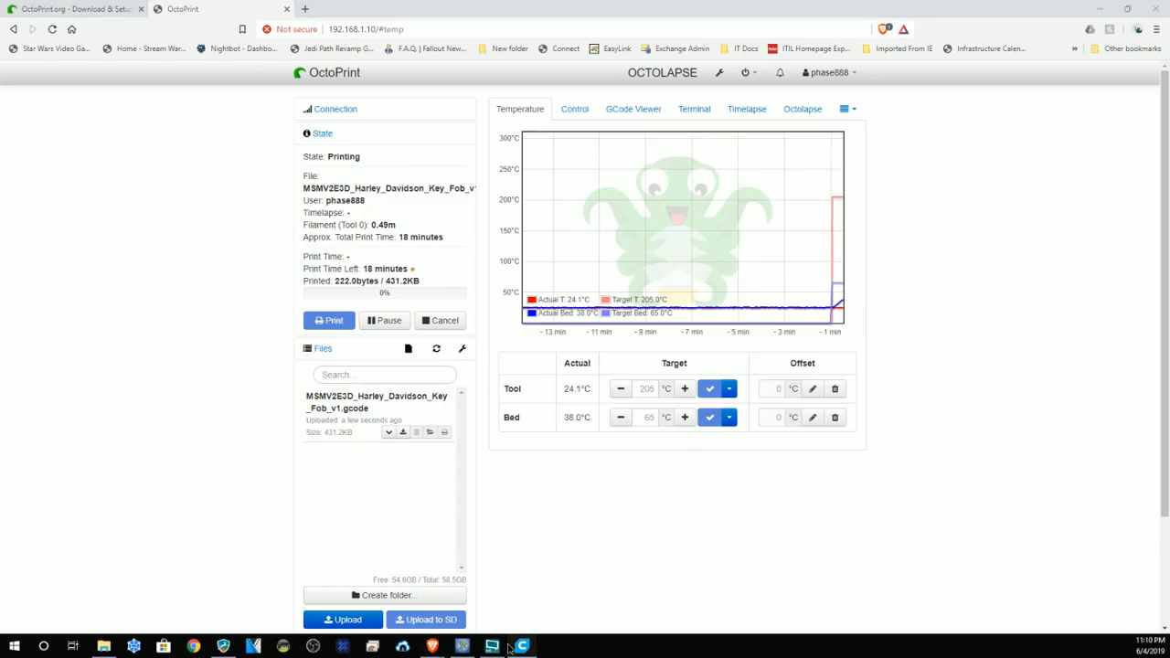
Step: Return to Cura and reopen Connect to OctoPrint via Manage printers for the Monoprice Select Mini V2
{"action": "left_click", "coordinate": [512, 643]}
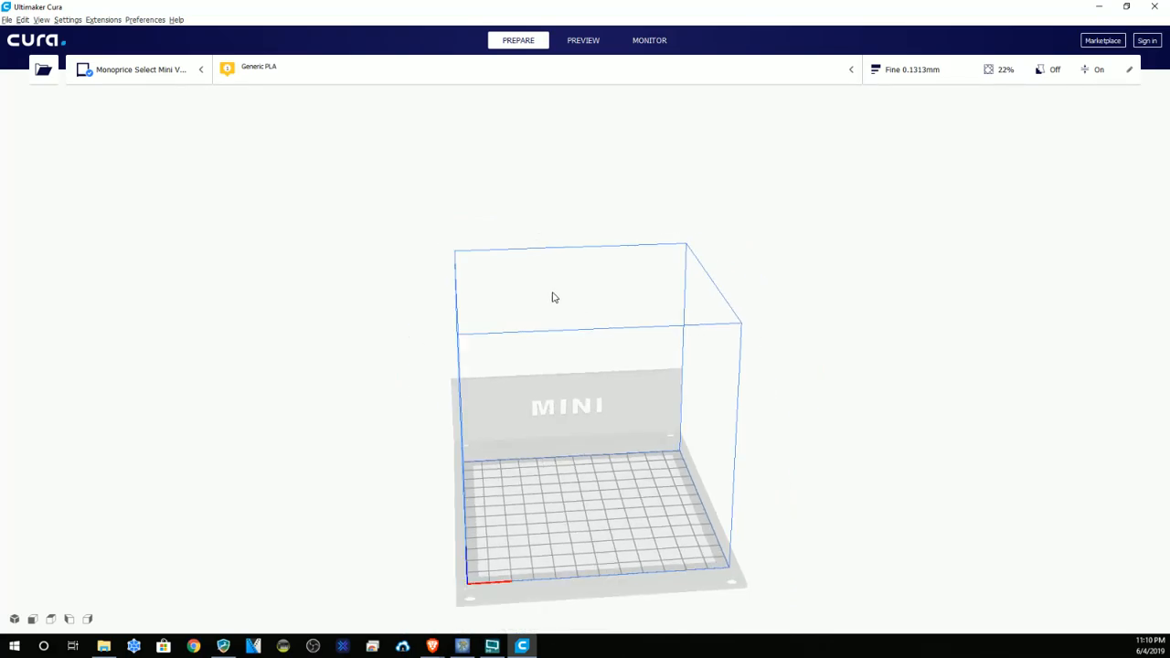
{"action": "left_click", "coordinate": [142, 69]}
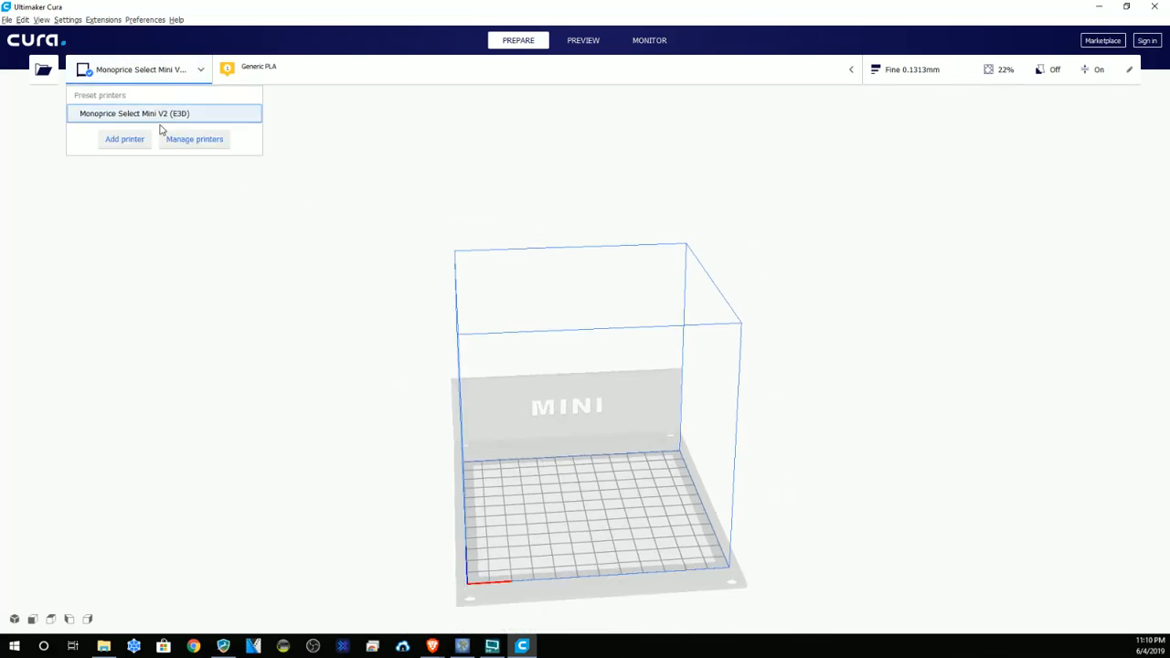
{"action": "left_click", "coordinate": [194, 139]}
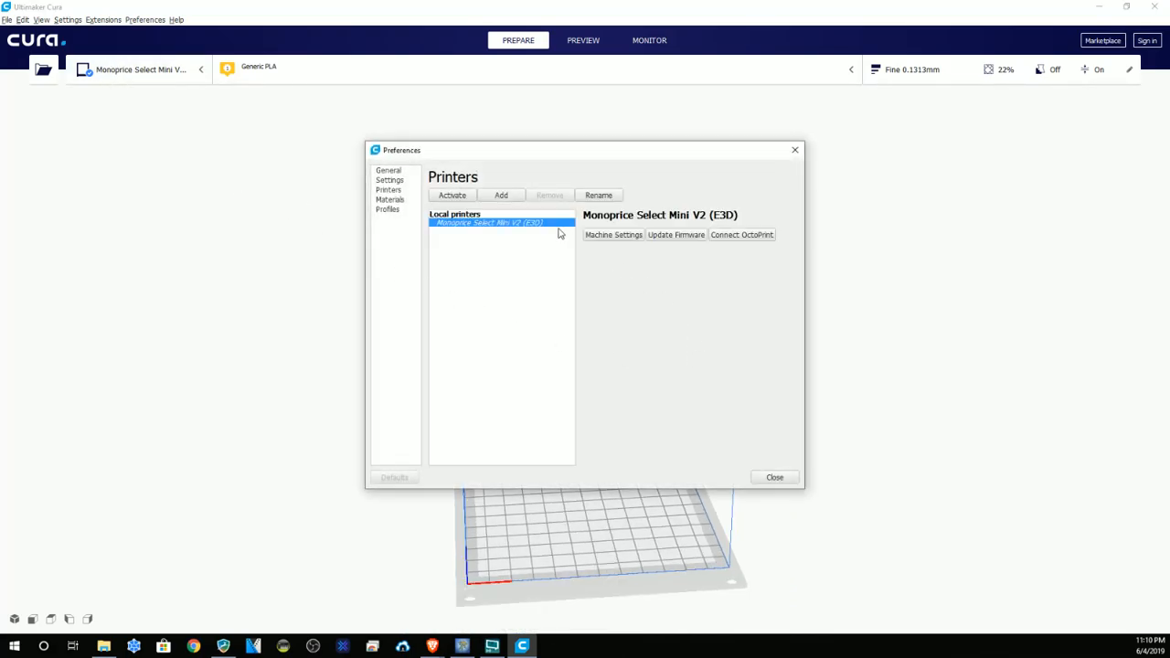
{"action": "left_click", "coordinate": [742, 245]}
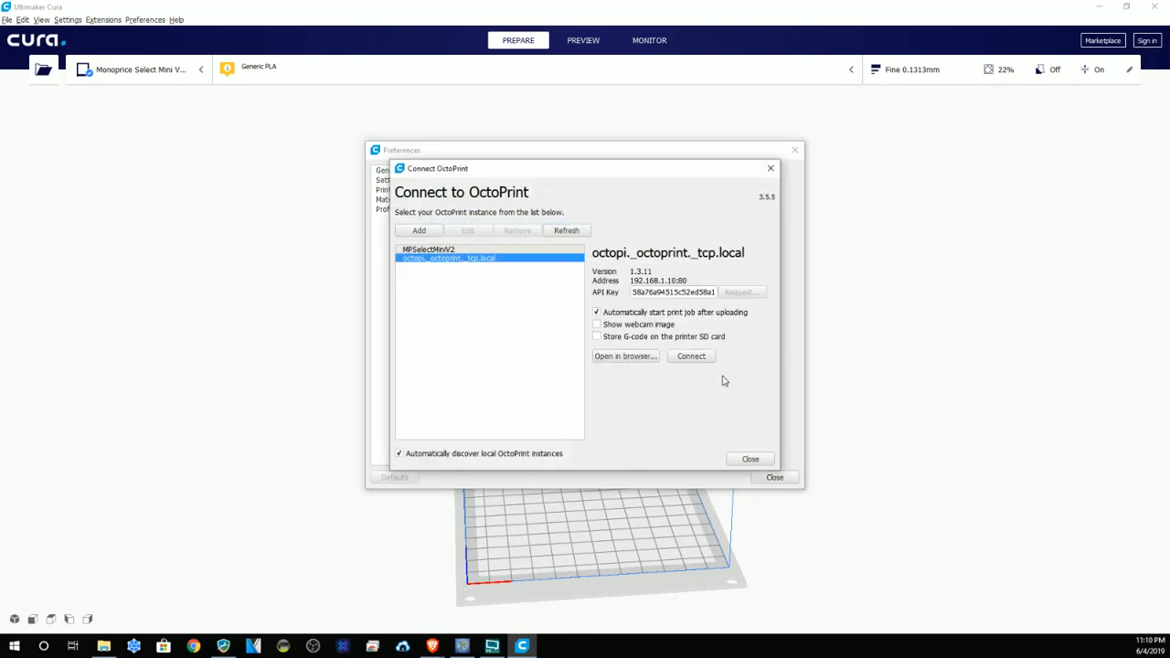
{"action": "mouse_move", "coordinate": [715, 404]}
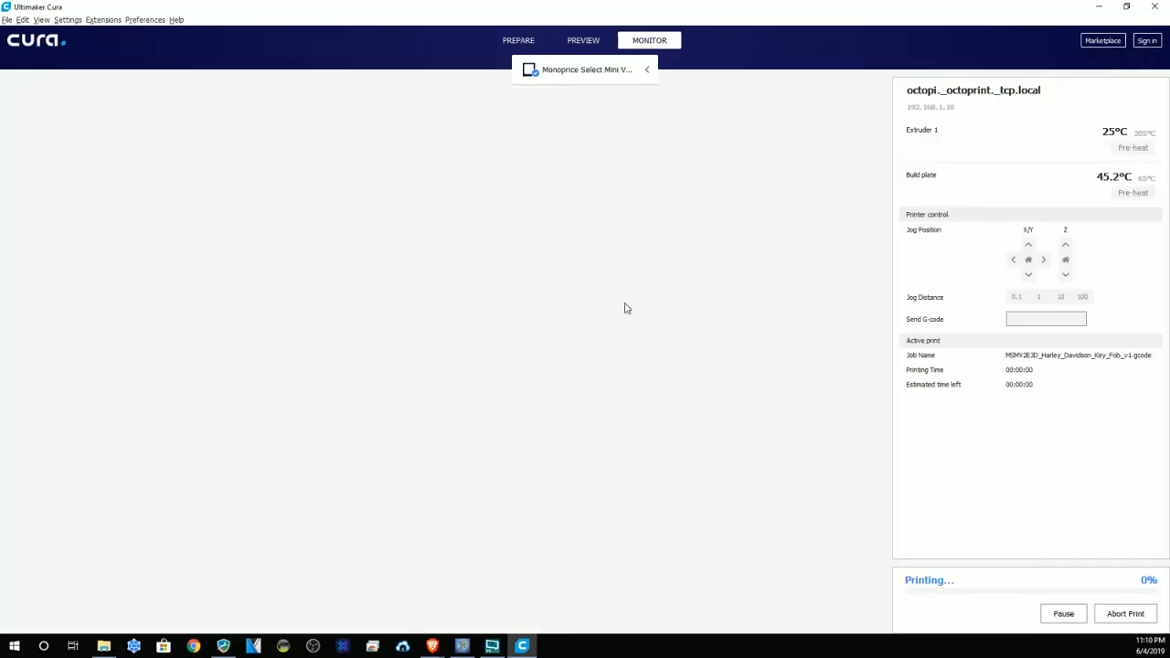
{"action": "mouse_move", "coordinate": [938, 290]}
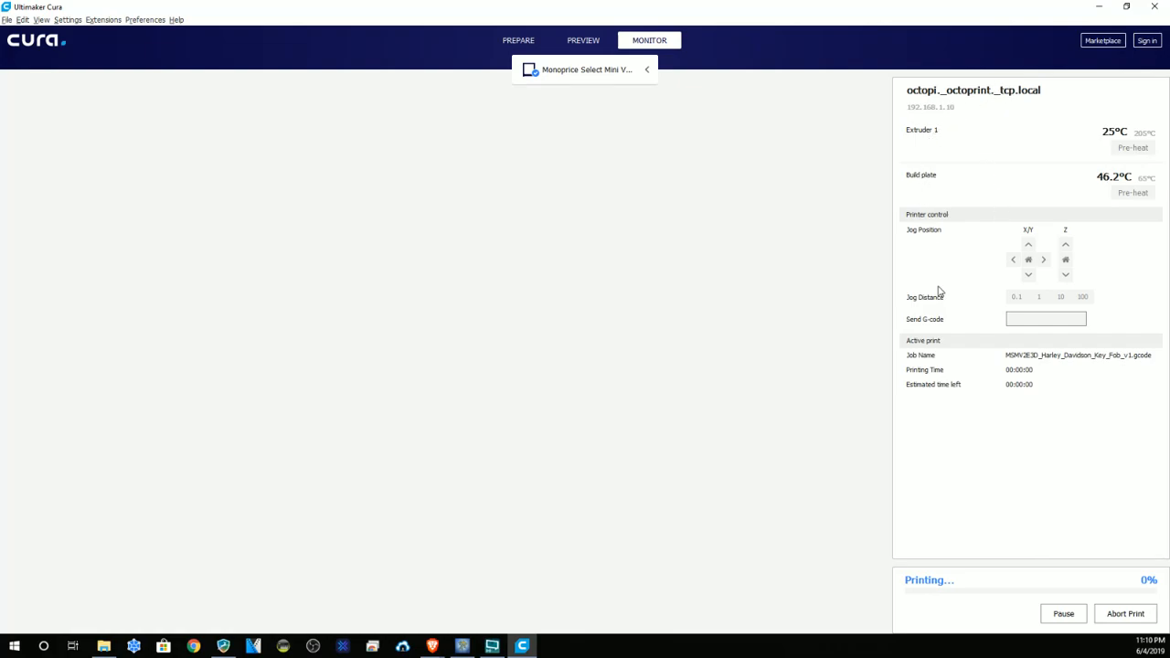
{"action": "mouse_move", "coordinate": [1116, 179]}
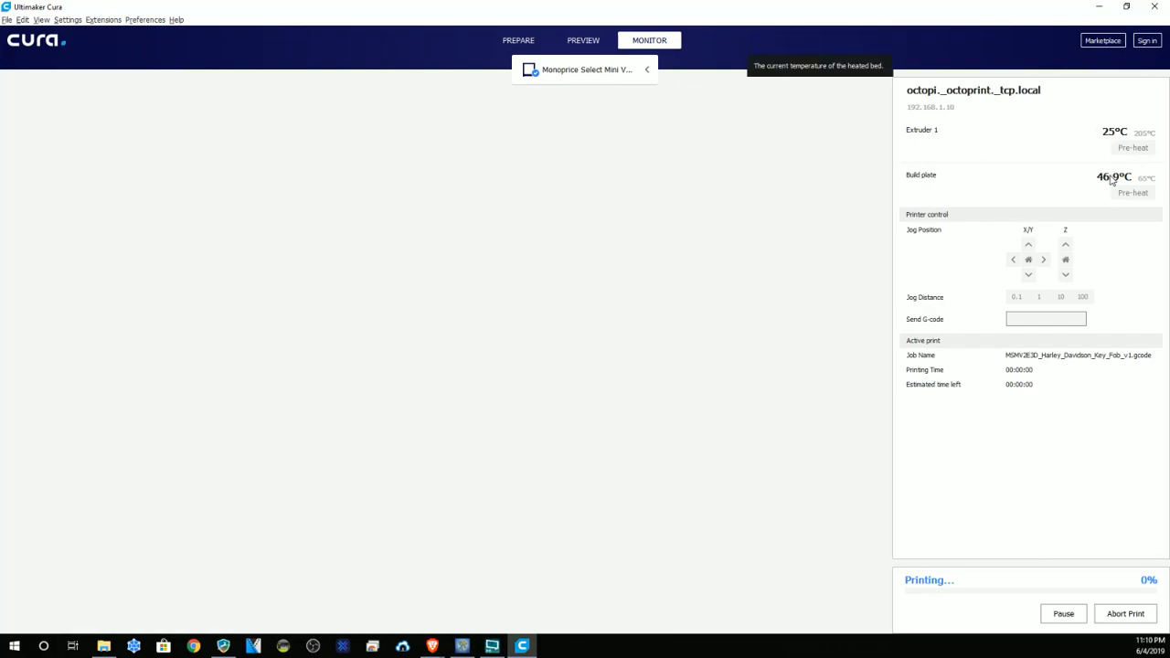
{"action": "mouse_move", "coordinate": [863, 225]}
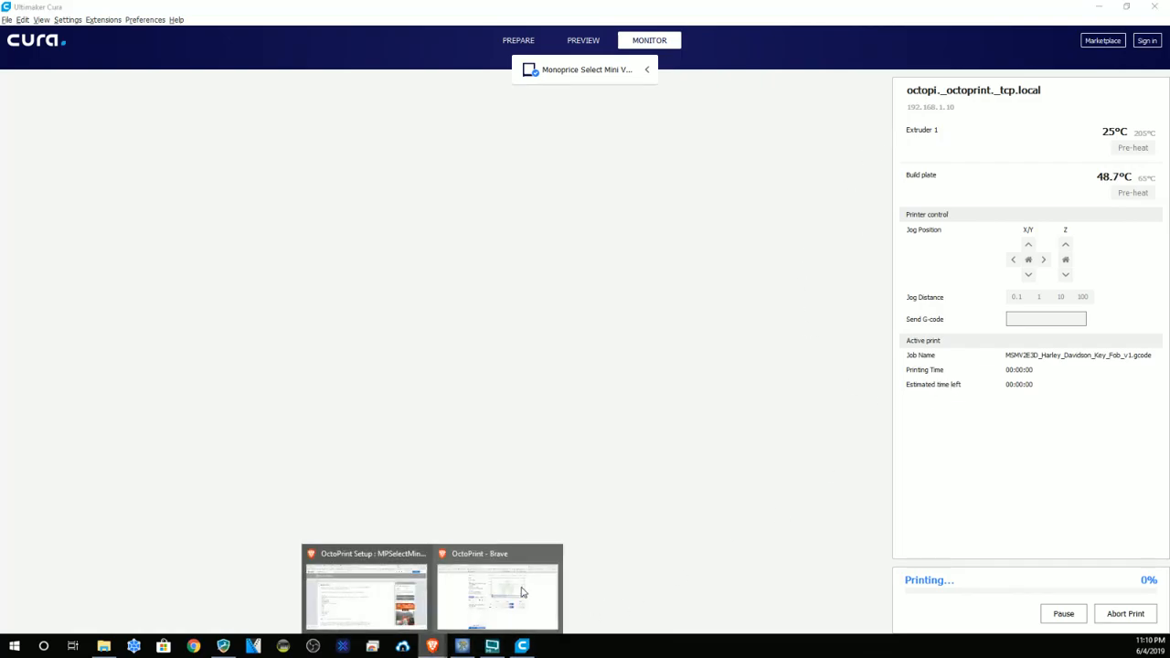
Step: Monitor the key fob print to 7% at ~201 °C, glancing at Preview, then return to Prepare and hide Cura
{"action": "left_click", "coordinate": [512, 594]}
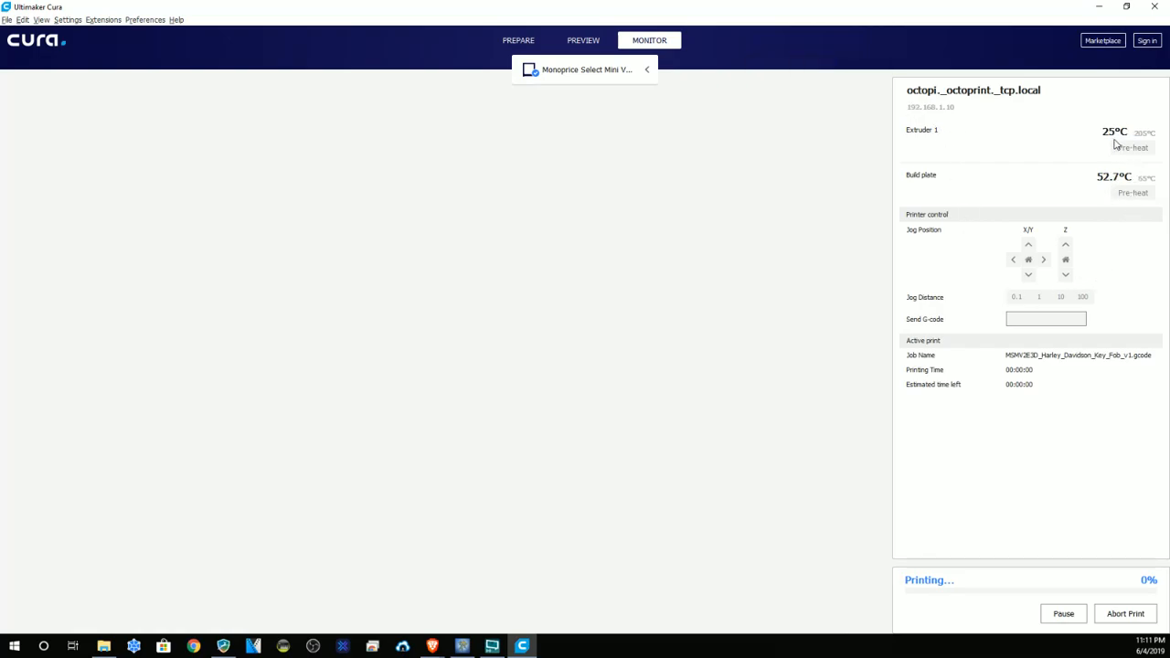
{"action": "mouse_move", "coordinate": [1011, 236]}
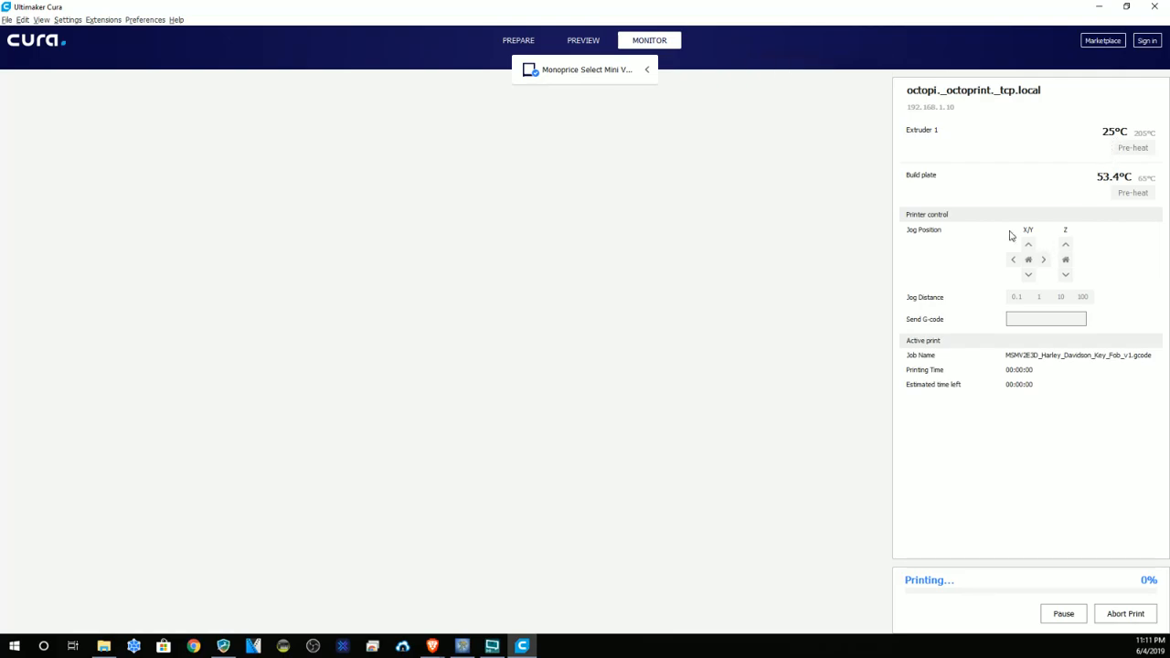
{"action": "mouse_move", "coordinate": [980, 431]}
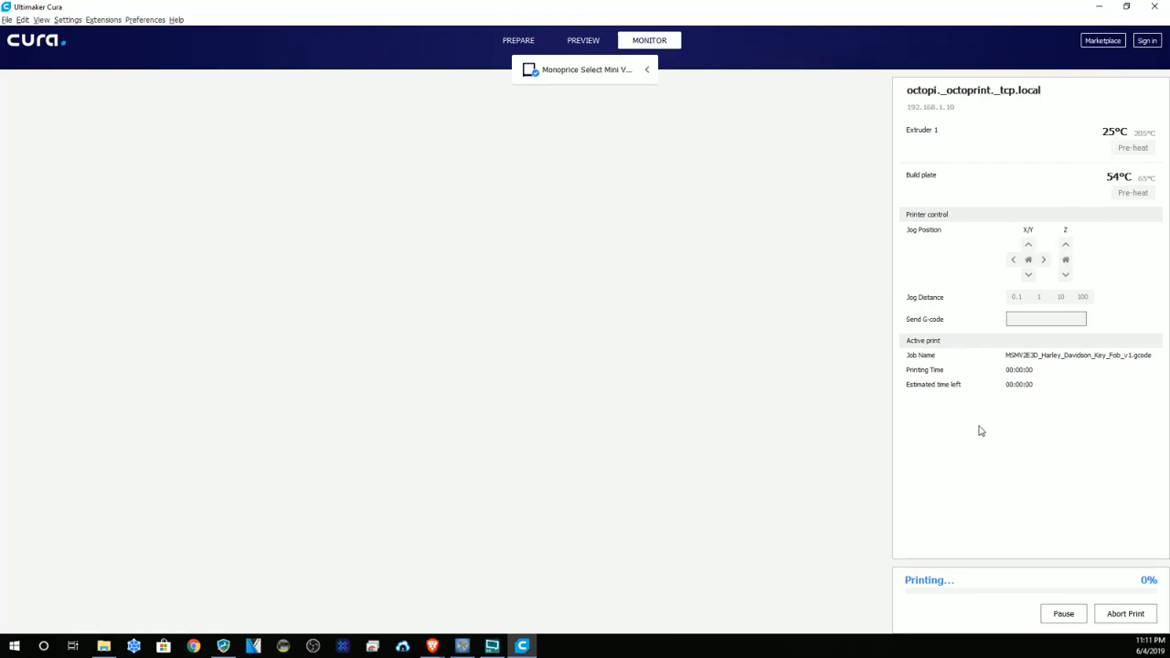
{"action": "mouse_move", "coordinate": [987, 391]}
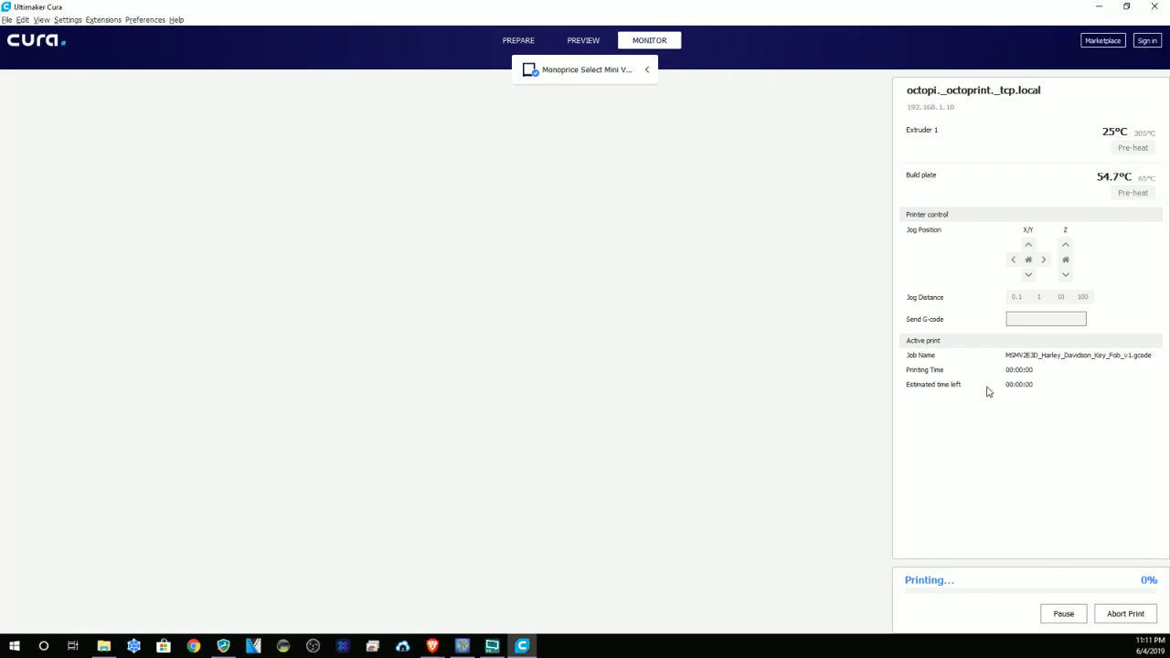
{"action": "mouse_move", "coordinate": [1033, 465]}
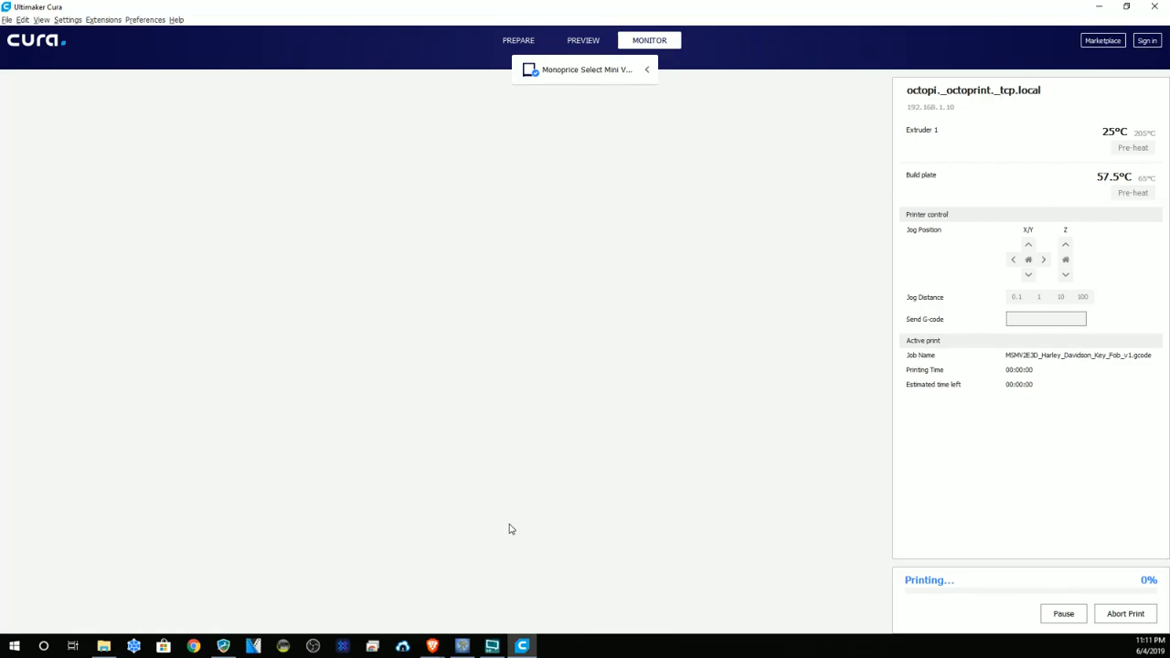
{"action": "left_click", "coordinate": [582, 40]}
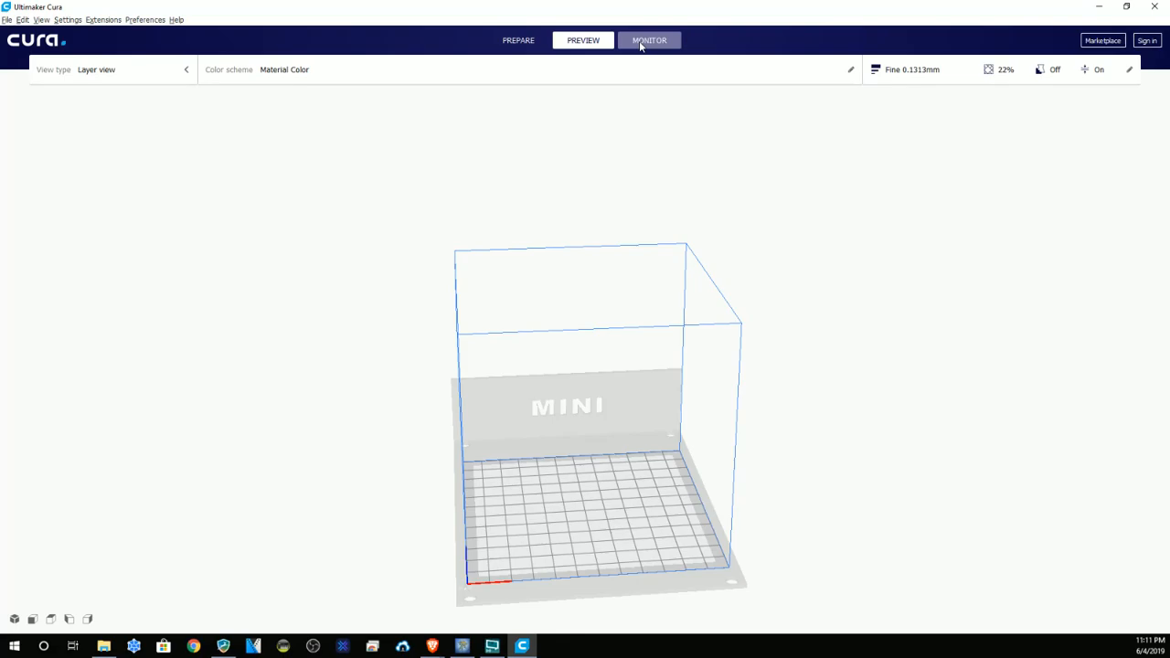
{"action": "left_click", "coordinate": [648, 40]}
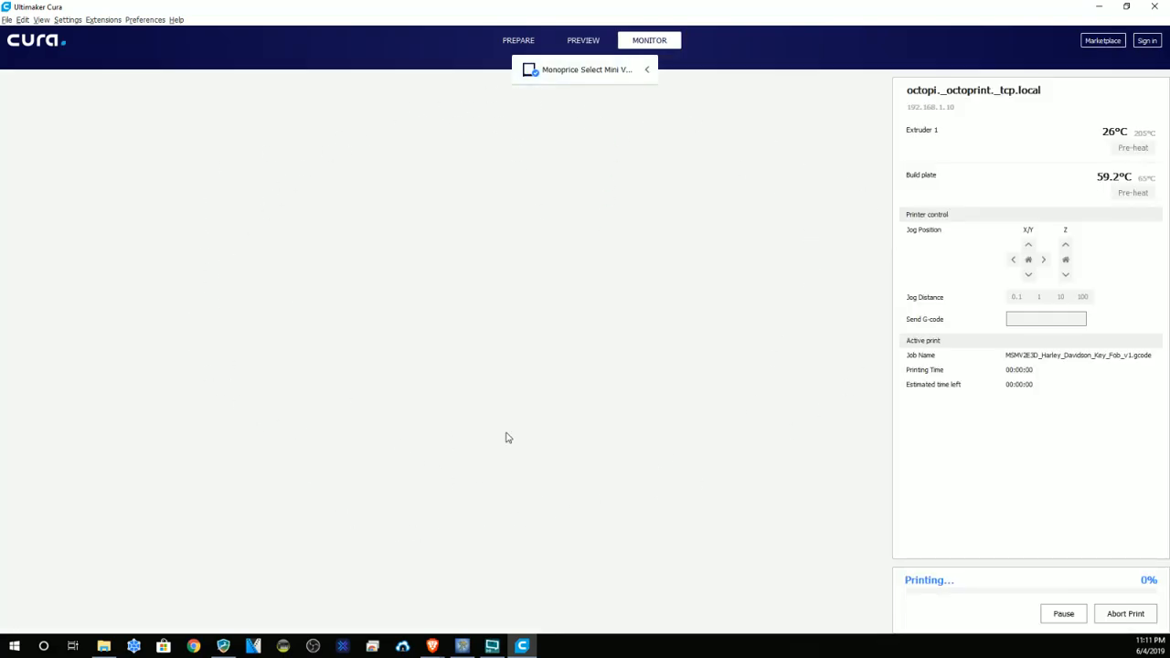
{"action": "mouse_move", "coordinate": [402, 139]}
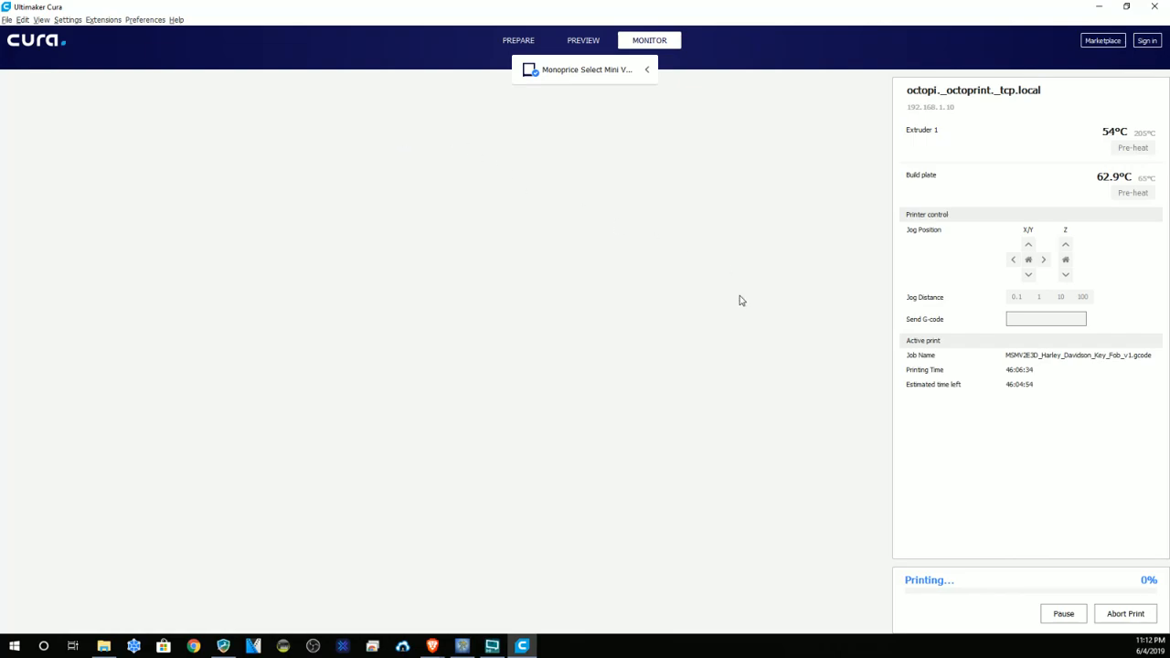
{"action": "mouse_move", "coordinate": [1126, 146]}
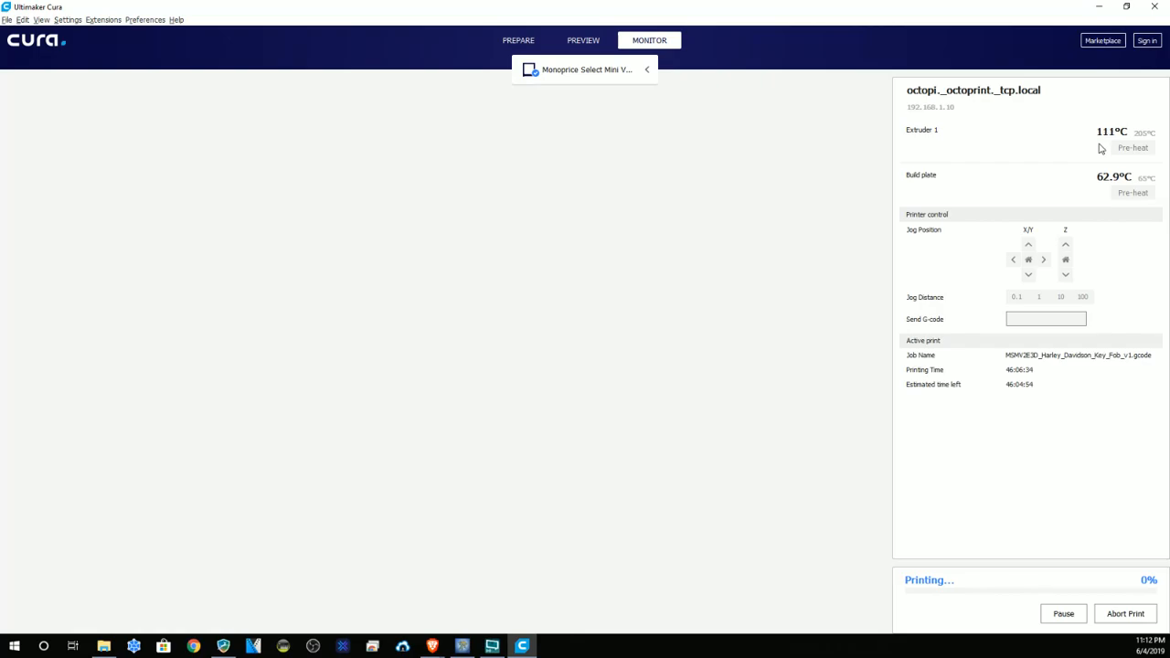
{"action": "mouse_move", "coordinate": [692, 201]}
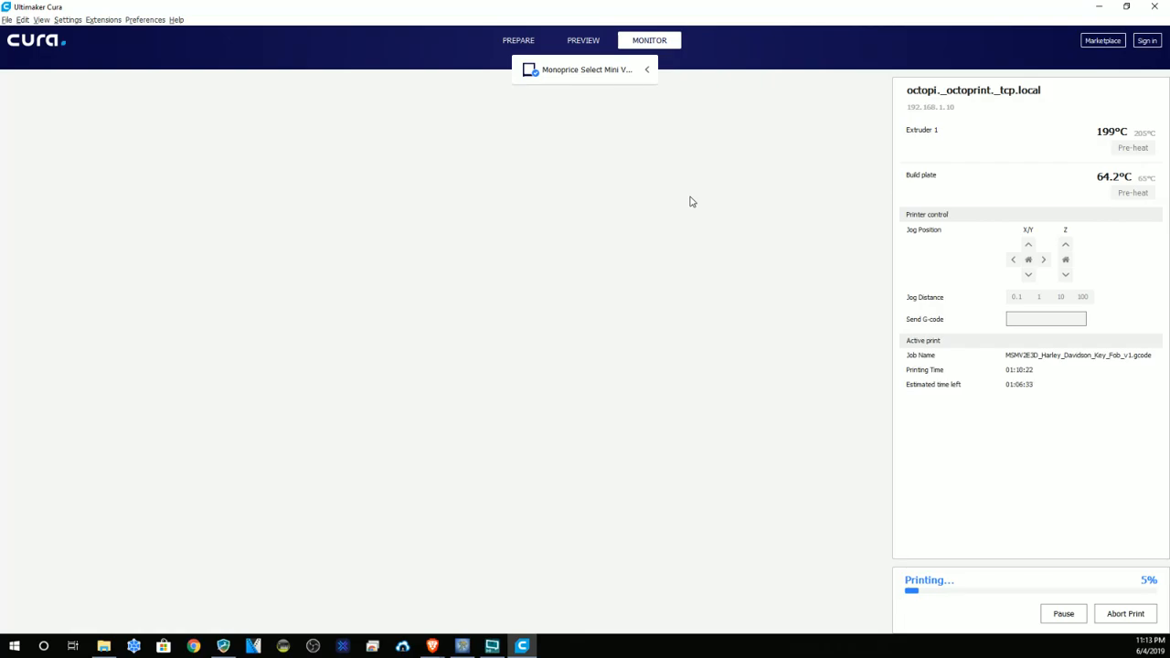
{"action": "mouse_move", "coordinate": [1068, 27]}
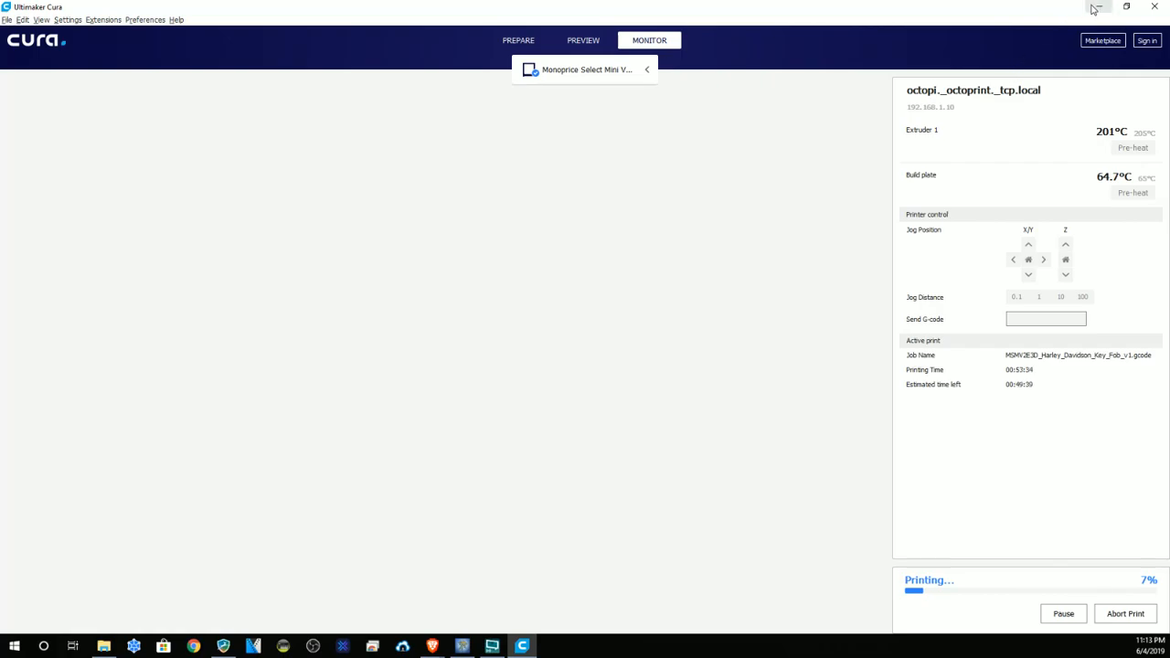
{"action": "left_click", "coordinate": [581, 40]}
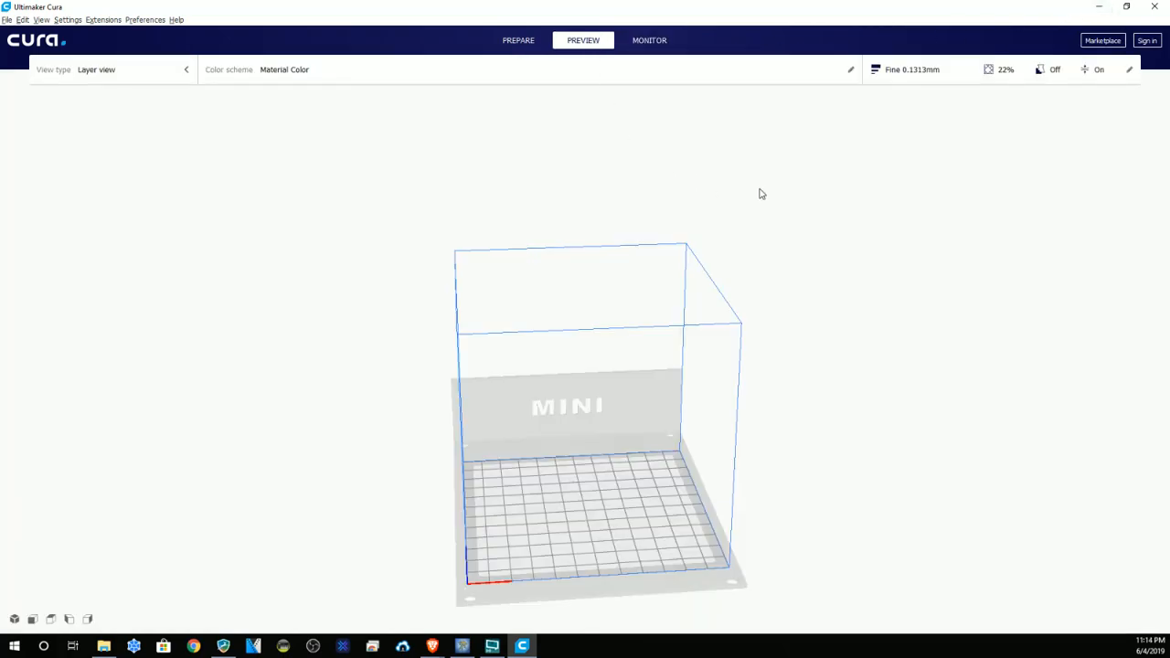
{"action": "left_click", "coordinate": [516, 40]}
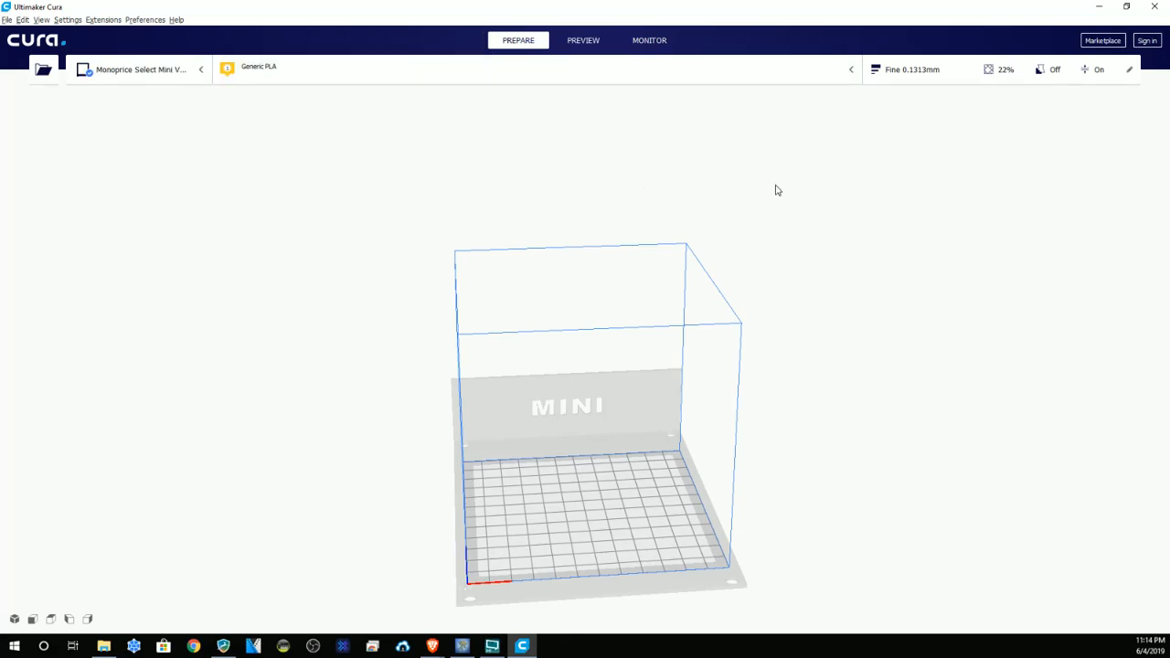
{"action": "left_click", "coordinate": [648, 40]}
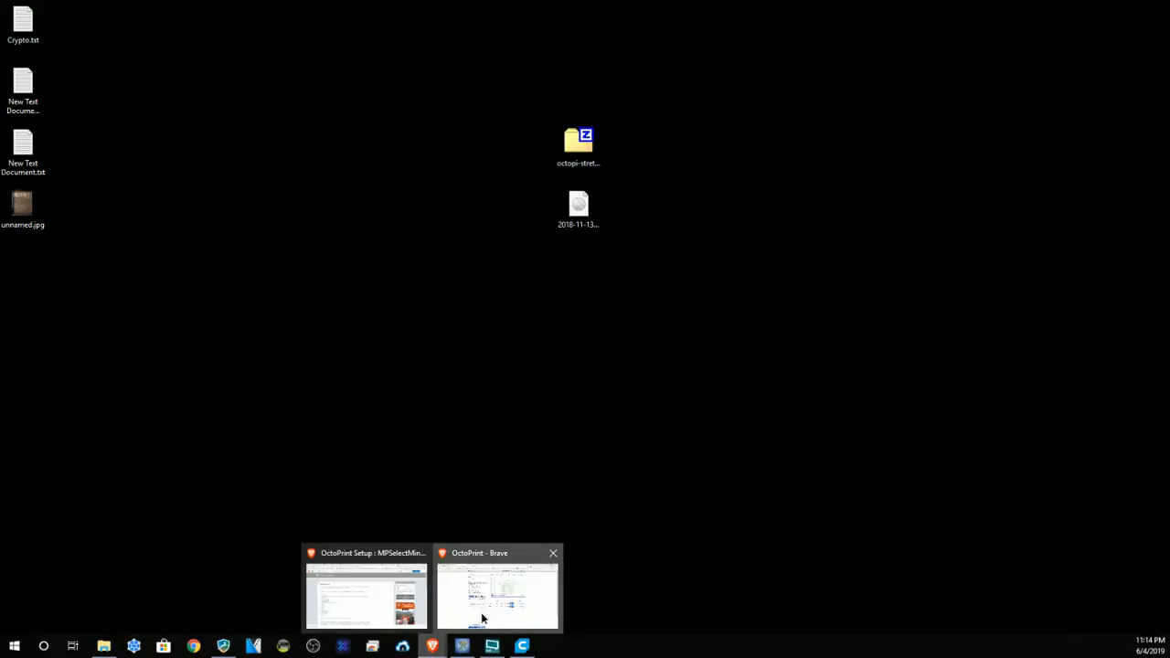
Step: Bring up the OctoPrint browser window showing the key fob printing at 11%
{"action": "left_click", "coordinate": [499, 594]}
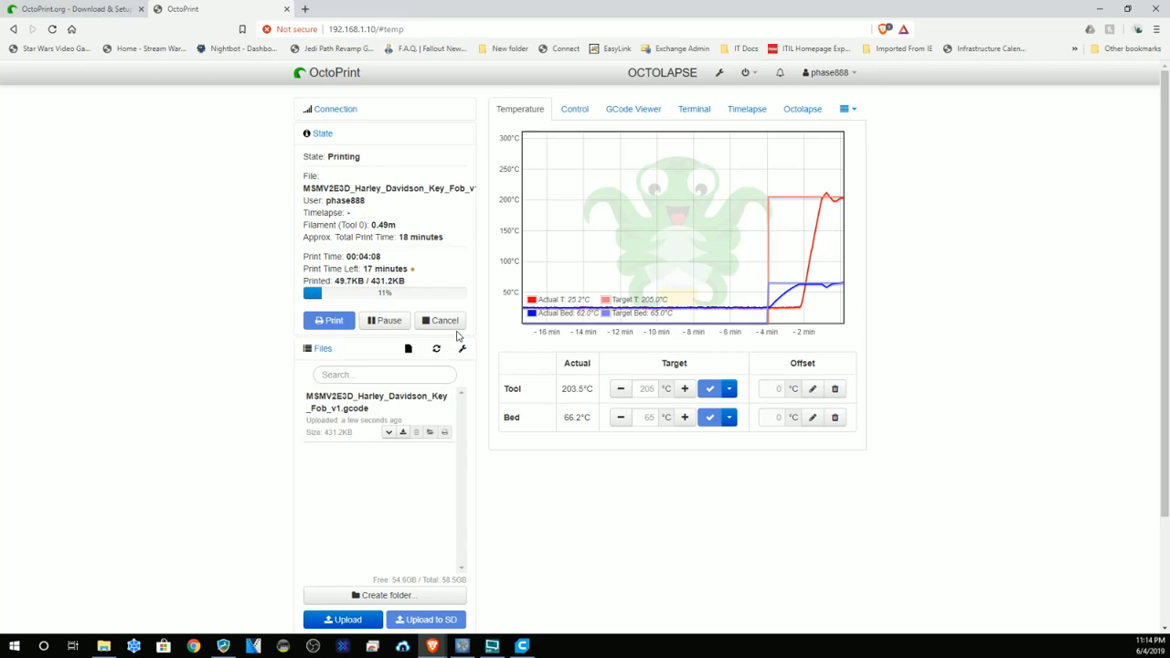